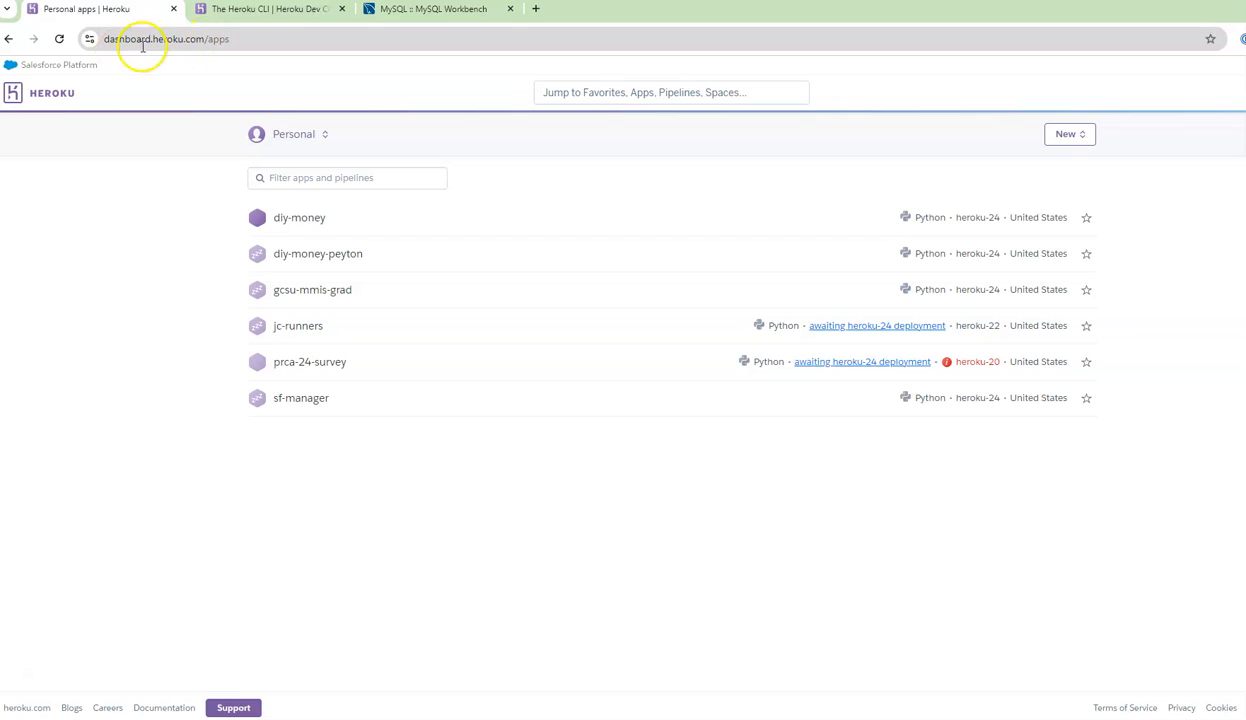
{"action": "mouse_move", "coordinate": [150, 68]}
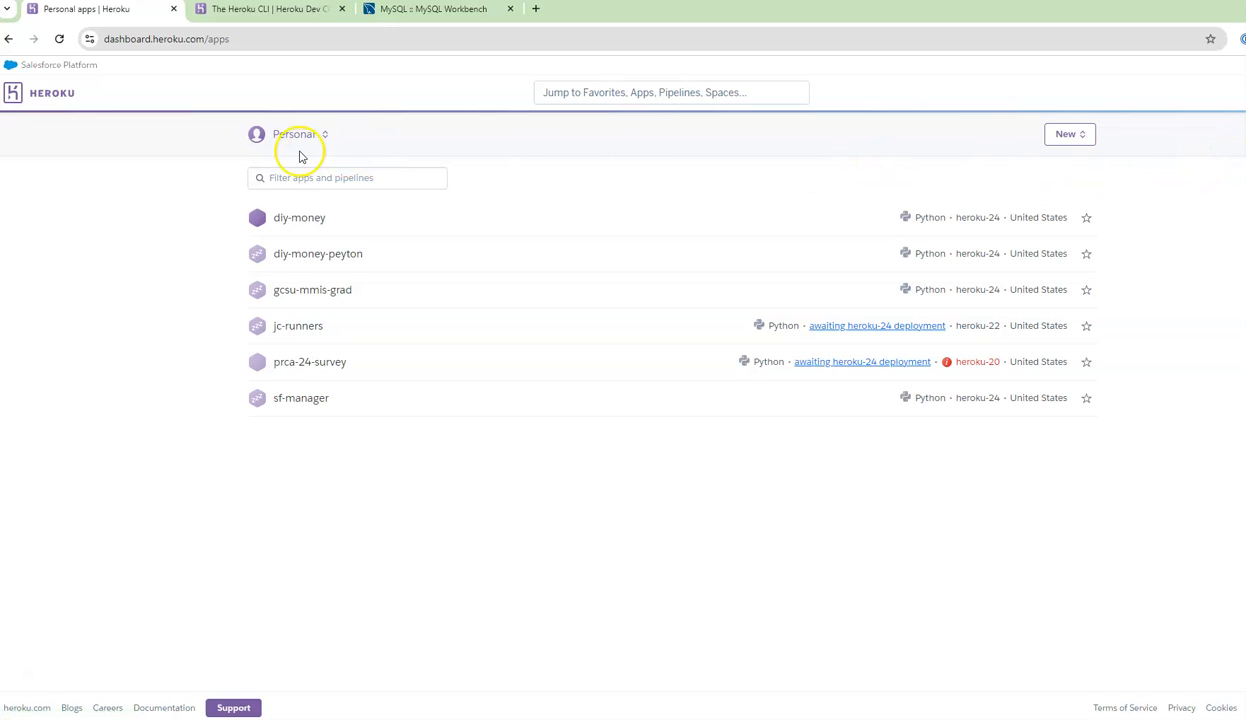
{"action": "mouse_move", "coordinate": [112, 118]}
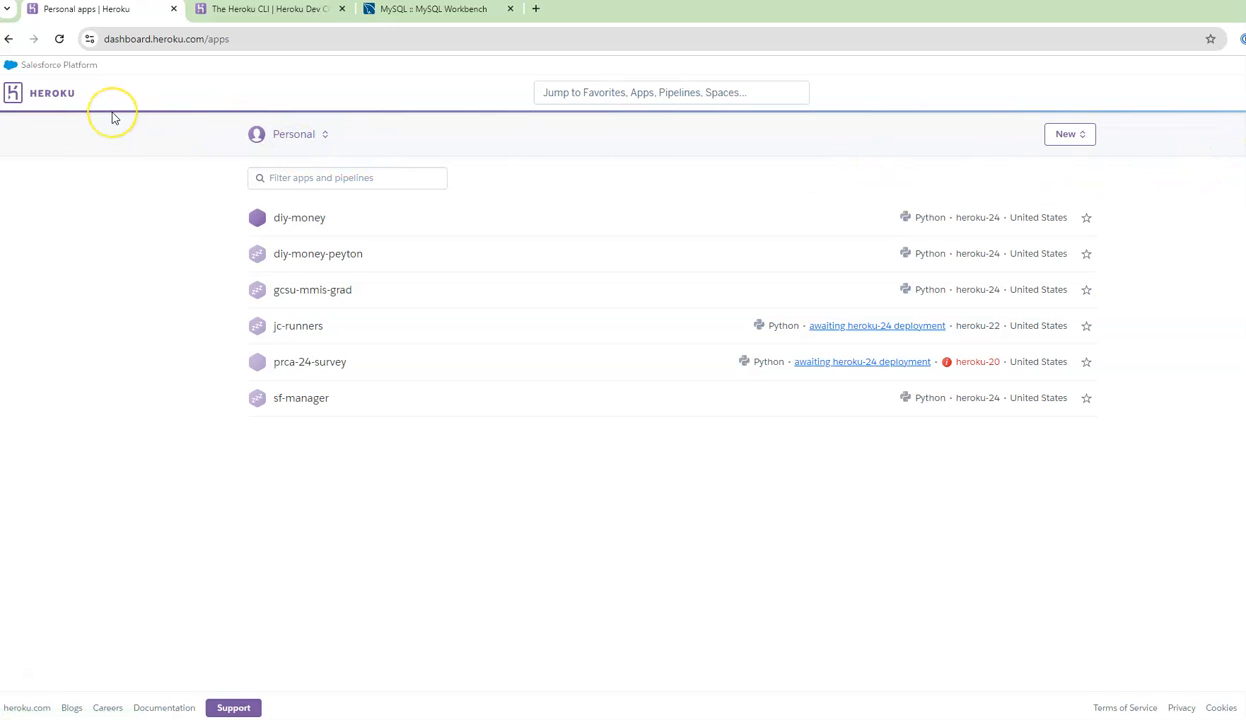
{"action": "mouse_move", "coordinate": [644, 336]}
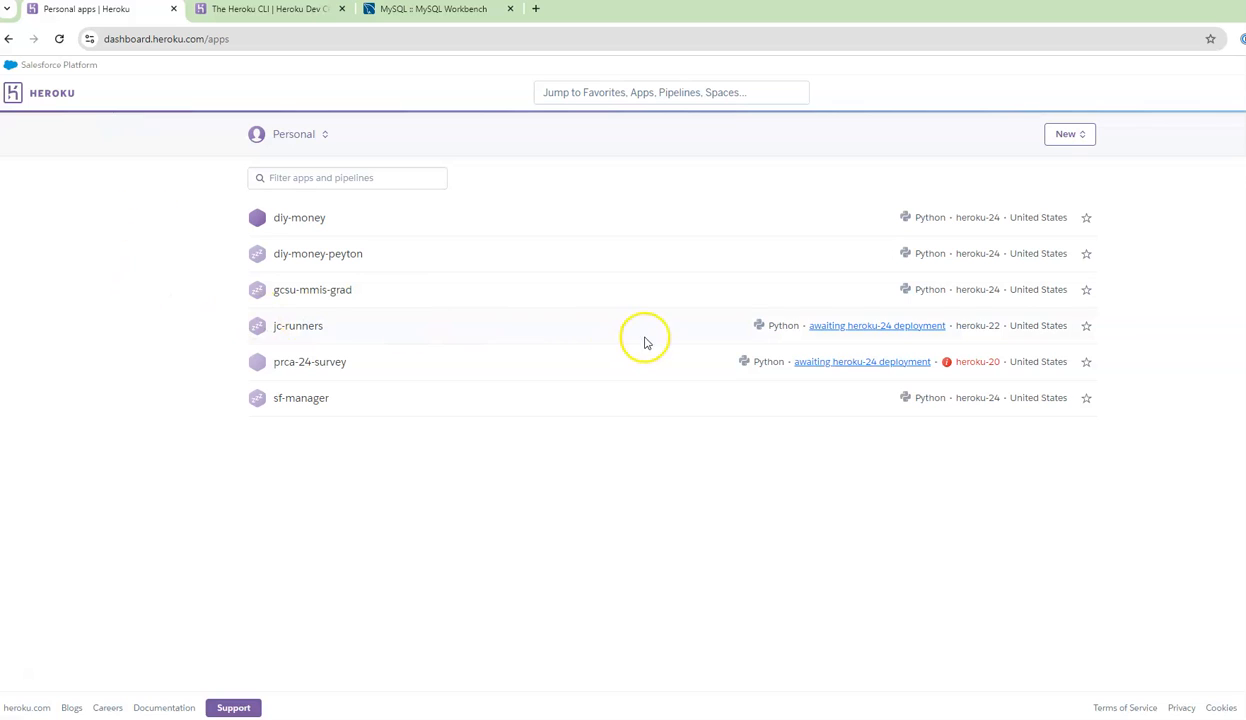
{"action": "mouse_move", "coordinate": [528, 332]}
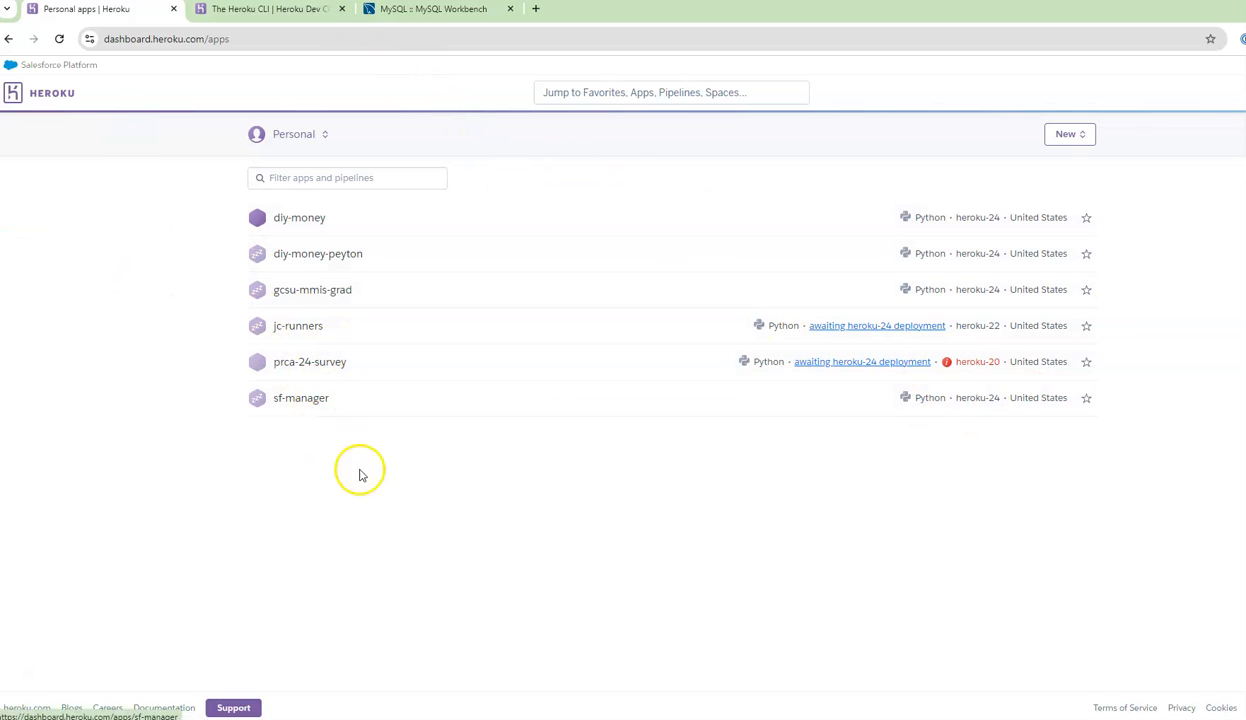
{"action": "mouse_move", "coordinate": [378, 412]}
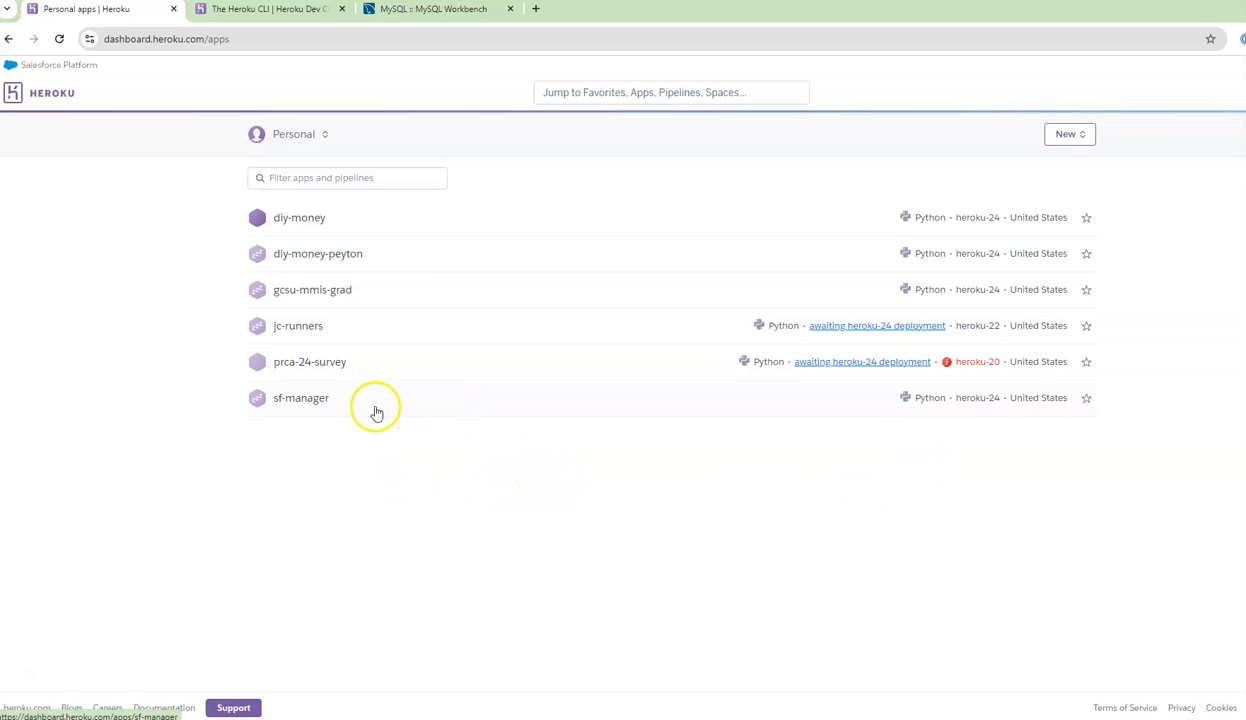
{"action": "mouse_move", "coordinate": [204, 104]}
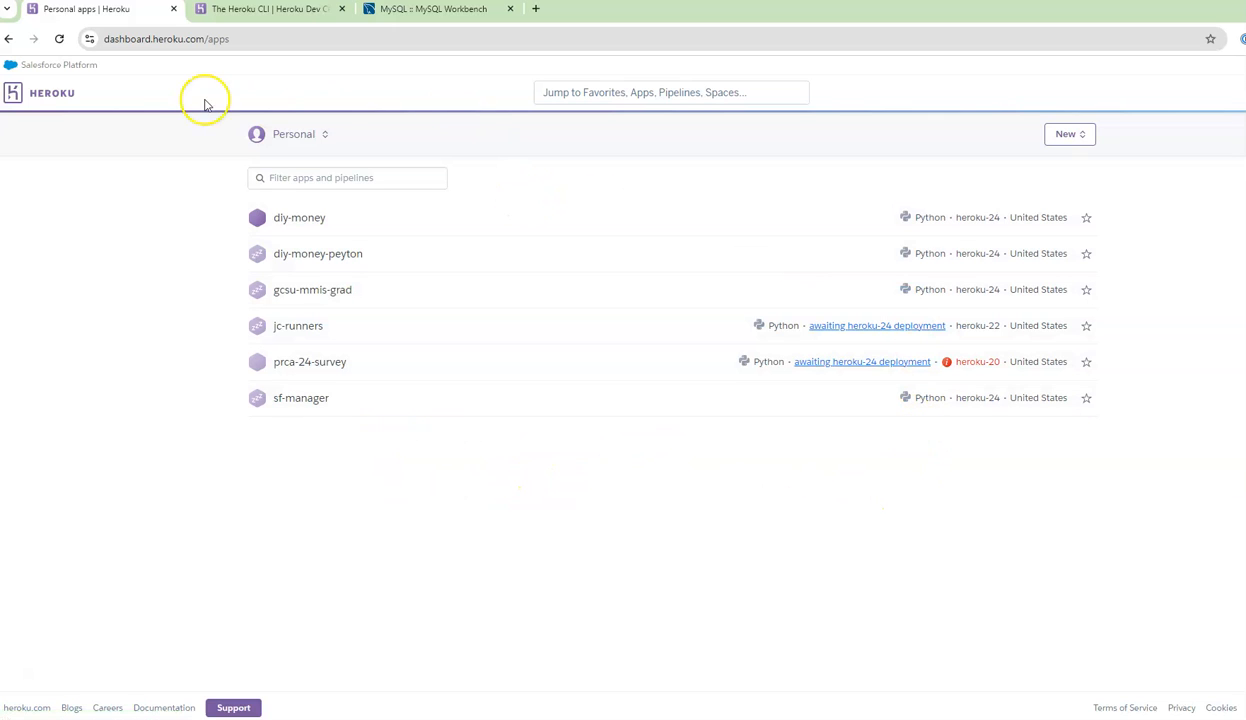
{"action": "mouse_move", "coordinate": [104, 172]}
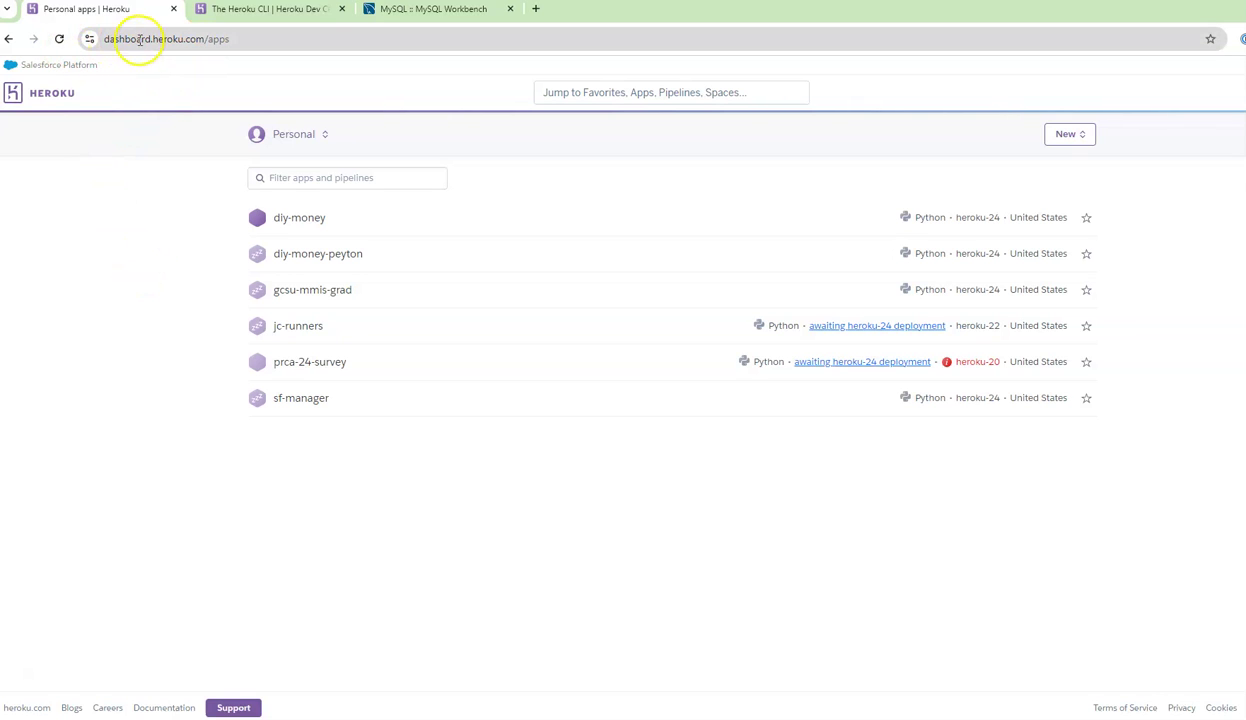
{"action": "mouse_move", "coordinate": [584, 332]}
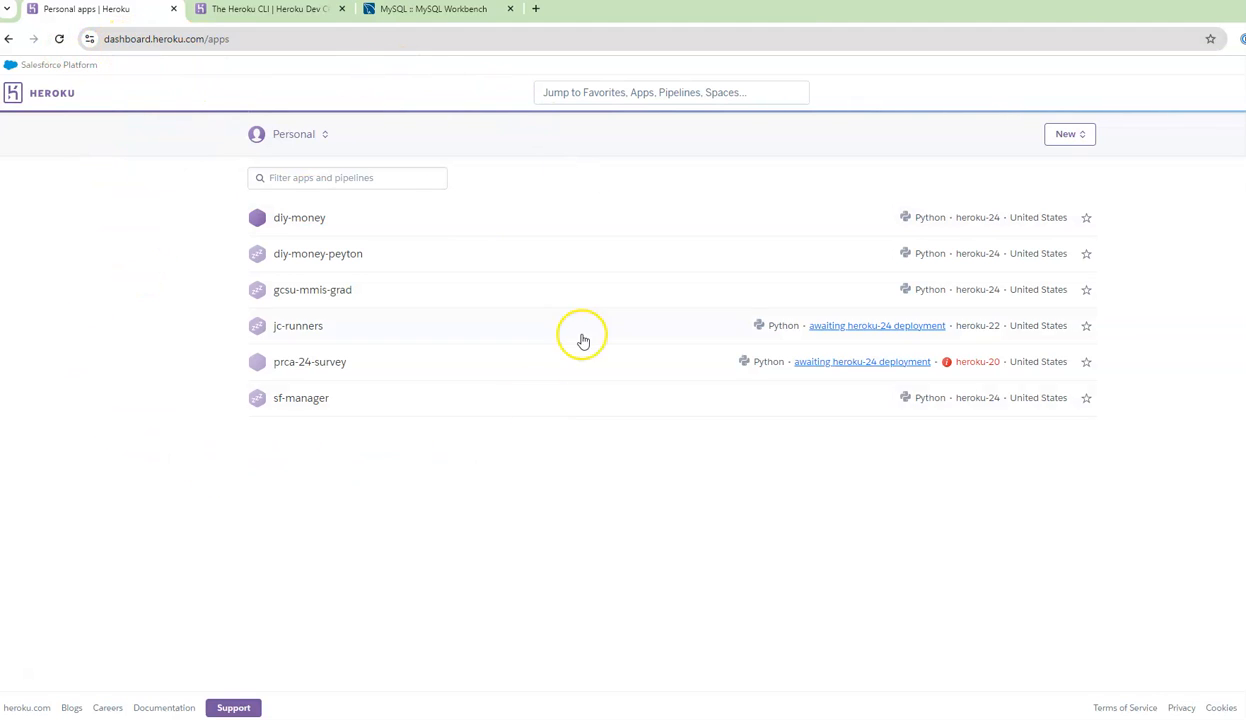
{"action": "mouse_move", "coordinate": [788, 420]}
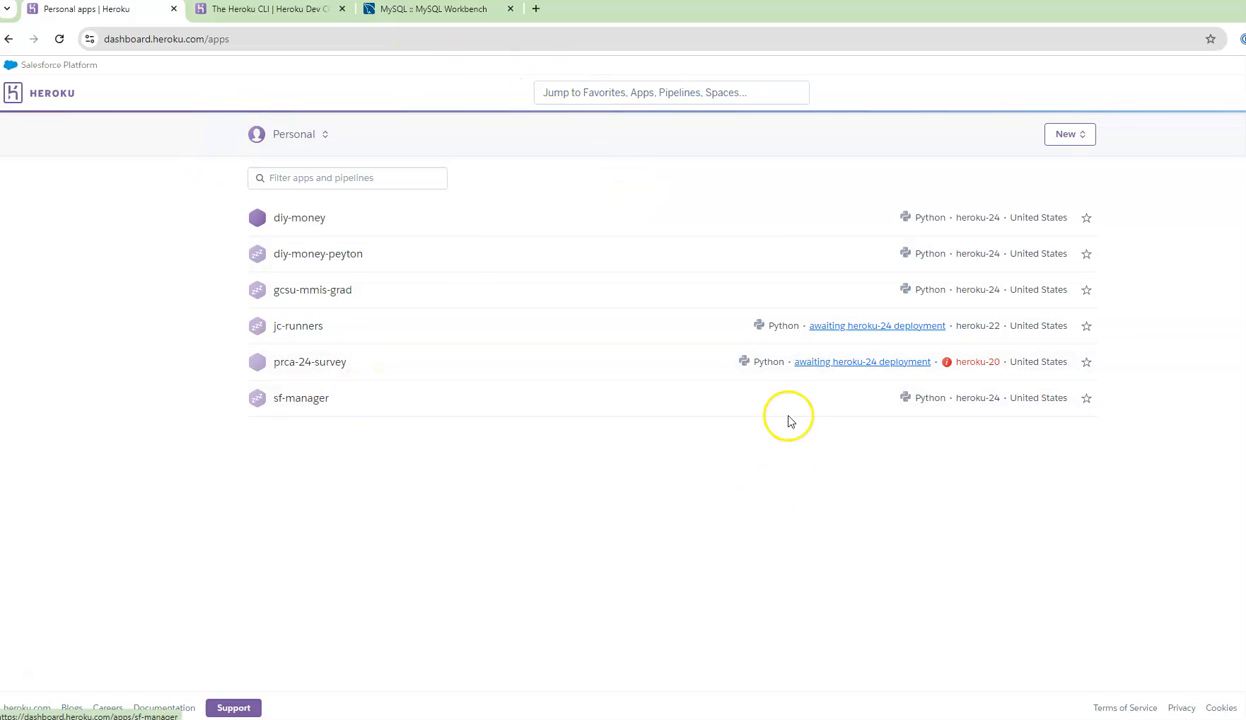
{"action": "mouse_move", "coordinate": [250, 440]}
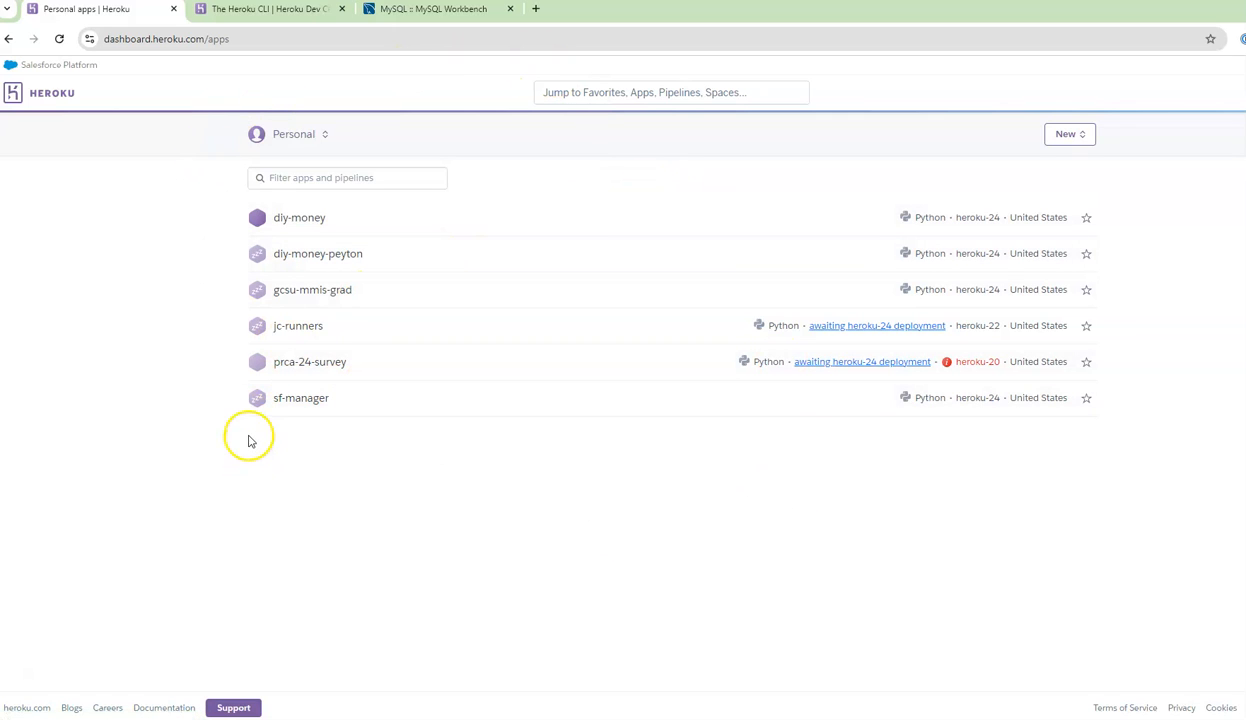
{"action": "mouse_move", "coordinate": [148, 480]}
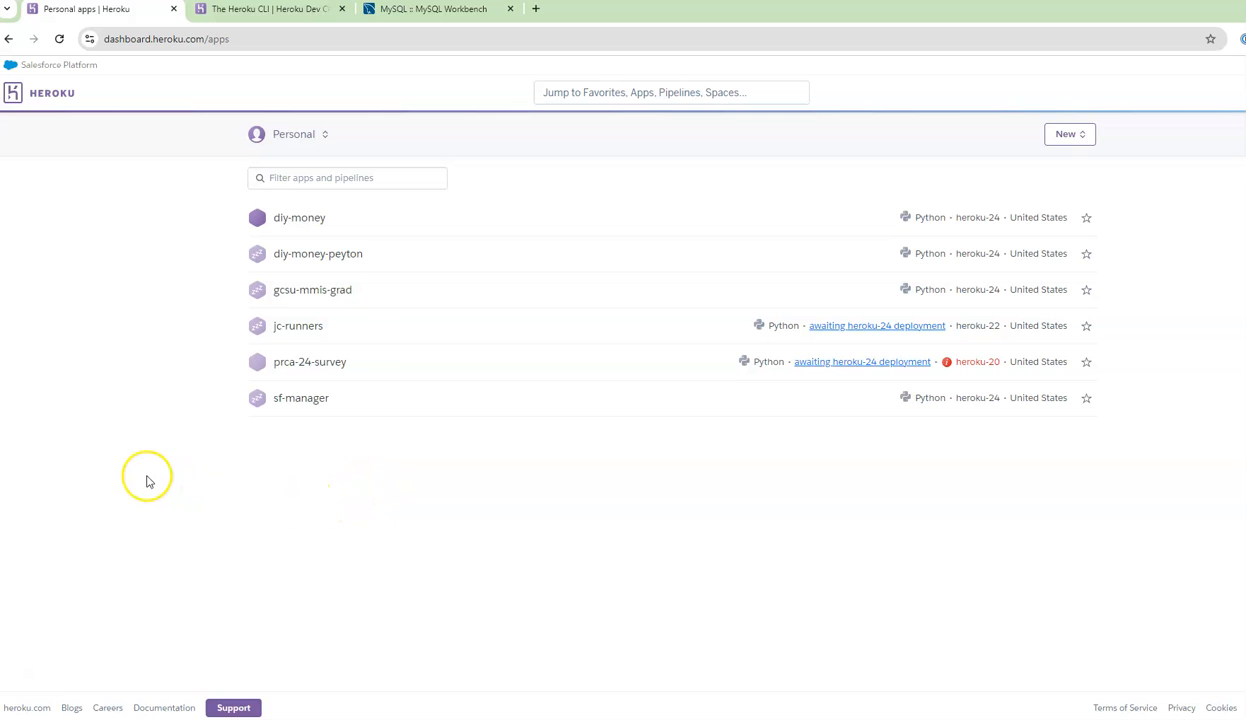
Open the jc-runners app from the apps list to view its overview and recent deploys
{"action": "left_click", "coordinate": [298, 324]}
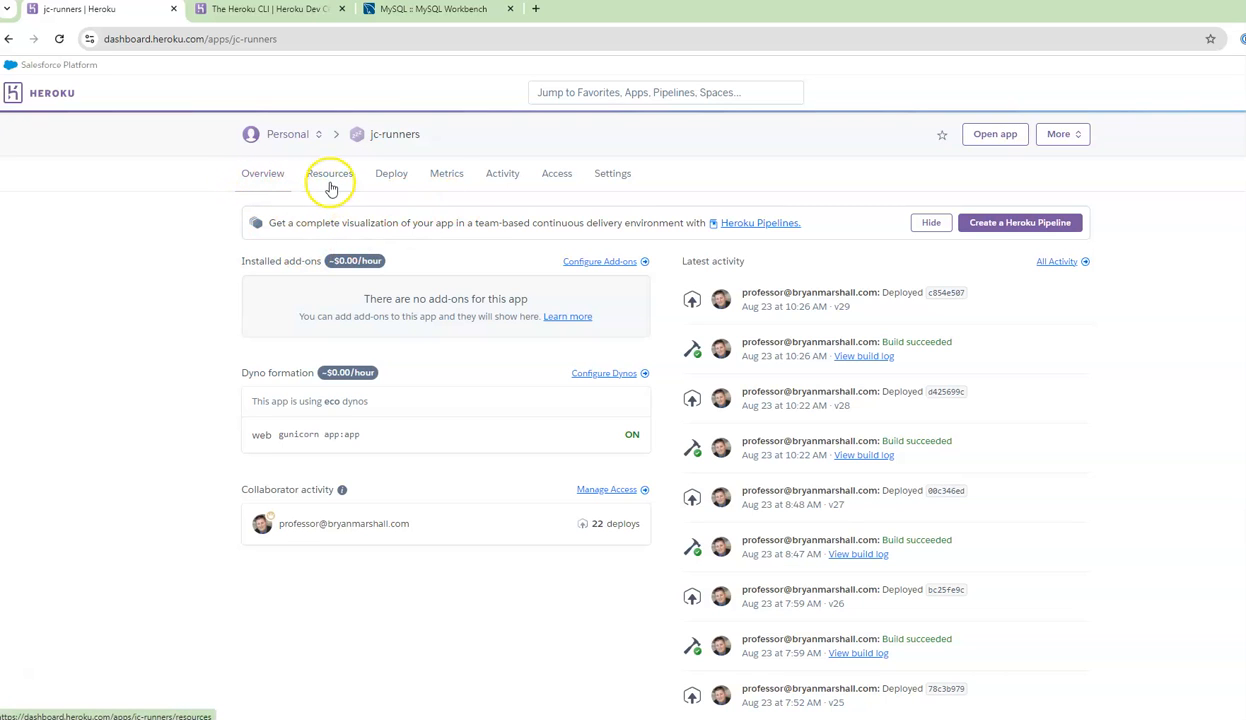
{"action": "mouse_move", "coordinate": [392, 172]}
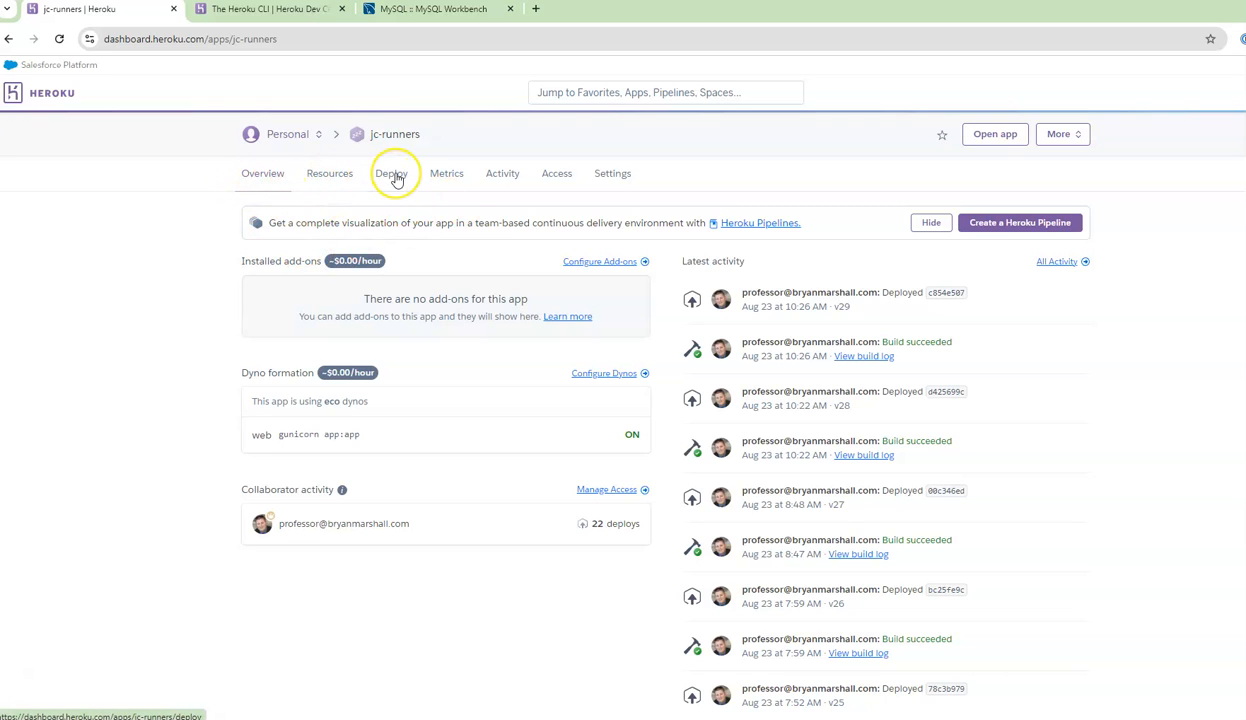
{"action": "mouse_move", "coordinate": [612, 172]}
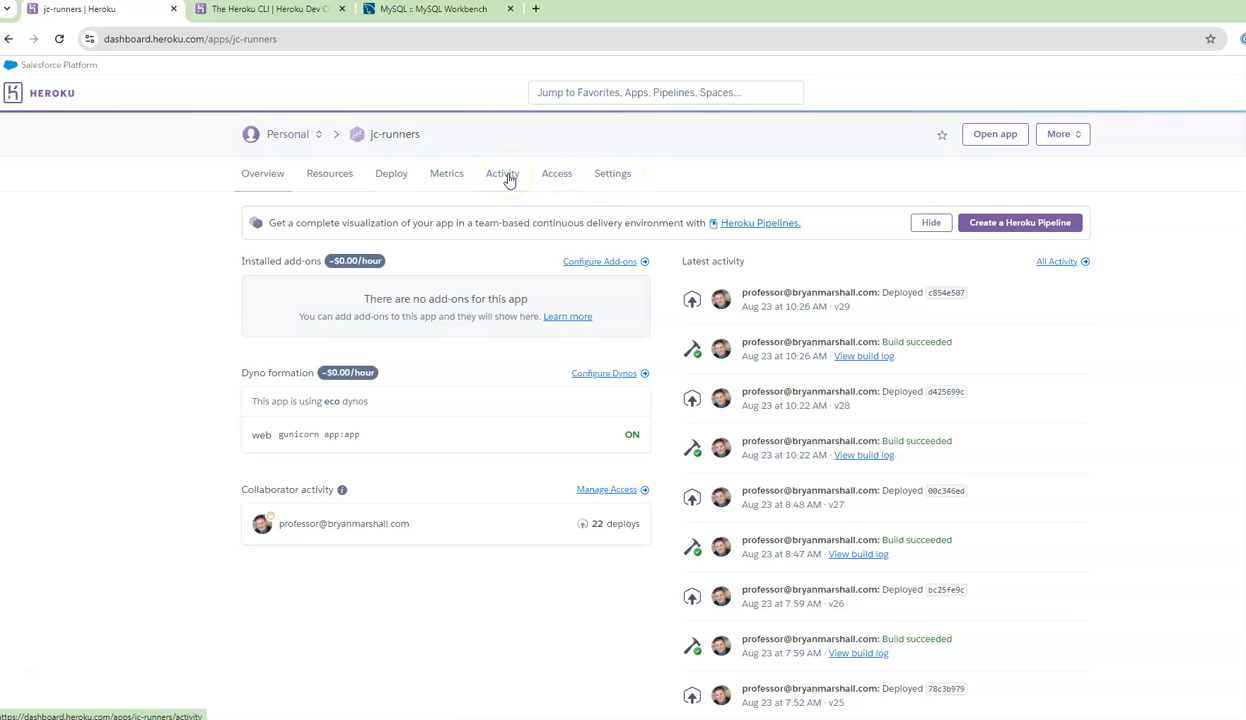
{"action": "mouse_move", "coordinate": [994, 132]}
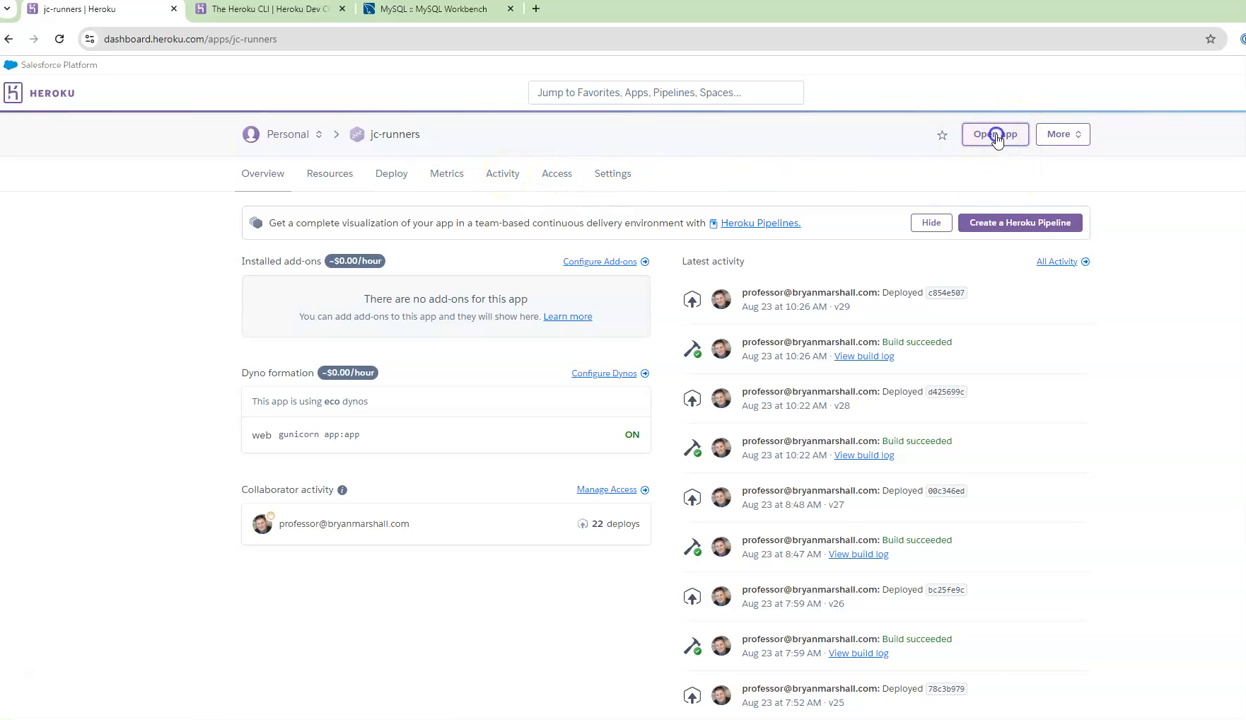
Launch the live jc-runners site in a new tab, landing on its login page
{"action": "left_click", "coordinate": [992, 134]}
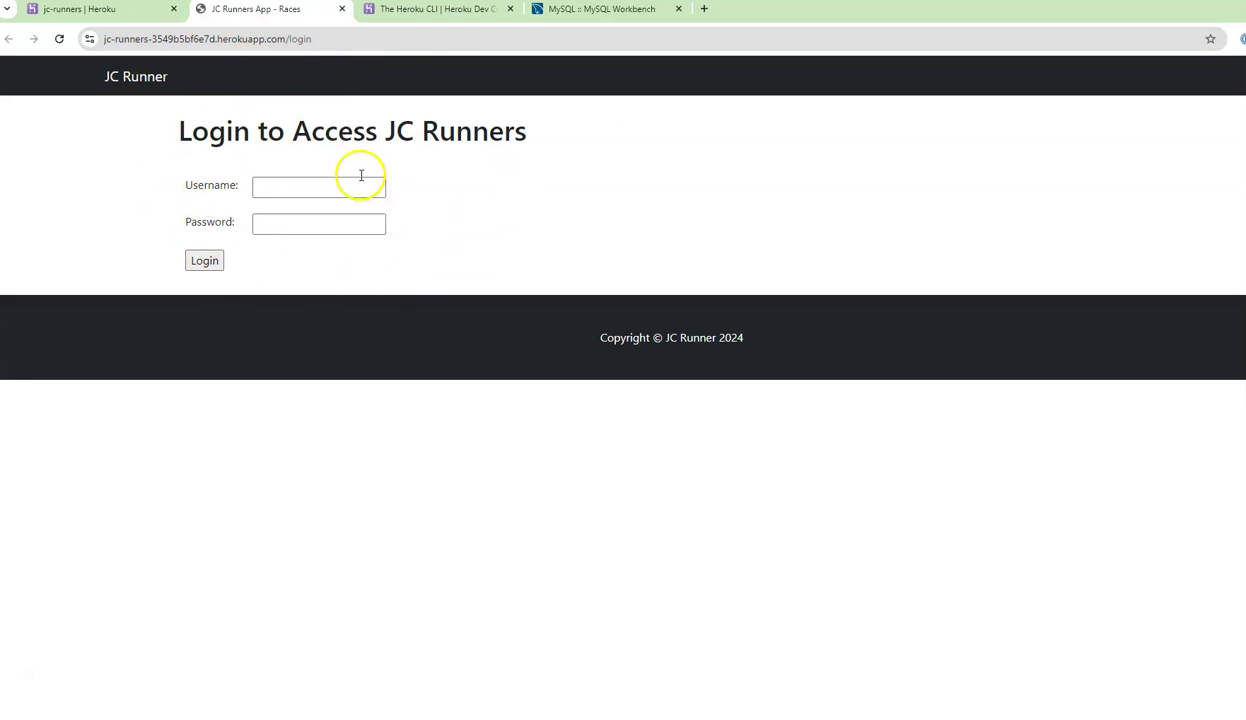
{"action": "mouse_move", "coordinate": [300, 122]}
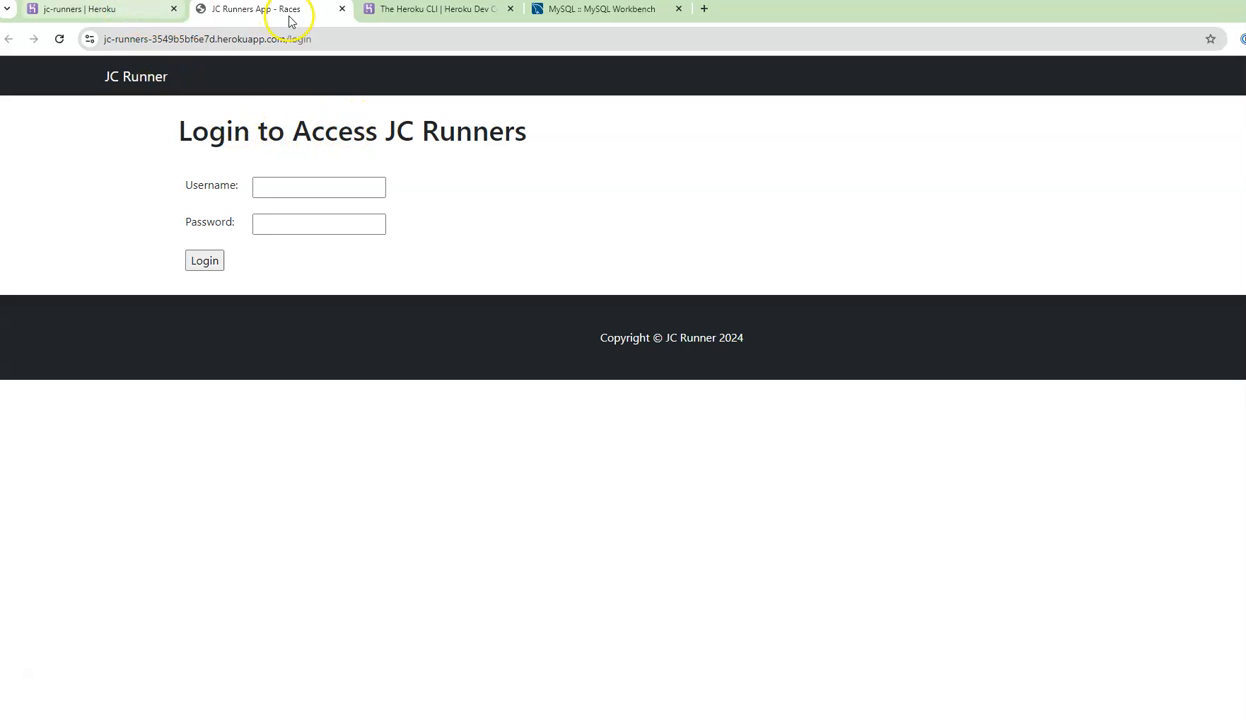
Return to the jc-runners dashboard and view its Resources page with the eco web dyno
{"action": "left_click", "coordinate": [340, 8]}
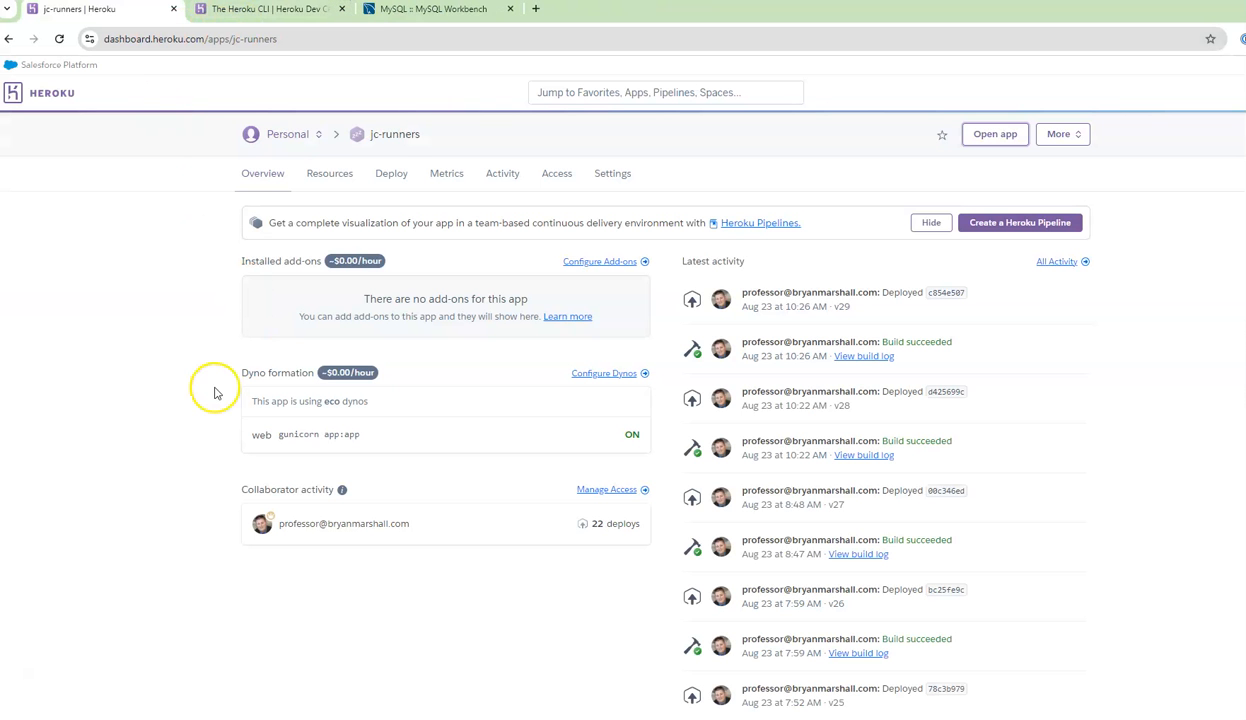
{"action": "mouse_move", "coordinate": [730, 168]}
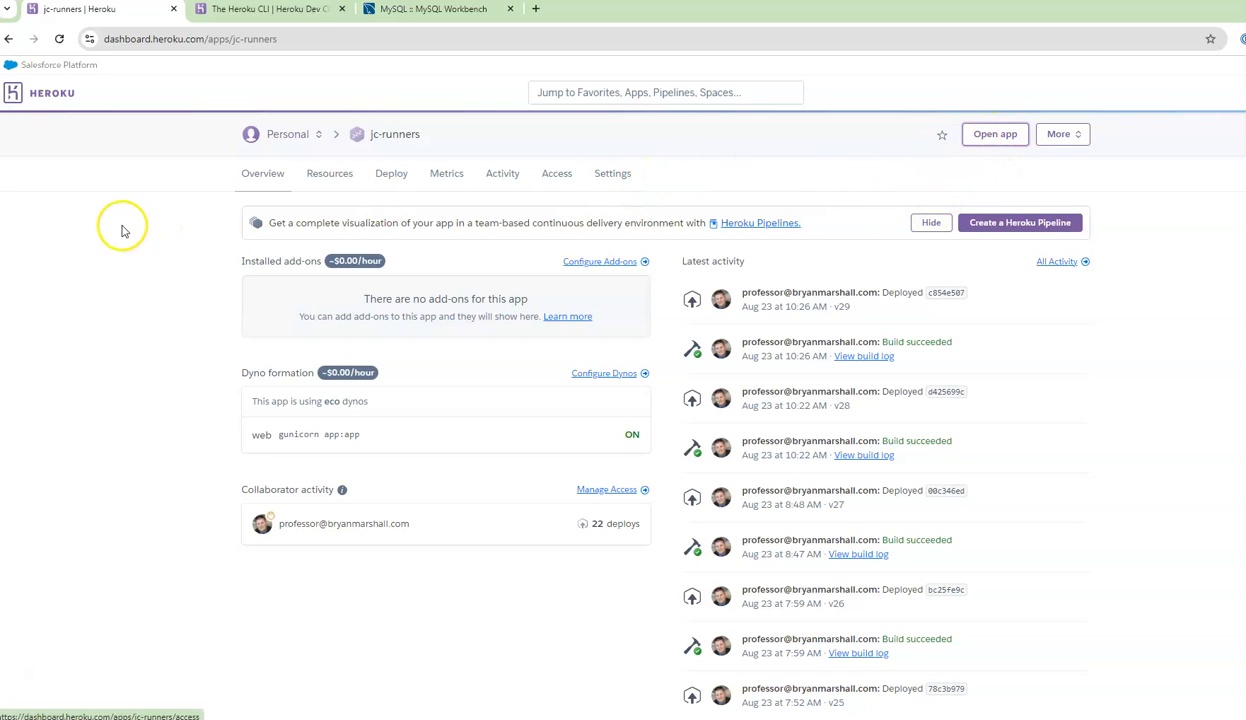
{"action": "mouse_move", "coordinate": [260, 292]}
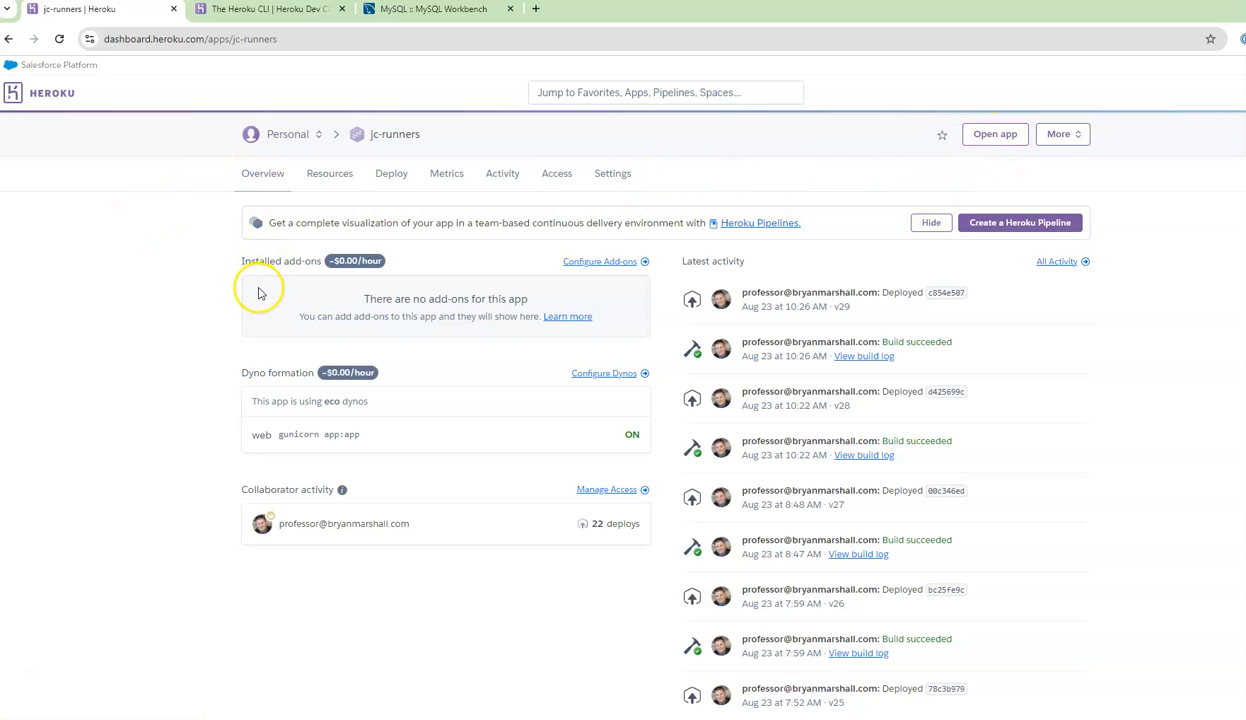
{"action": "mouse_move", "coordinate": [834, 292]}
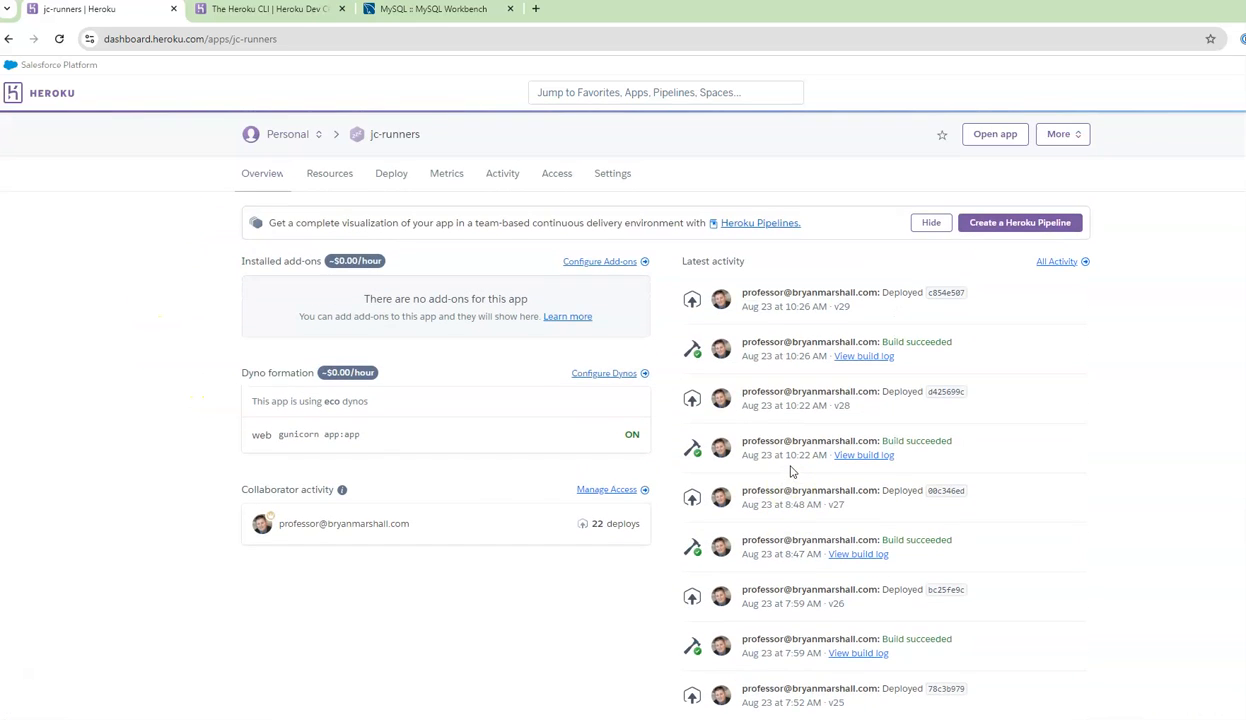
{"action": "left_click", "coordinate": [328, 172]}
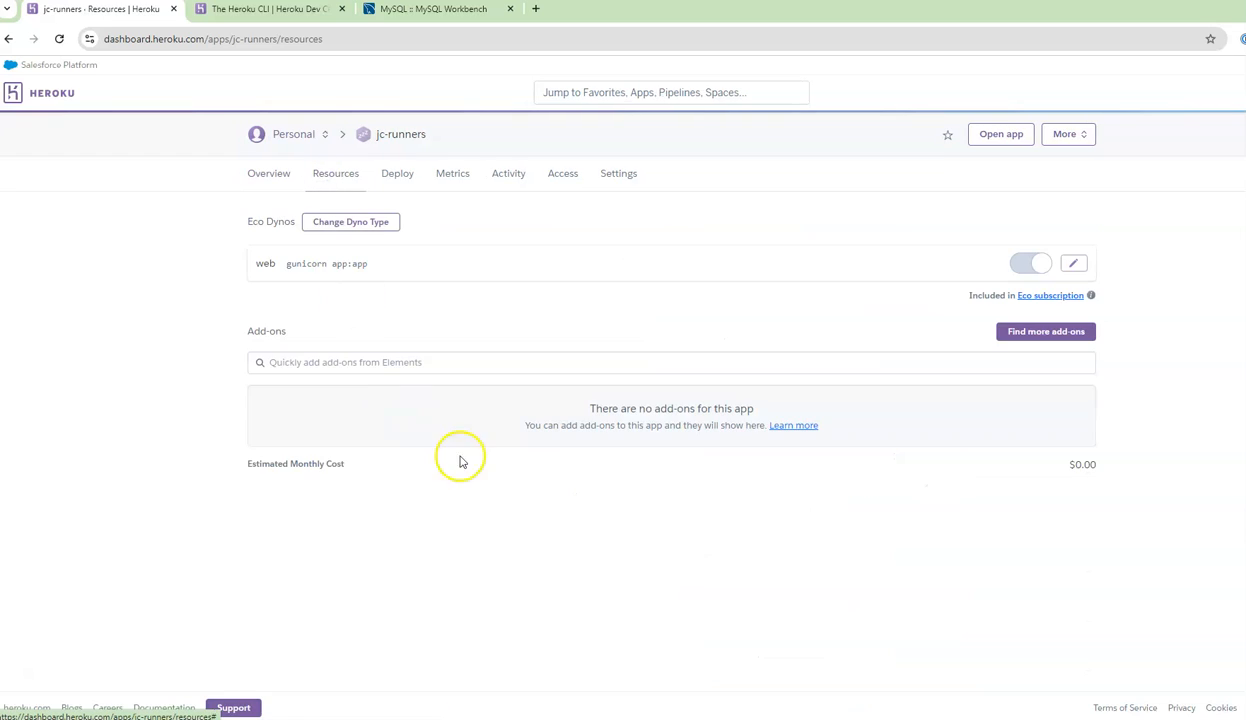
{"action": "mouse_move", "coordinate": [378, 304]}
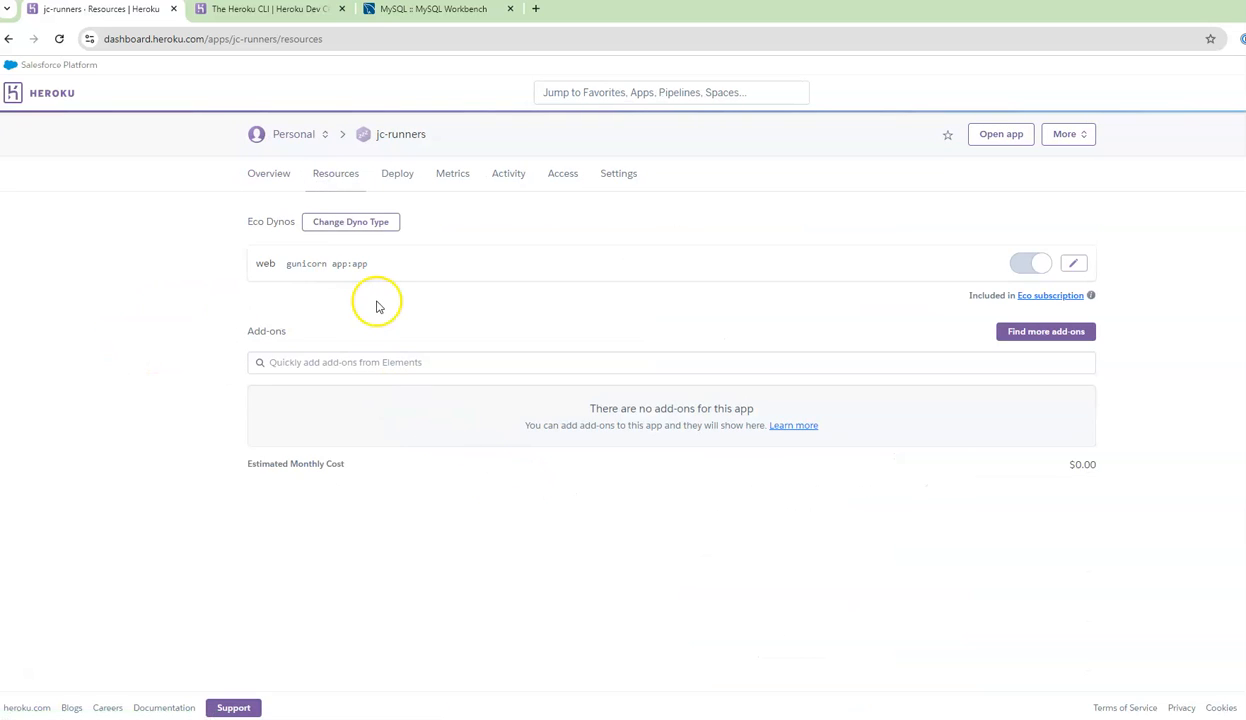
{"action": "mouse_move", "coordinate": [184, 356]}
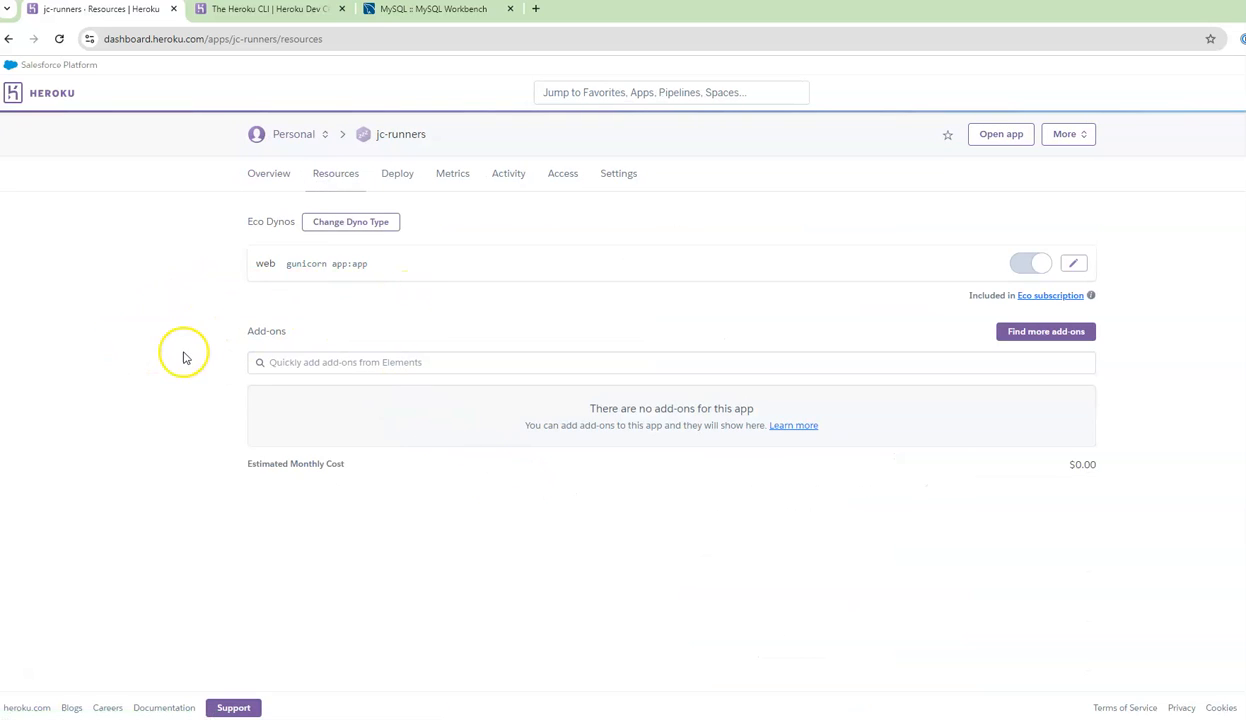
{"action": "mouse_move", "coordinate": [352, 156]}
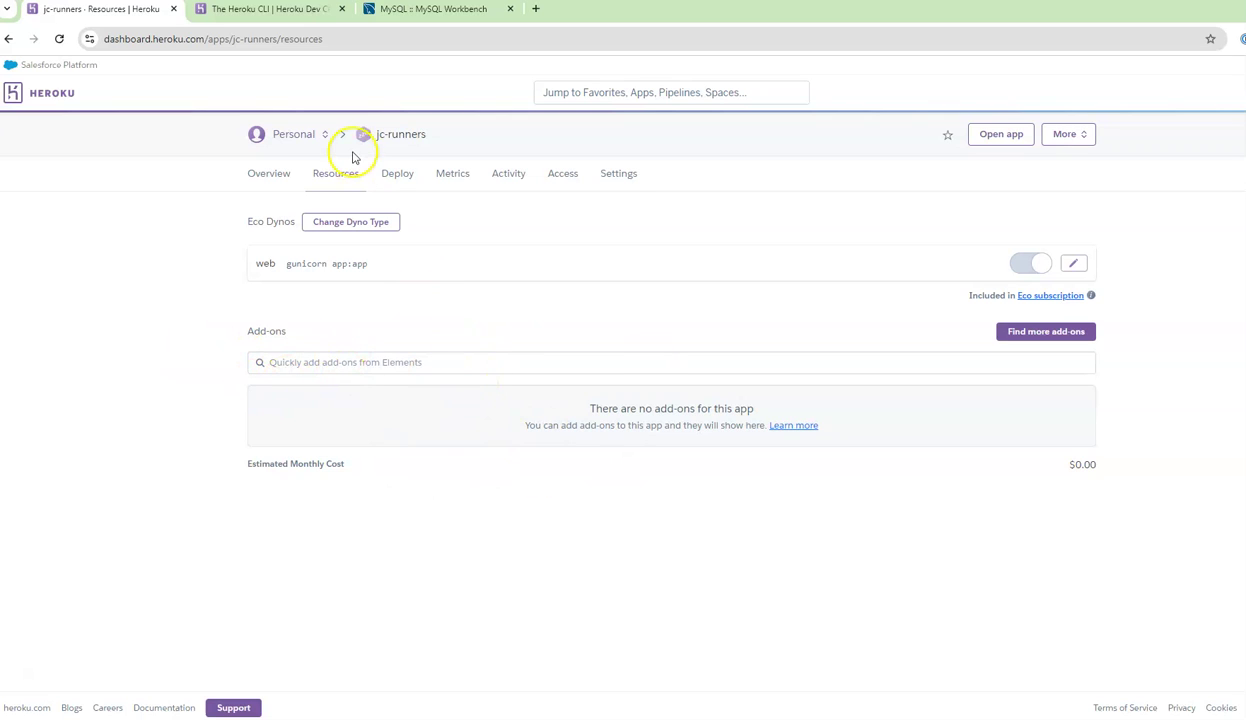
{"action": "mouse_move", "coordinate": [398, 134]}
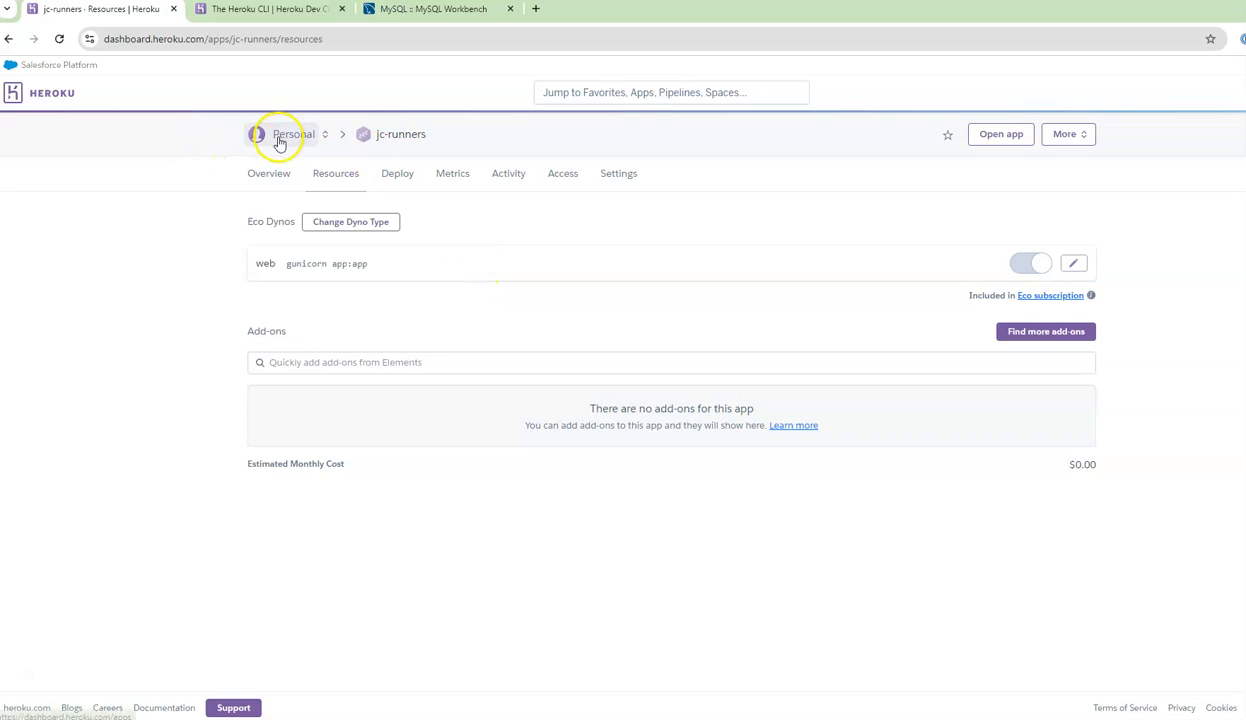
Select the Heroku git URL in Settings, then review the Deploy page's Heroku Git instructions
{"action": "left_click", "coordinate": [612, 172]}
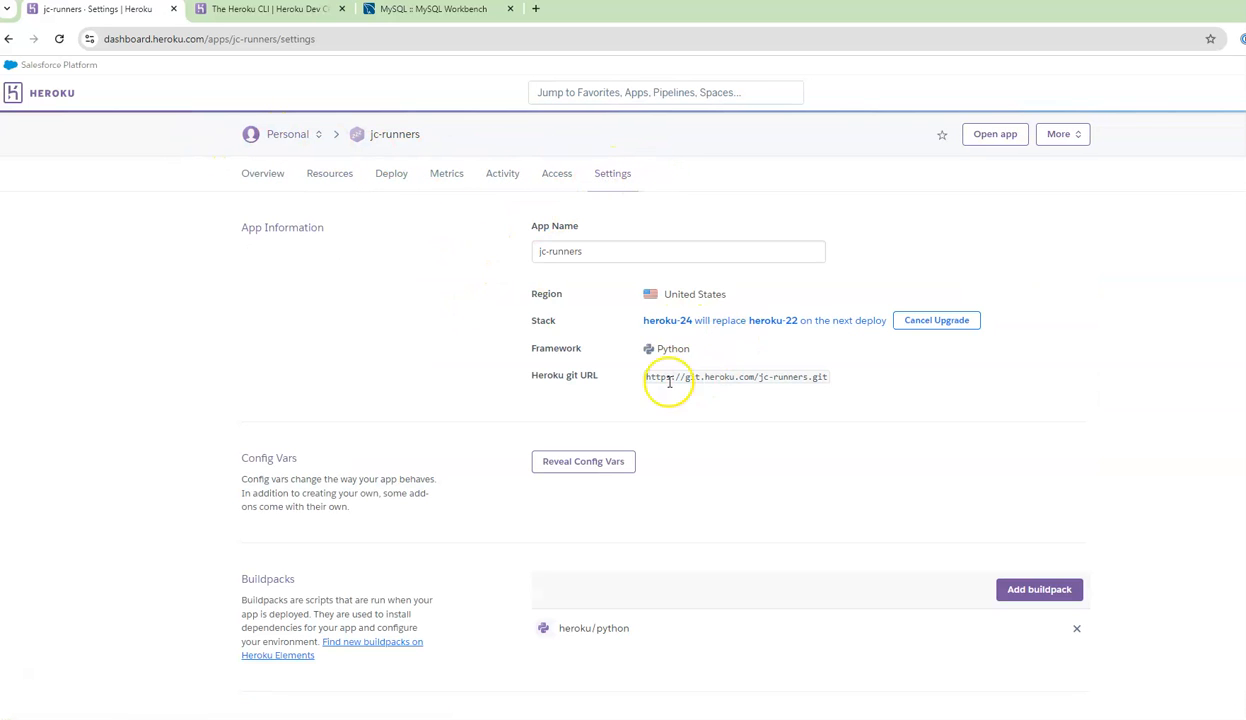
{"action": "mouse_move", "coordinate": [628, 384]}
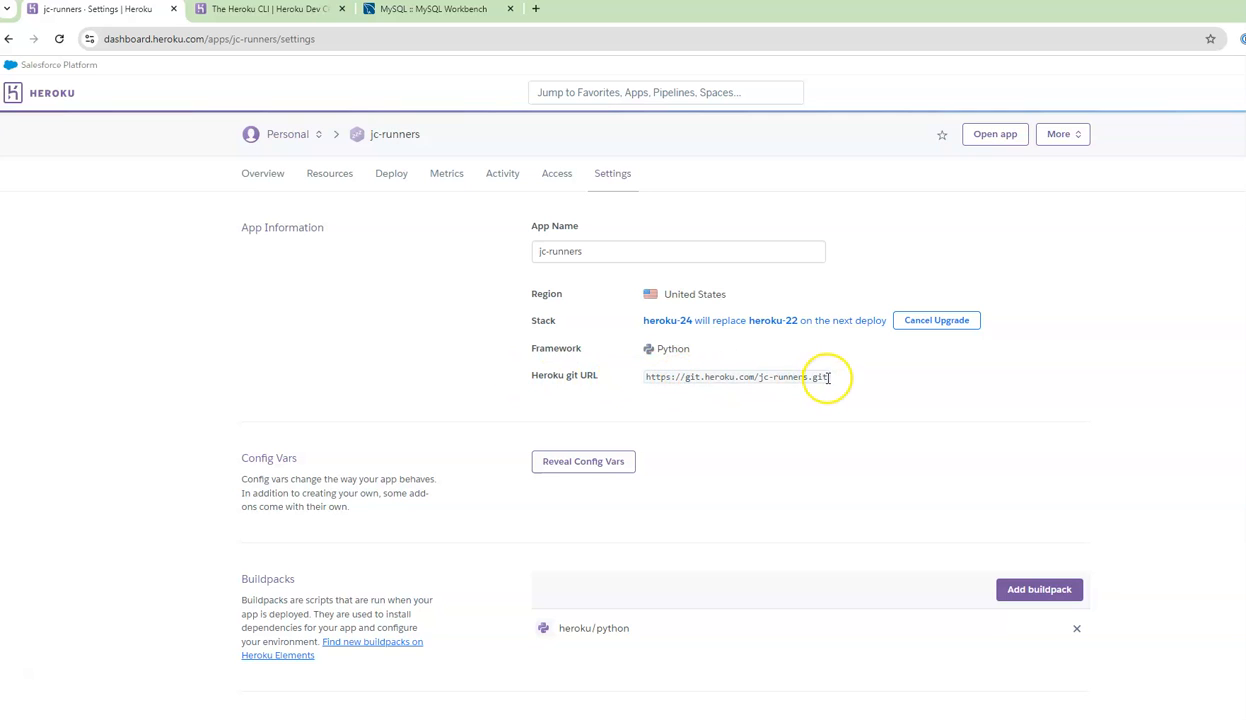
{"action": "triple_click", "coordinate": [736, 376]}
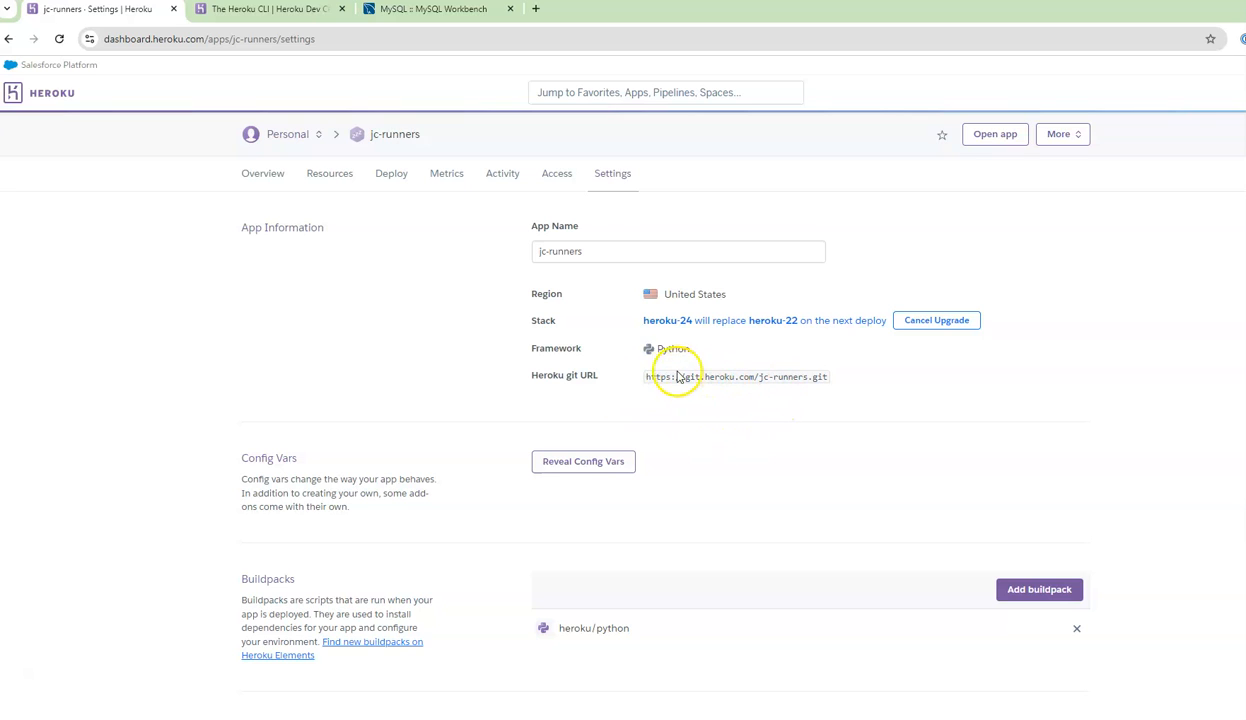
{"action": "mouse_move", "coordinate": [696, 396]}
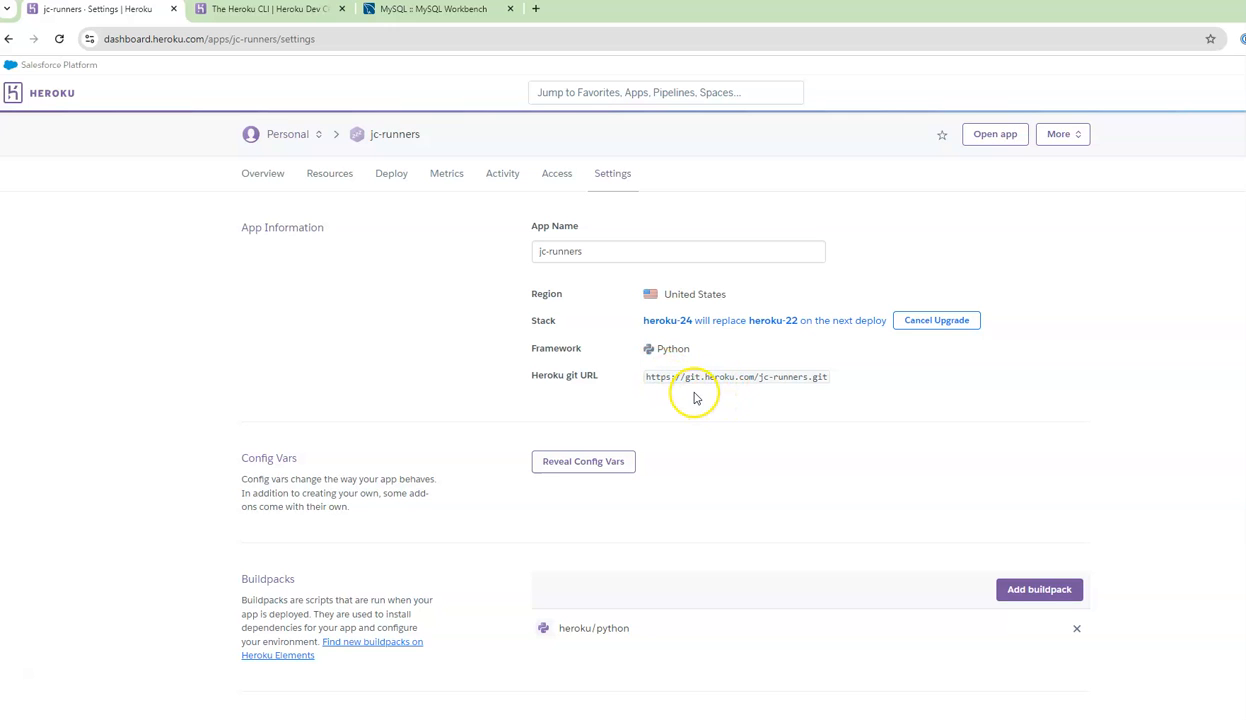
{"action": "left_click", "coordinate": [392, 172]}
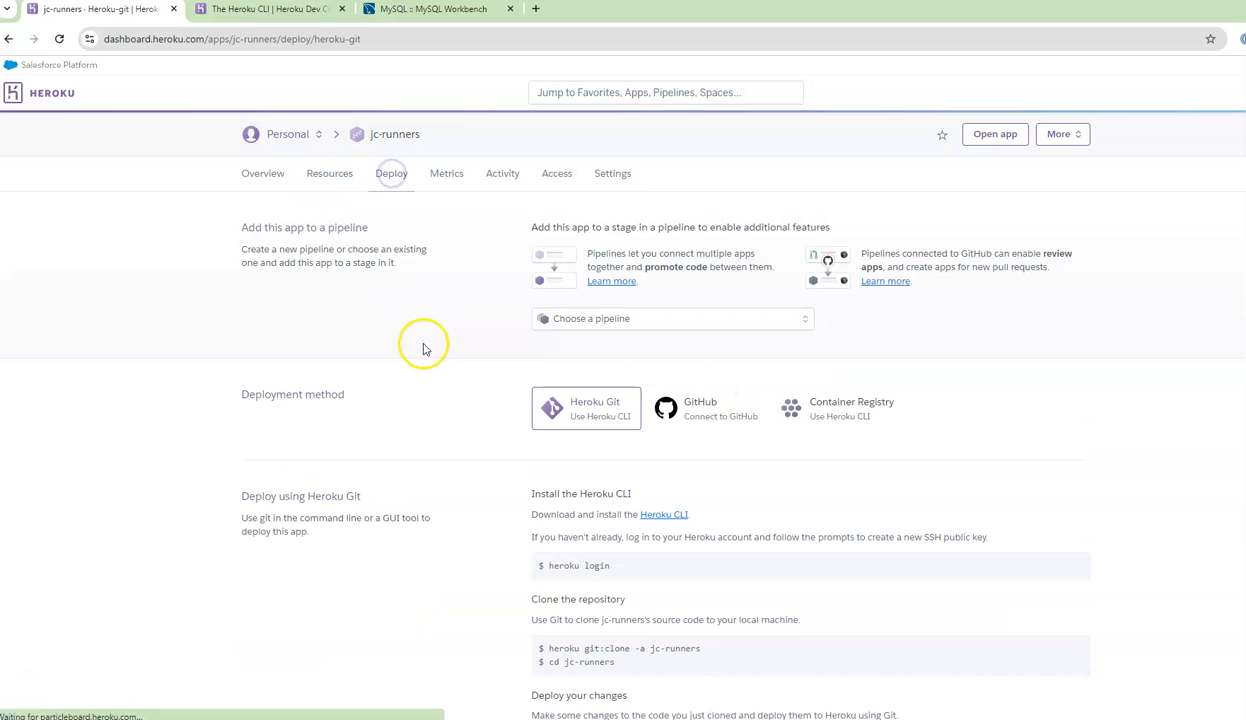
{"action": "scroll", "scroll_direction": "down", "scroll_amount": 3}
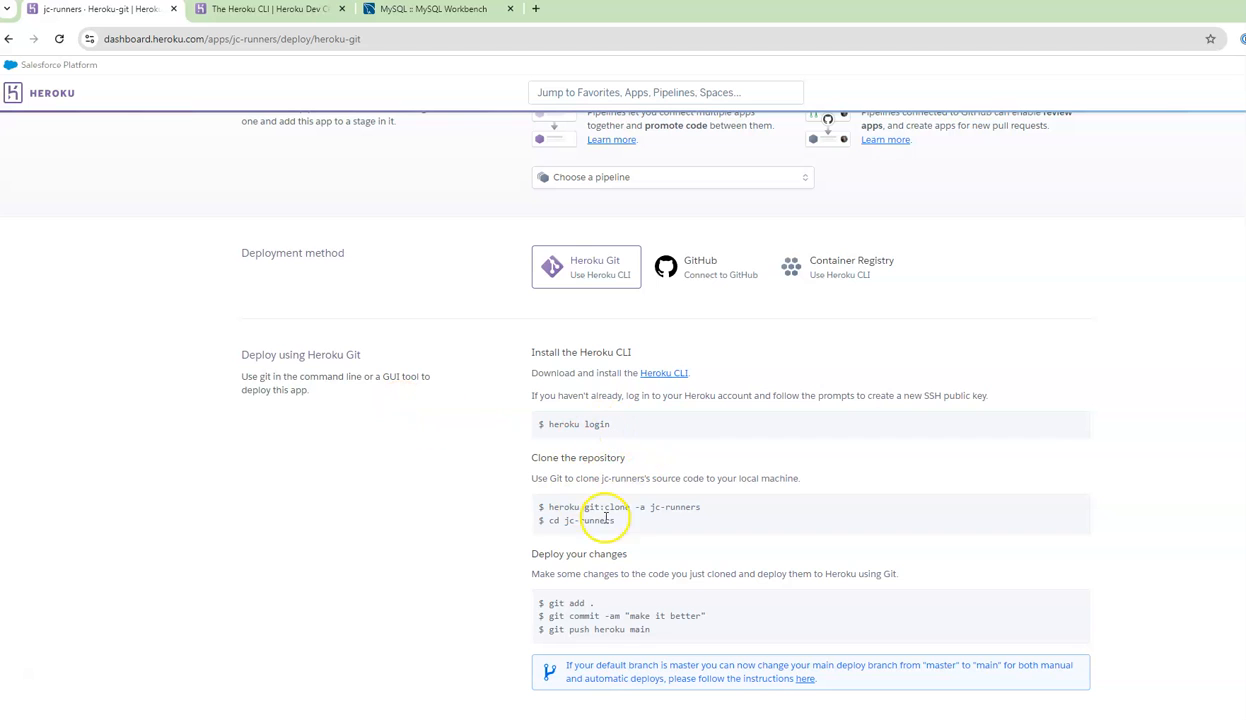
{"action": "scroll", "scroll_direction": "up", "scroll_amount": 3}
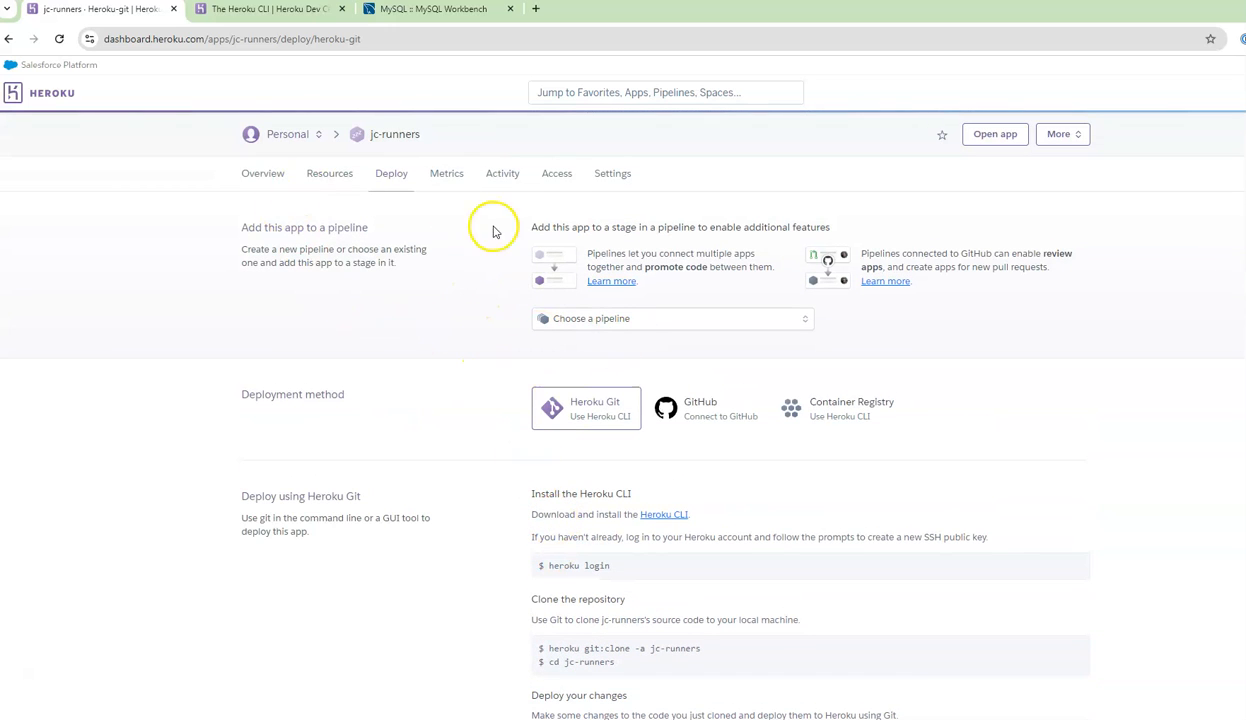
{"action": "mouse_move", "coordinate": [280, 138]}
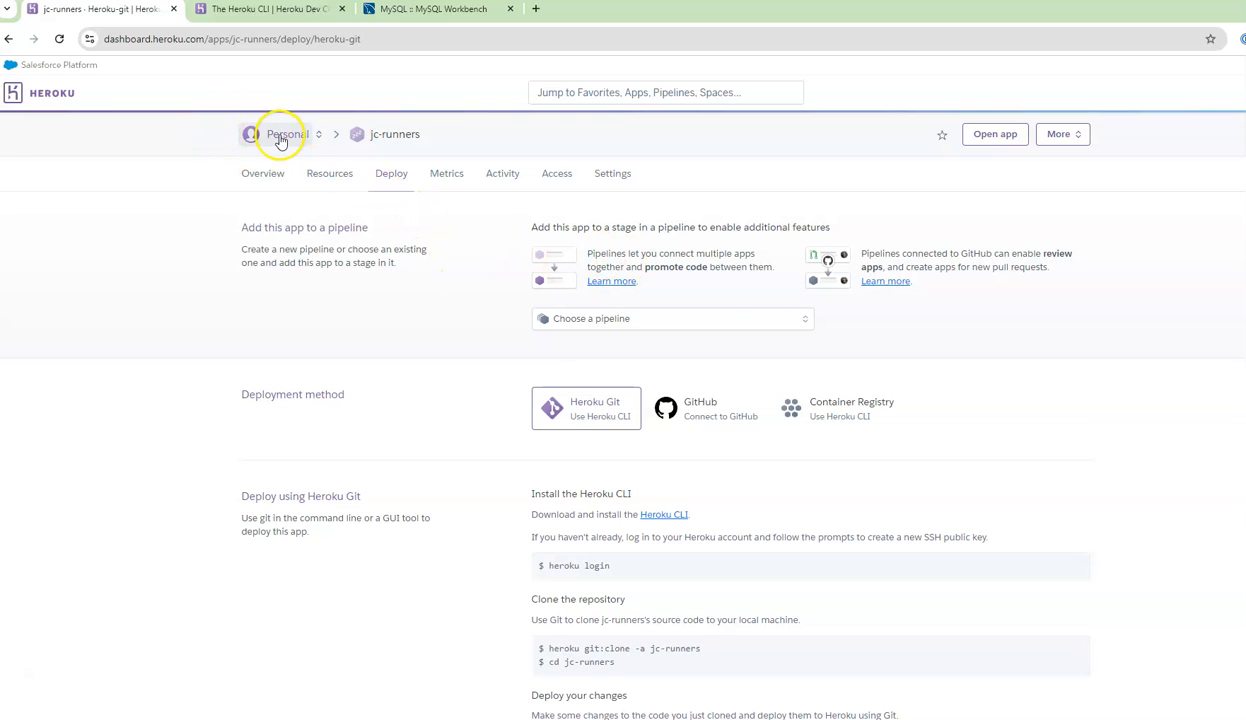
Create a new personal Heroku app named flask-inclass-fall-2024 in the United States region
{"action": "left_click", "coordinate": [286, 134]}
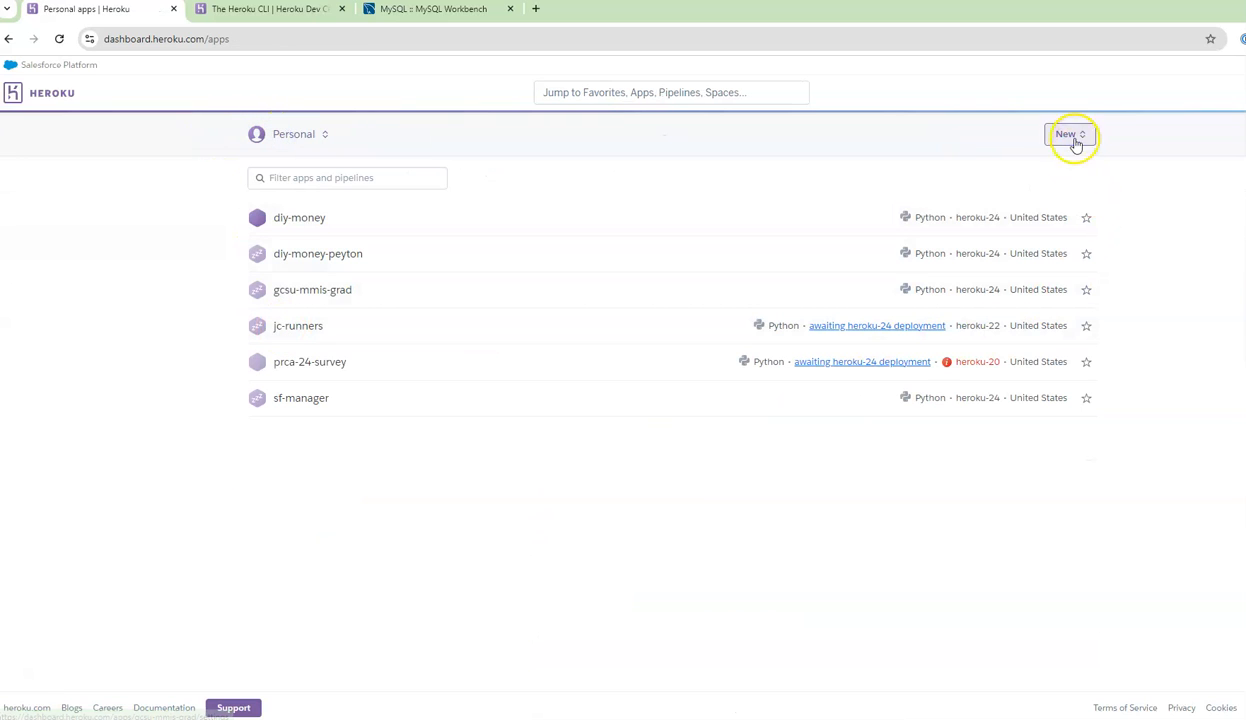
{"action": "left_click", "coordinate": [1068, 134]}
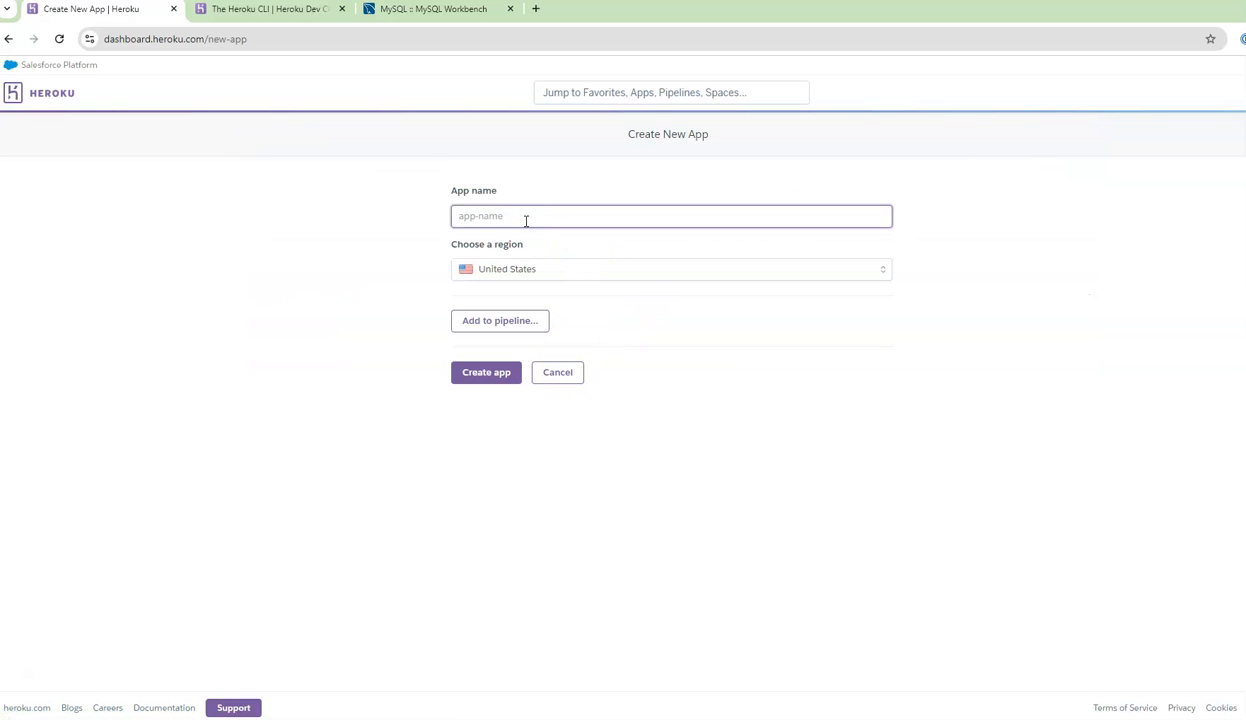
{"action": "type", "text": "flask_"}
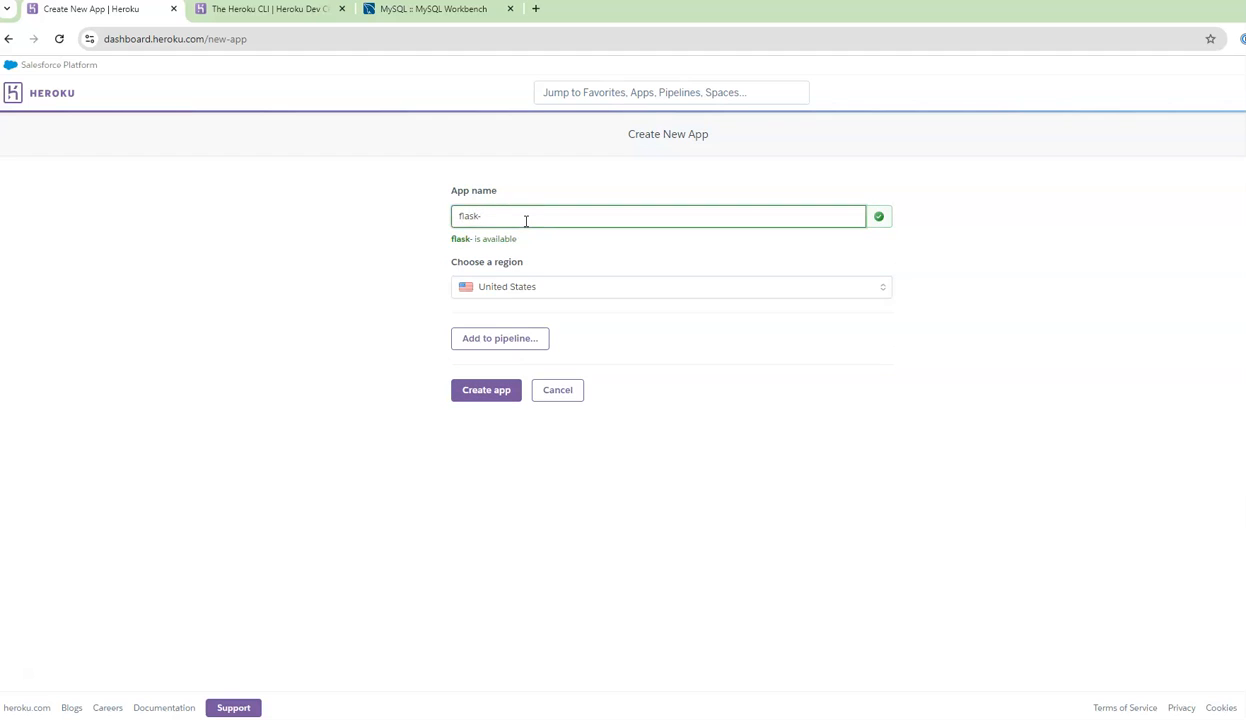
{"action": "type", "text": "inclass-f"}
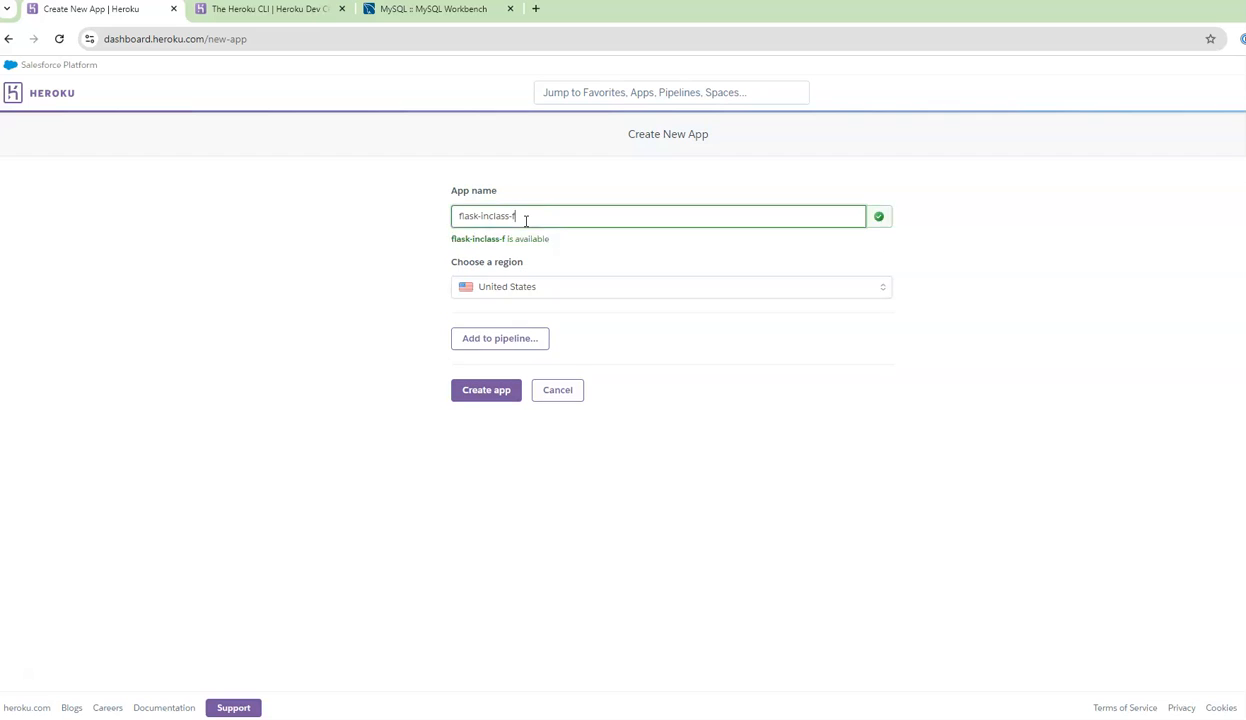
{"action": "type", "text": "all-2024"}
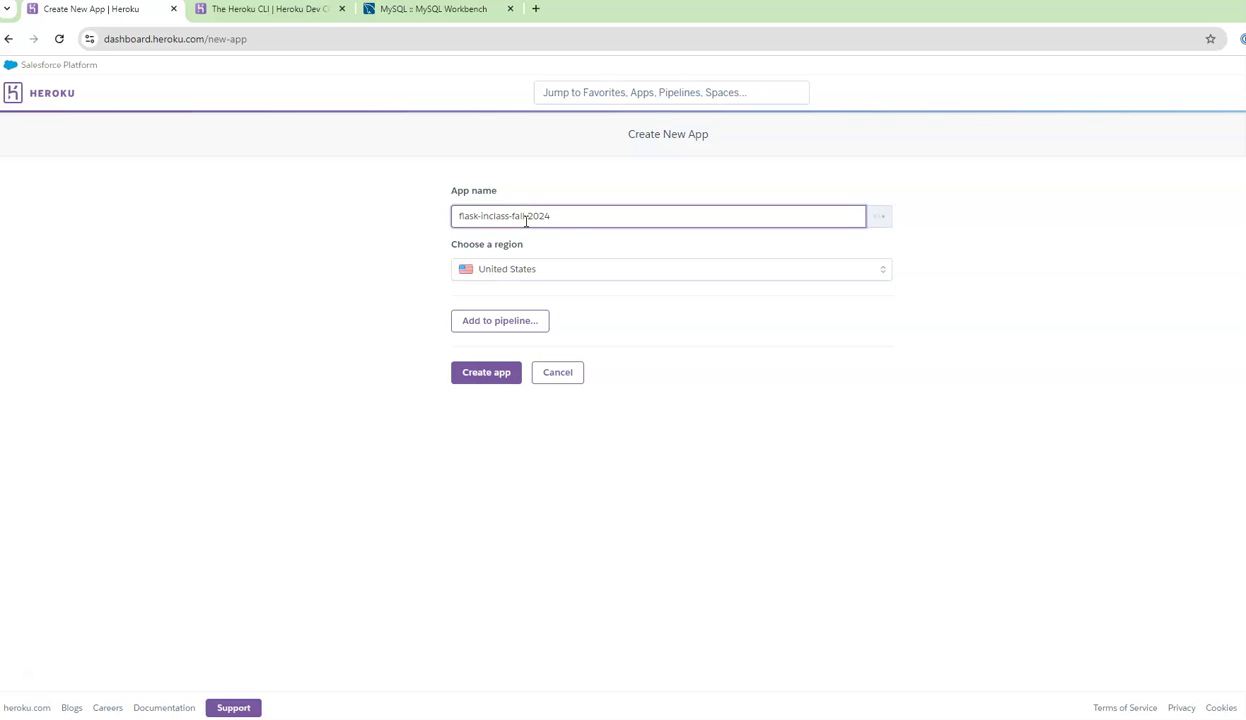
{"action": "type", "text": "-2024"}
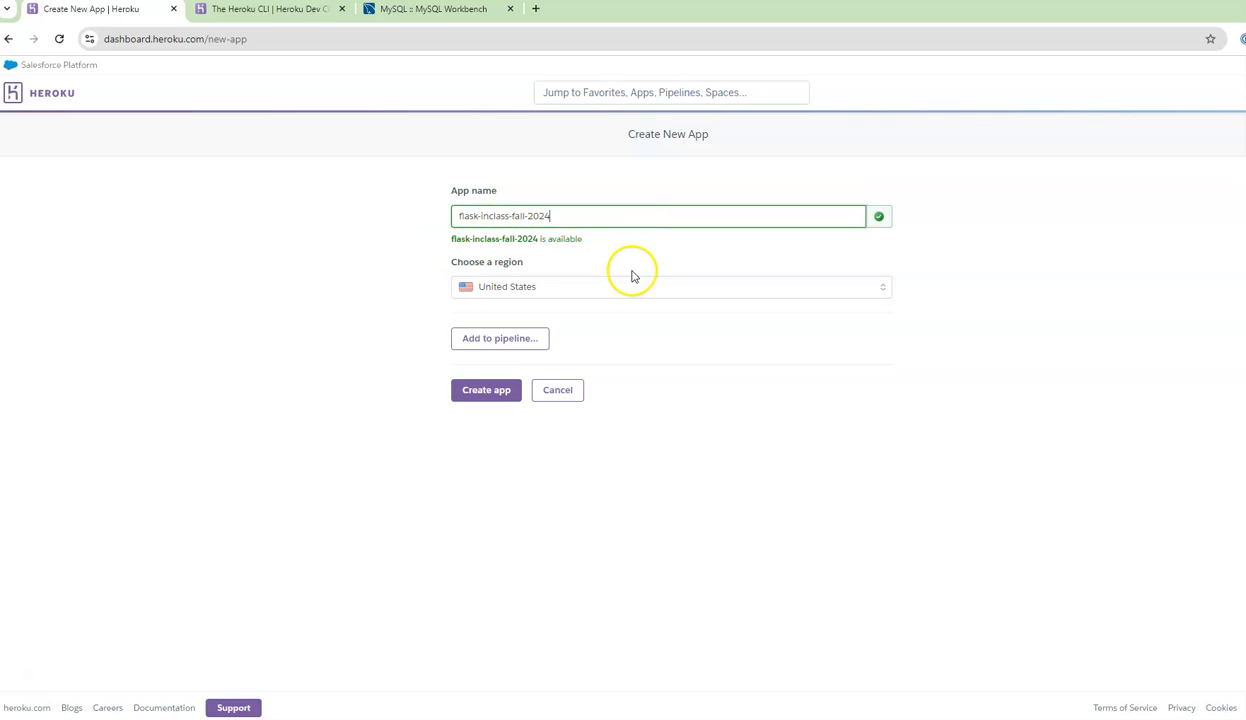
{"action": "left_click", "coordinate": [486, 390]}
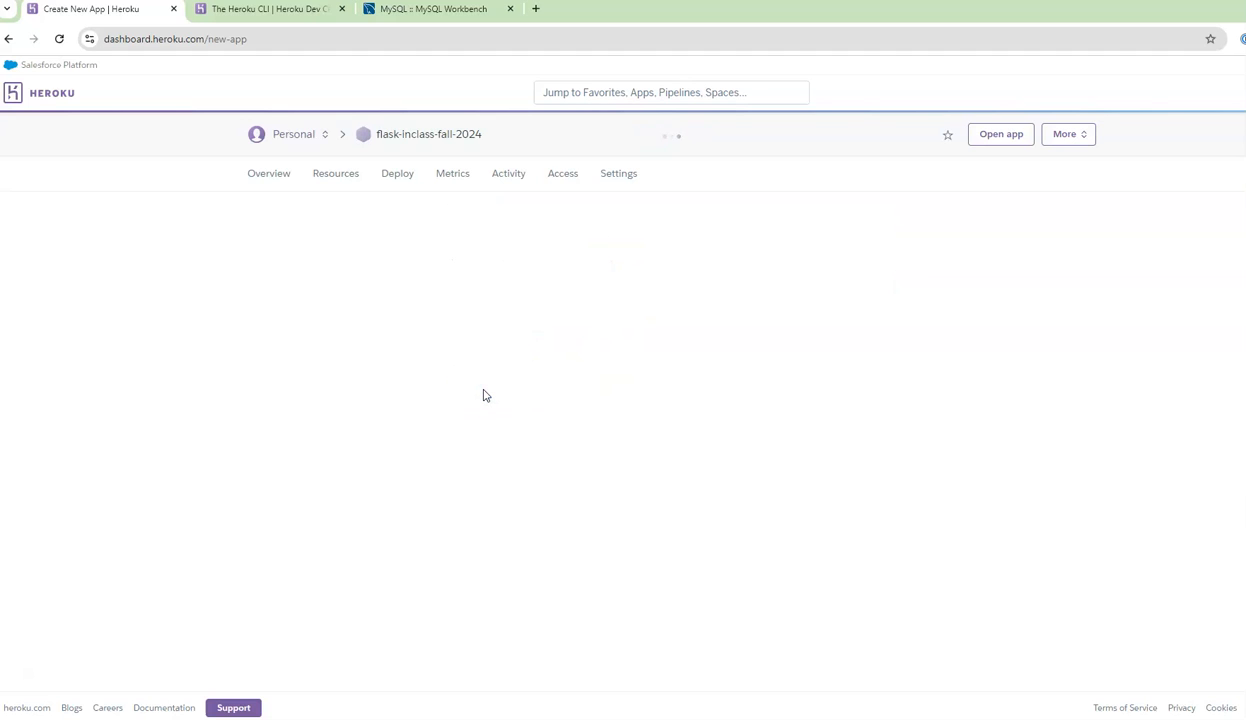
View the flask-inclass-fall-2024 overview showing no add-ons or process types yet
{"action": "left_click", "coordinate": [396, 172]}
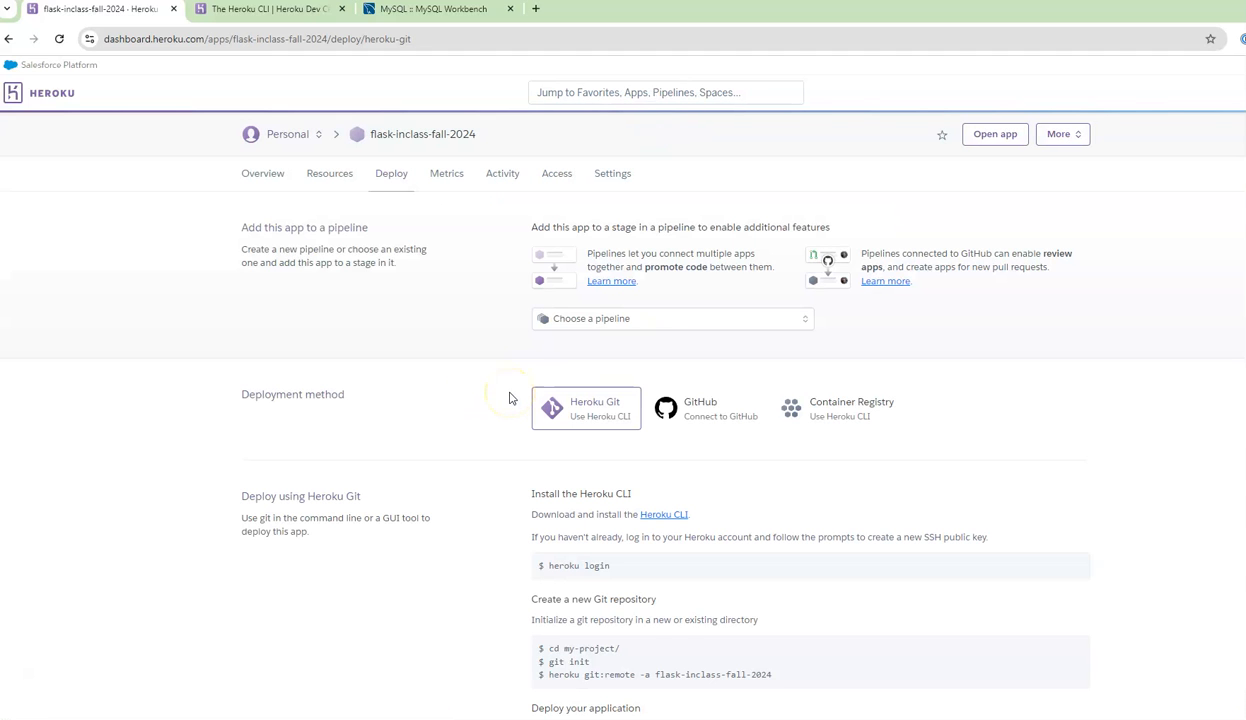
{"action": "mouse_move", "coordinate": [280, 240]}
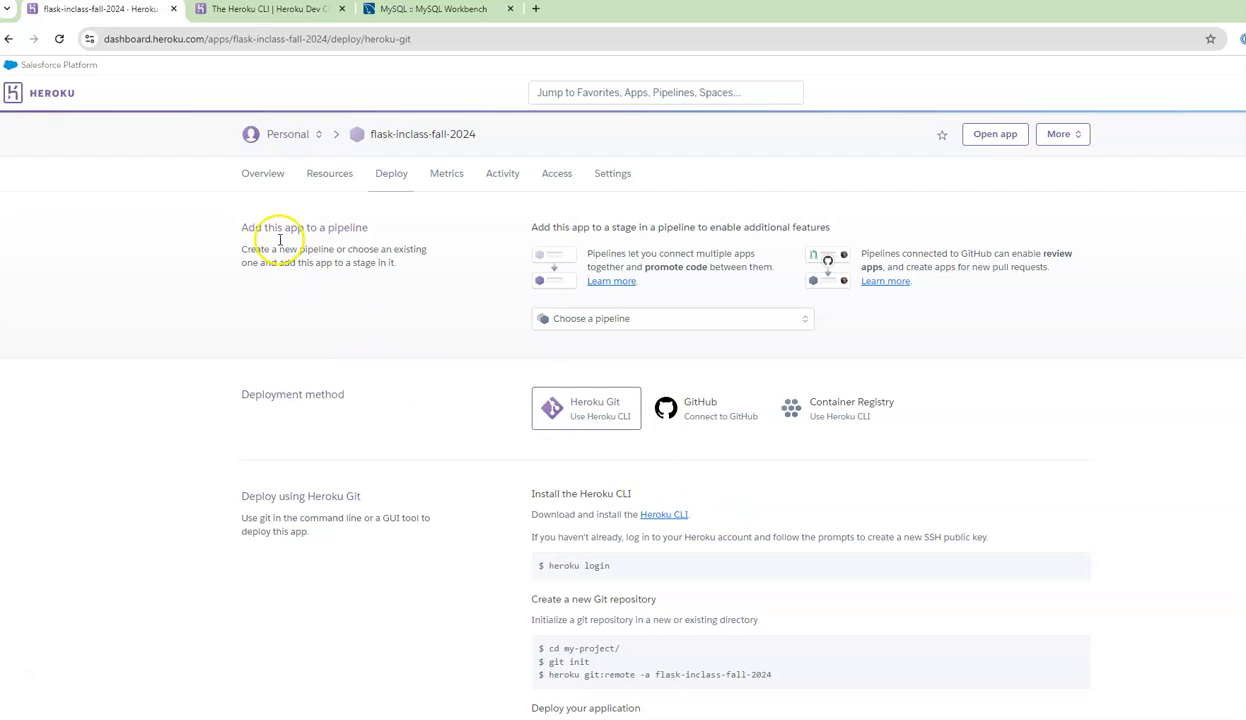
{"action": "left_click", "coordinate": [268, 172]}
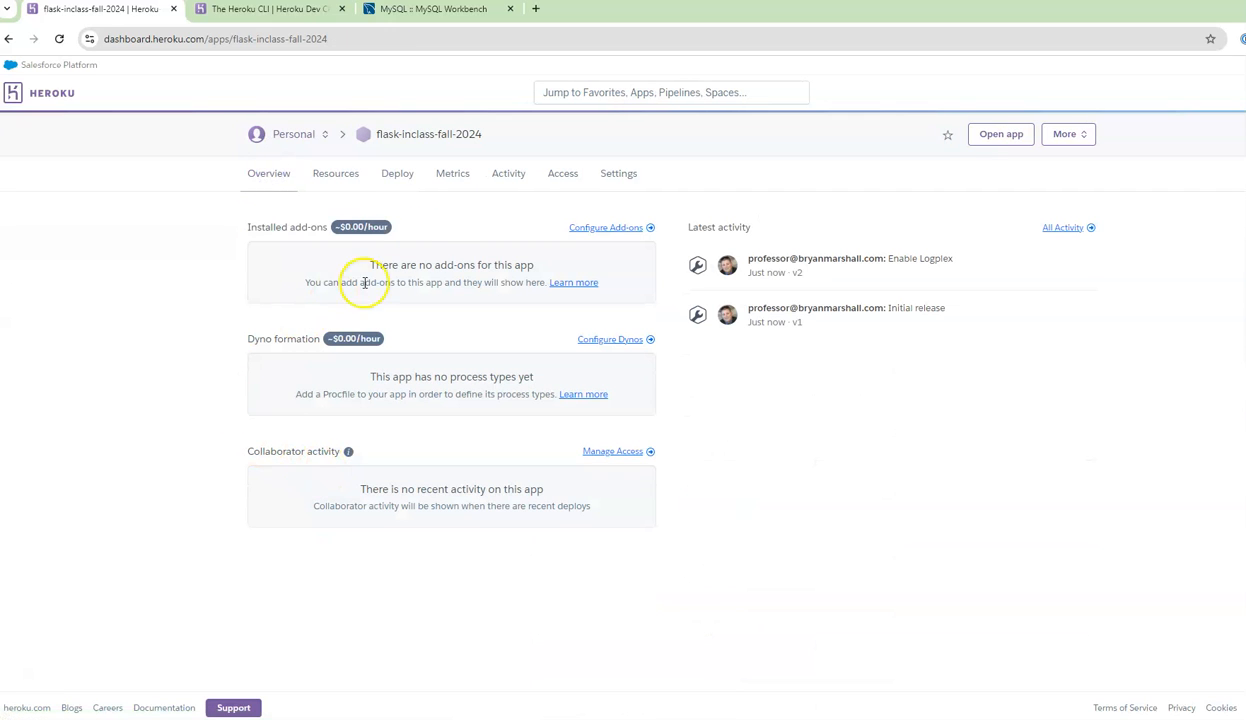
{"action": "mouse_move", "coordinate": [398, 410]}
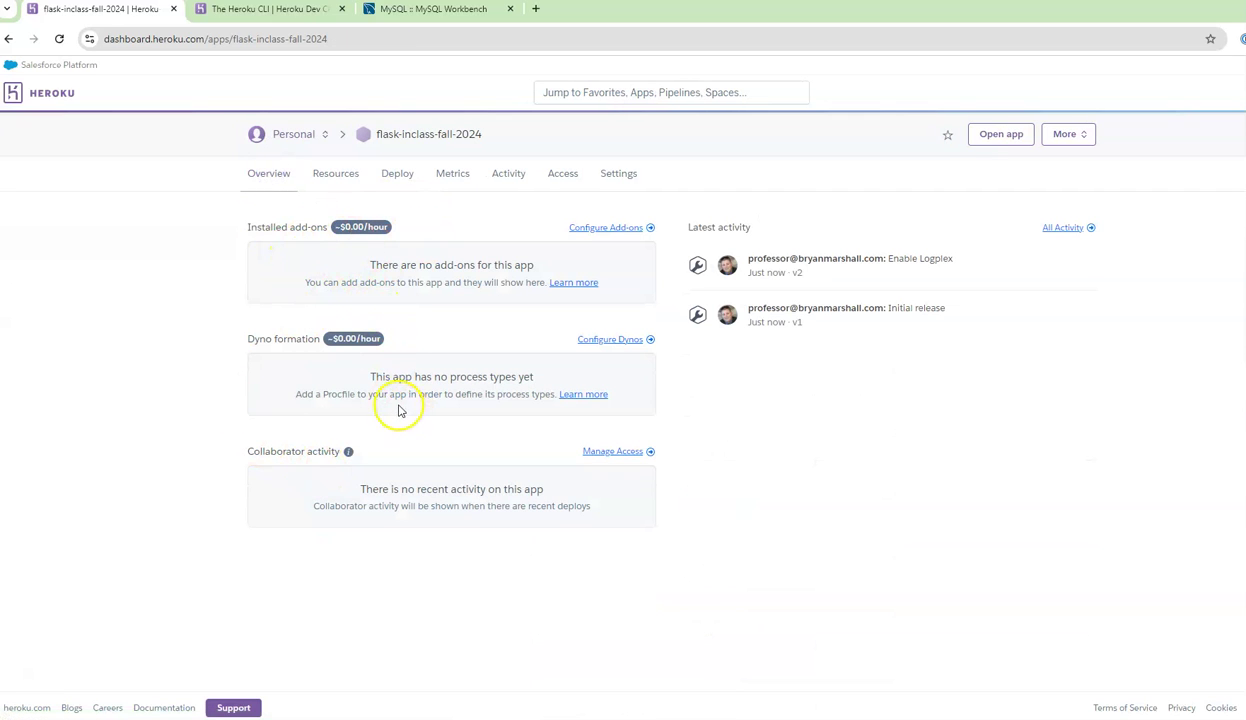
{"action": "mouse_move", "coordinate": [436, 312]}
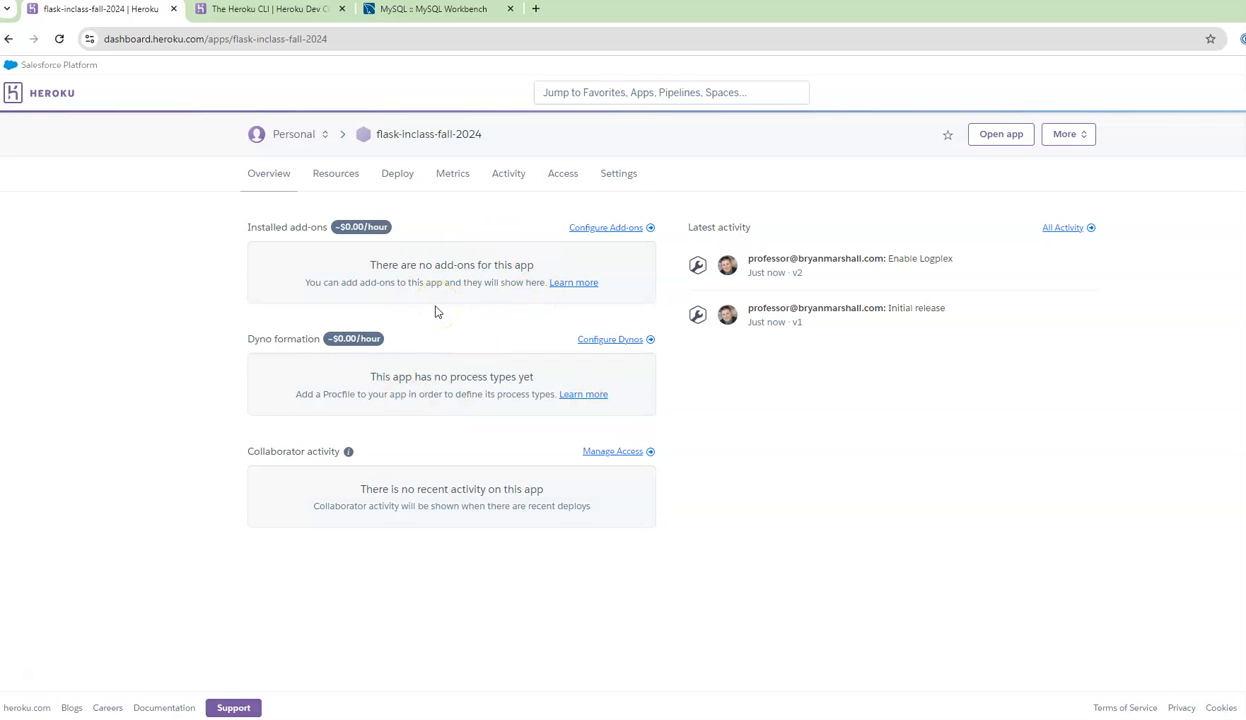
{"action": "mouse_move", "coordinate": [344, 278]}
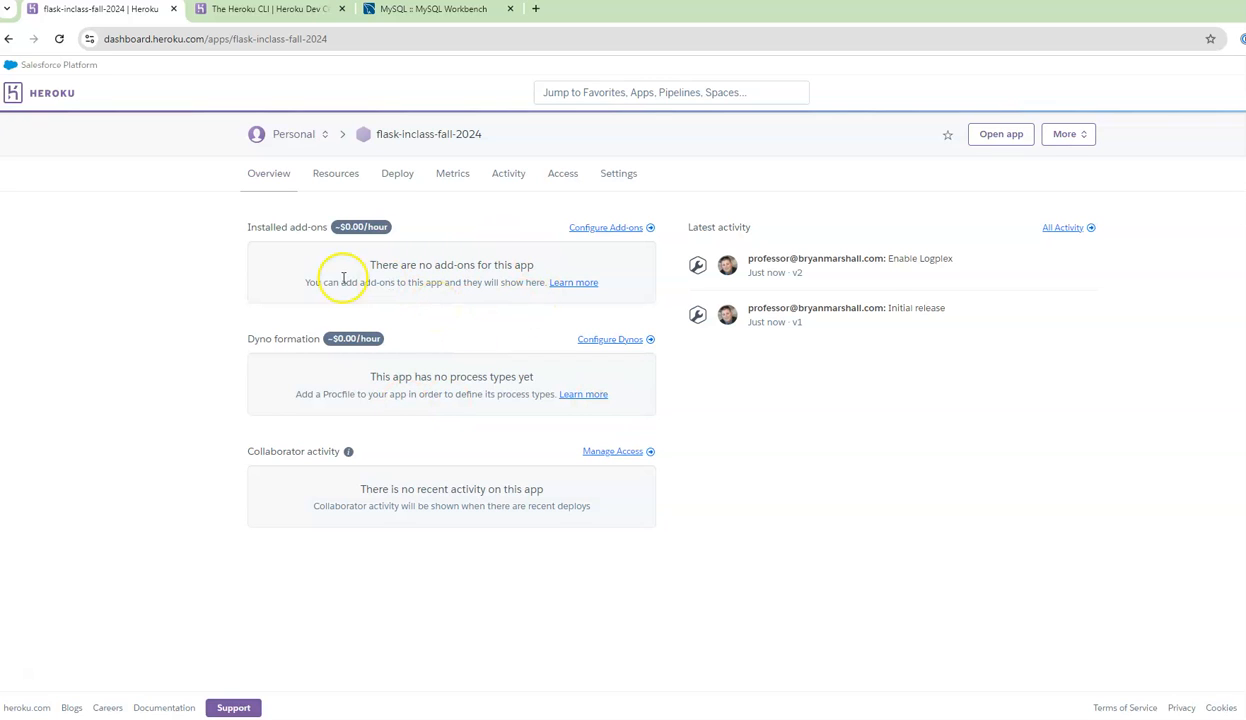
{"action": "mouse_move", "coordinate": [270, 260]}
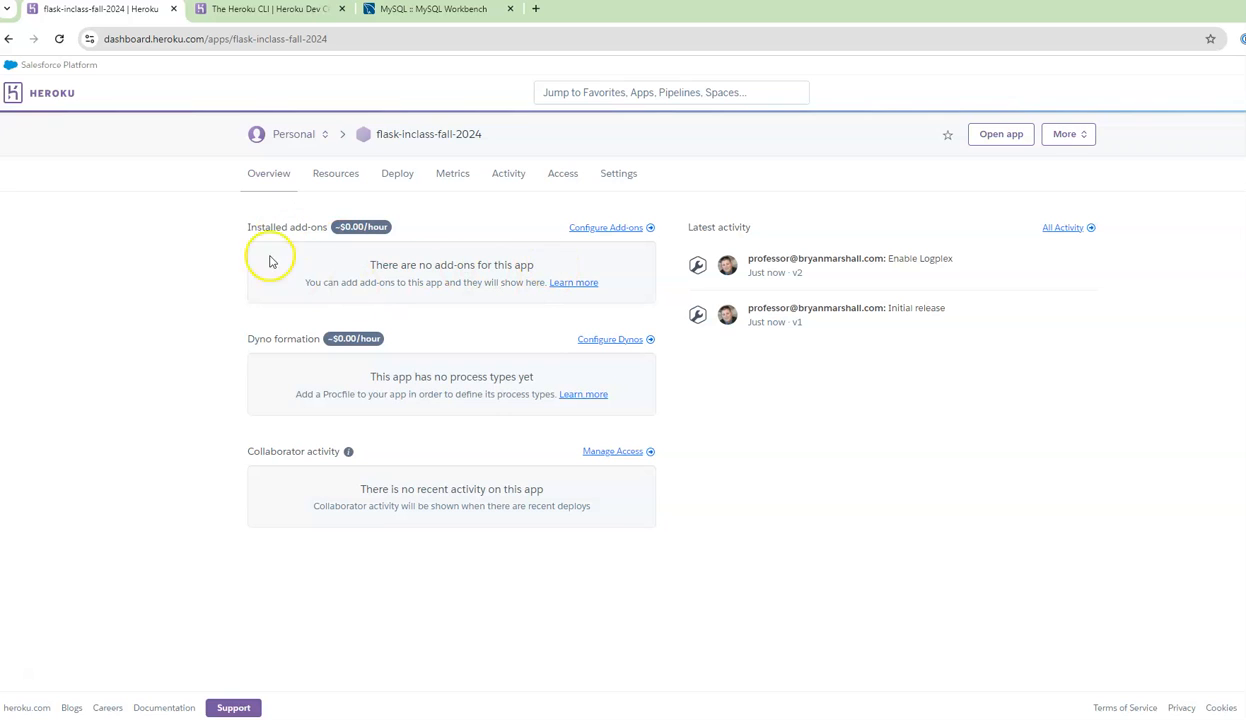
Install the JawsDB MySQL add-on on the free Kitefin Shared plan from the Resources page
{"action": "left_click", "coordinate": [336, 172]}
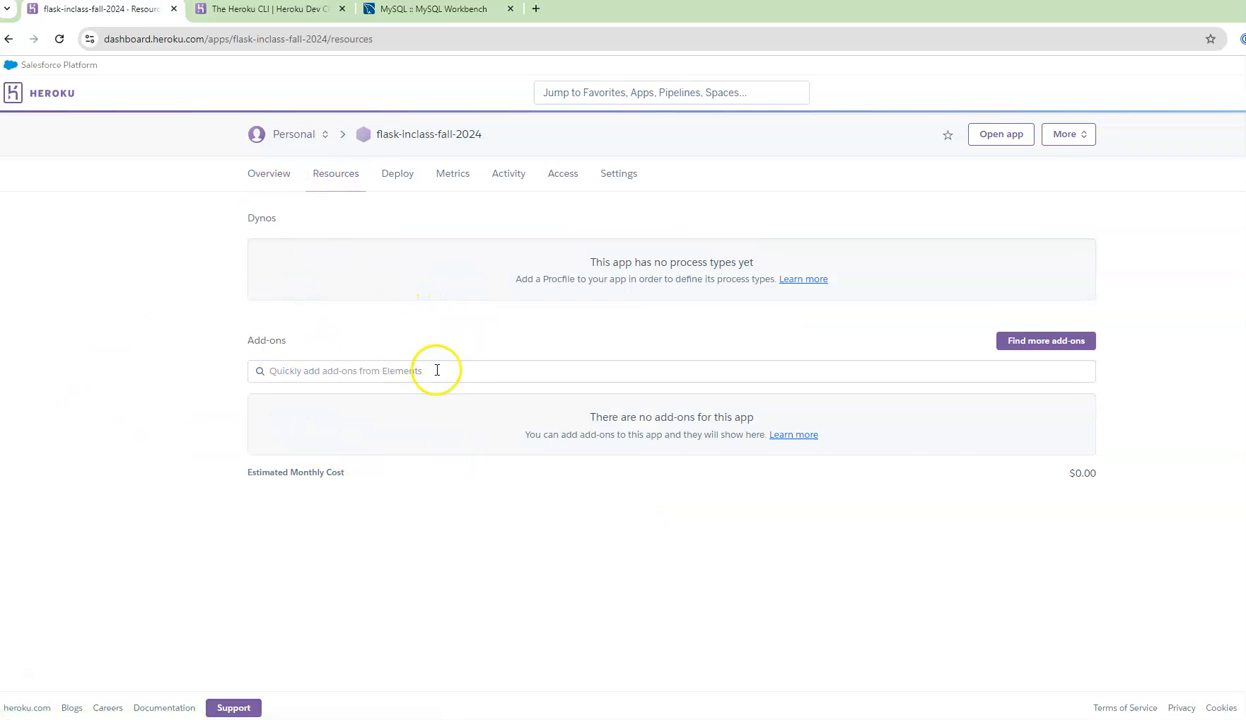
{"action": "type", "text": "jaw"}
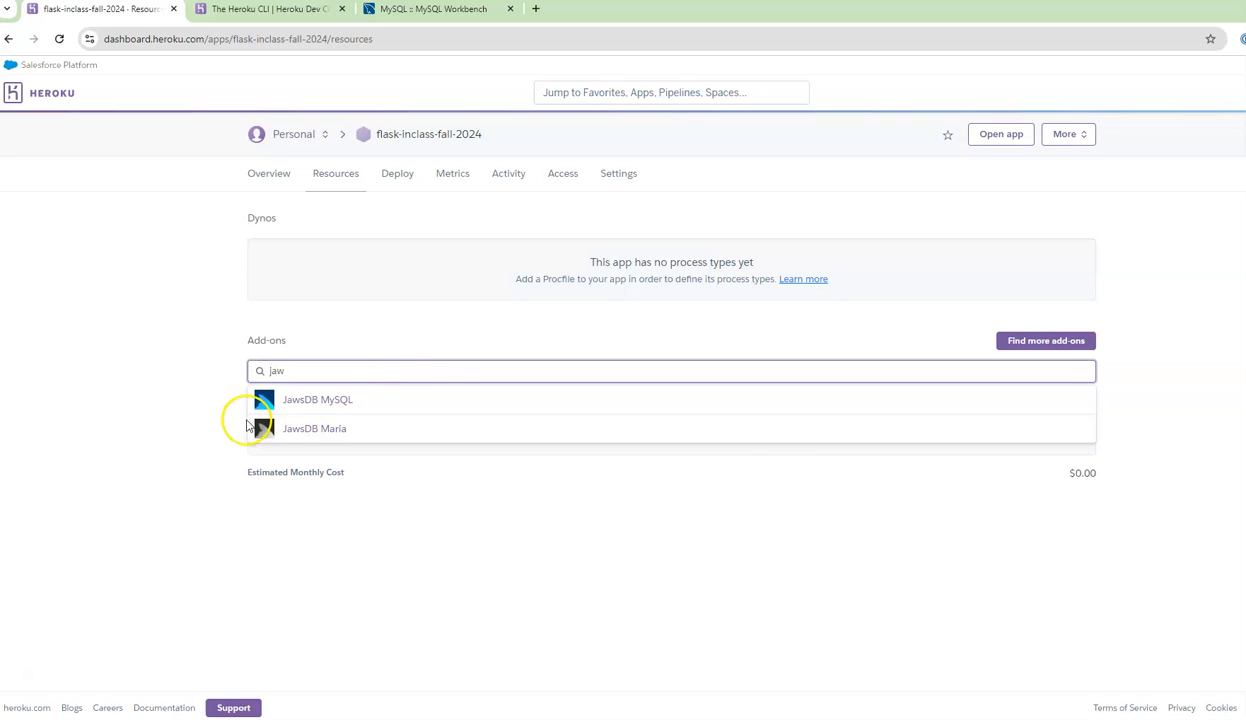
{"action": "left_click", "coordinate": [318, 400]}
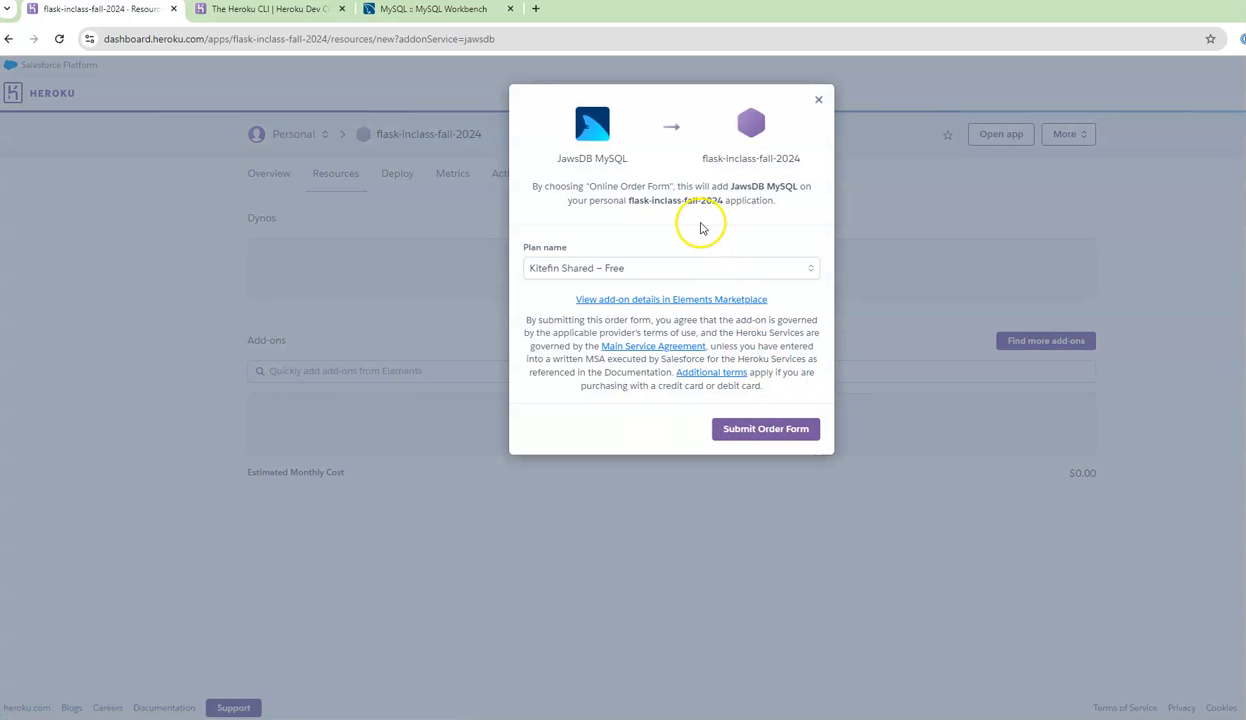
{"action": "mouse_move", "coordinate": [550, 280]}
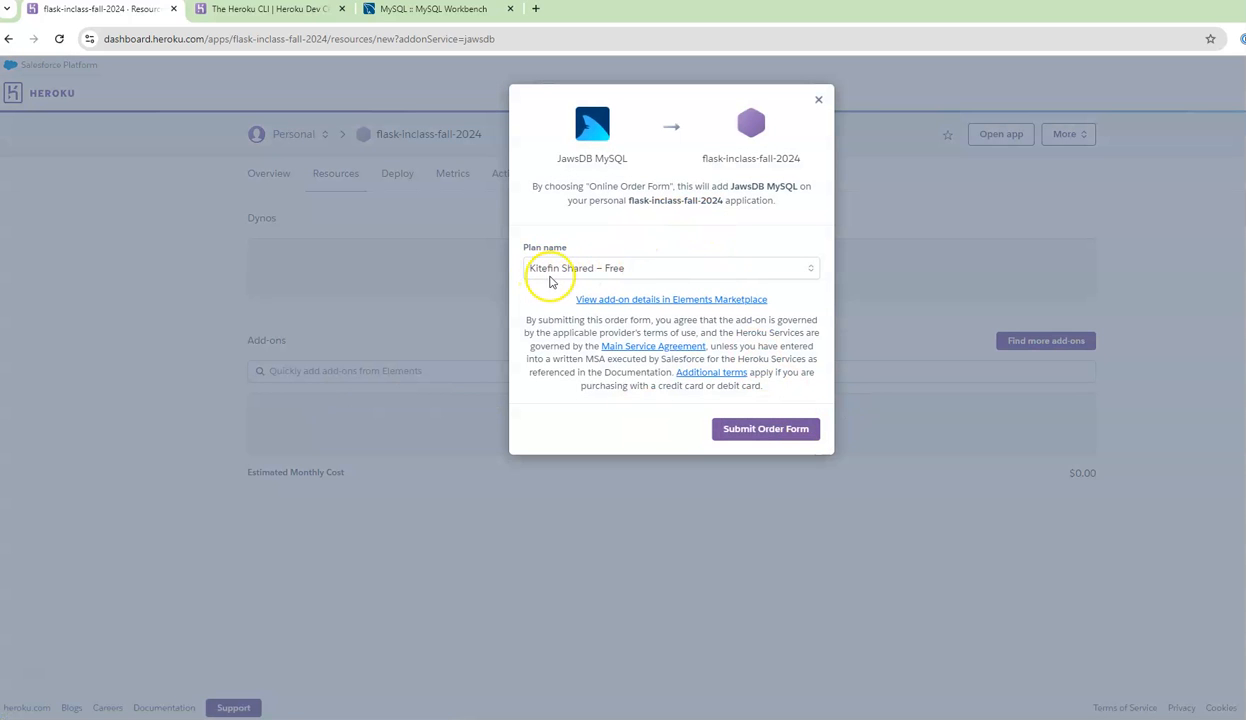
{"action": "mouse_move", "coordinate": [764, 428]}
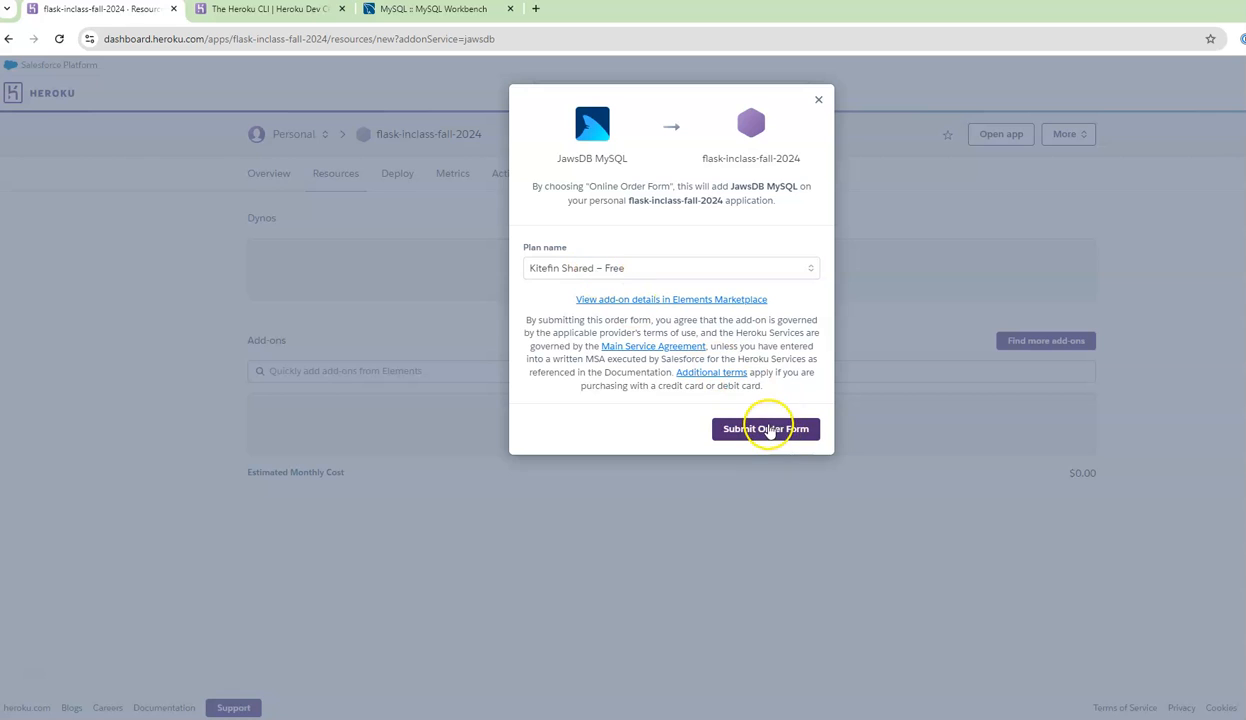
{"action": "left_click", "coordinate": [766, 428]}
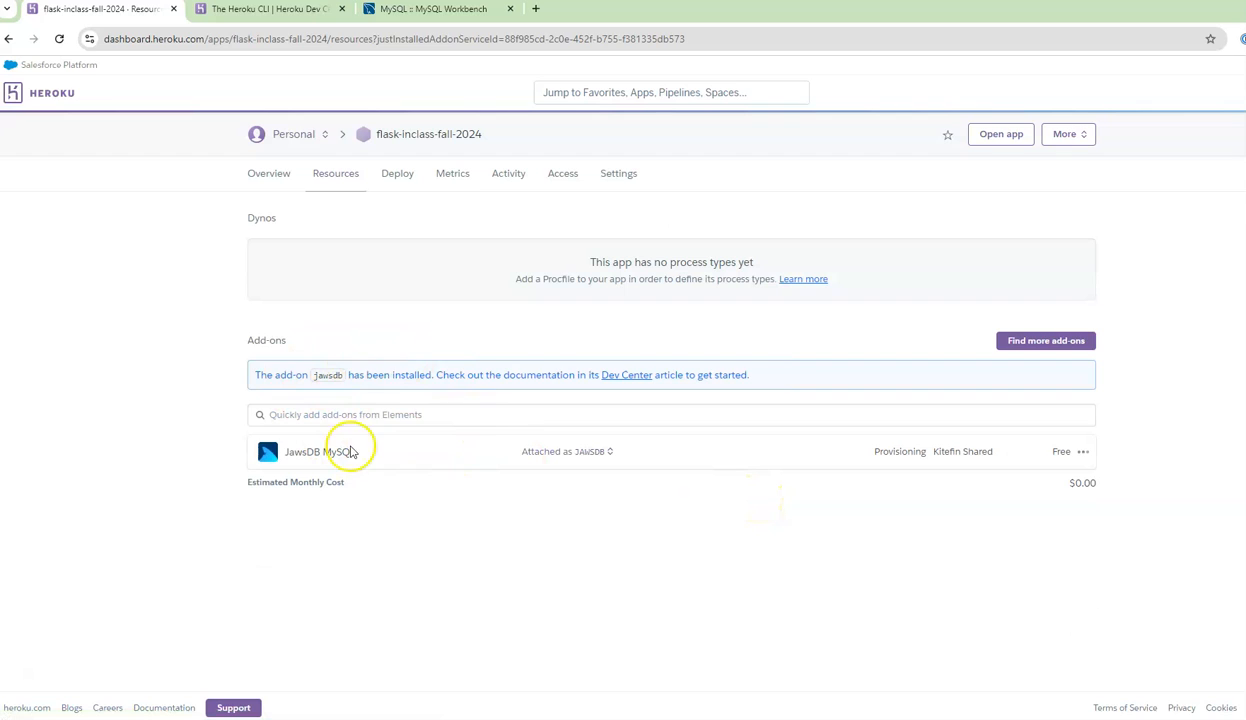
{"action": "mouse_move", "coordinate": [1076, 462]}
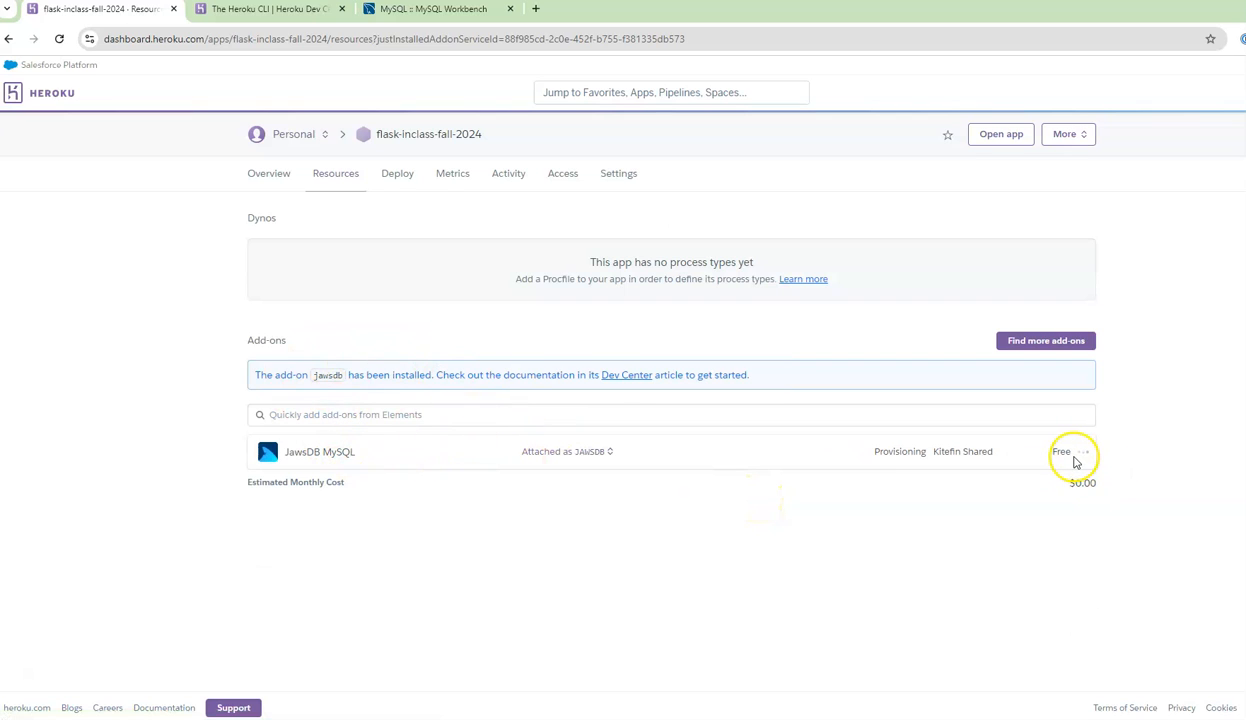
{"action": "mouse_move", "coordinate": [406, 328]}
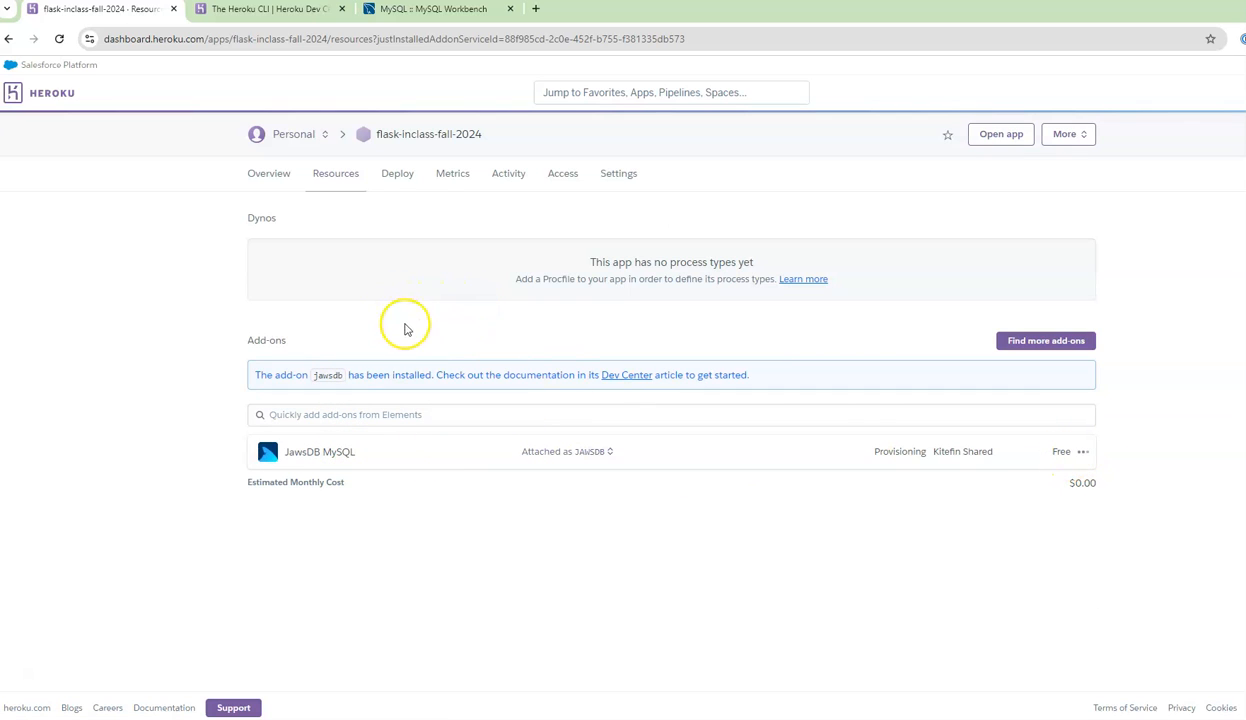
Review the Heroku CLI article's install options for macOS, Windows and standalone tarballs
{"action": "left_click", "coordinate": [264, 8]}
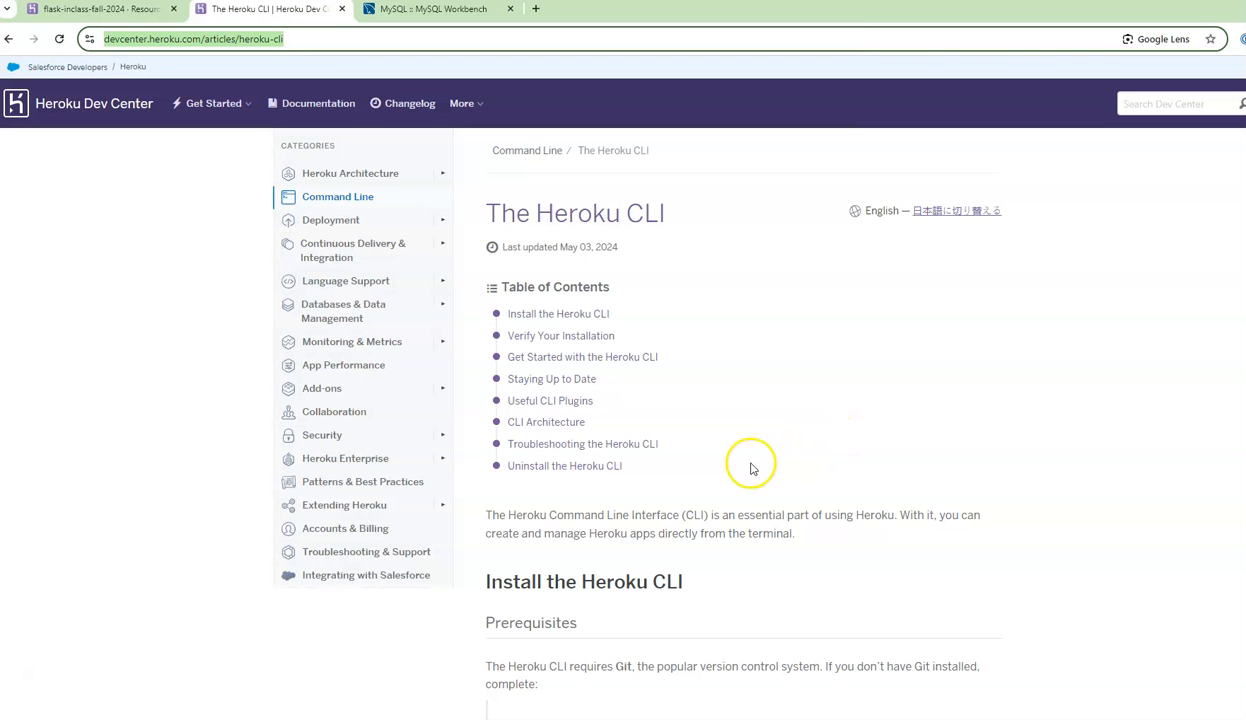
{"action": "mouse_move", "coordinate": [544, 196]}
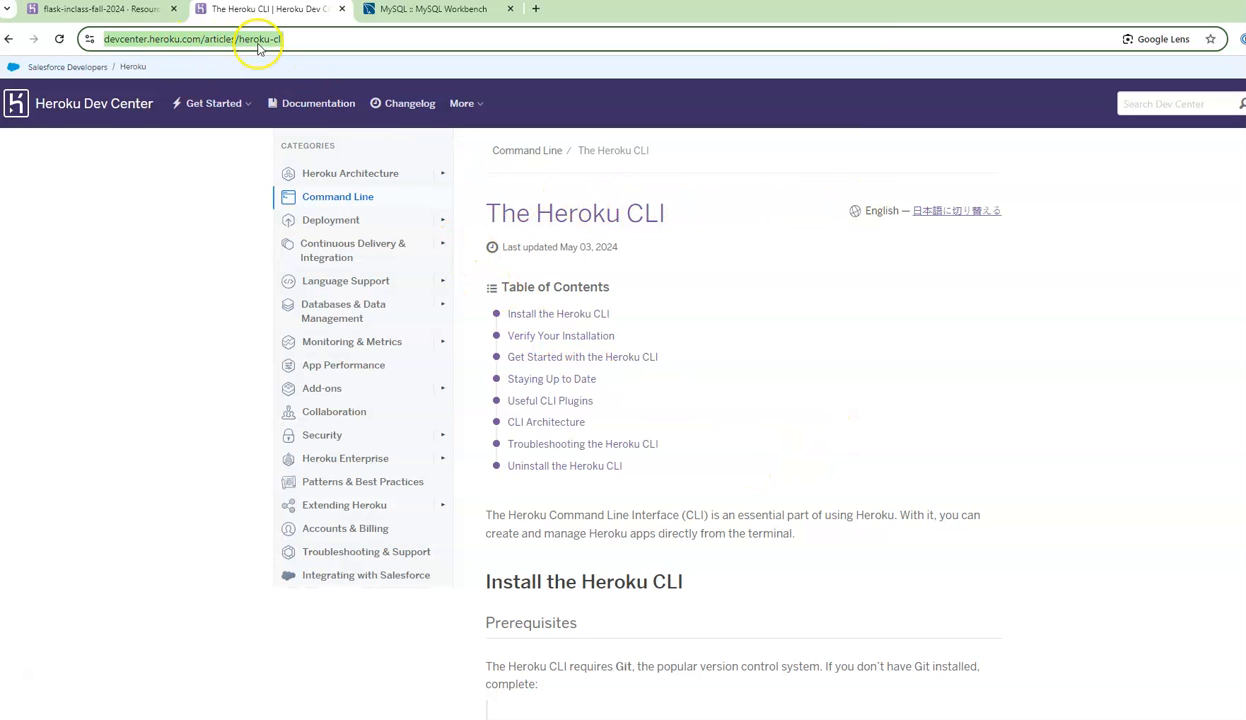
{"action": "mouse_move", "coordinate": [742, 442]}
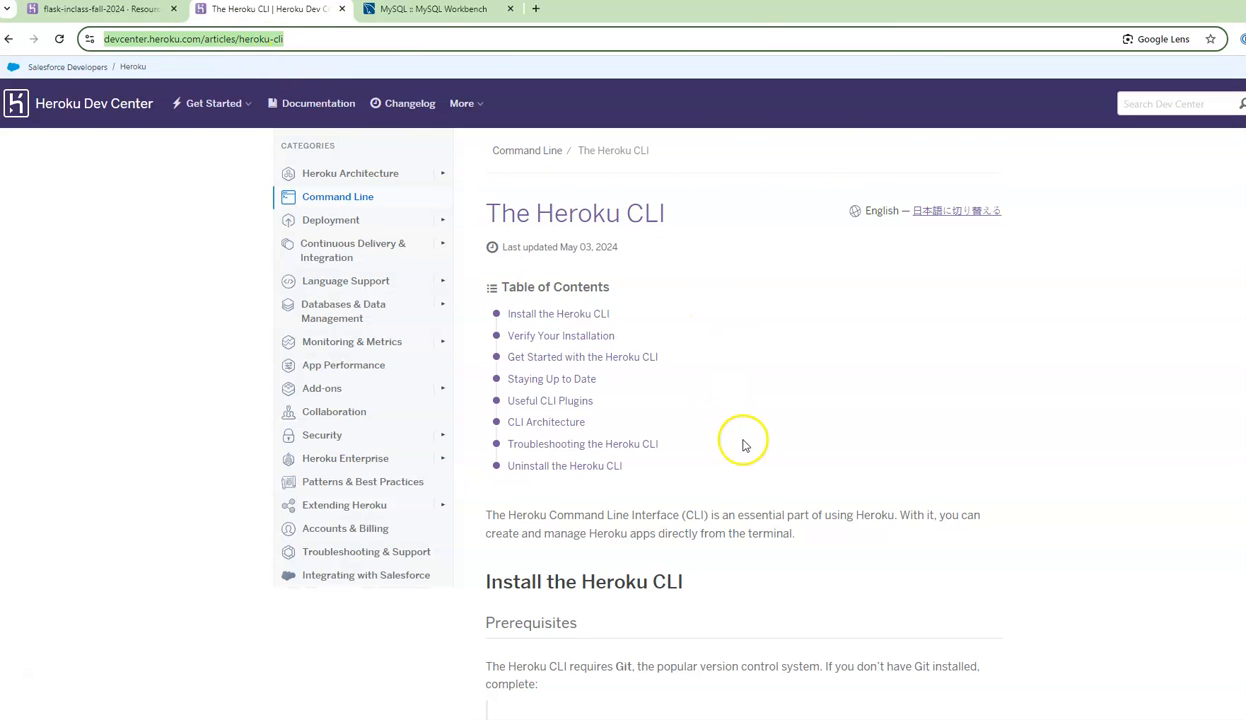
{"action": "scroll", "scroll_direction": "down", "scroll_amount": 3}
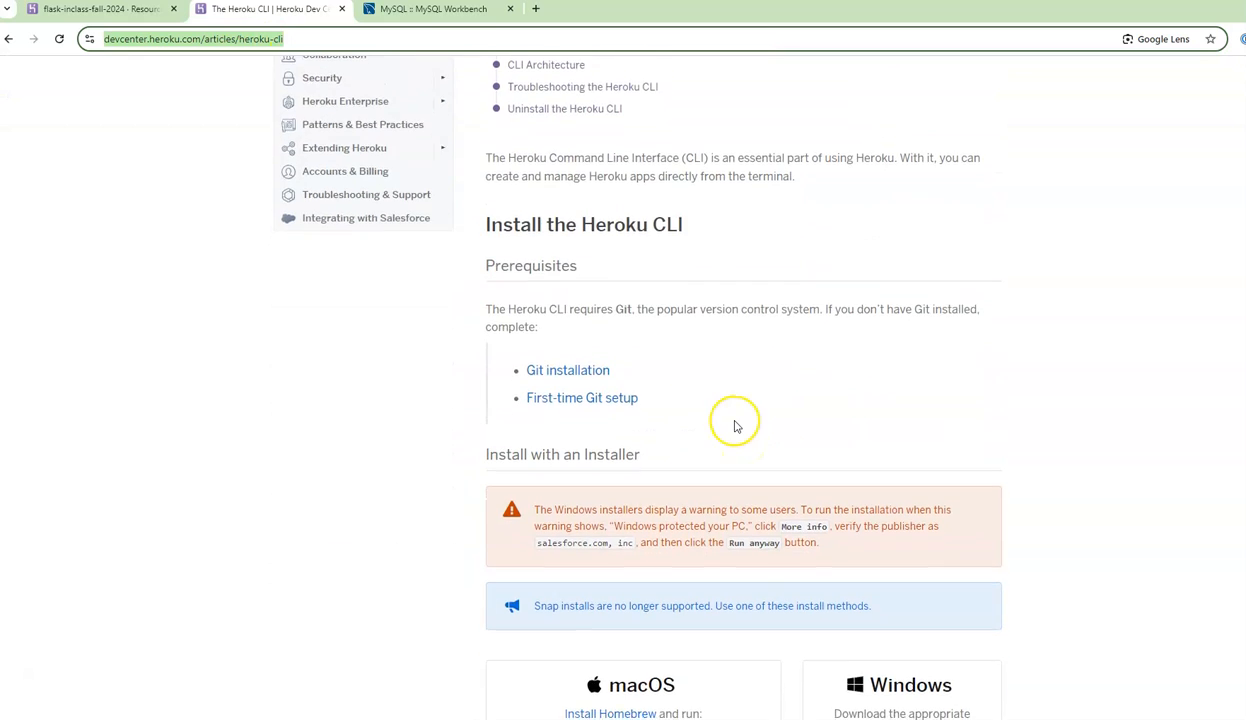
{"action": "scroll", "scroll_direction": "down", "scroll_amount": 3}
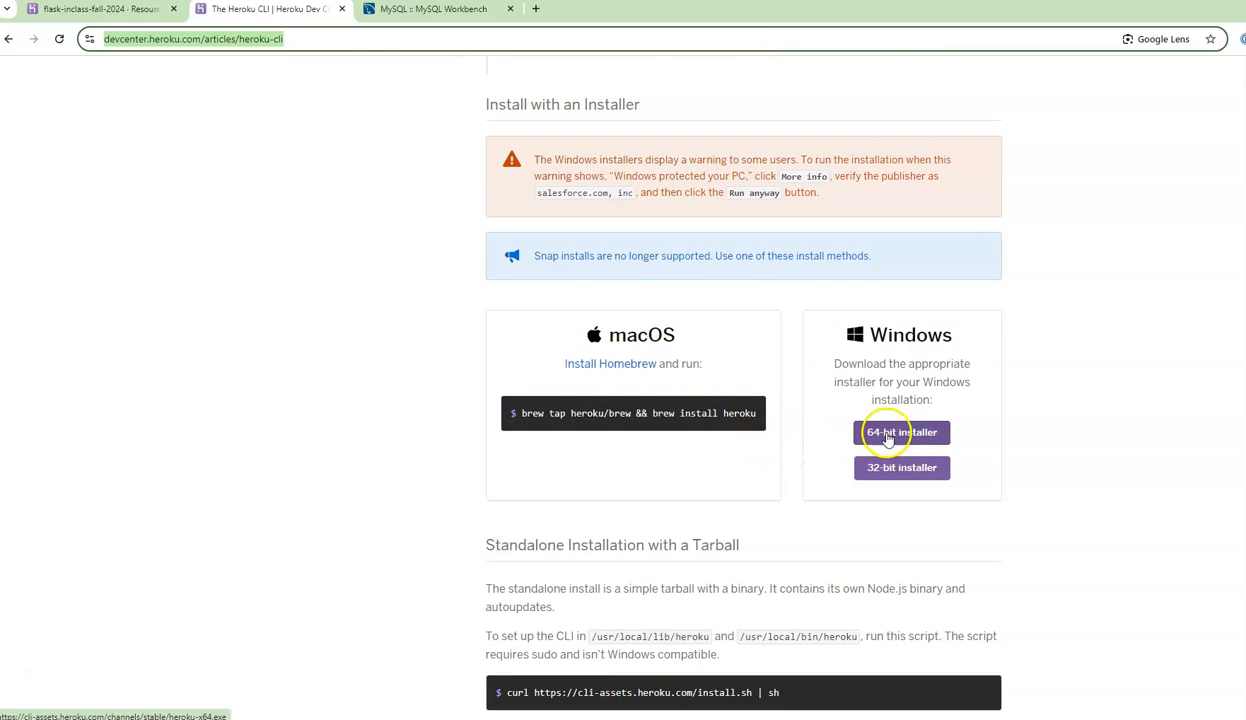
{"action": "mouse_move", "coordinate": [596, 412]}
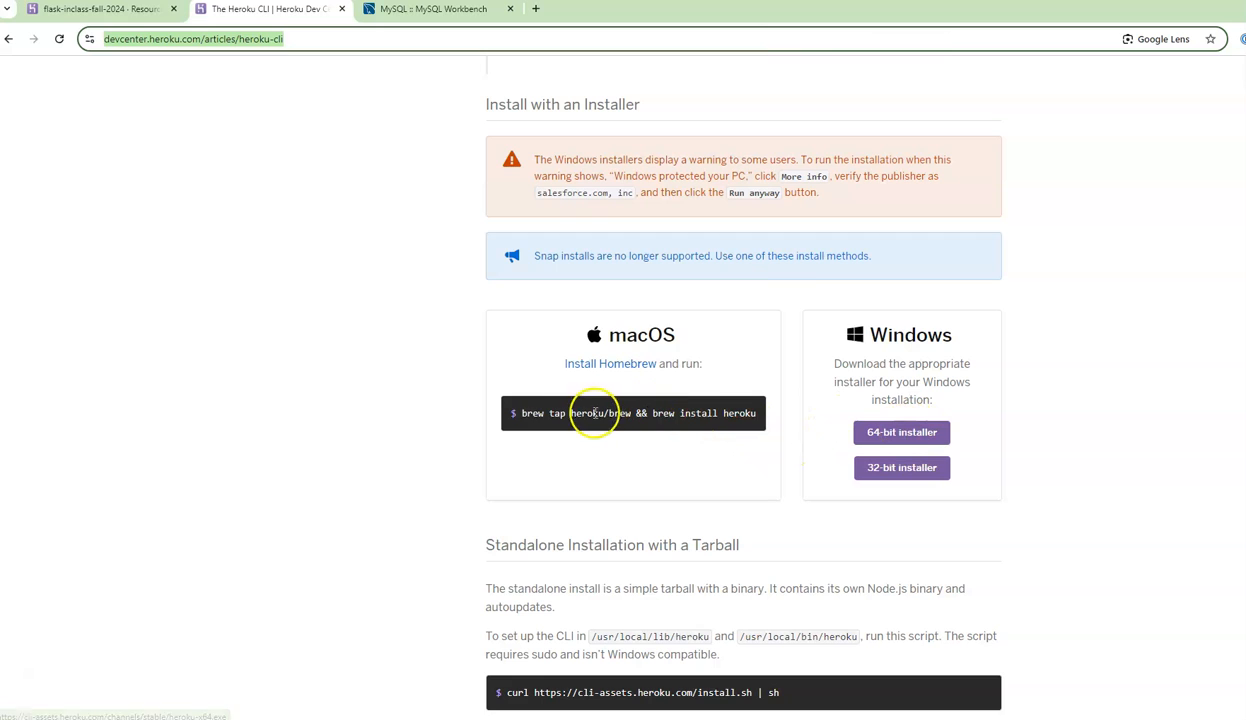
{"action": "mouse_move", "coordinate": [640, 412]}
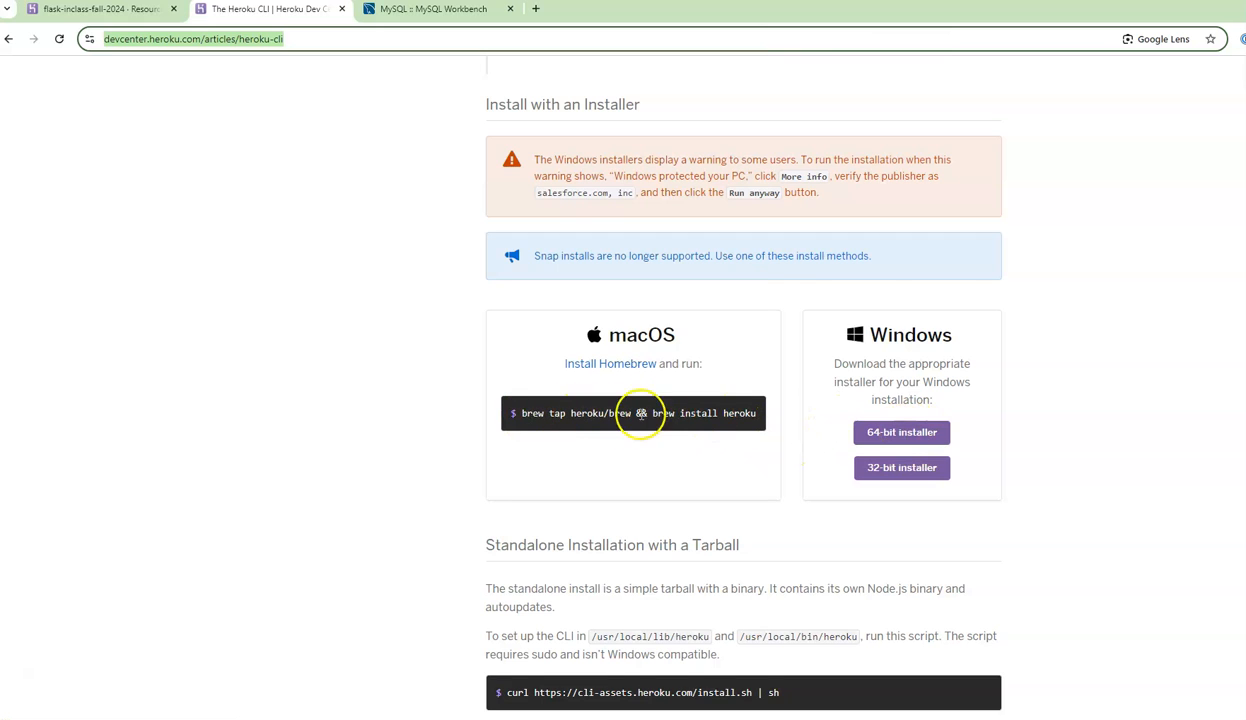
{"action": "scroll", "scroll_direction": "down", "scroll_amount": 3}
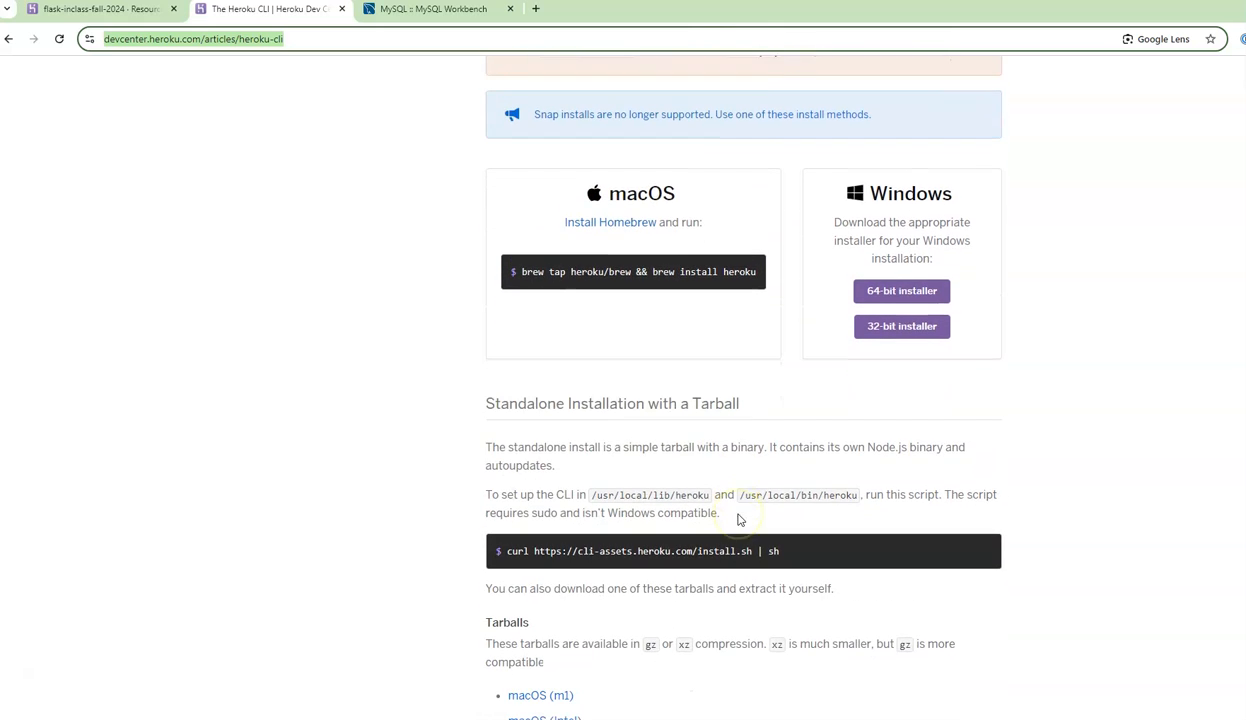
{"action": "scroll", "scroll_direction": "up", "scroll_amount": 3}
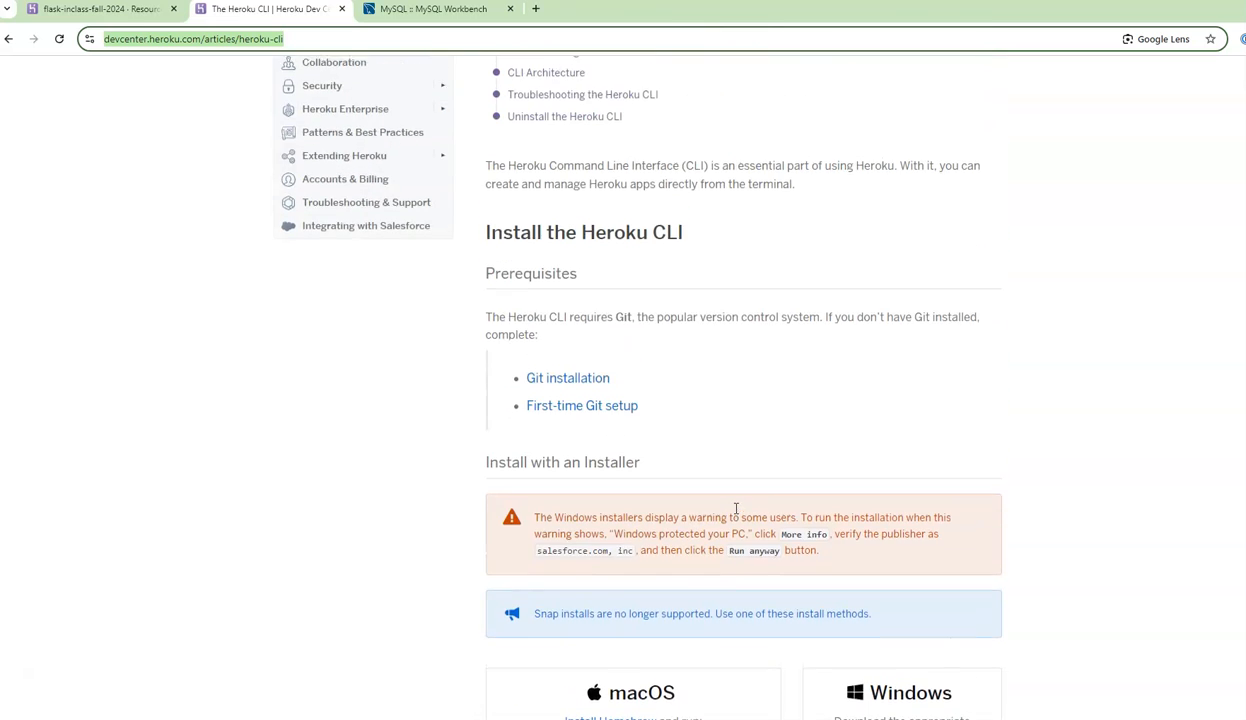
{"action": "scroll", "scroll_direction": "up", "scroll_amount": 3}
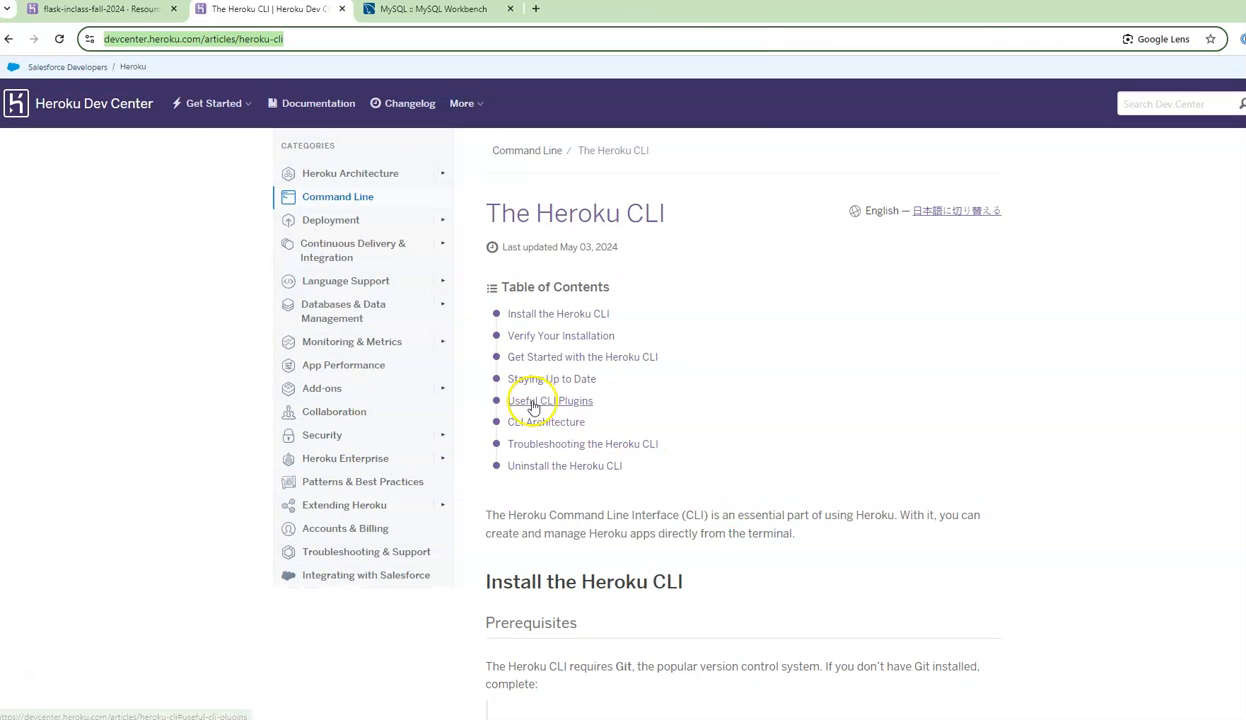
{"action": "mouse_move", "coordinate": [680, 504]}
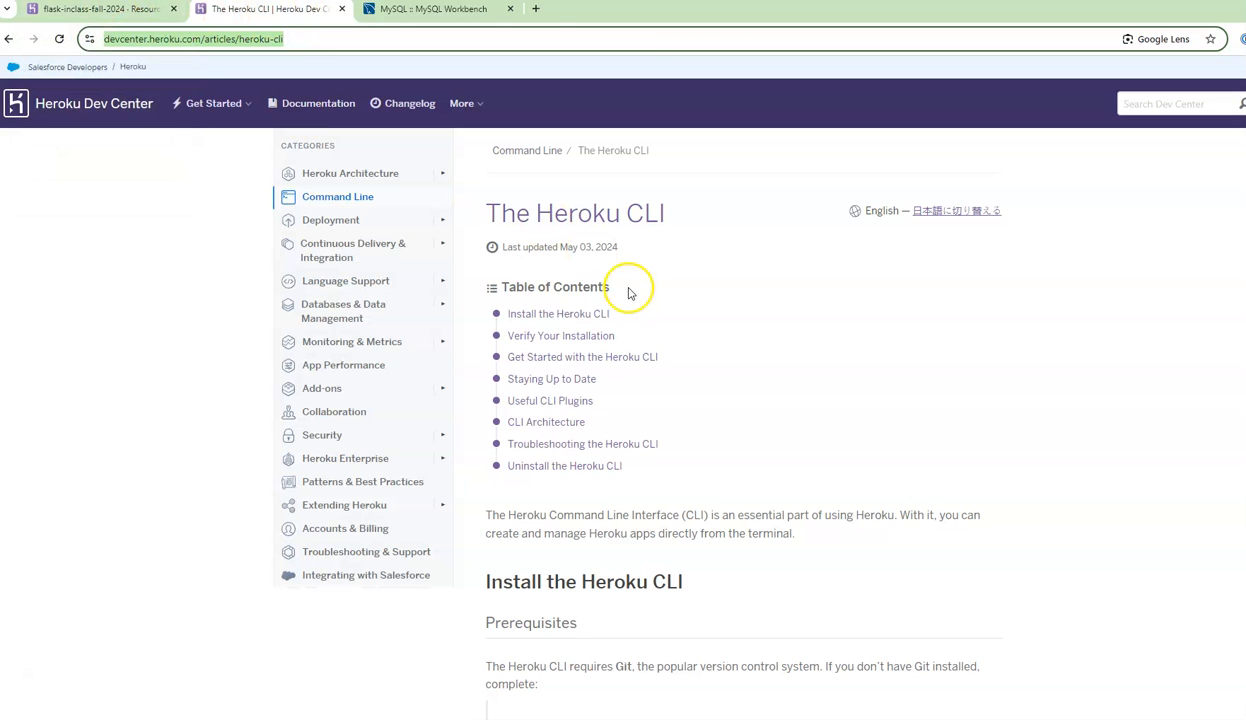
{"action": "scroll", "scroll_direction": "down", "scroll_amount": 3}
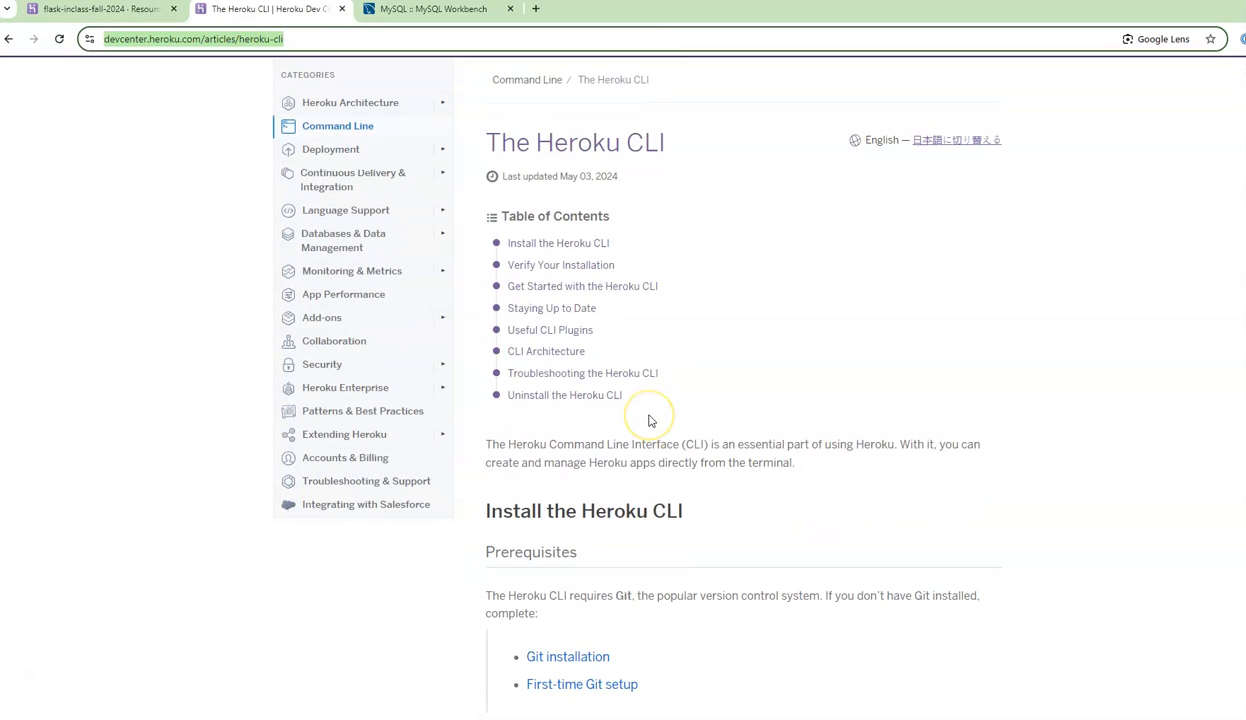
{"action": "scroll", "scroll_direction": "up", "scroll_amount": 3}
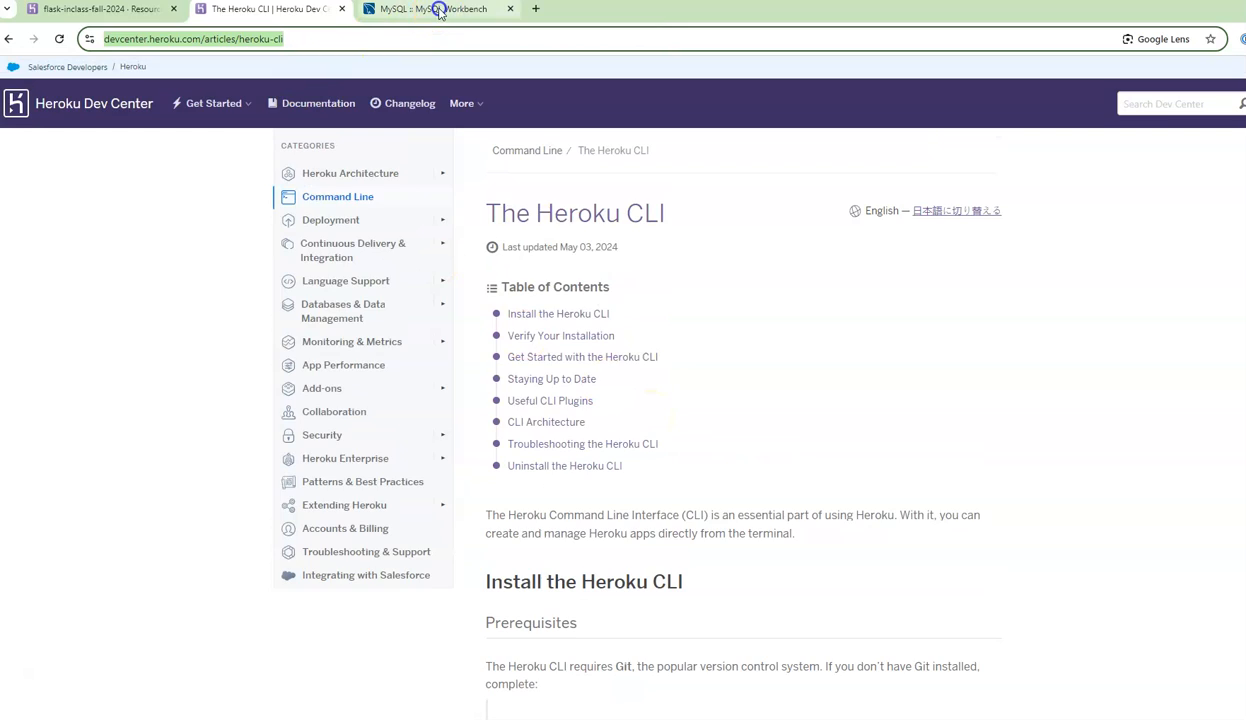
Switch to the MySQL Workbench product page tab with its download button
{"action": "left_click", "coordinate": [438, 8]}
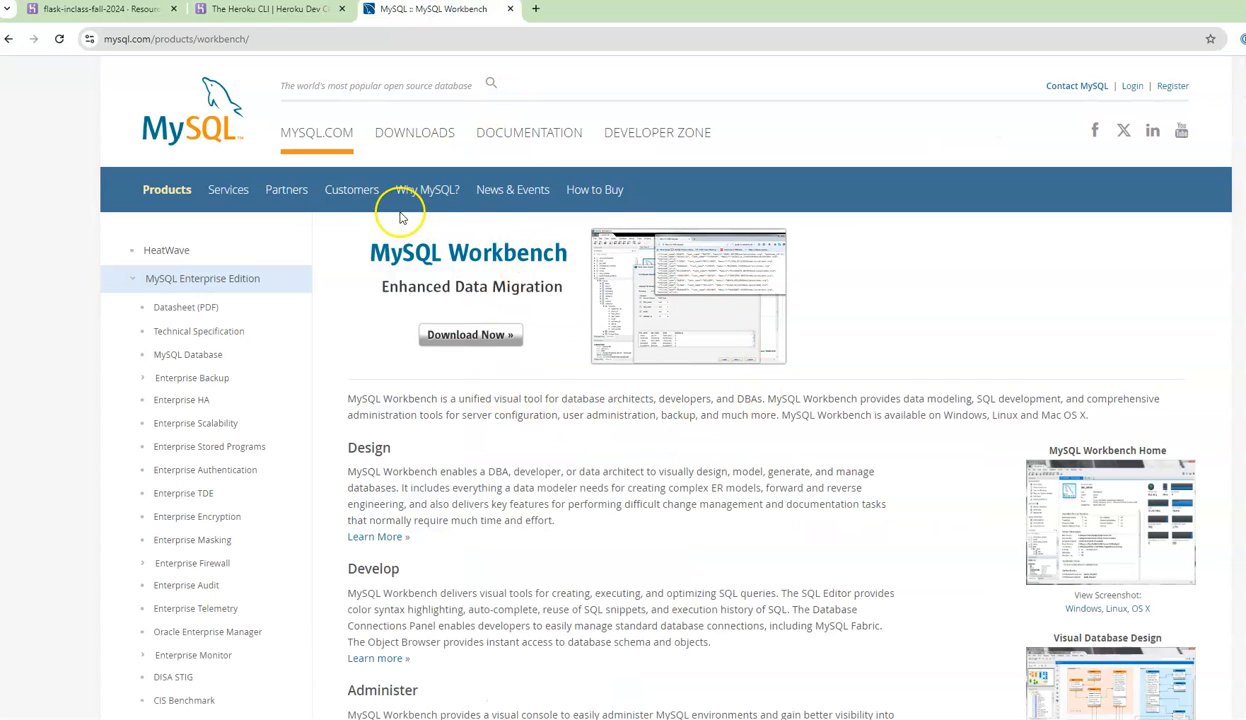
{"action": "mouse_move", "coordinate": [240, 132]}
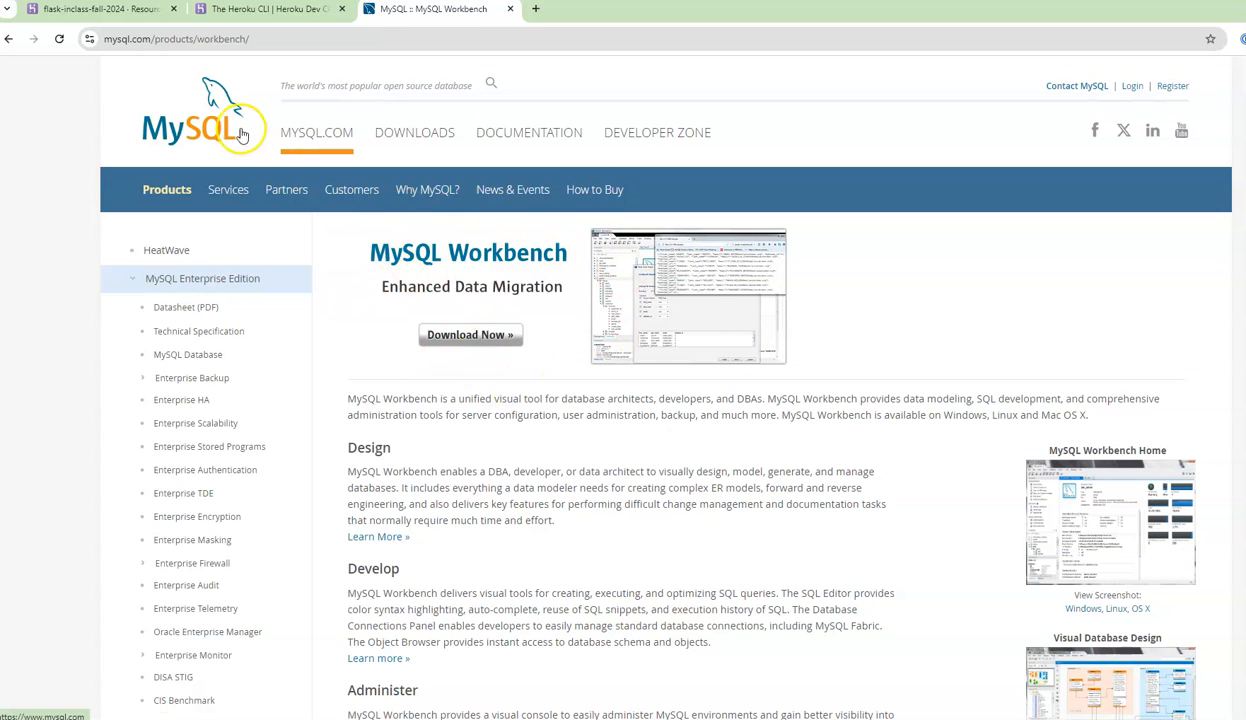
{"action": "mouse_move", "coordinate": [180, 40]}
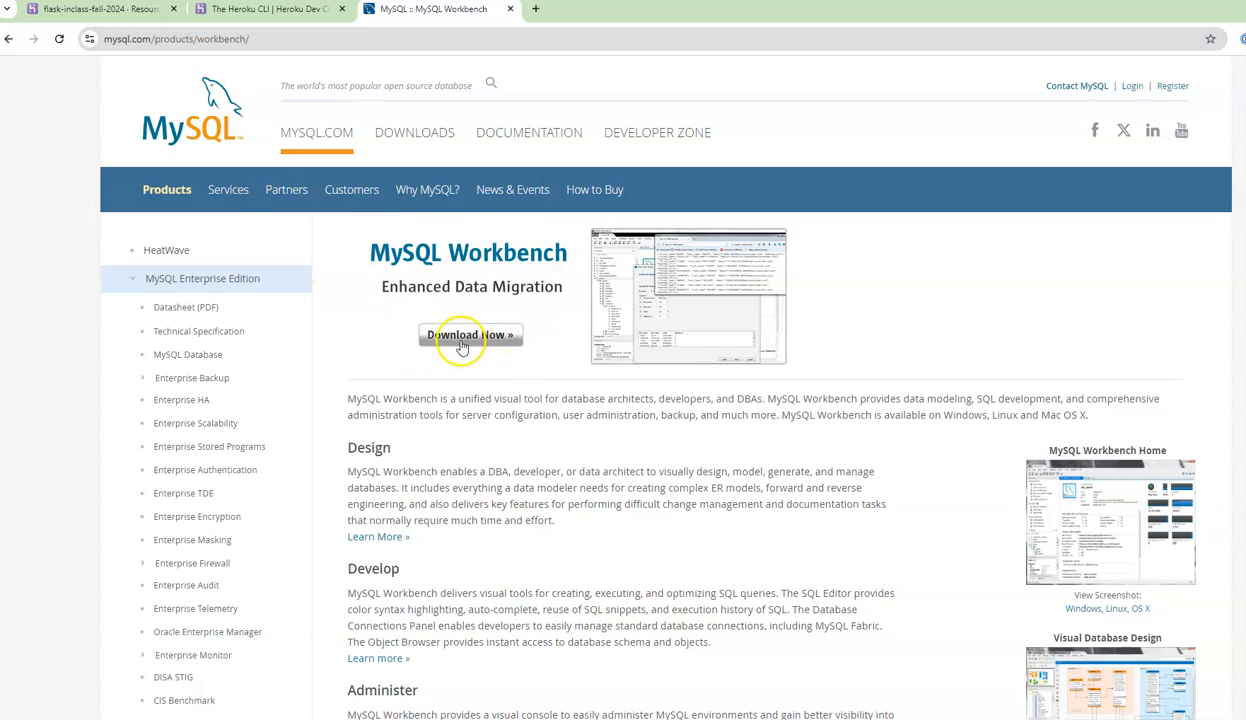
{"action": "mouse_move", "coordinate": [612, 316]}
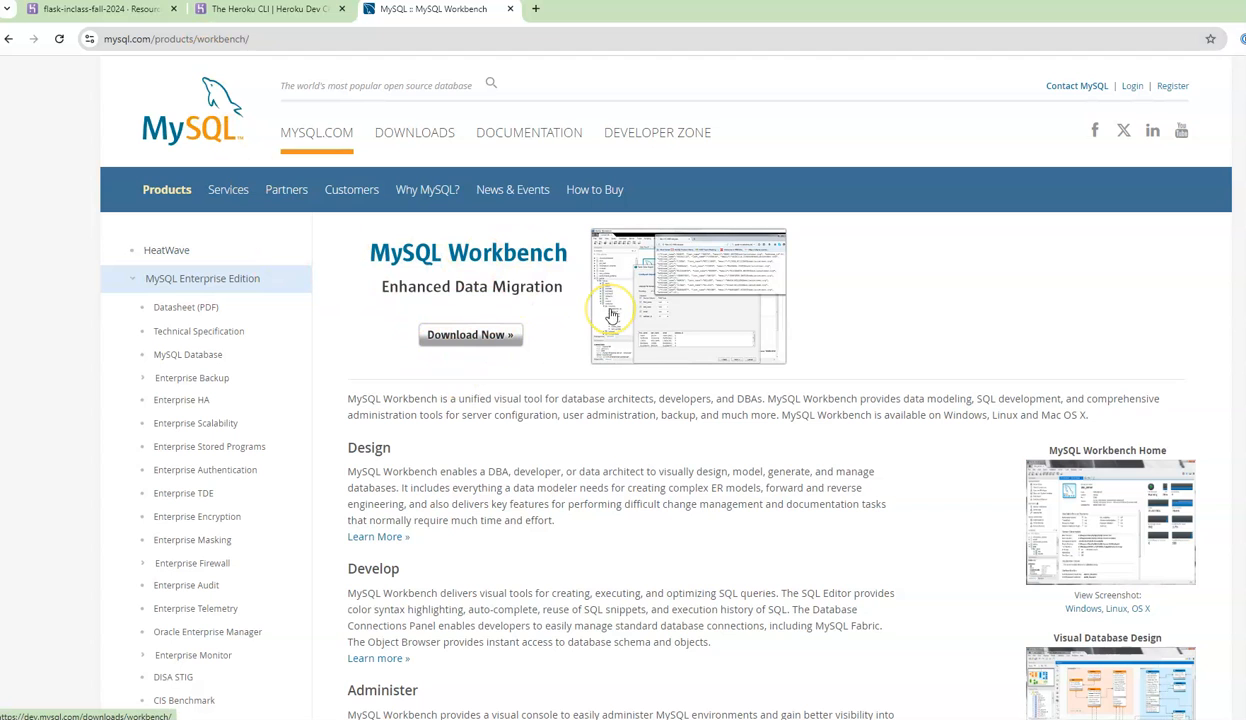
From the Heroku app's add-ons, open the JawsDB Kitefin dashboard with the database connection details
{"action": "left_click", "coordinate": [264, 8]}
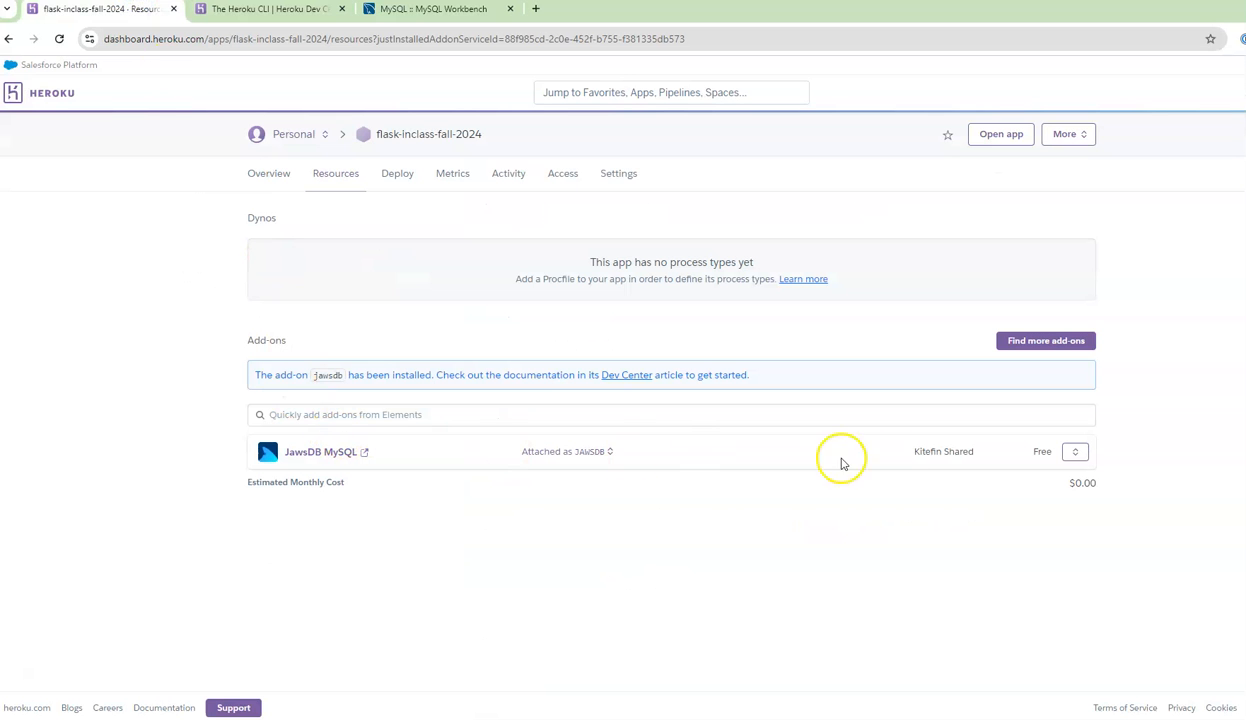
{"action": "mouse_move", "coordinate": [356, 458]}
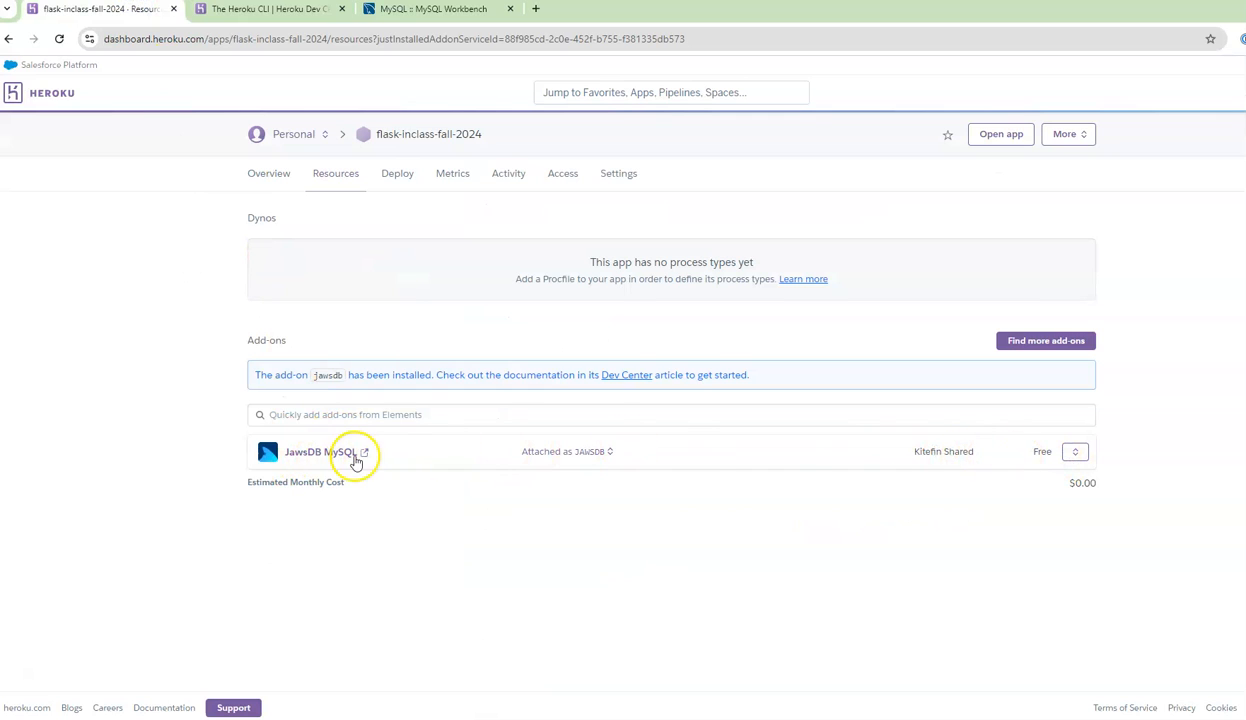
{"action": "left_click", "coordinate": [318, 452]}
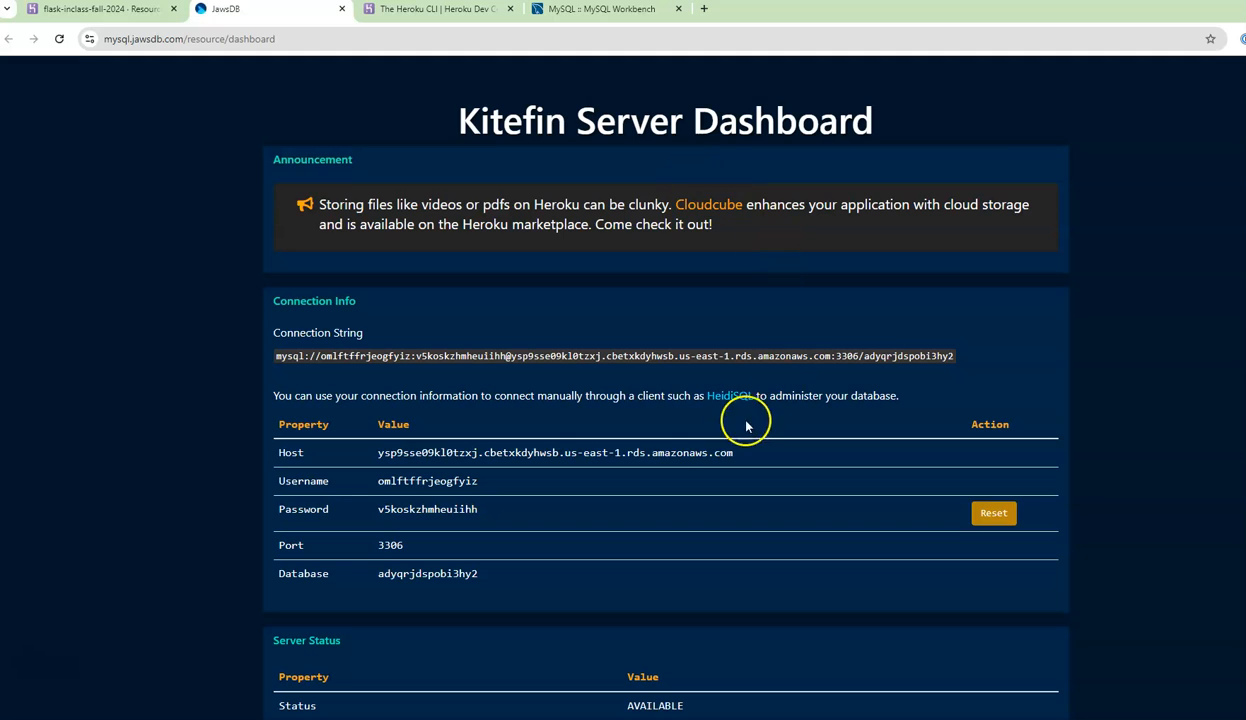
{"action": "mouse_move", "coordinate": [560, 412]}
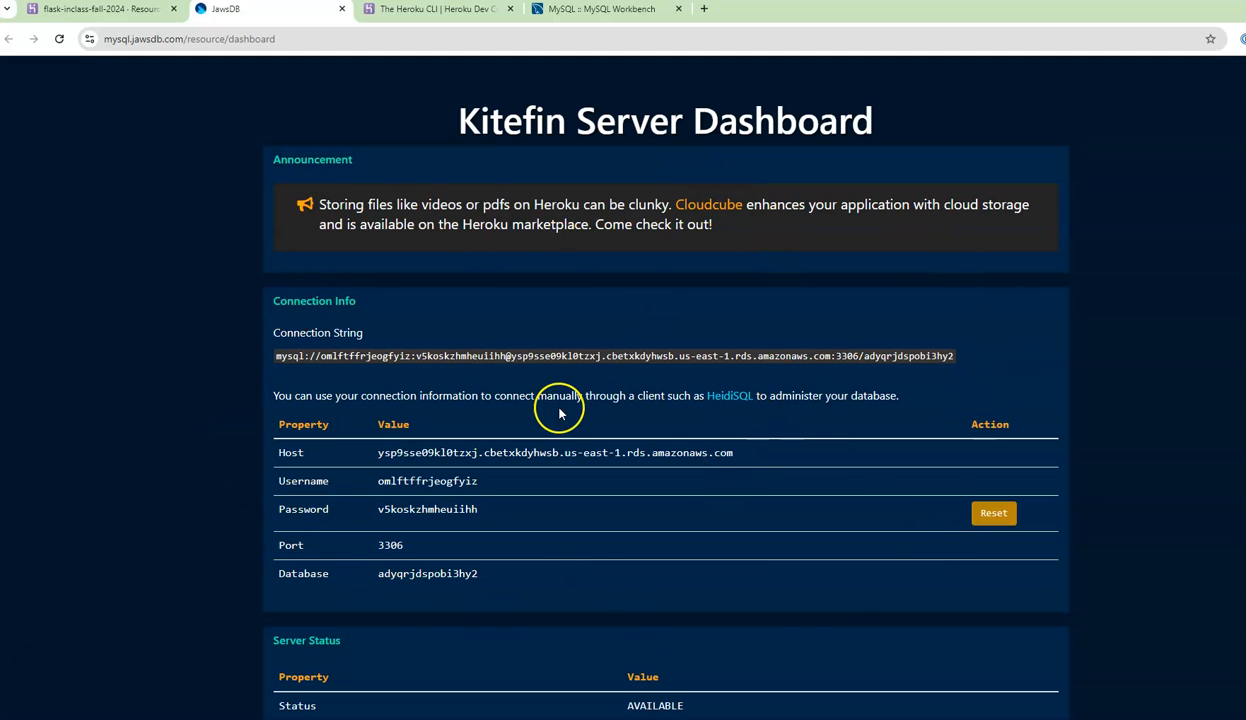
{"action": "mouse_move", "coordinate": [480, 600]}
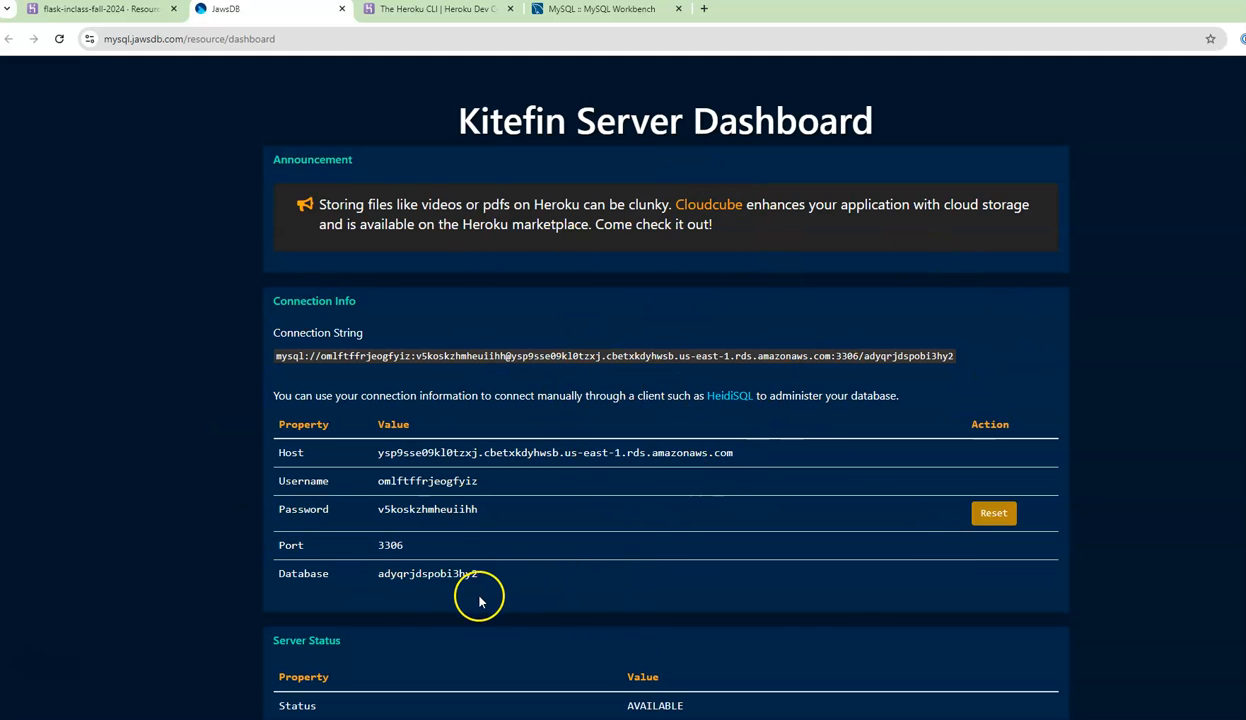
{"action": "mouse_move", "coordinate": [572, 60]}
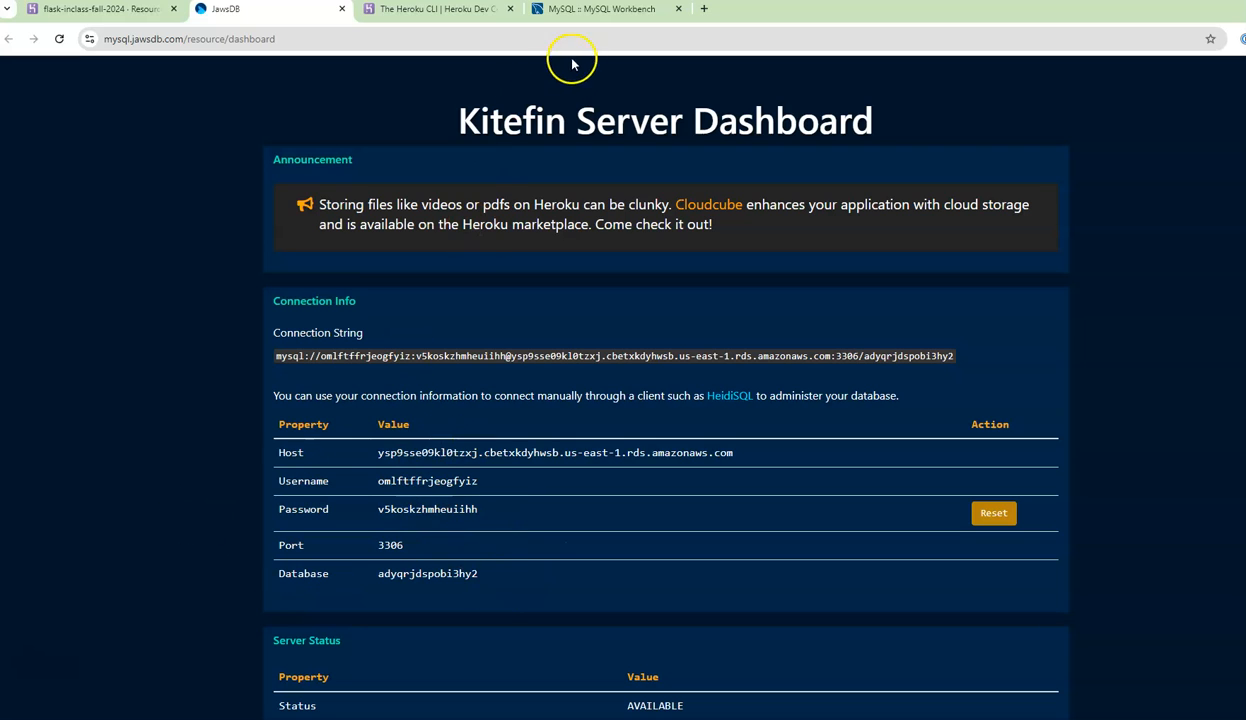
Return to the MySQL Workbench product page after a look at the Heroku CLI docs
{"action": "left_click", "coordinate": [600, 8]}
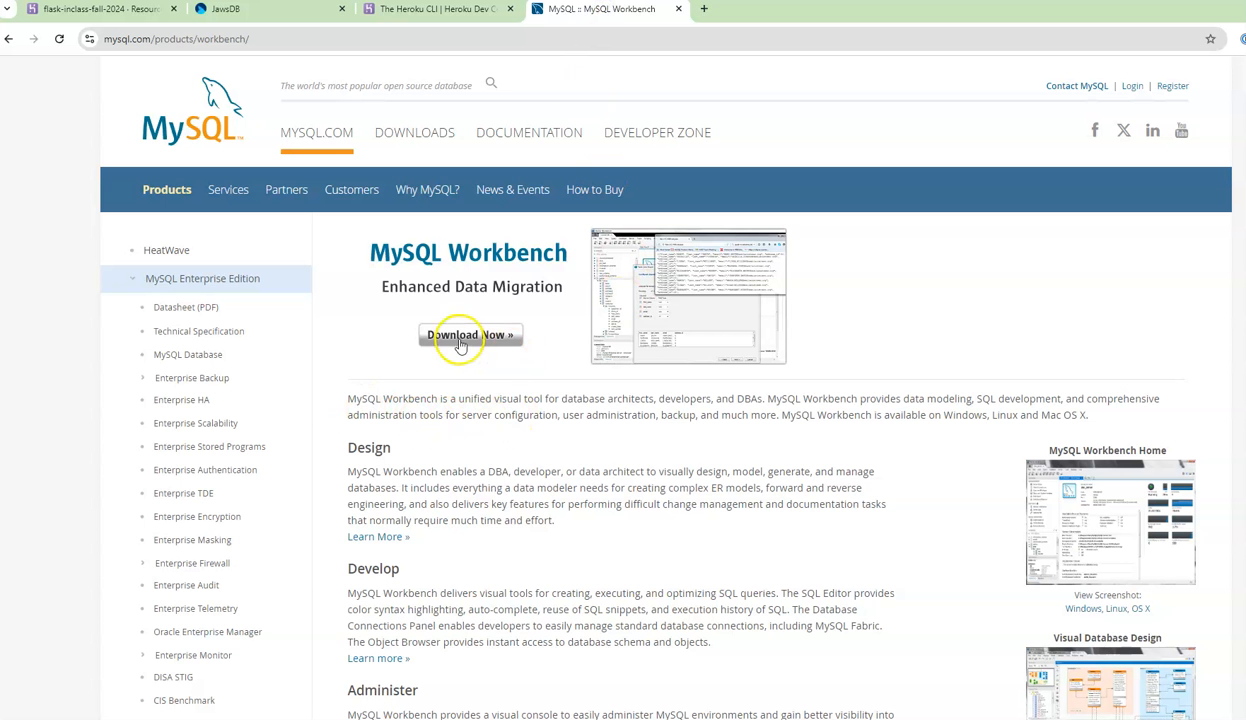
{"action": "mouse_move", "coordinate": [434, 268]}
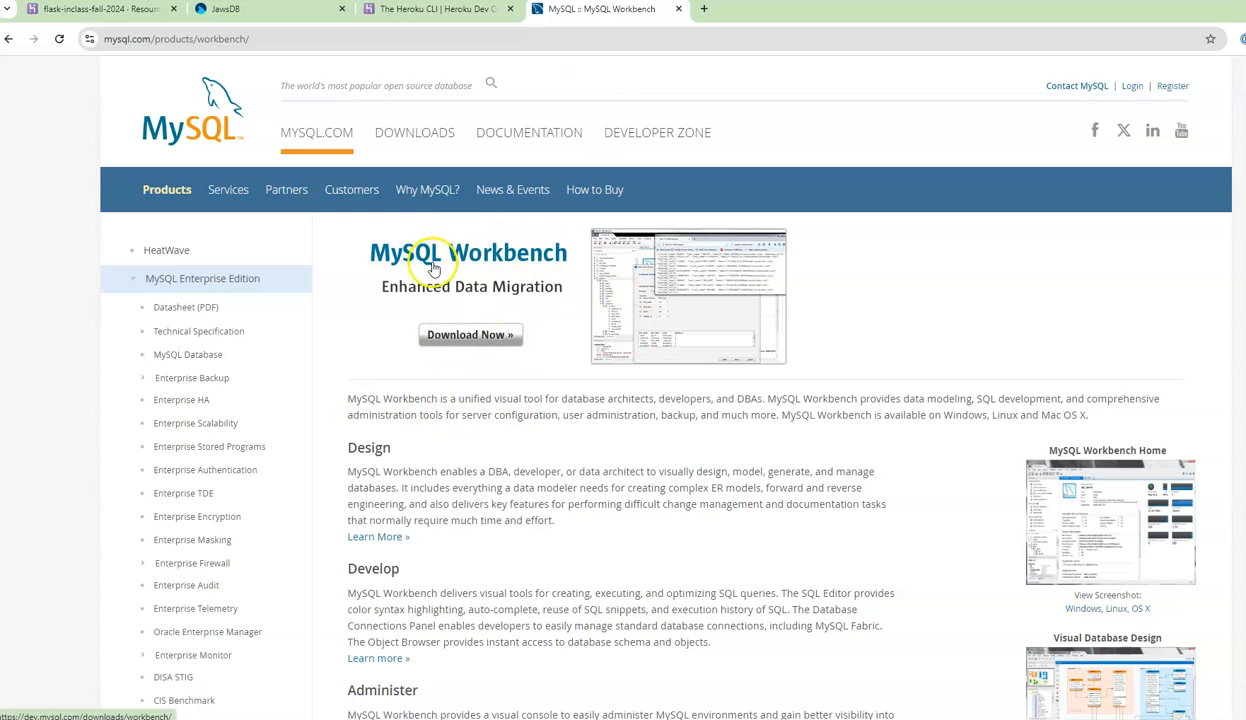
{"action": "mouse_move", "coordinate": [458, 368]}
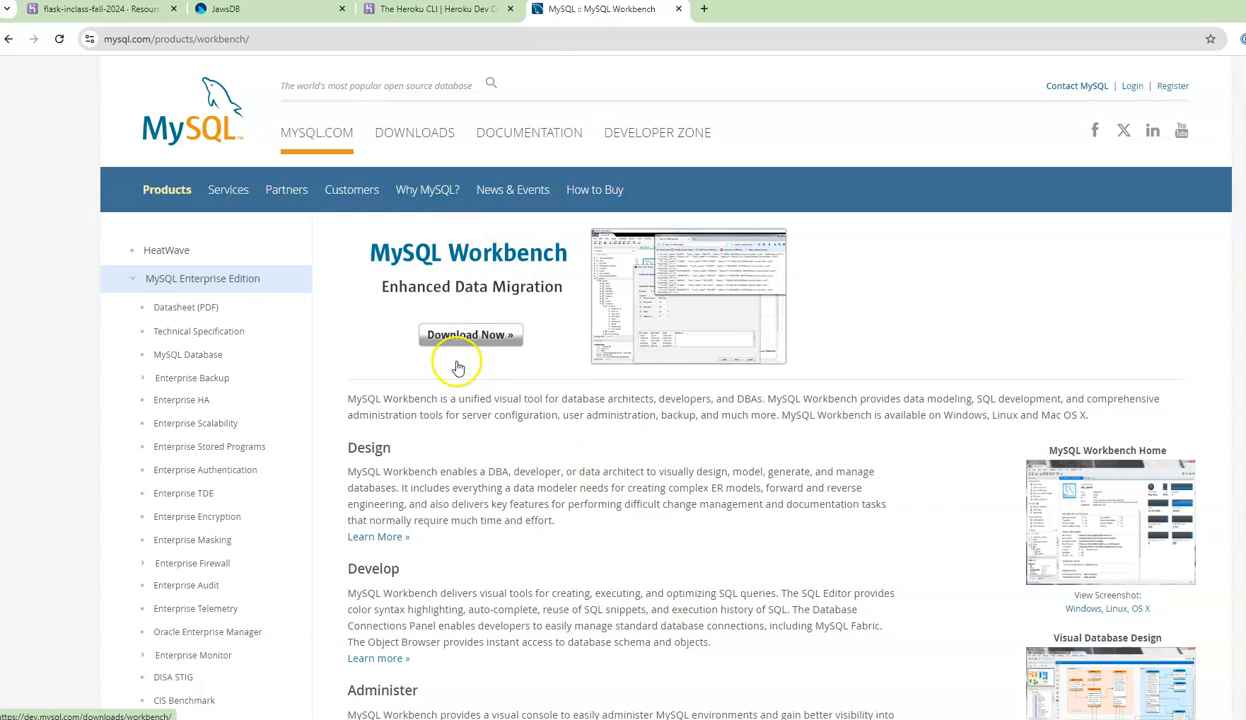
{"action": "mouse_move", "coordinate": [388, 380]}
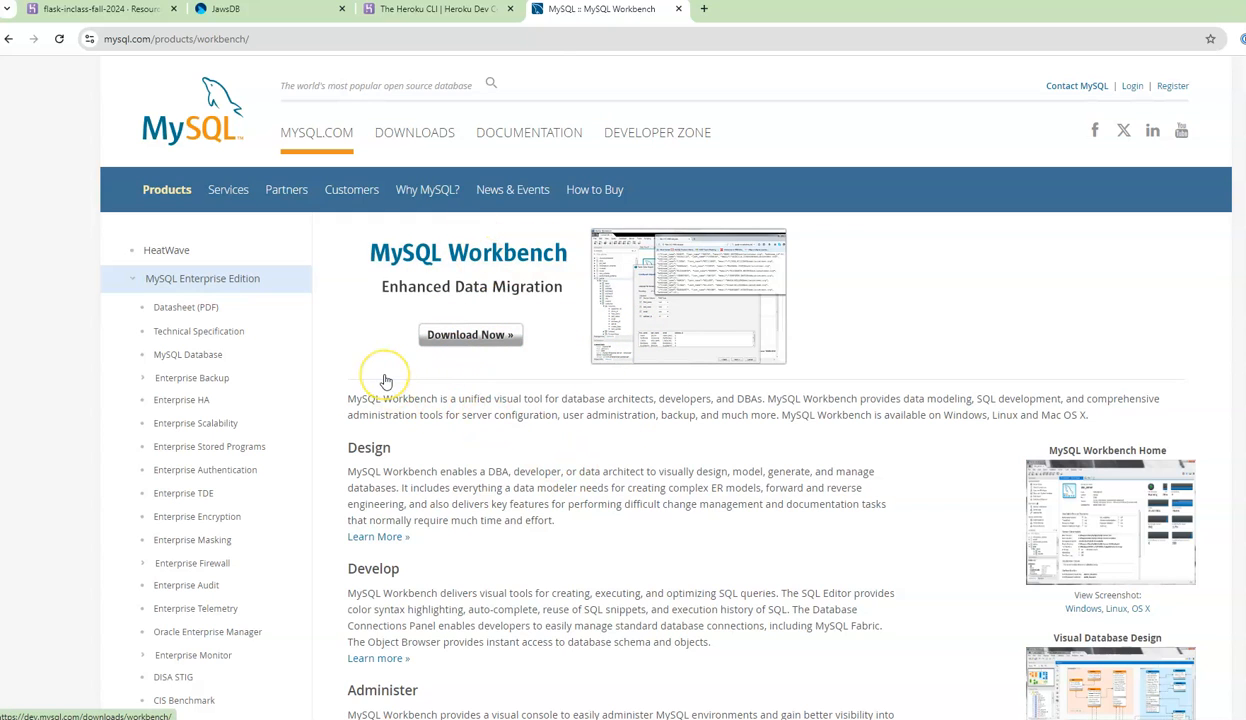
{"action": "mouse_move", "coordinate": [456, 276]}
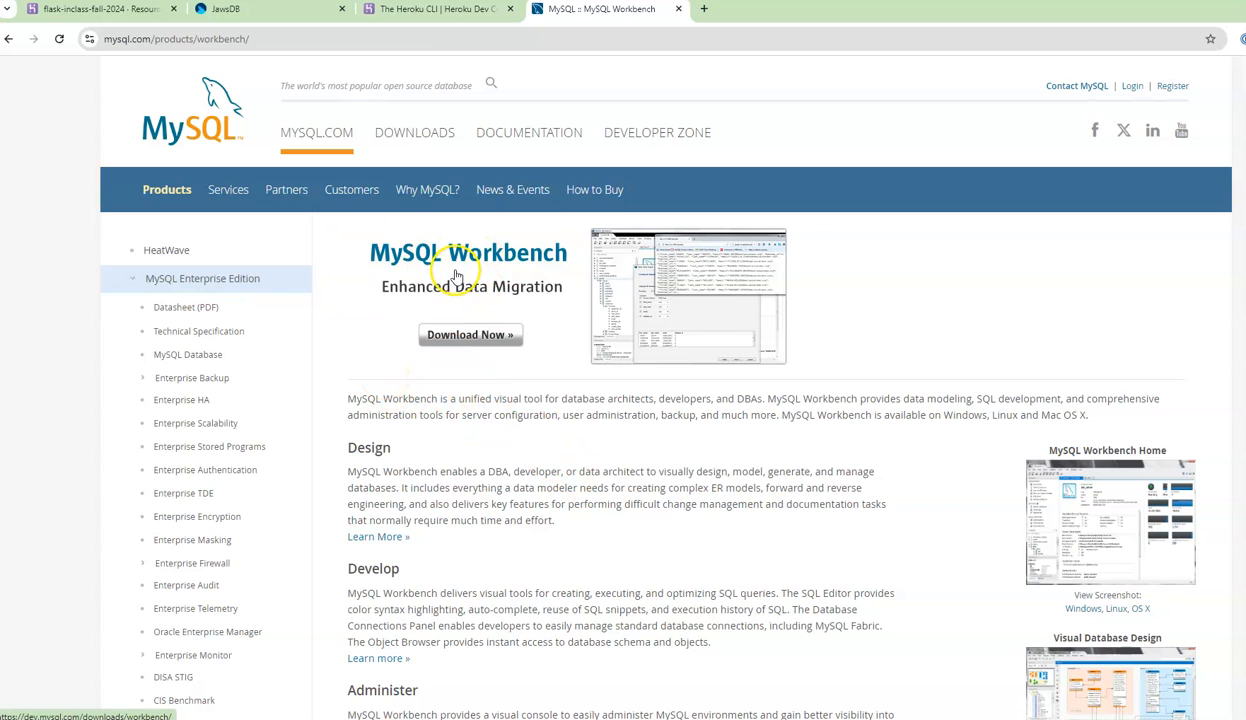
{"action": "mouse_move", "coordinate": [392, 16]}
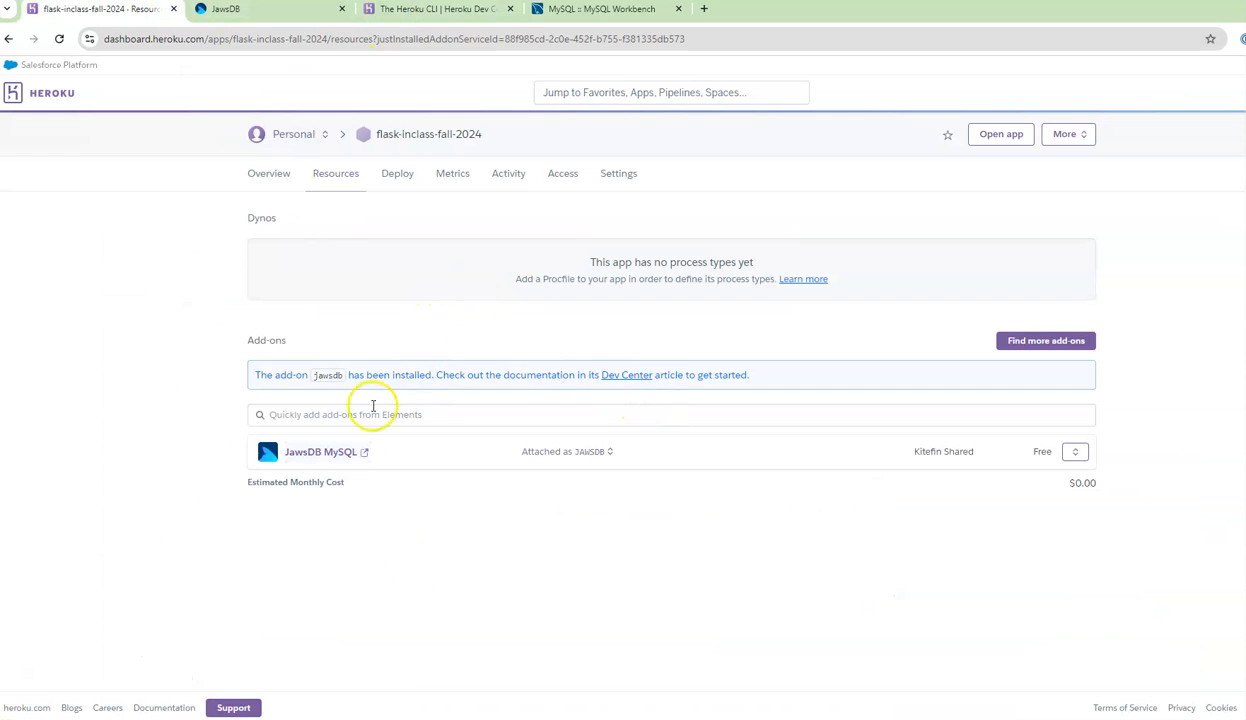
{"action": "mouse_move", "coordinate": [338, 472]}
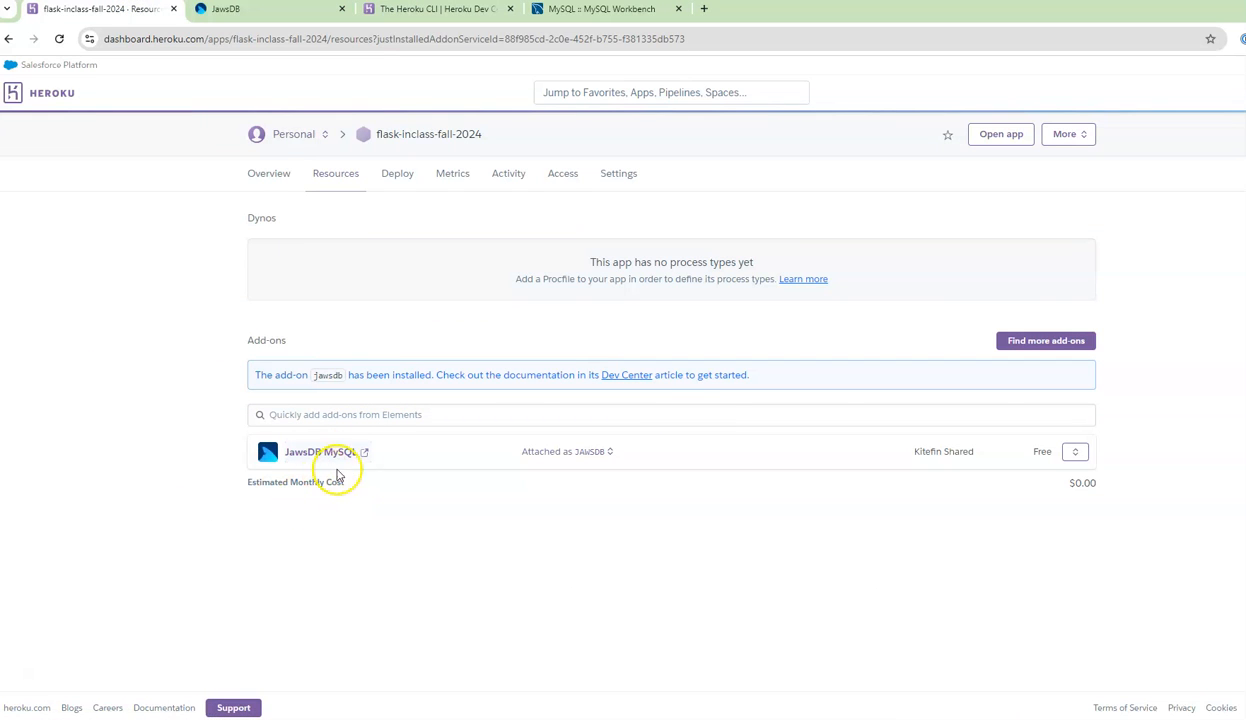
{"action": "mouse_move", "coordinate": [772, 464]}
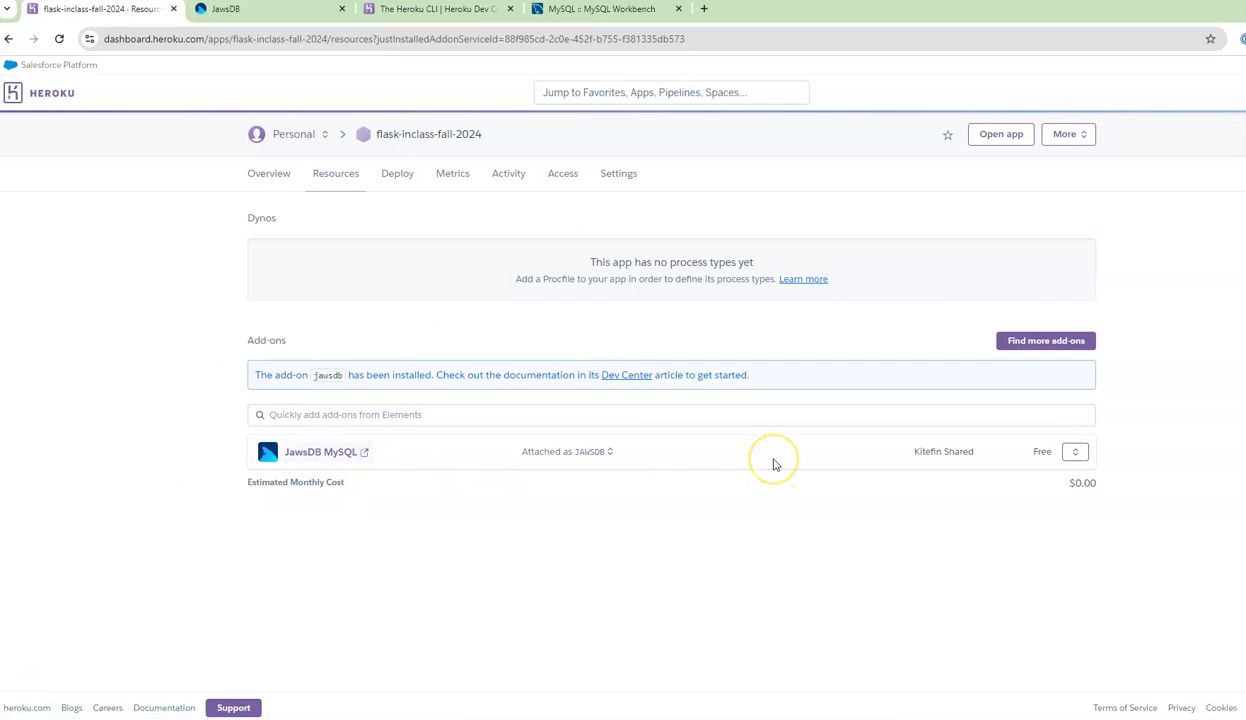
{"action": "mouse_move", "coordinate": [772, 464]}
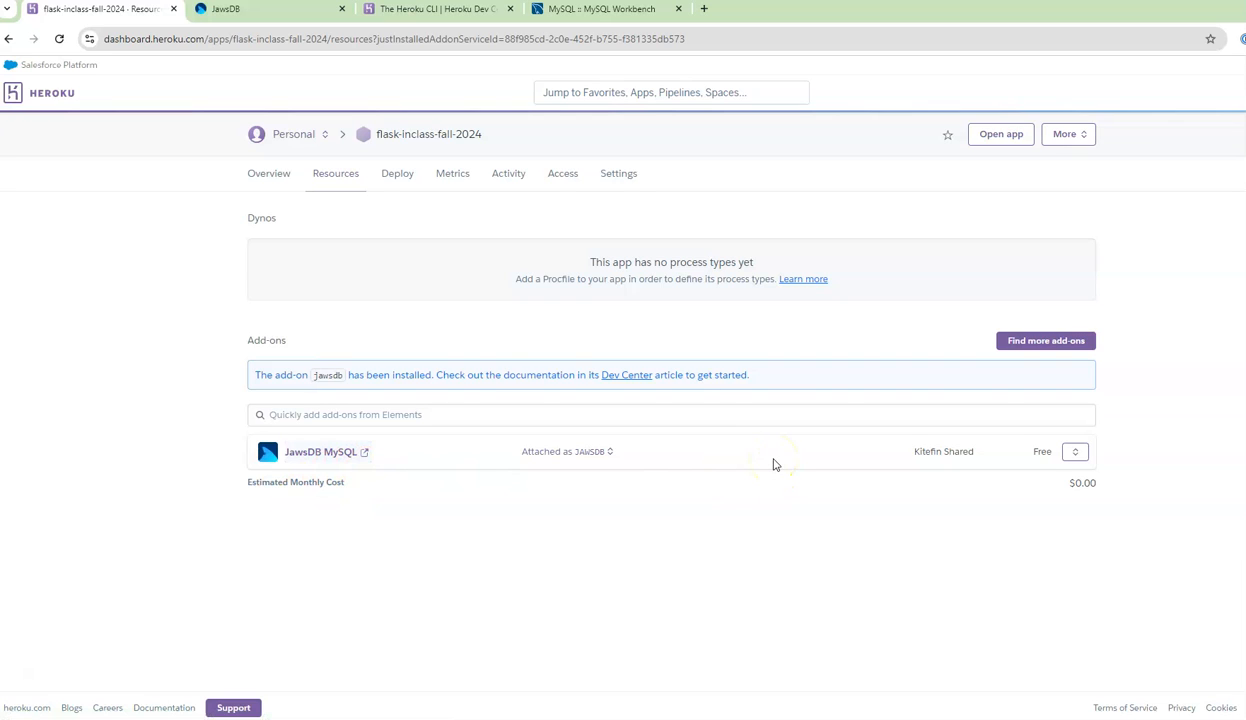
{"action": "mouse_move", "coordinate": [604, 438]}
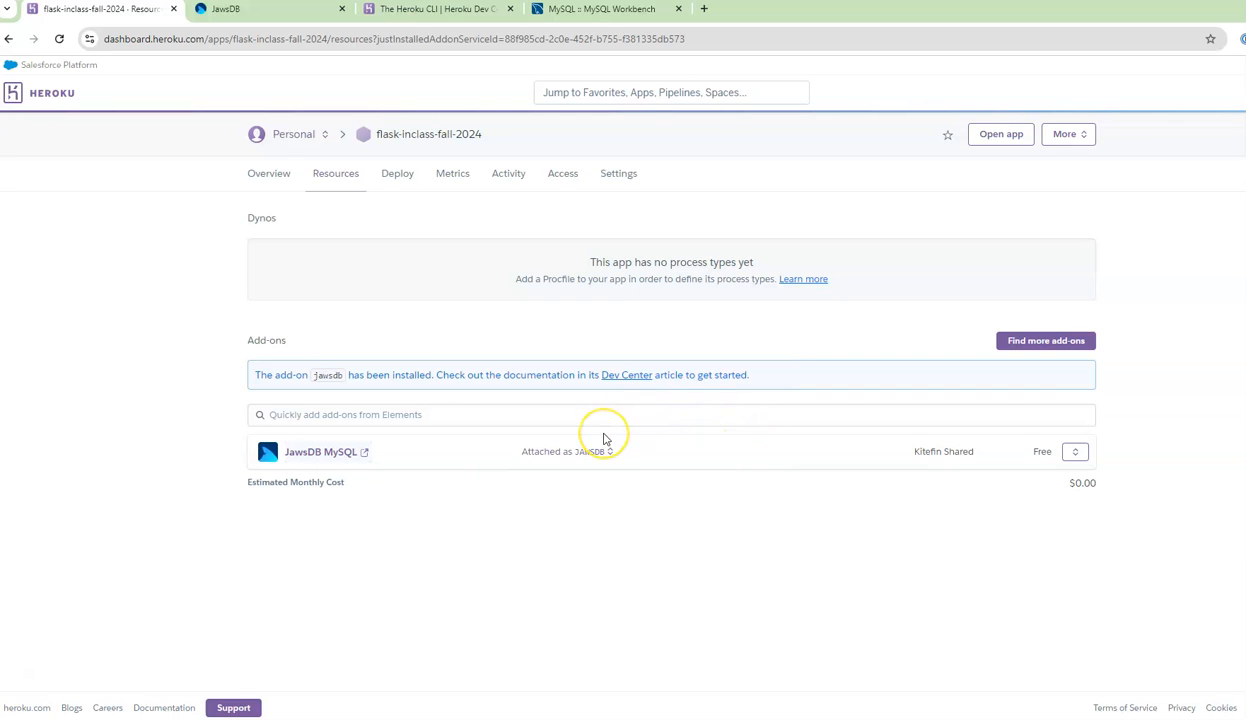
{"action": "mouse_move", "coordinate": [356, 436]}
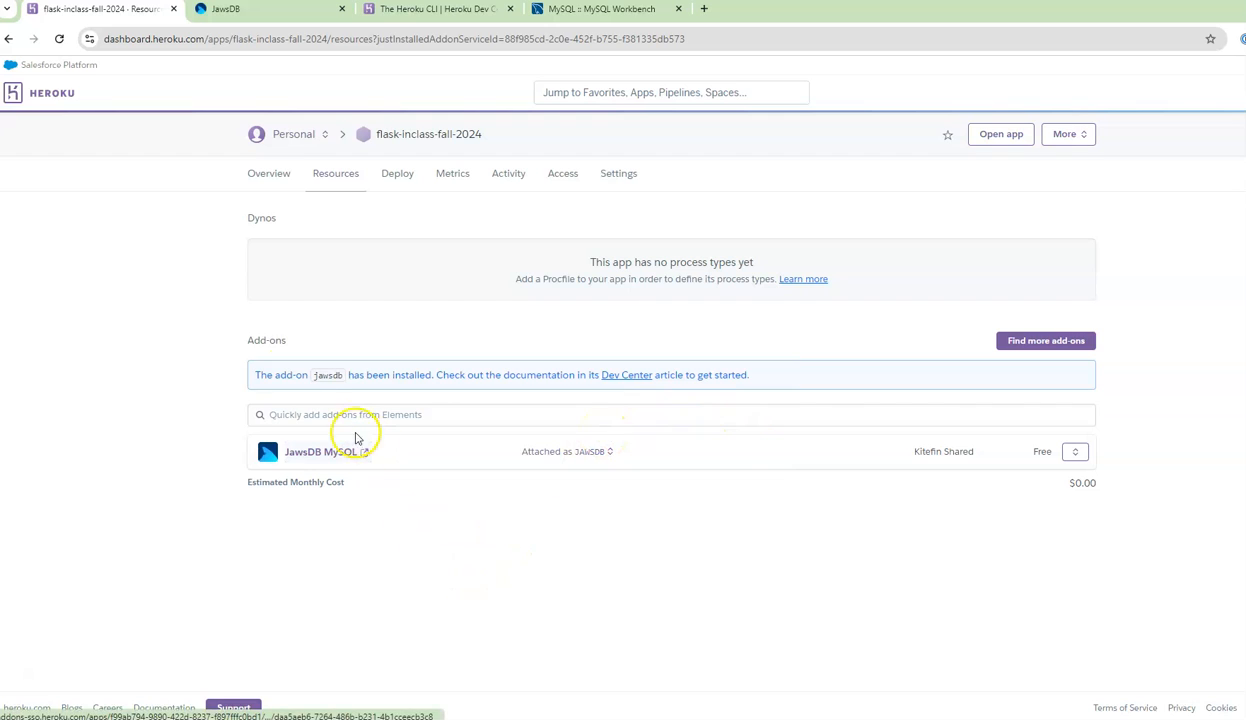
{"action": "mouse_move", "coordinate": [68, 218]}
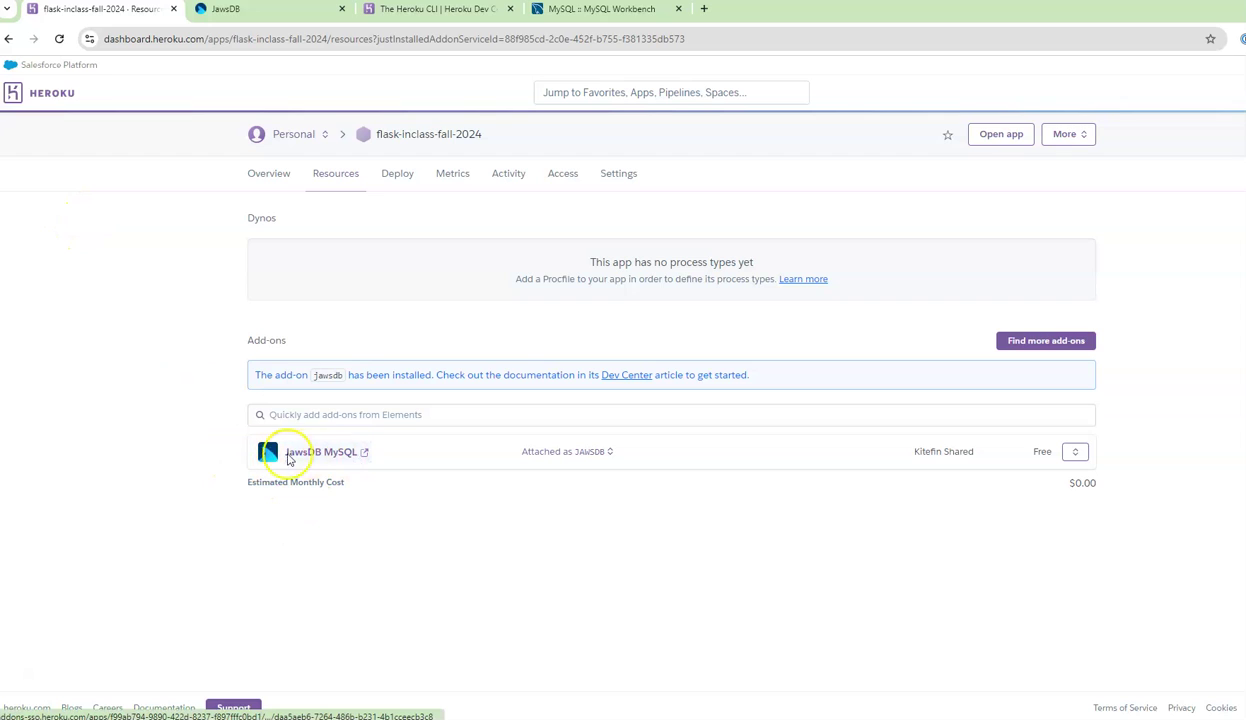
{"action": "mouse_move", "coordinate": [324, 456]}
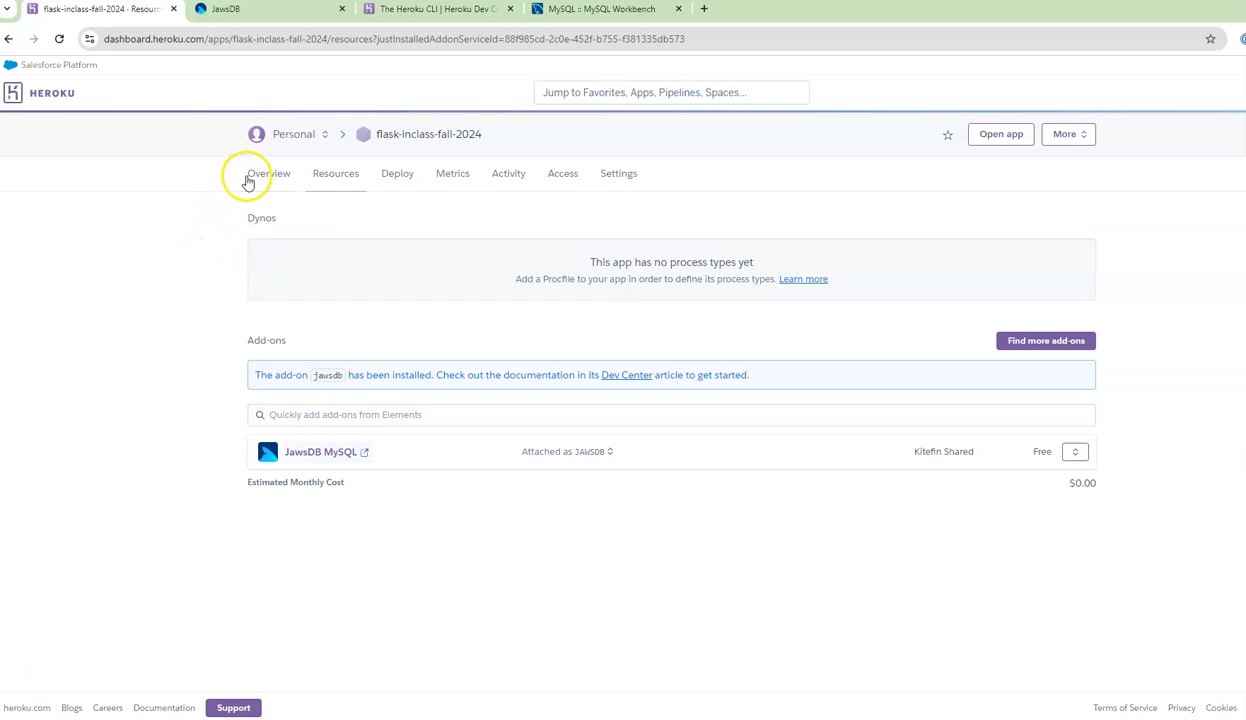
{"action": "left_click", "coordinate": [436, 8]}
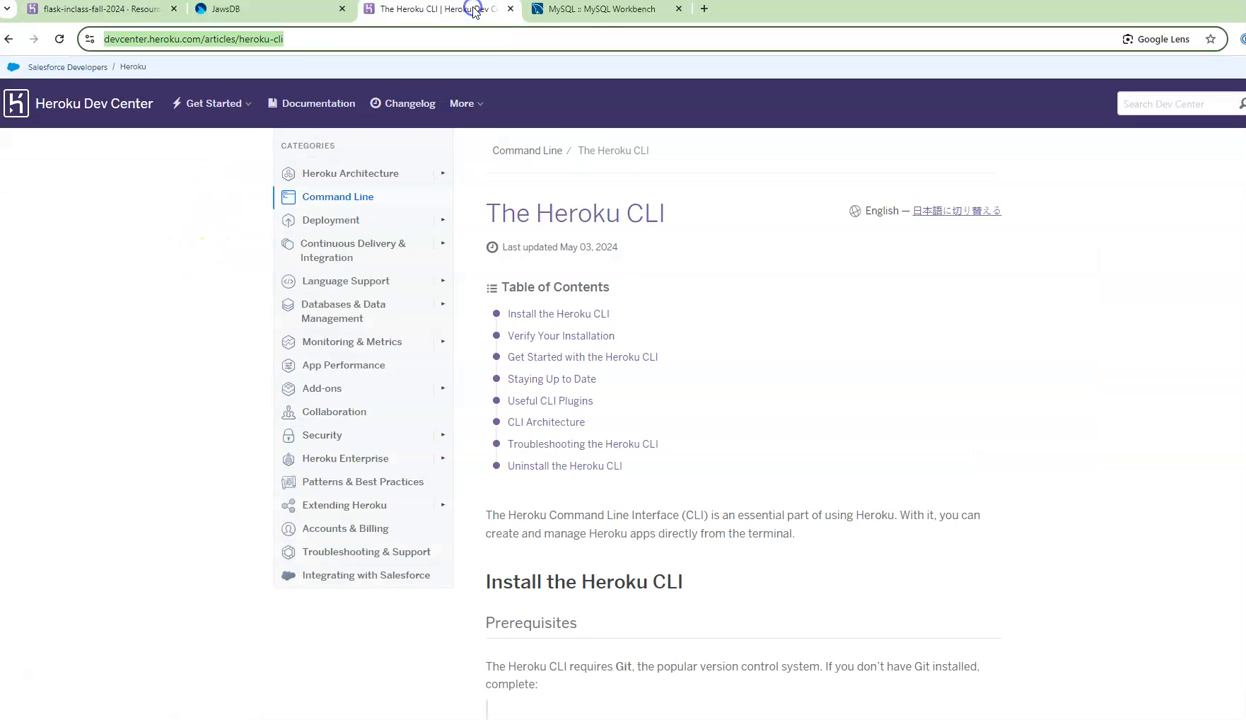
{"action": "mouse_move", "coordinate": [588, 104]}
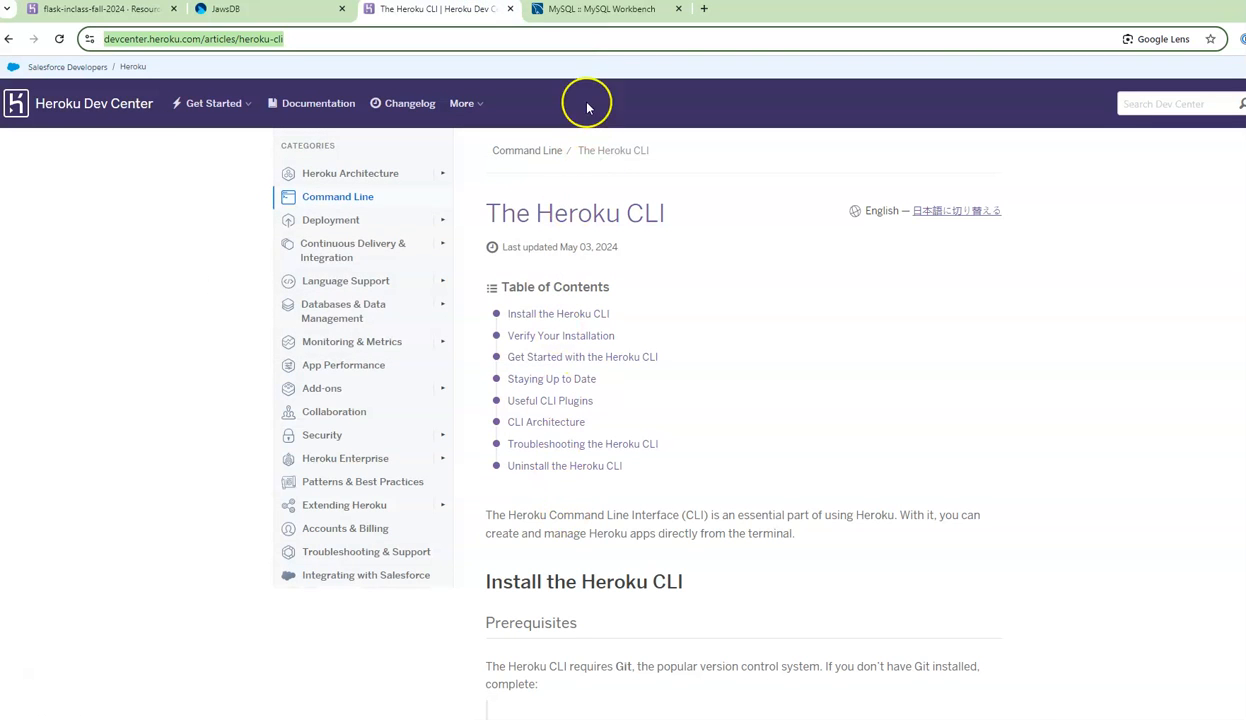
{"action": "left_click", "coordinate": [600, 8]}
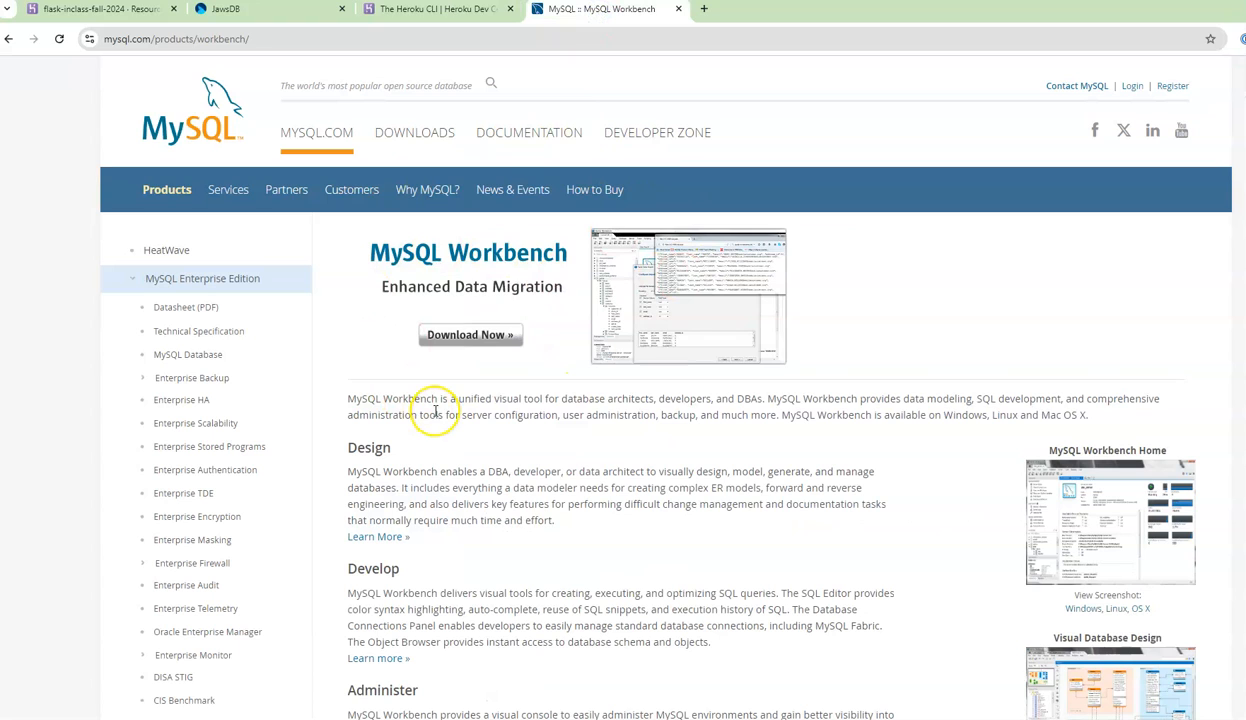
{"action": "mouse_move", "coordinate": [480, 468]}
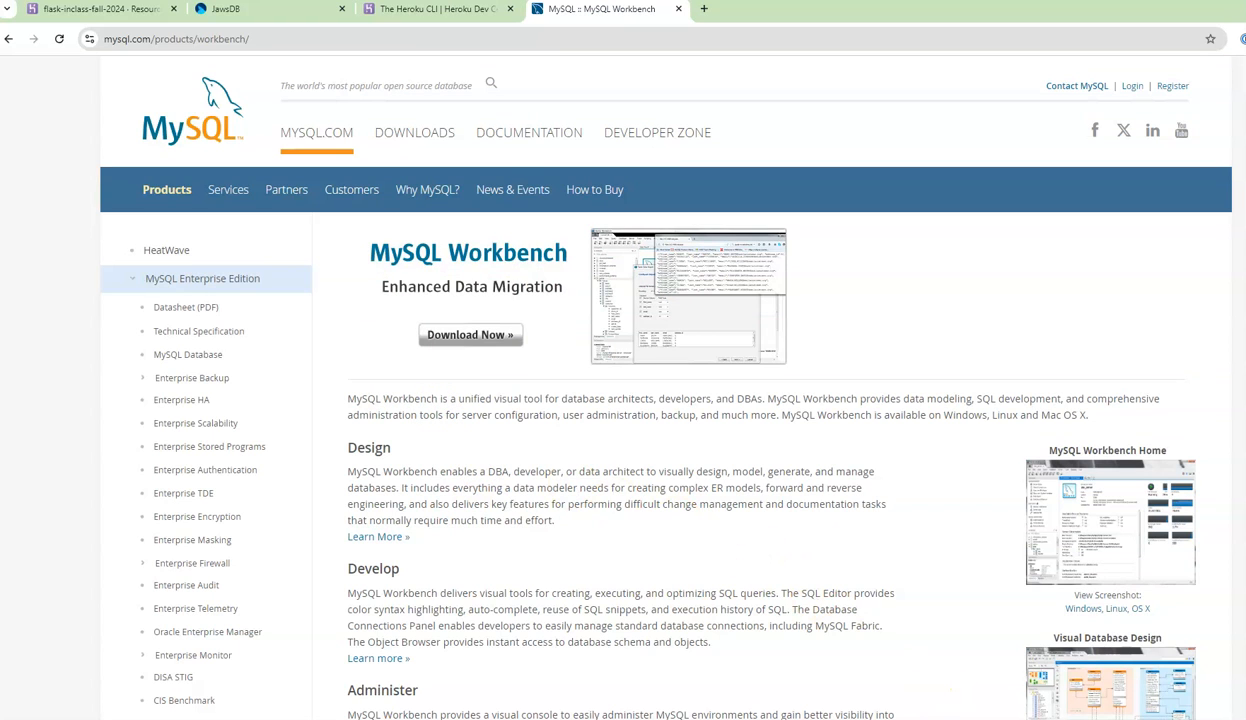
{"action": "mouse_move", "coordinate": [300, 400]}
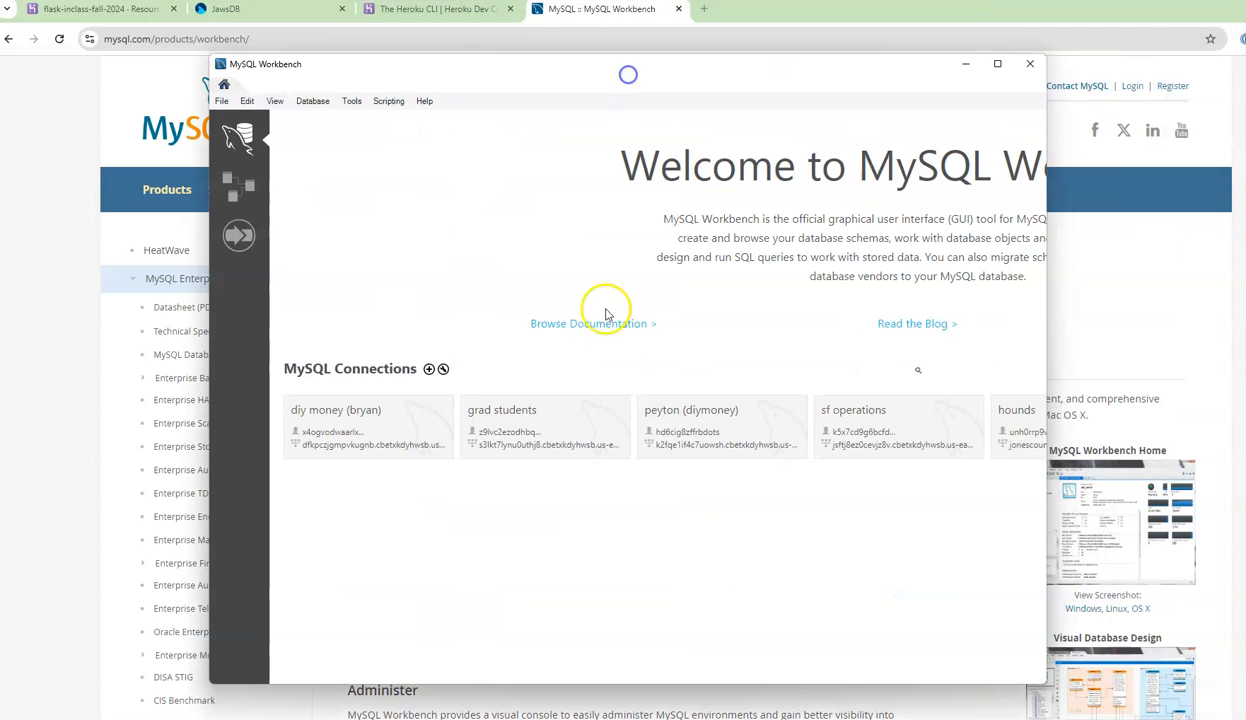
Enlarge the Workbench window and start a new MySQL connection setup
{"action": "left_click_drag", "start_coordinate": [628, 64], "coordinate": [428, 36]}
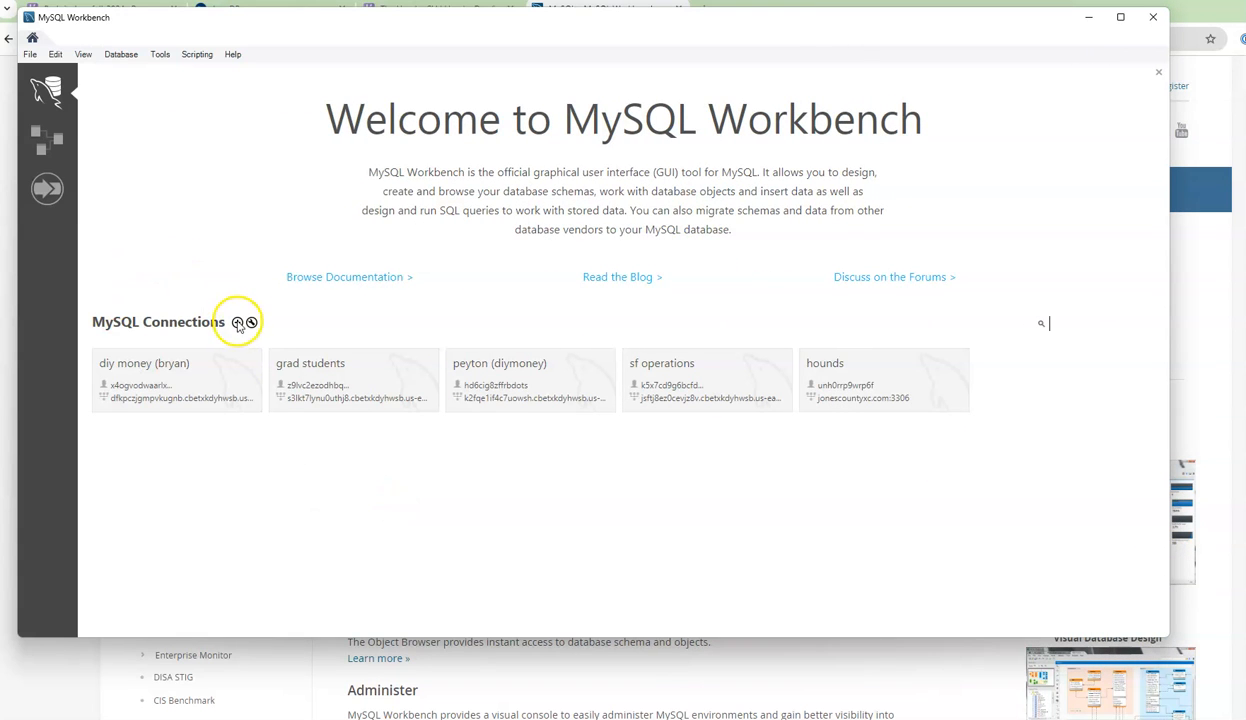
{"action": "left_click", "coordinate": [236, 320]}
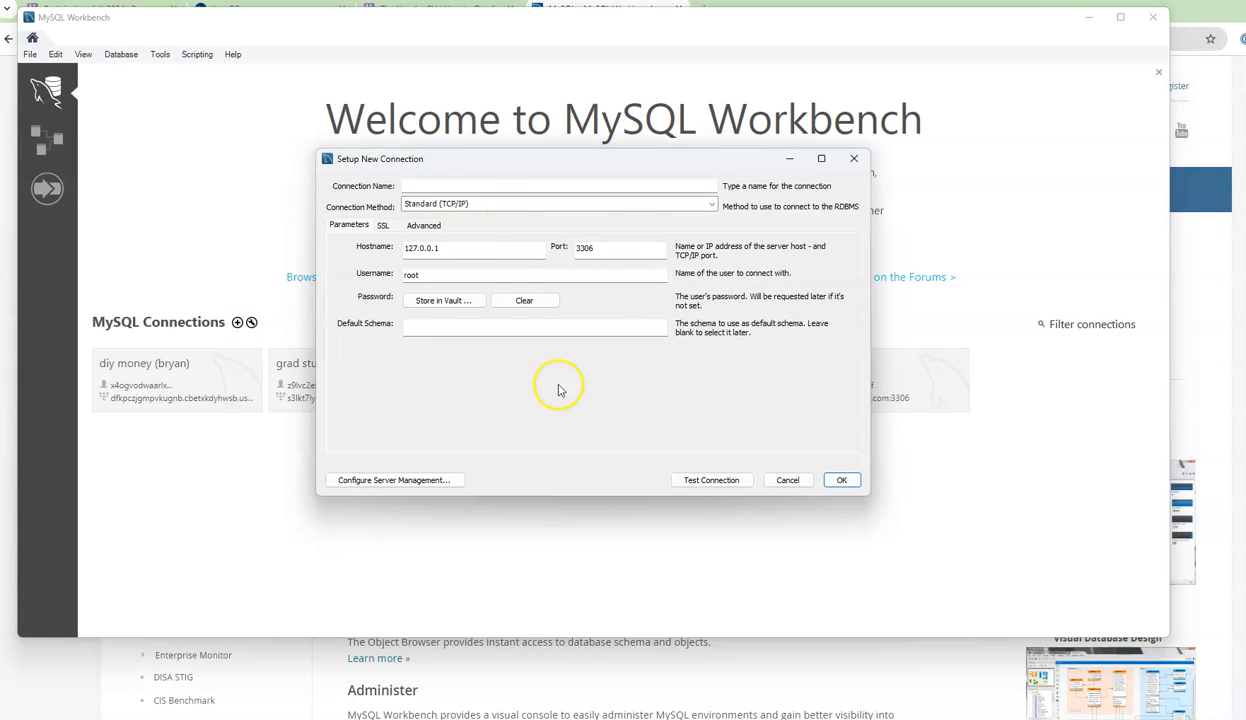
{"action": "mouse_move", "coordinate": [658, 378]}
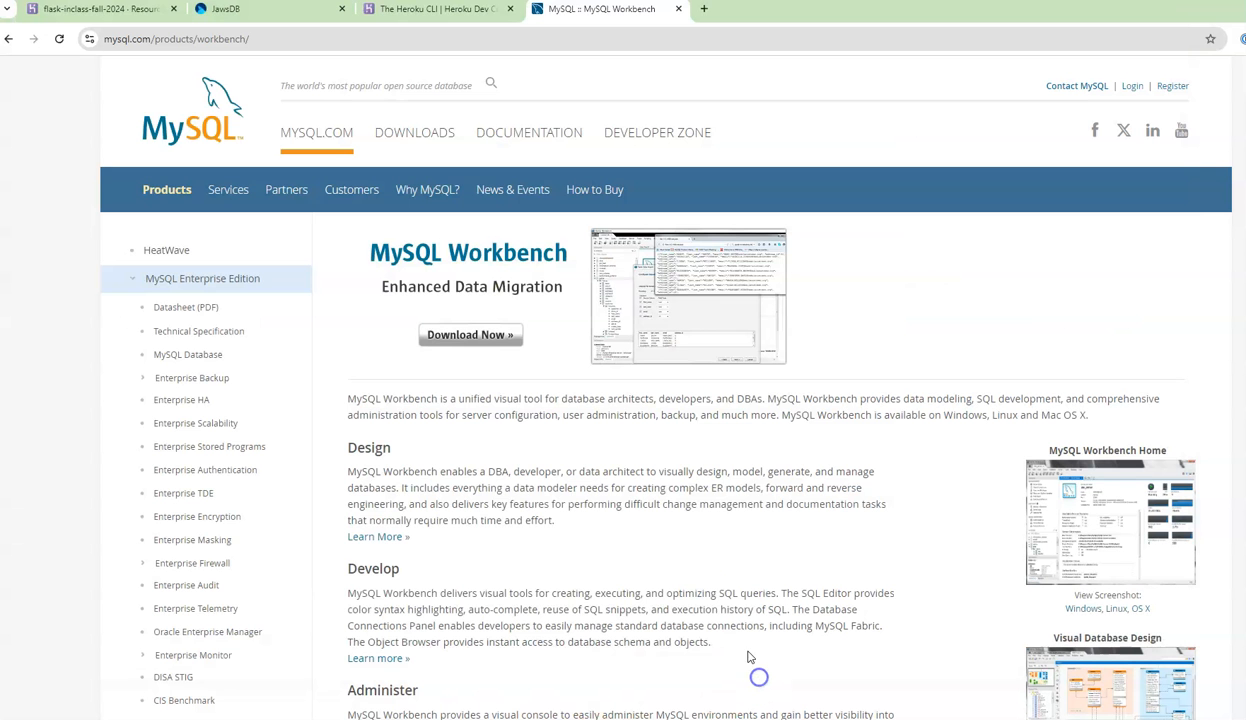
From the Heroku add-ons page, bring up the JawsDB MySQL connection details
{"action": "left_click", "coordinate": [100, 8]}
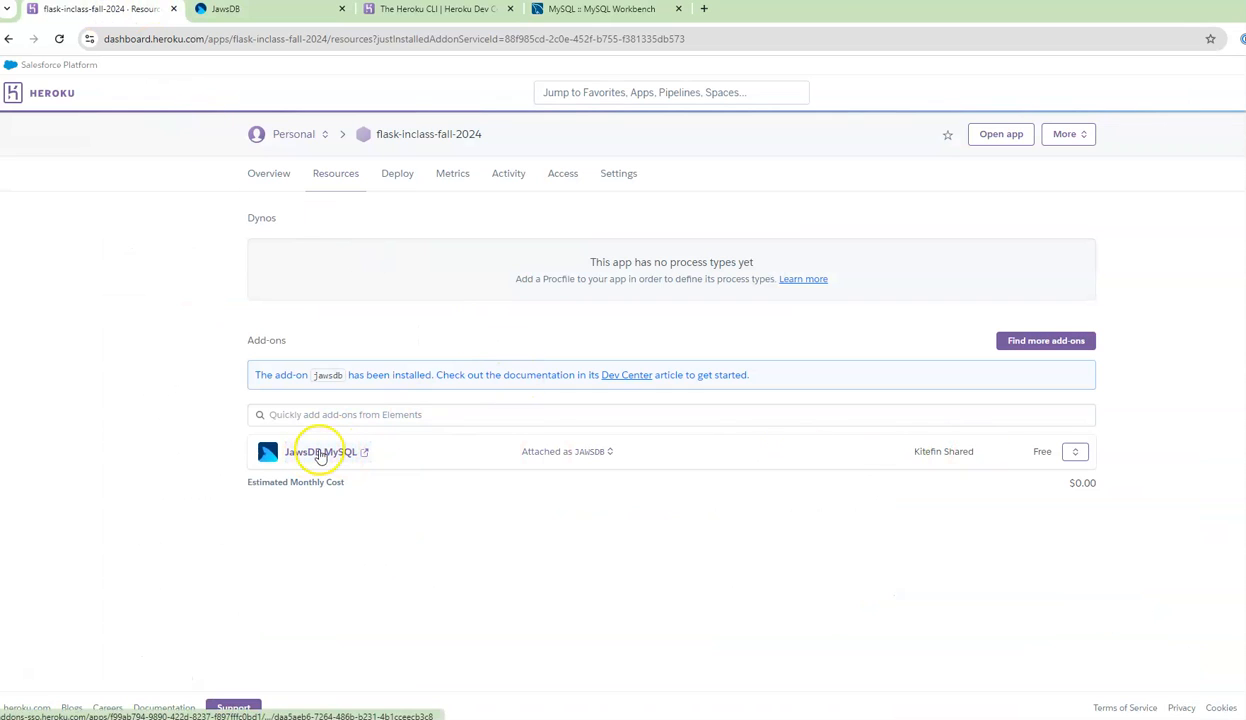
{"action": "left_click", "coordinate": [322, 452]}
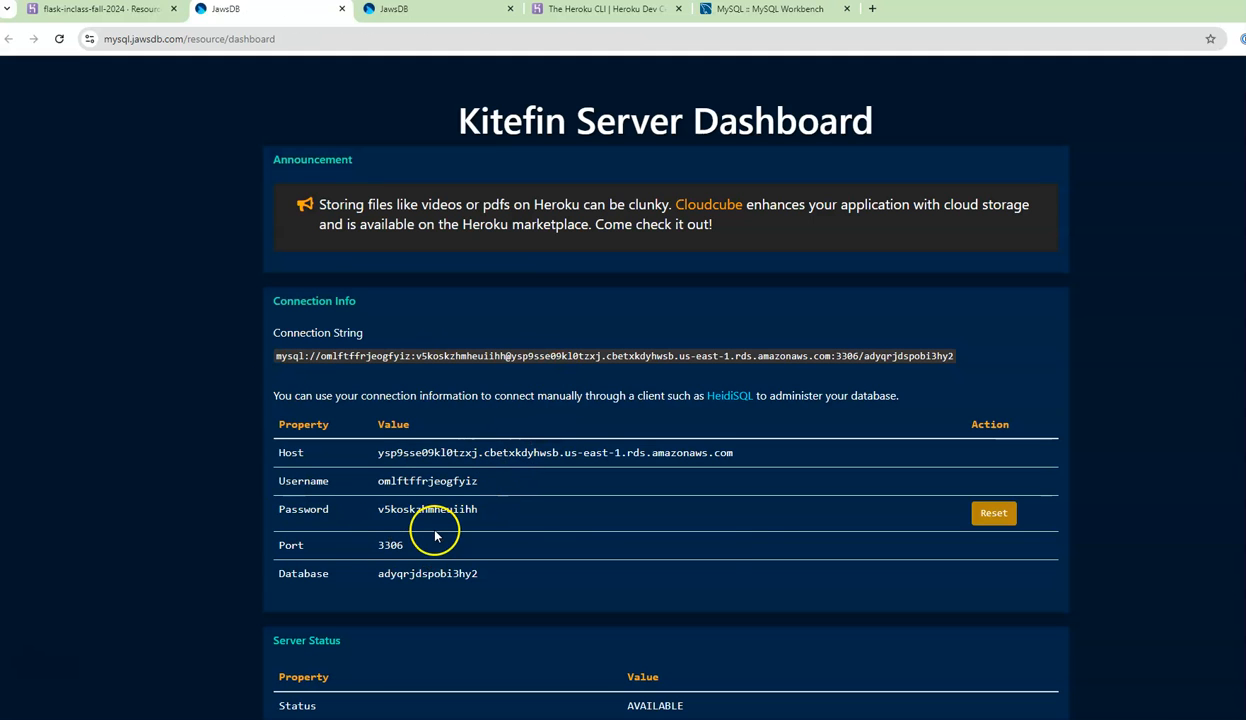
{"action": "mouse_move", "coordinate": [436, 536]}
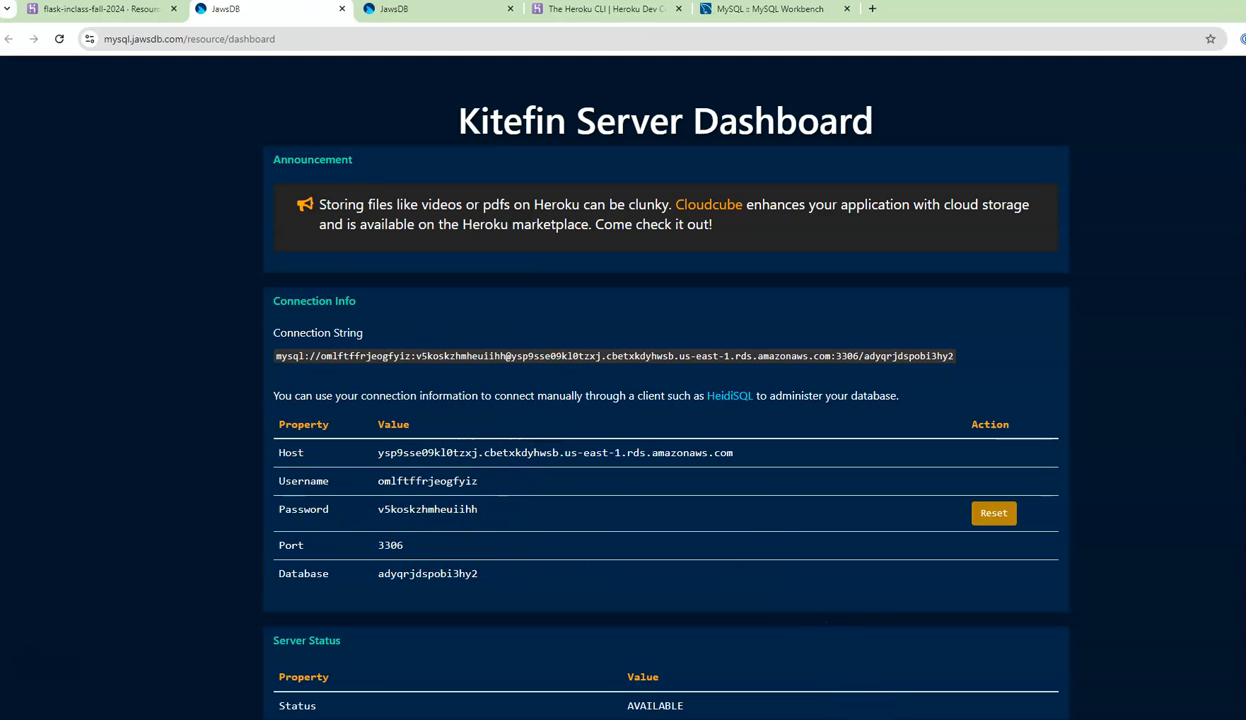
{"action": "mouse_move", "coordinate": [258, 492]}
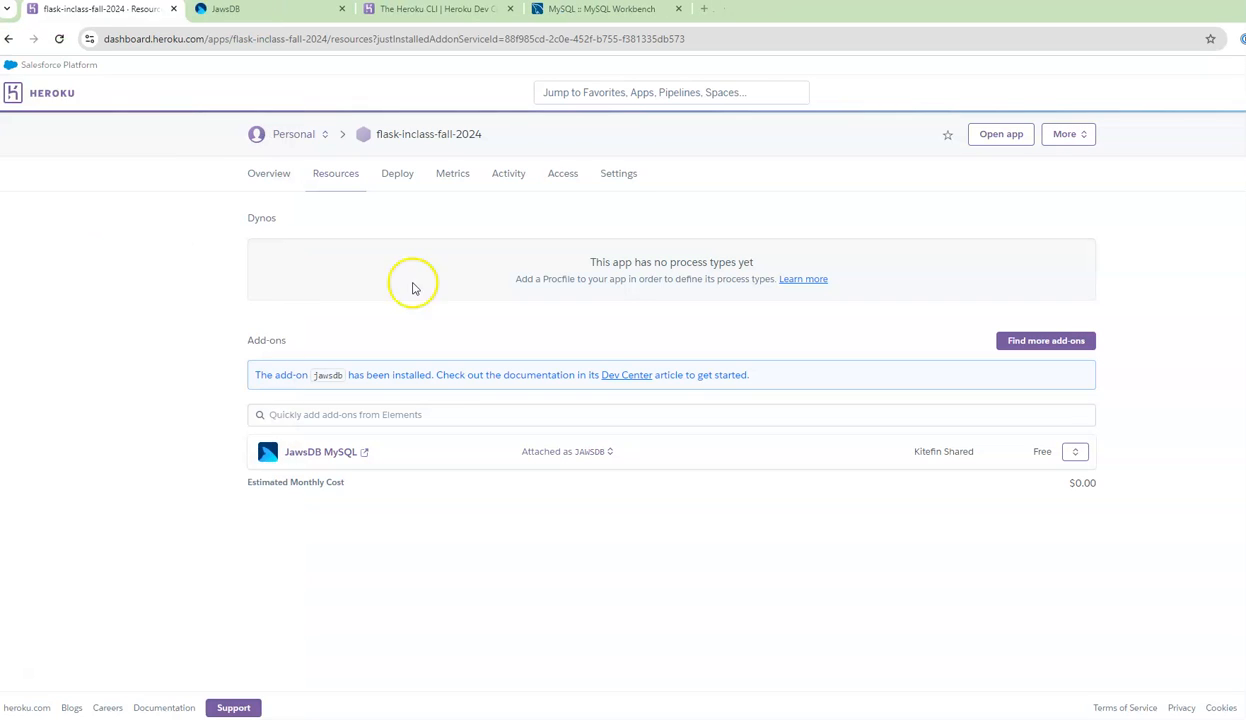
{"action": "mouse_move", "coordinate": [876, 704]}
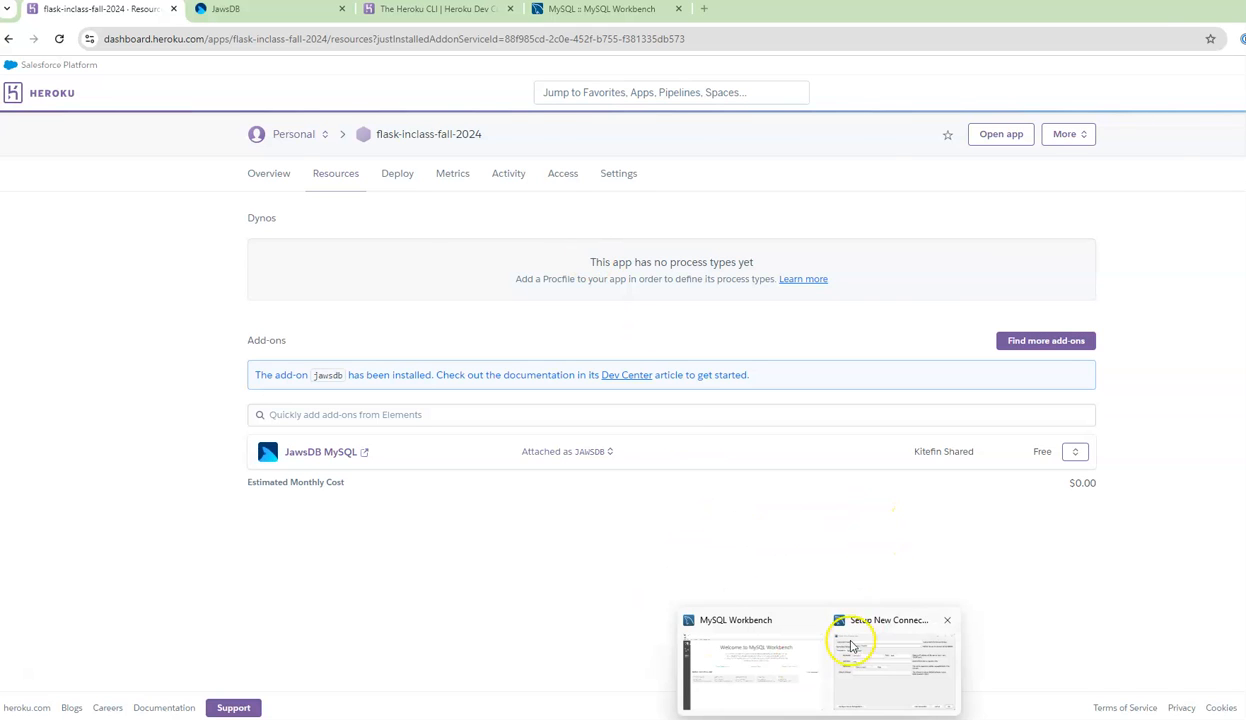
Resume the connection setup and set the default schema to adyqrjdspobi3hy2
{"action": "left_click", "coordinate": [888, 660]}
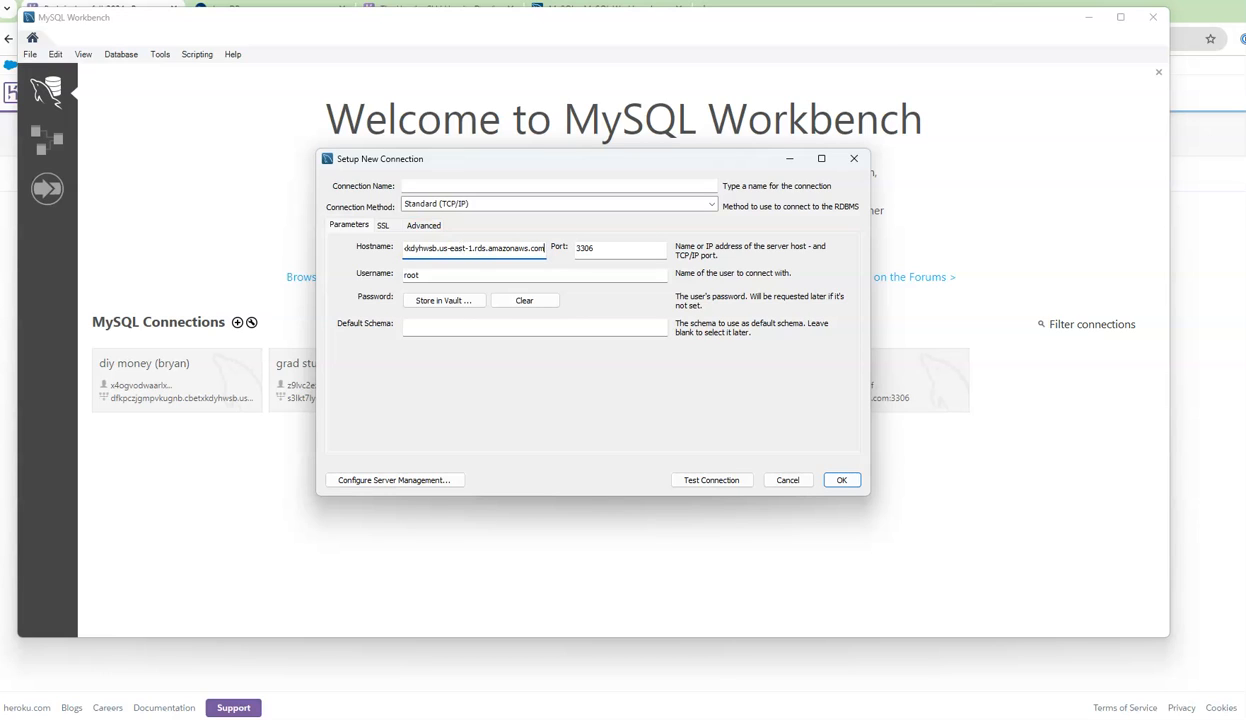
{"action": "mouse_move", "coordinate": [200, 456]}
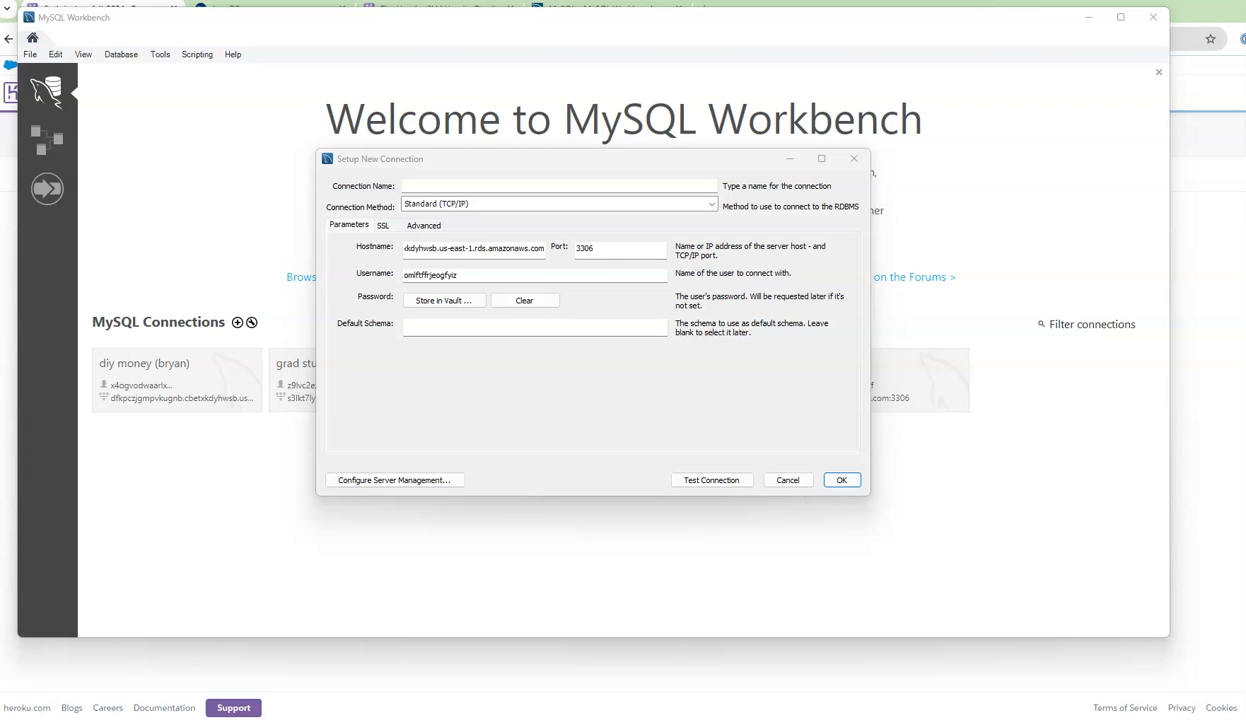
{"action": "left_click", "coordinate": [534, 324]}
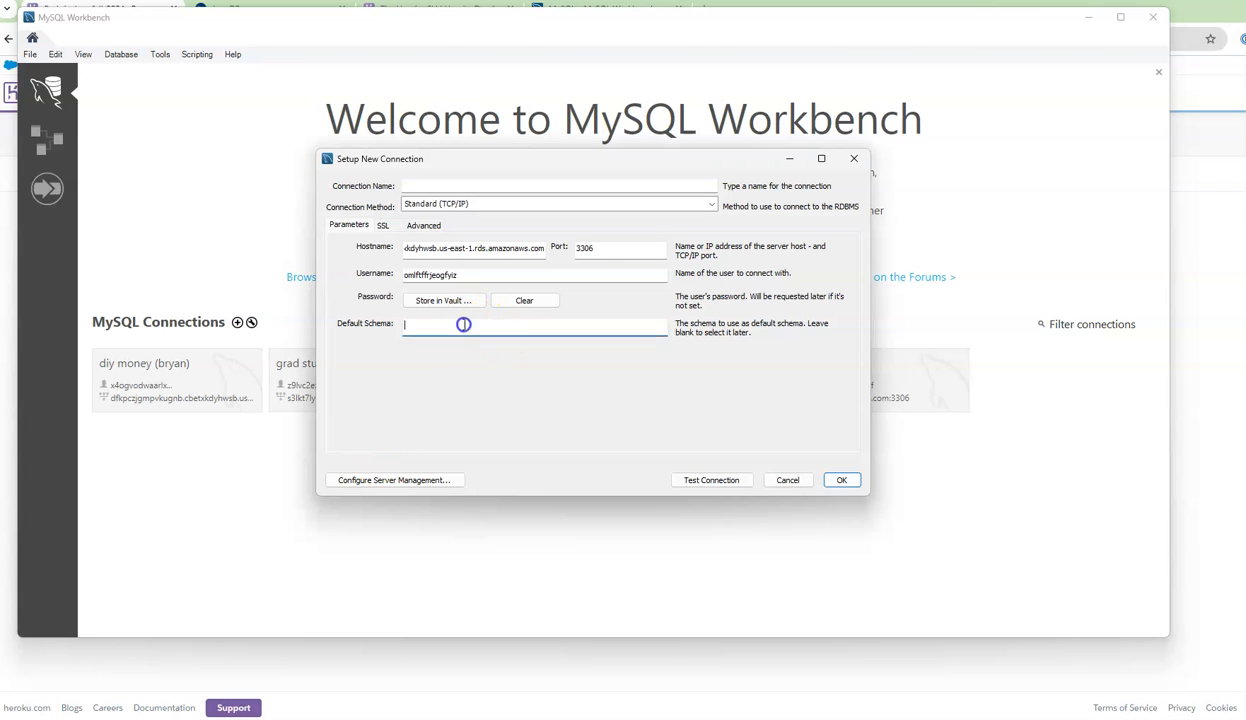
{"action": "type", "text": "adyqrjdspobi3hy2"}
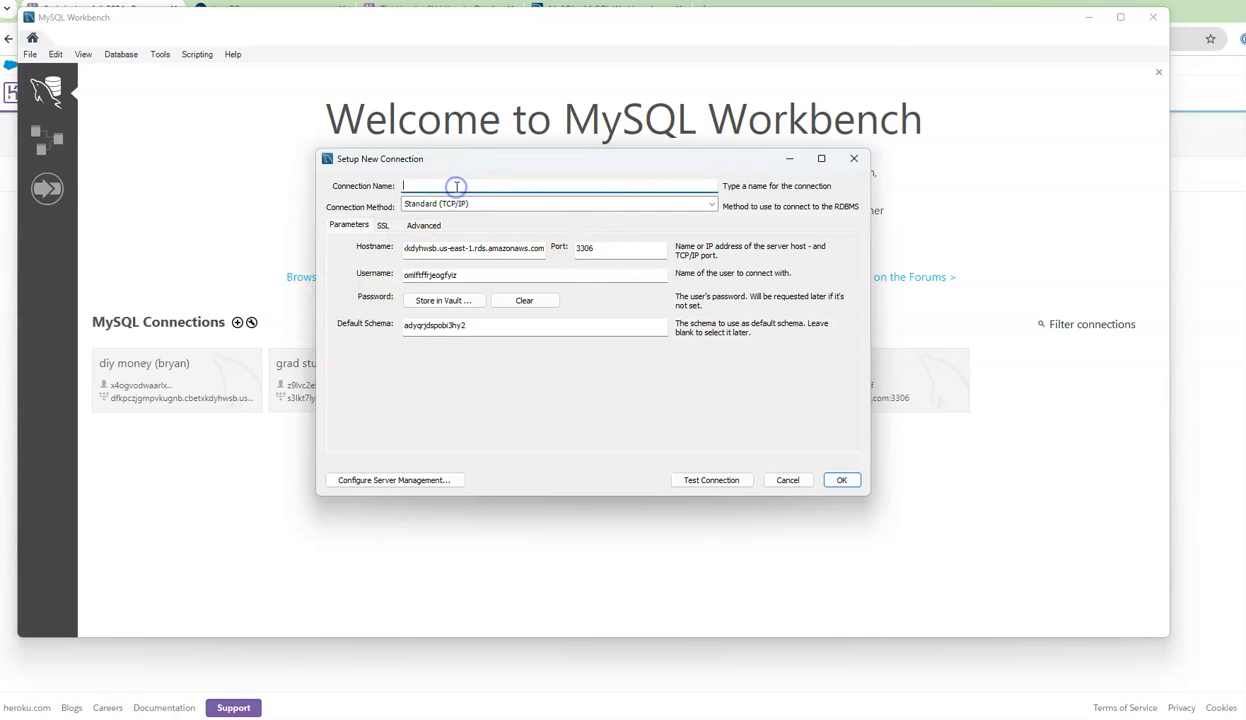
Name the connection 'flask inclass example (fall 2024)'
{"action": "type", "text": "he"}
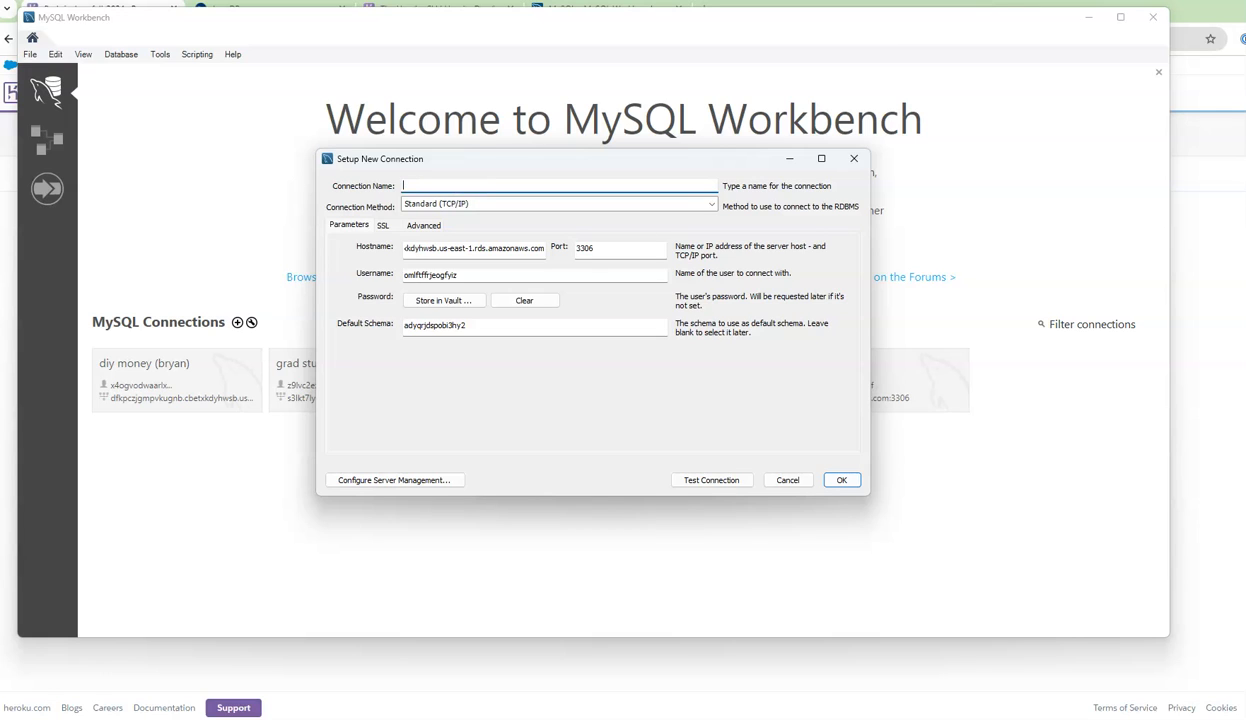
{"action": "type", "text": "flask"}
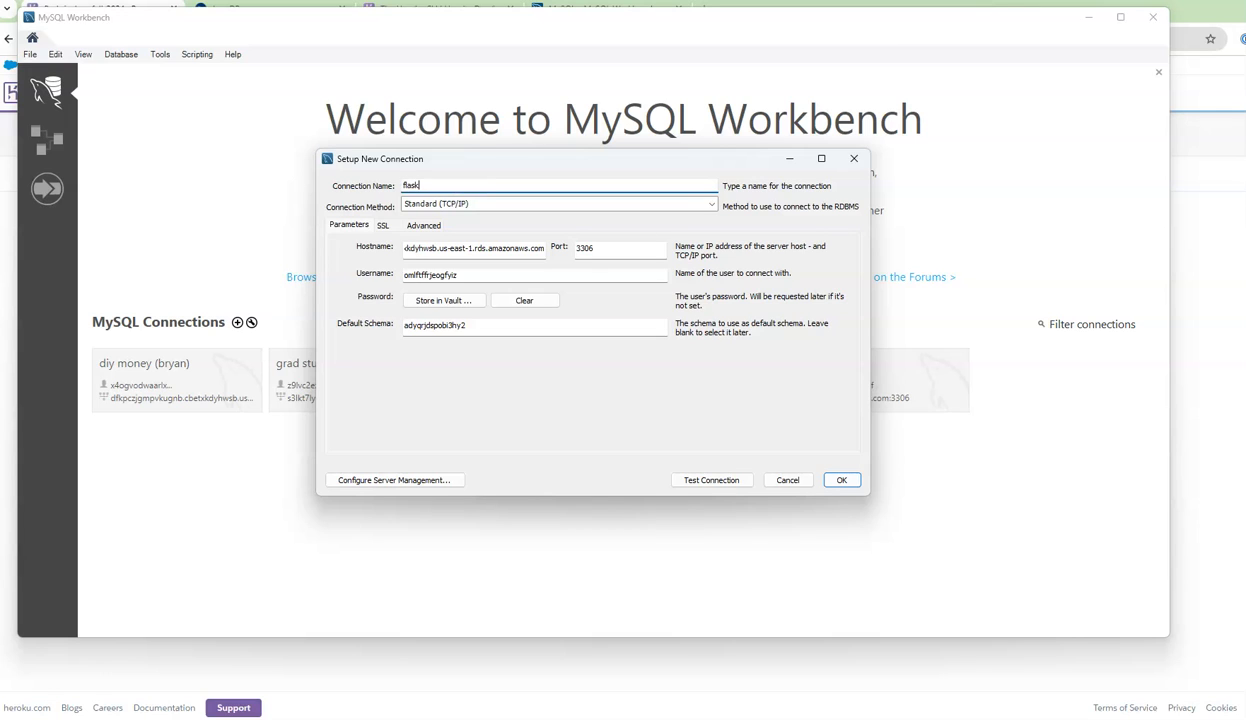
{"action": "type", "text": "inclass"}
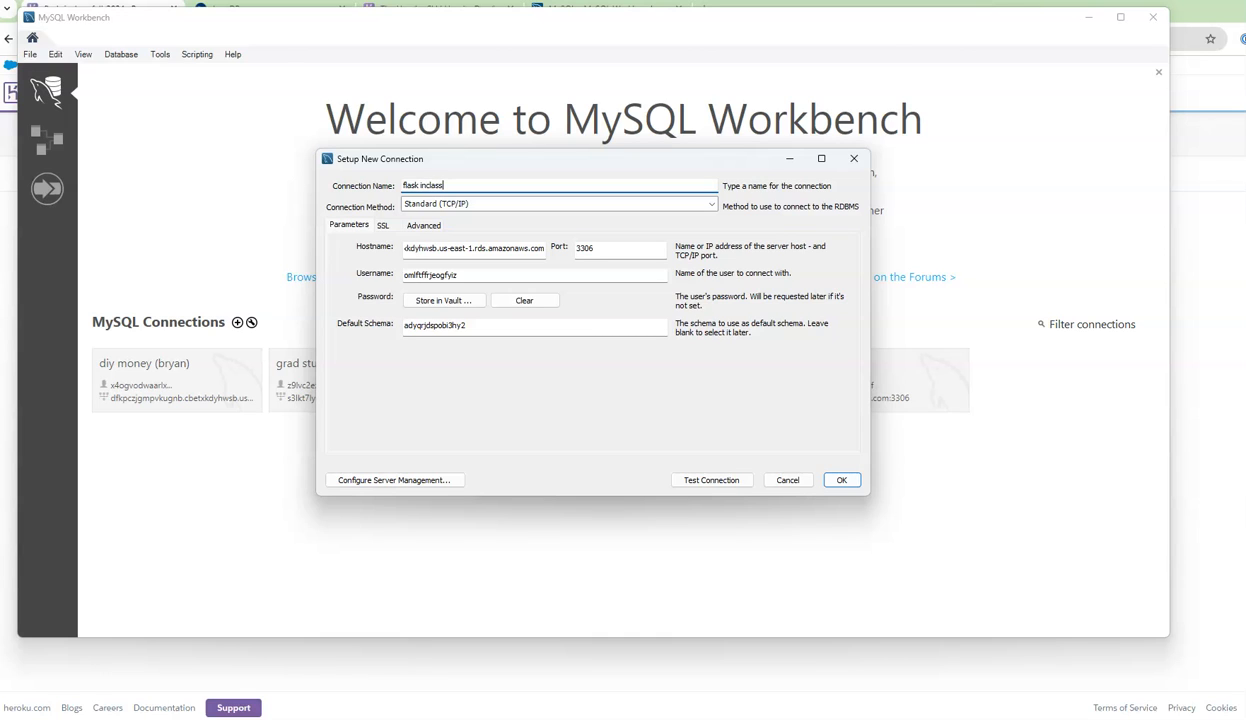
{"action": "type", "text": "exam"}
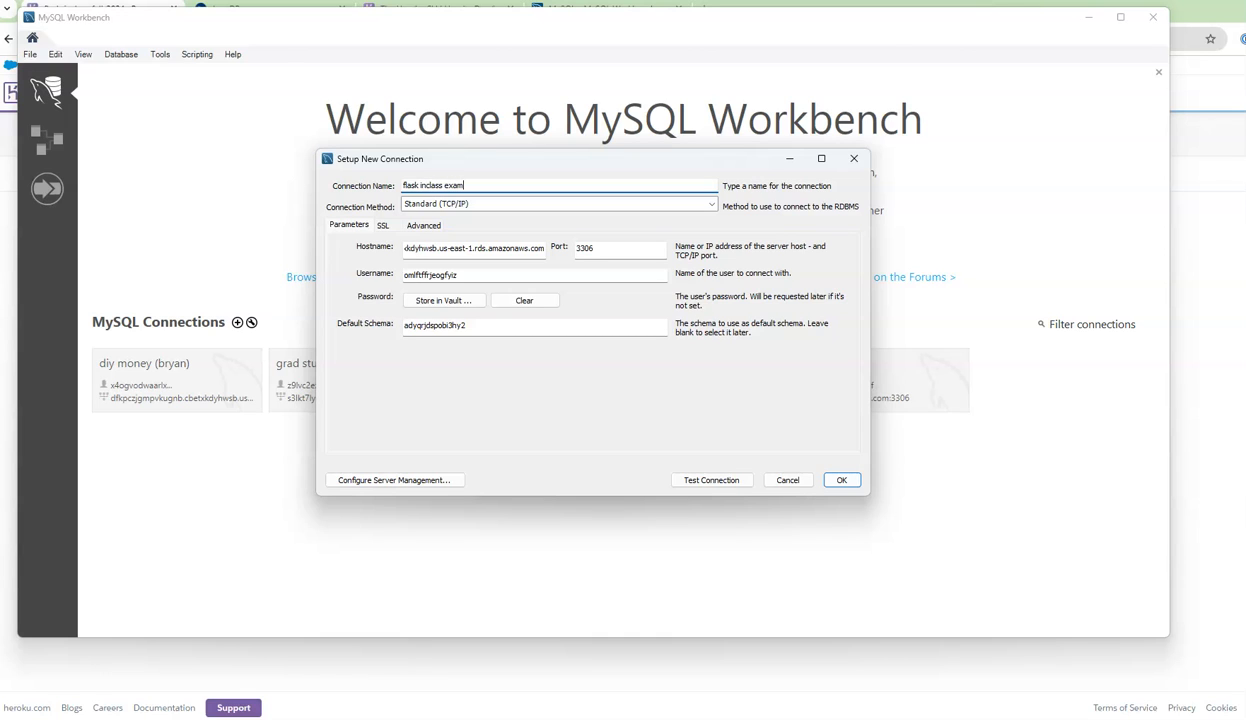
{"action": "type", "text": "example (fall"}
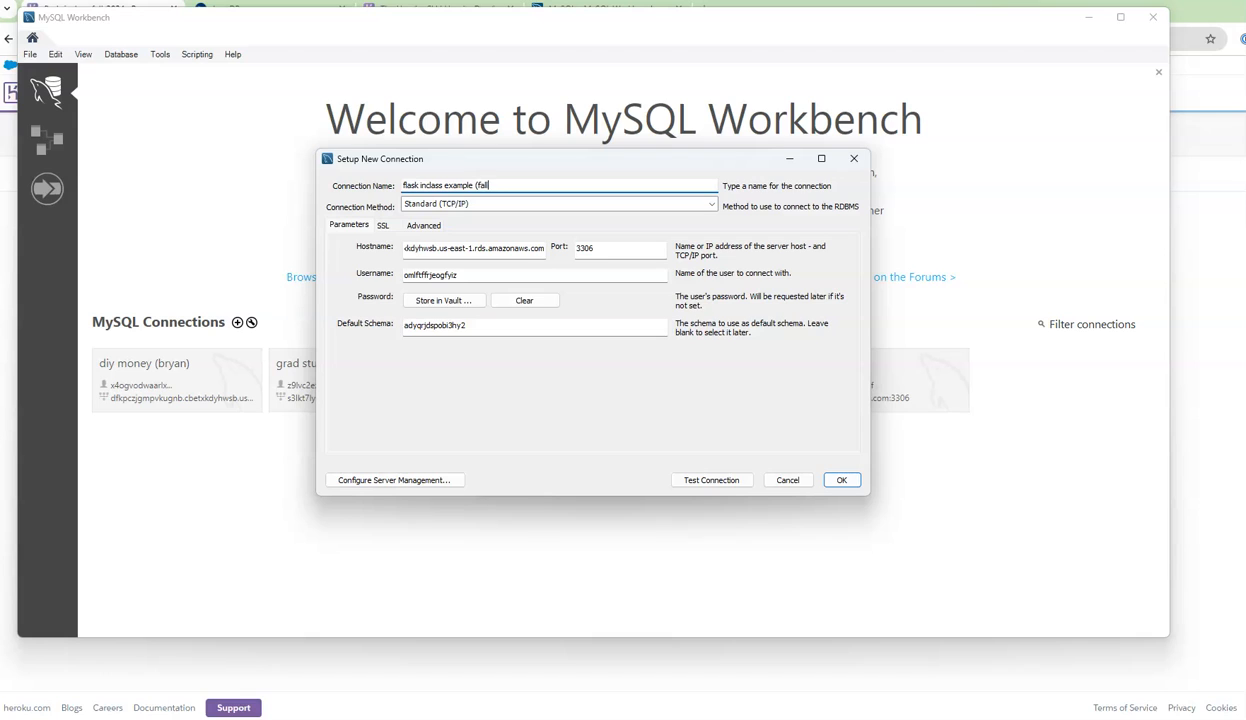
{"action": "type", "text": "2024)"}
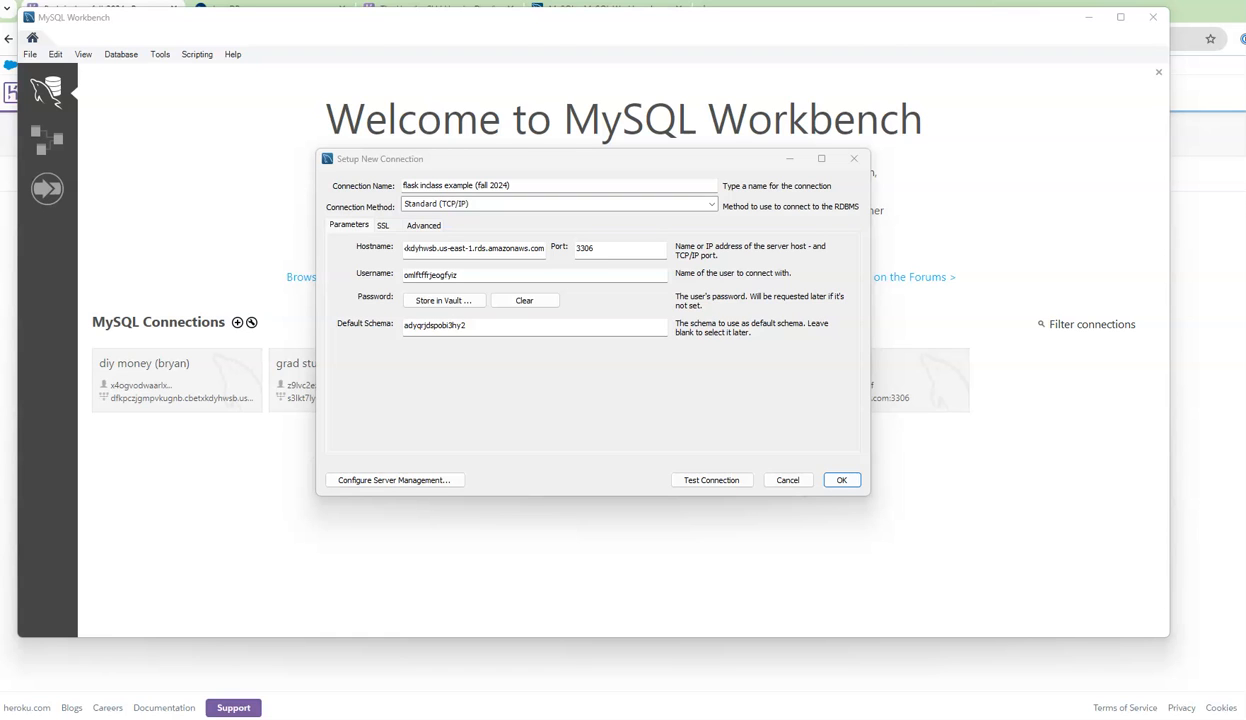
Store the database password in the vault
{"action": "left_click", "coordinate": [444, 300]}
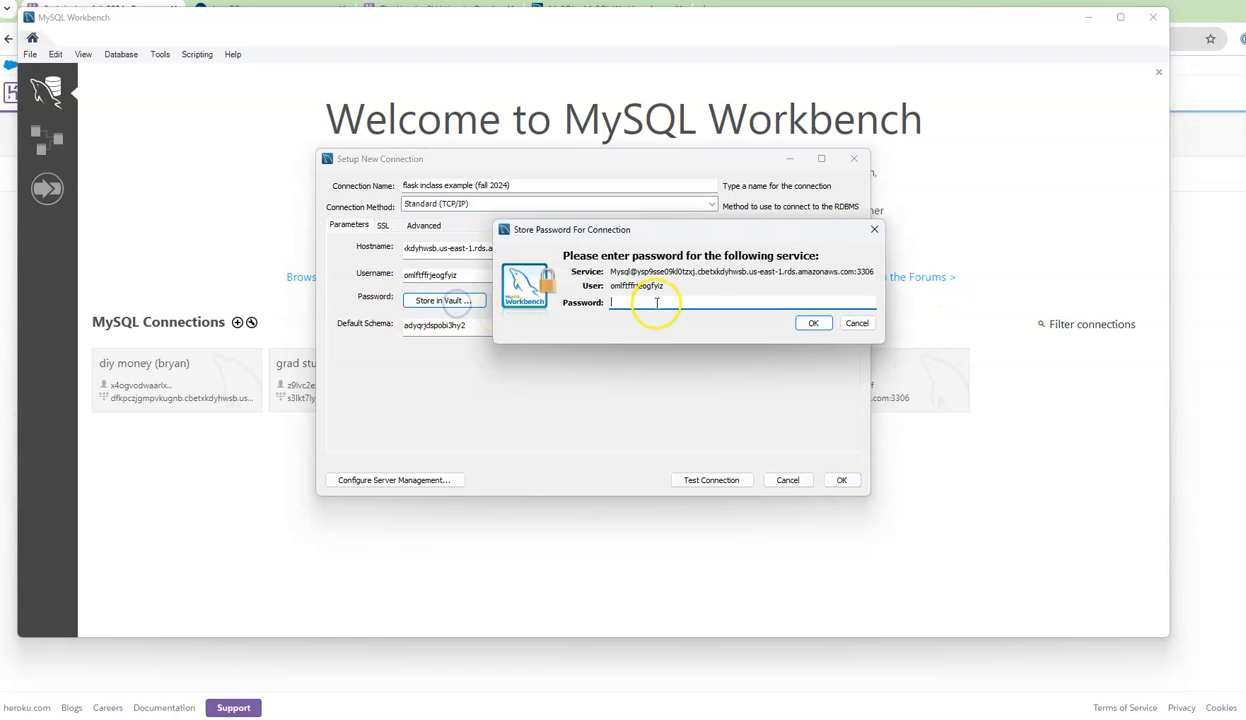
{"action": "type", "text": "password"}
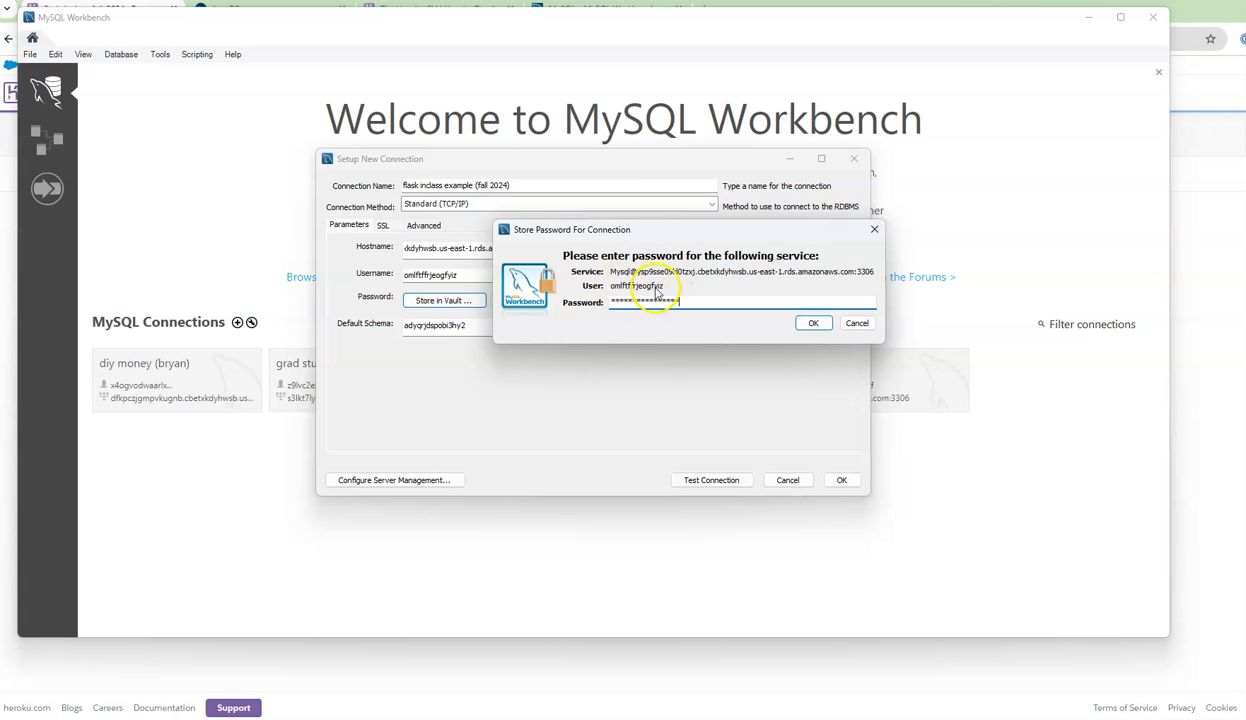
{"action": "left_click", "coordinate": [812, 322]}
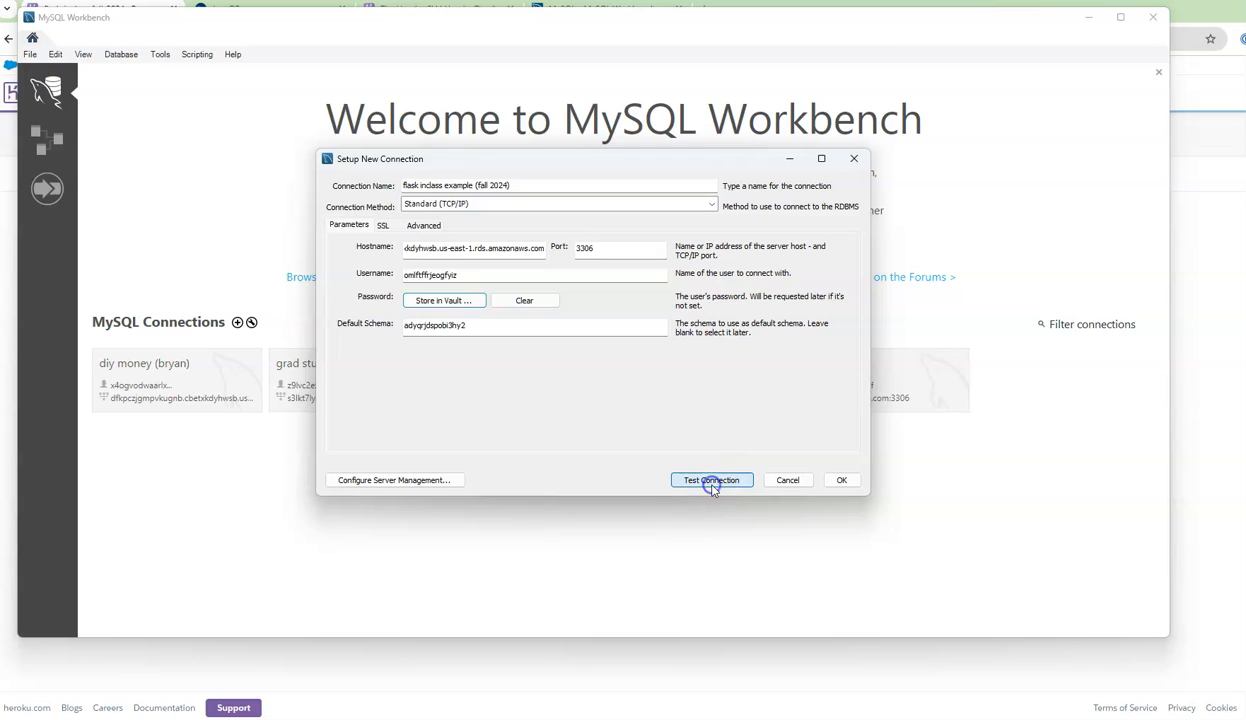
Test the connection successfully and save the new connection
{"action": "left_click", "coordinate": [712, 480]}
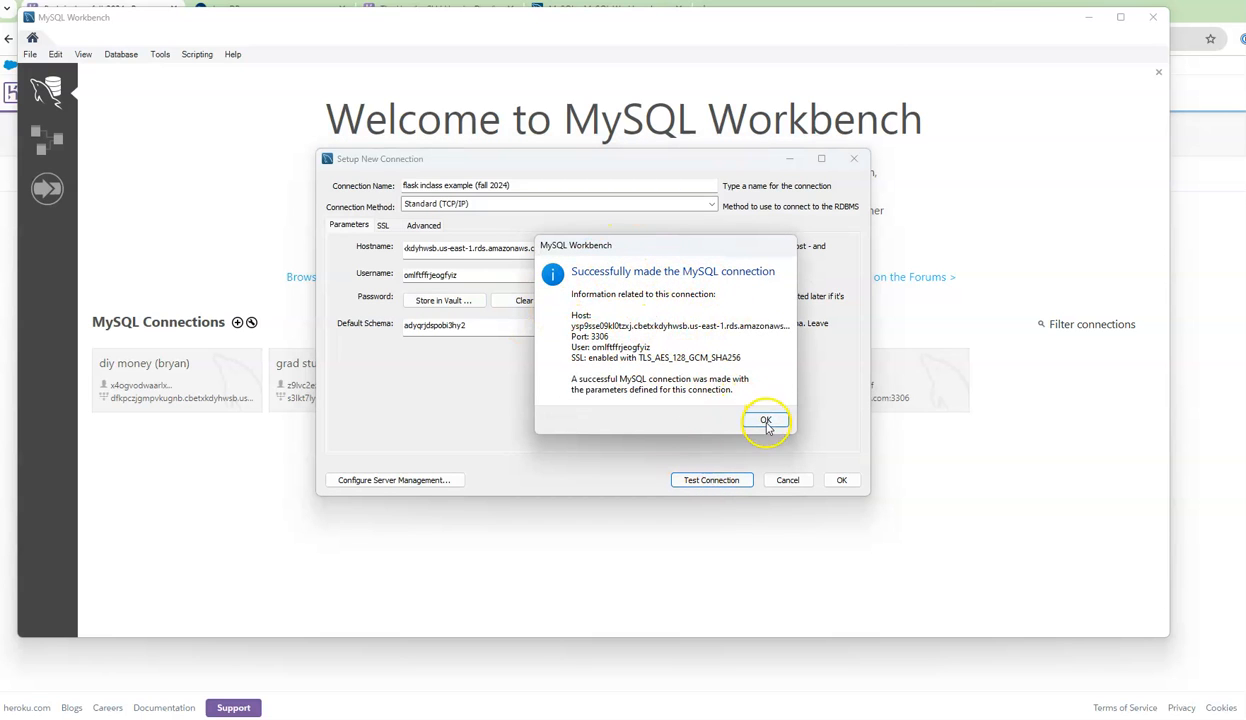
{"action": "left_click", "coordinate": [766, 420]}
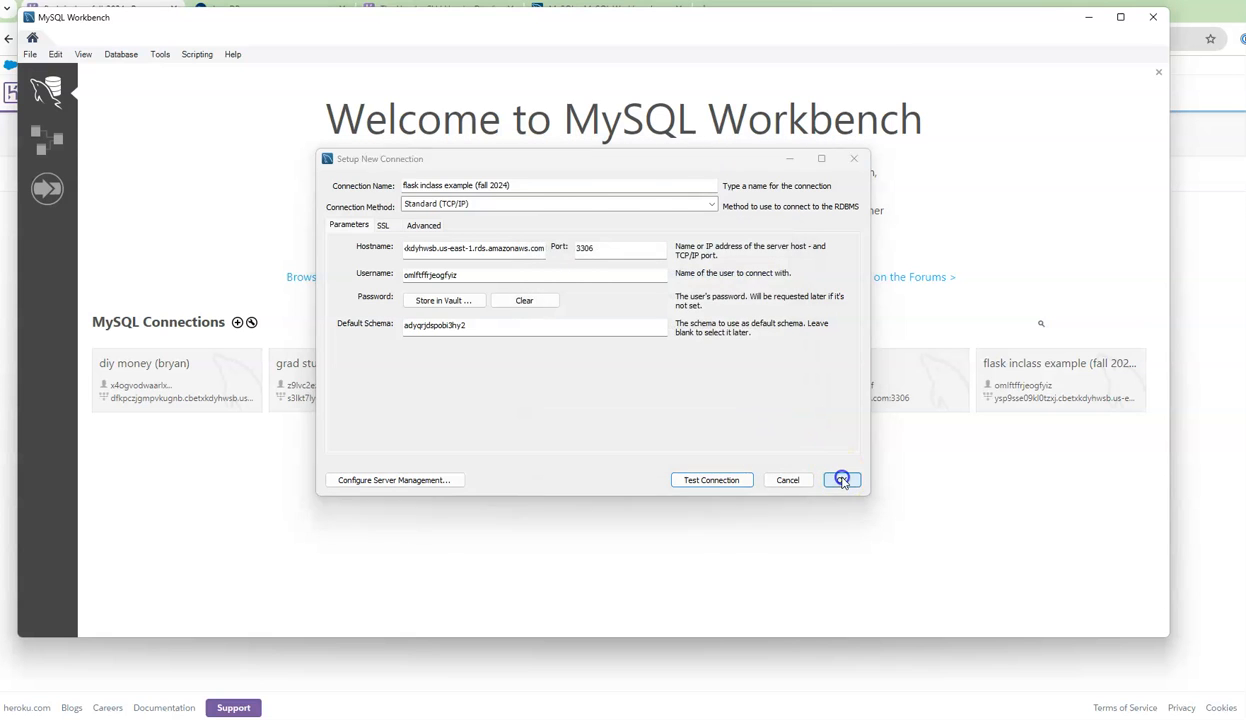
{"action": "left_click", "coordinate": [840, 480]}
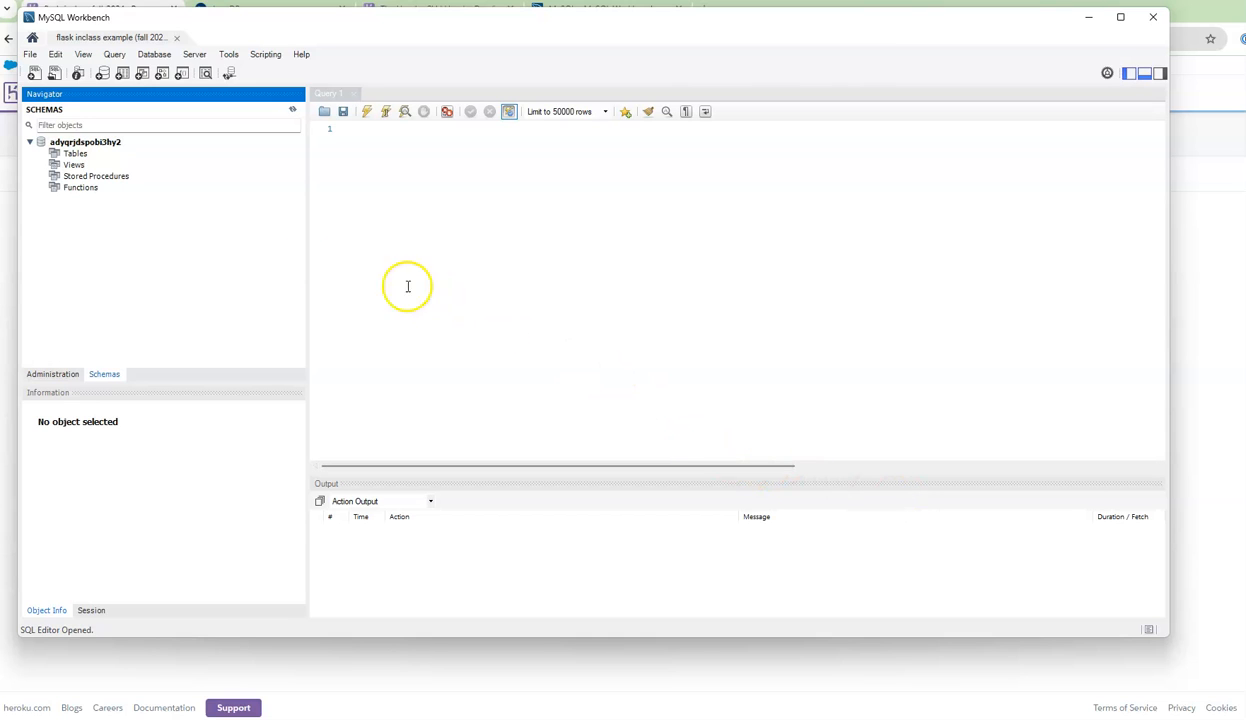
{"action": "mouse_move", "coordinate": [176, 260]}
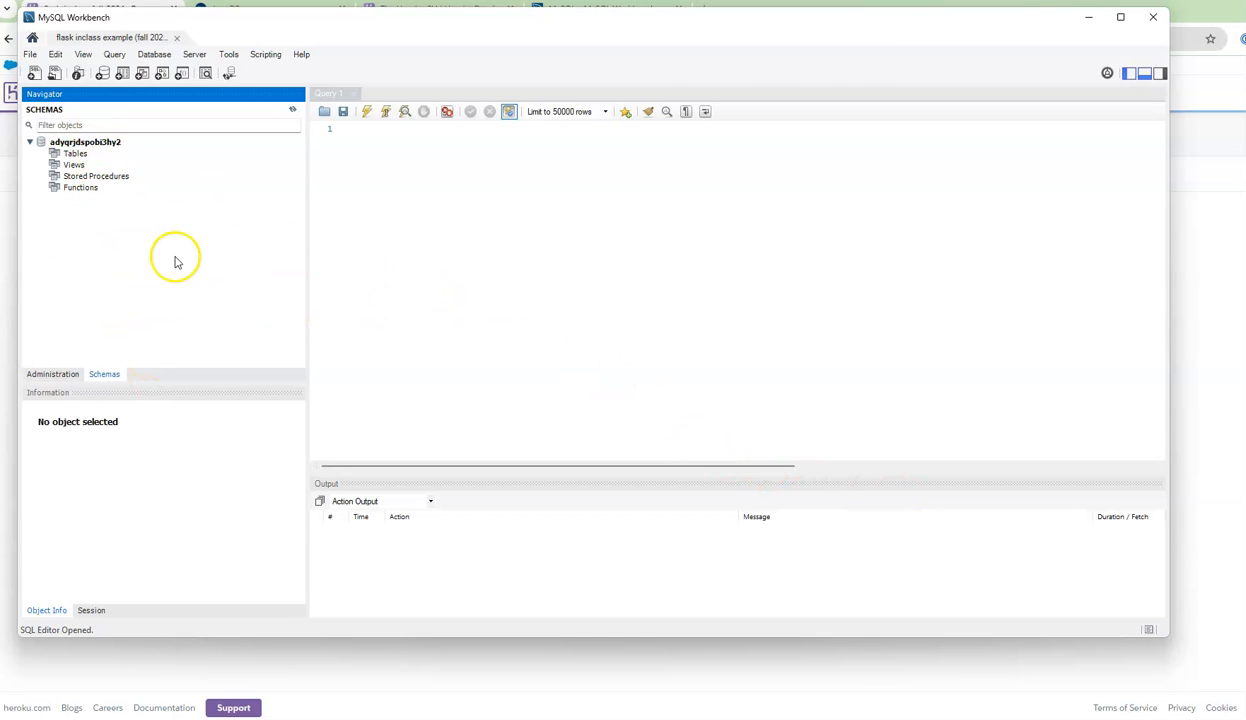
Show the server administration options and hide the context help side panel
{"action": "left_click", "coordinate": [52, 374]}
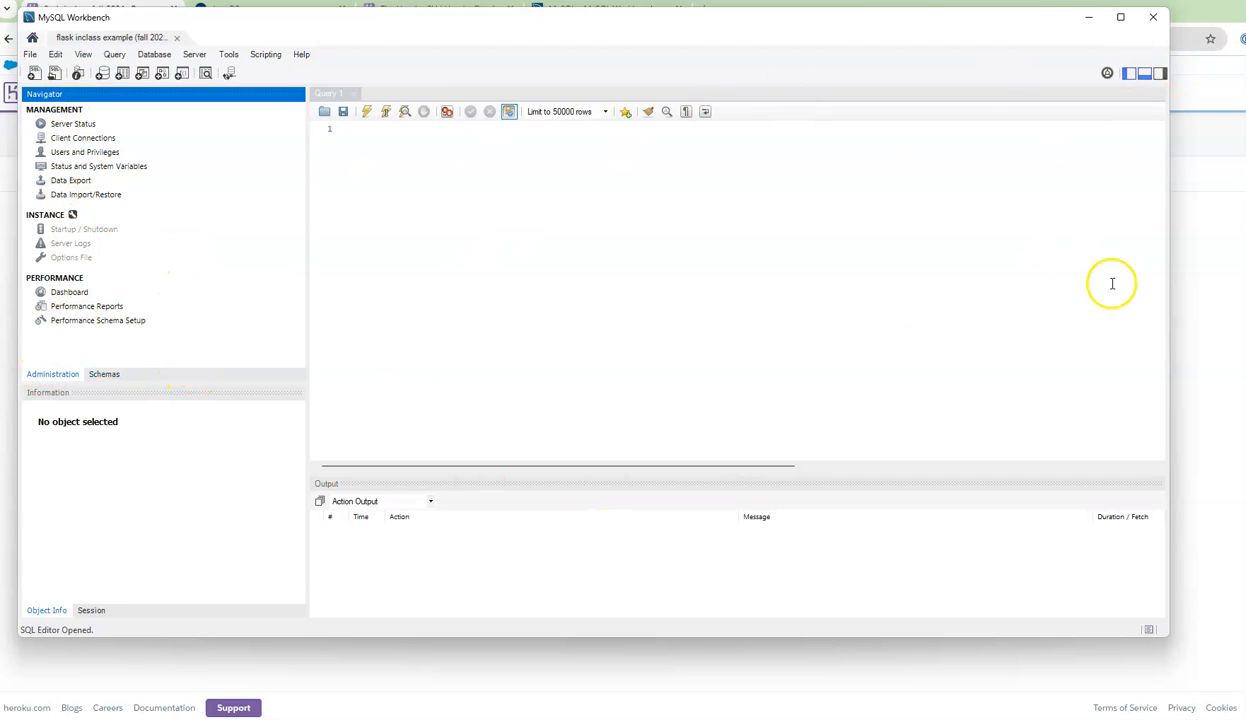
{"action": "left_click", "coordinate": [1160, 72]}
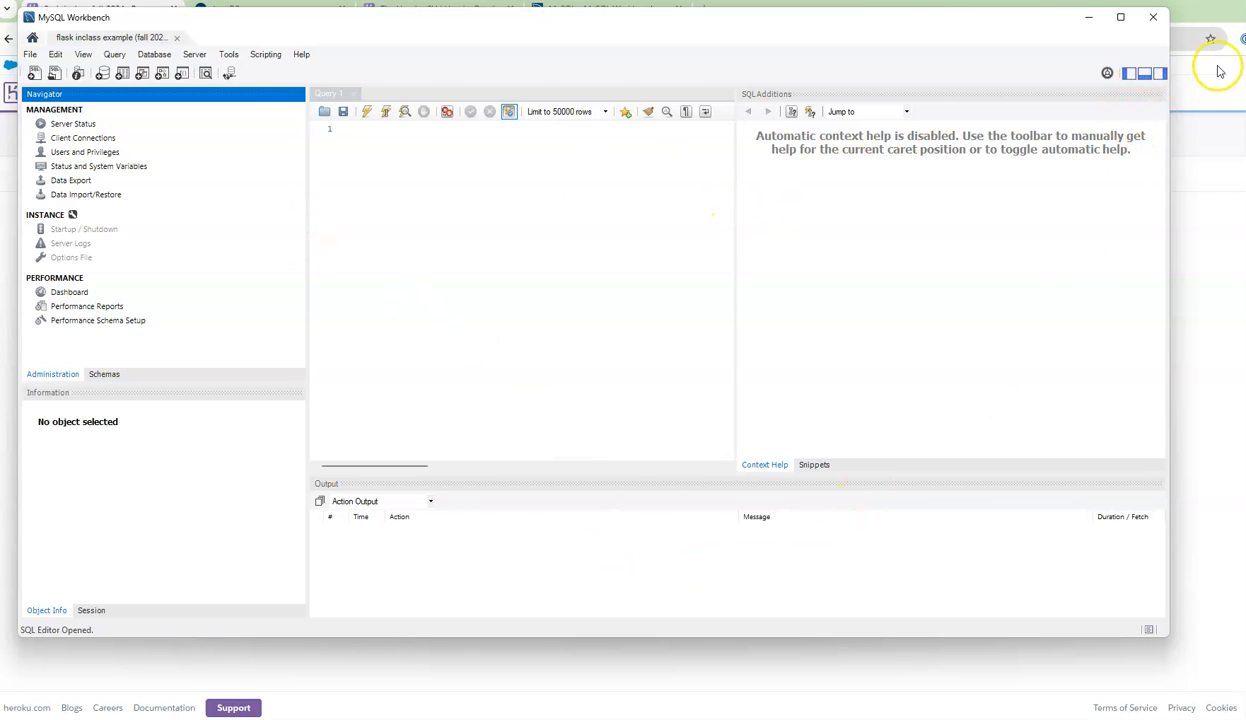
{"action": "left_click", "coordinate": [1158, 72]}
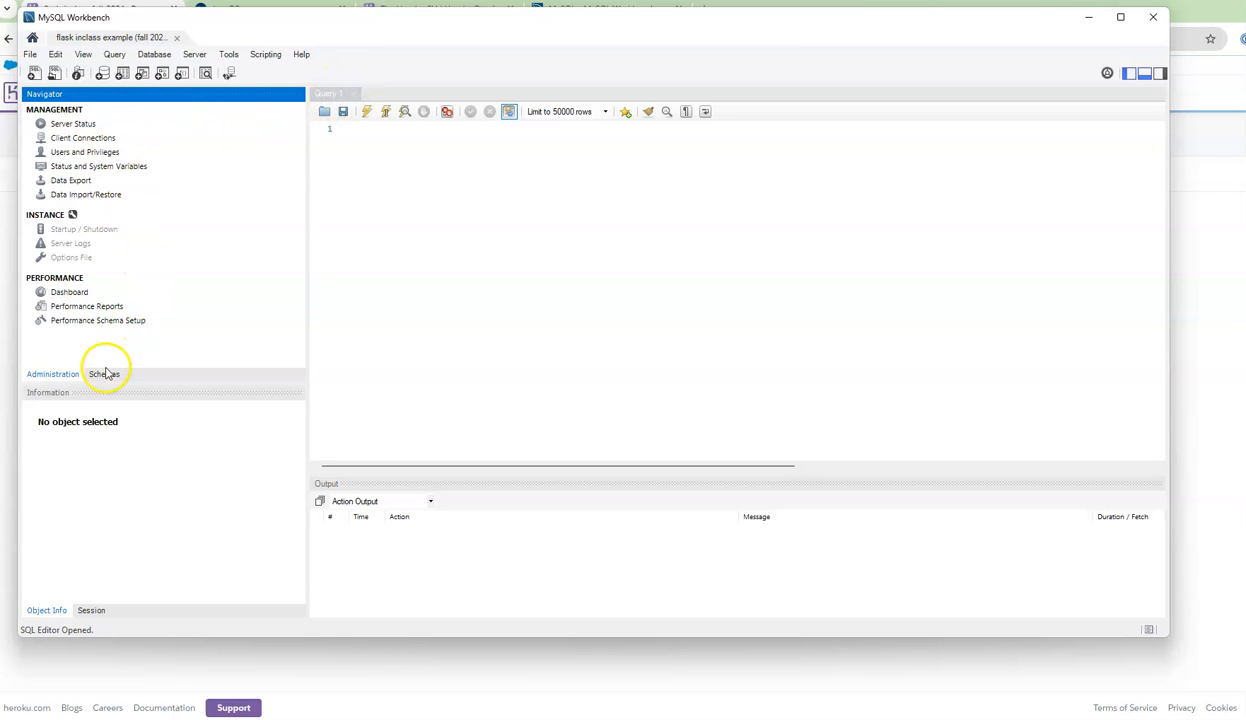
Show the schemas in the navigator and select the database's Tables folder
{"action": "left_click", "coordinate": [104, 374]}
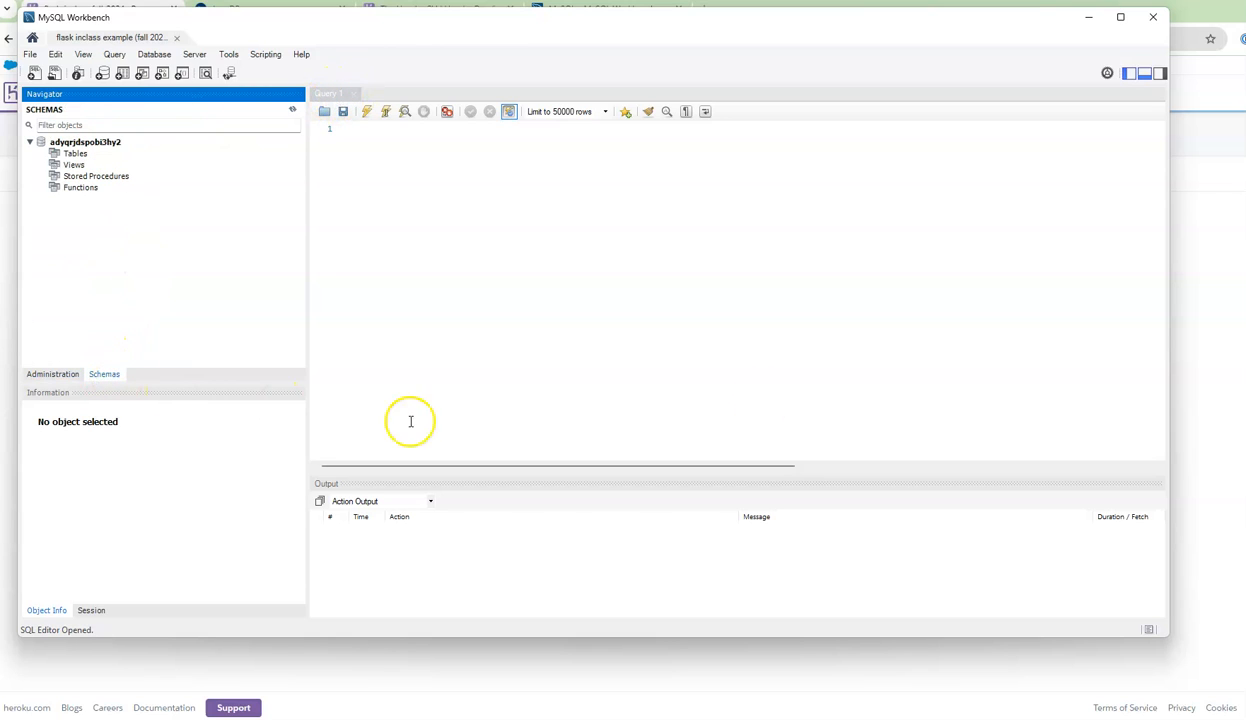
{"action": "mouse_move", "coordinate": [408, 276]}
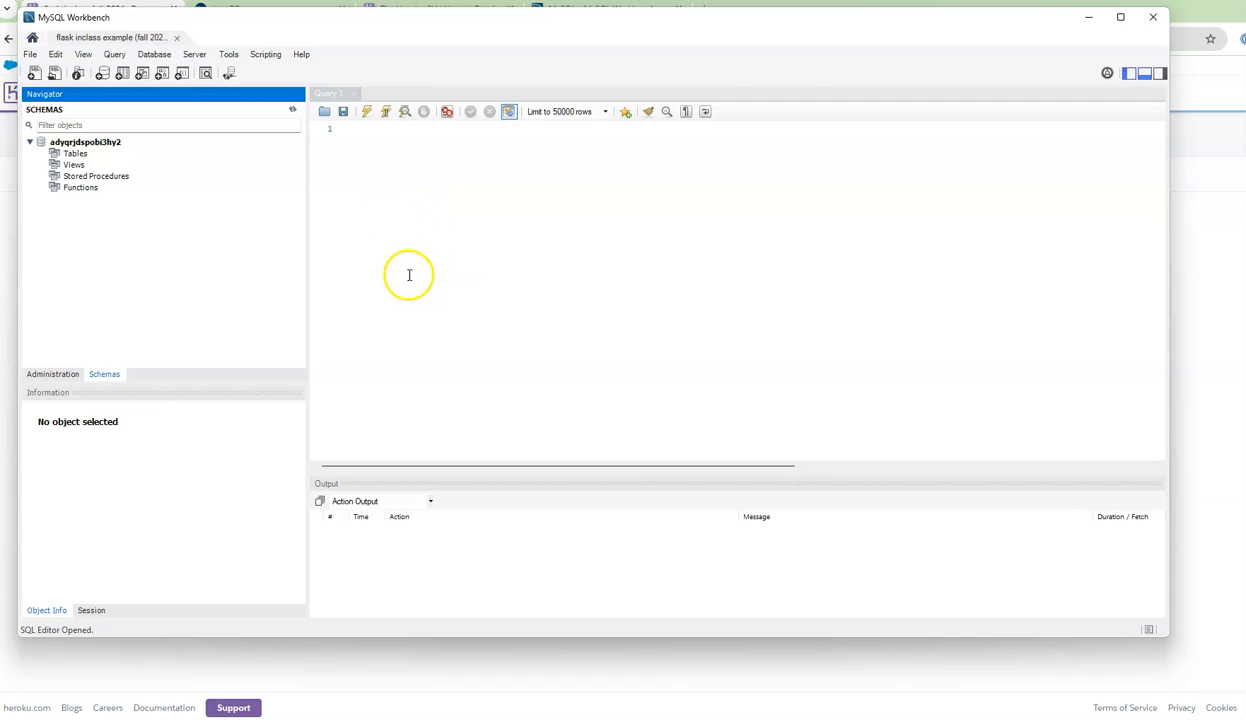
{"action": "mouse_move", "coordinate": [530, 490]}
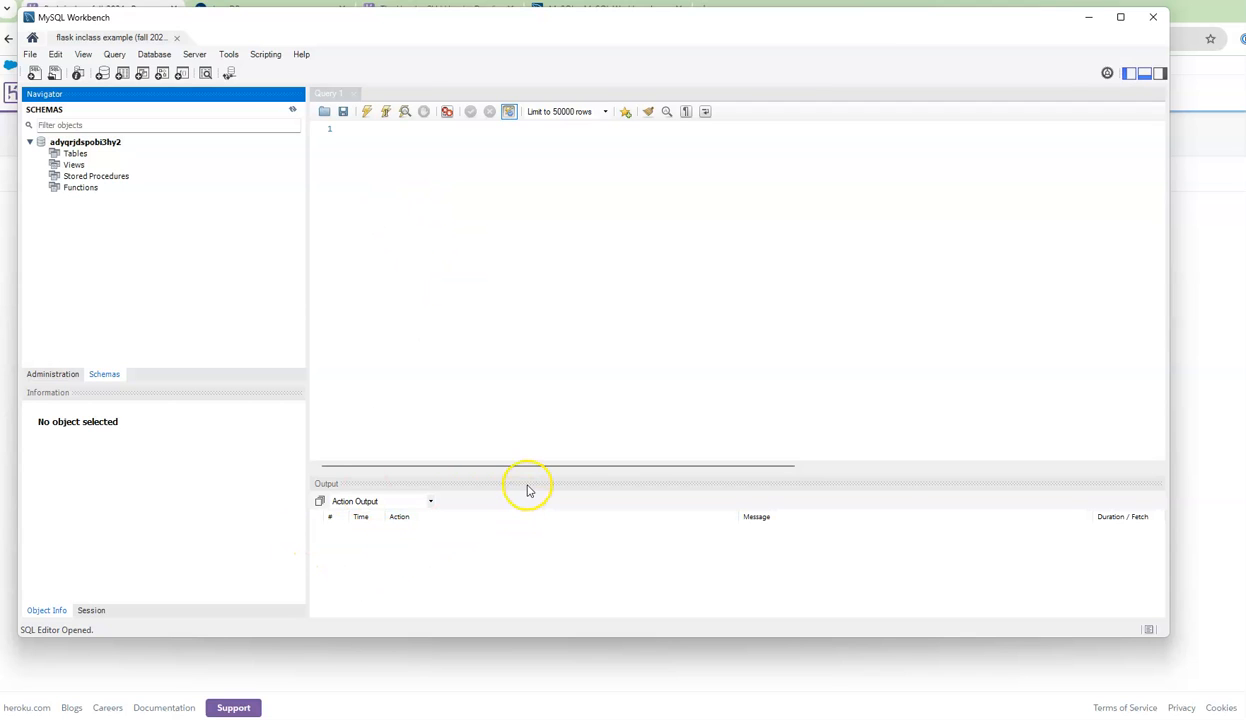
{"action": "mouse_move", "coordinate": [78, 170]}
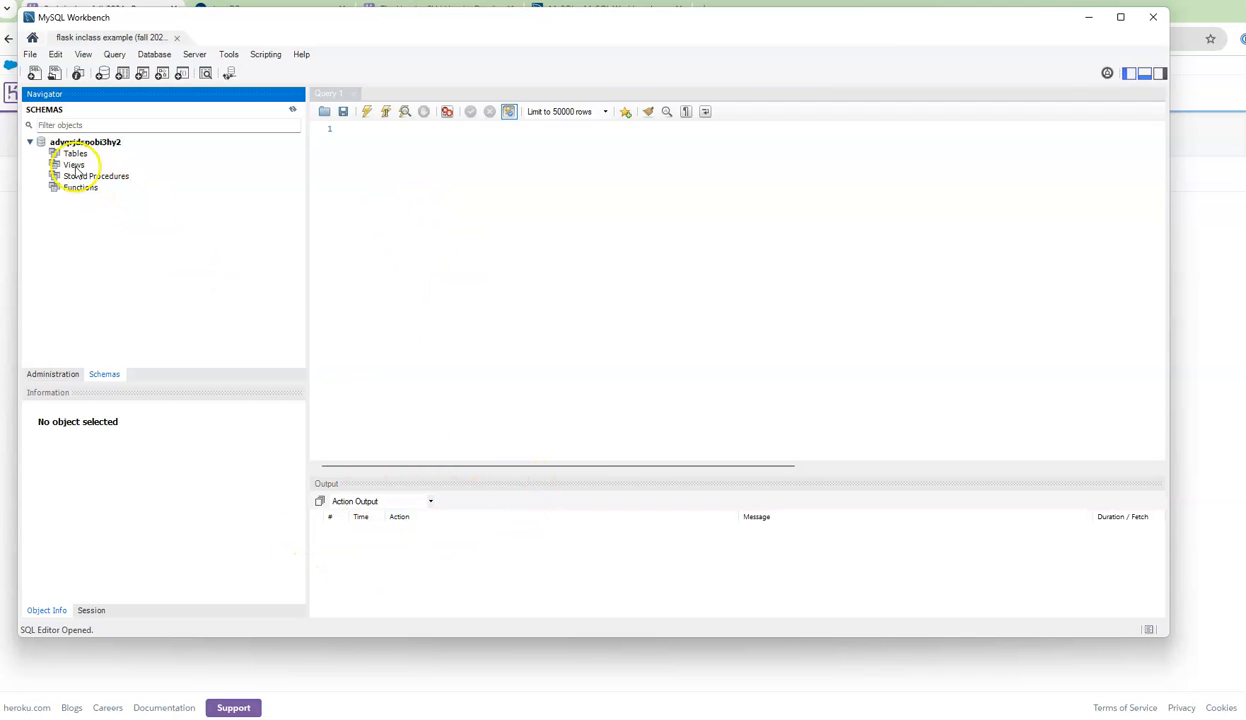
{"action": "left_click", "coordinate": [86, 140]}
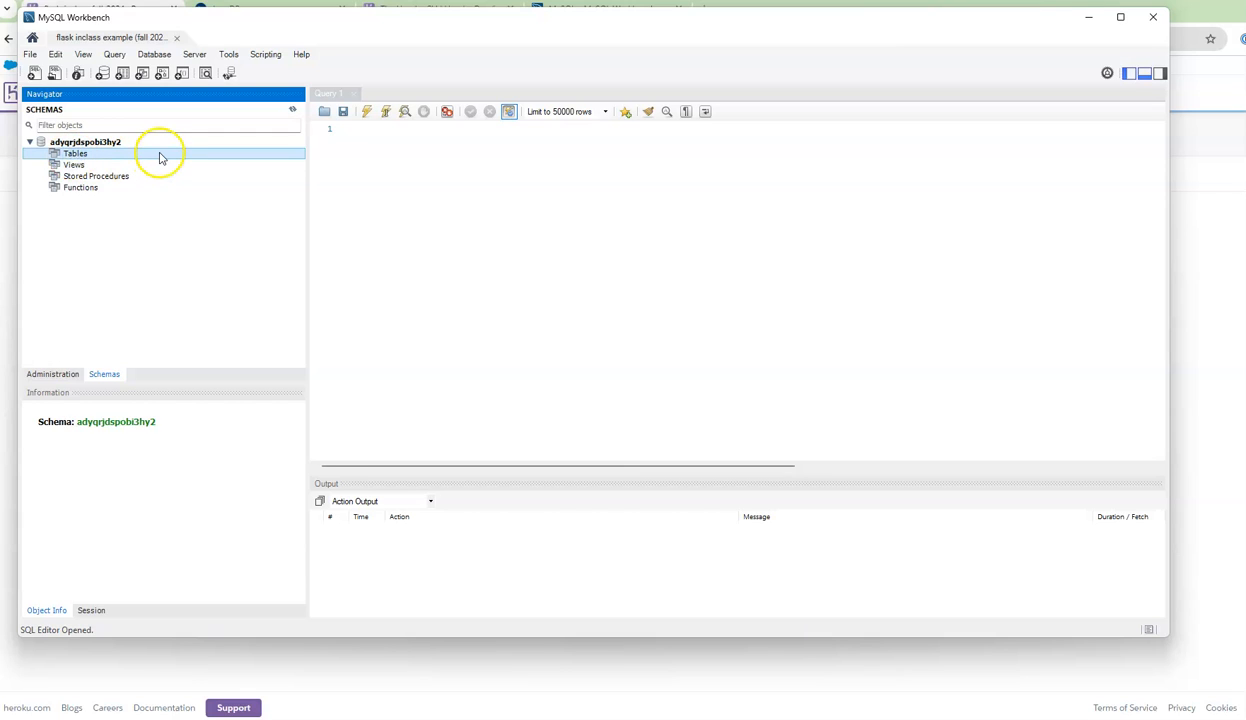
Start creating a new table named basic
{"action": "right_click", "coordinate": [76, 152]}
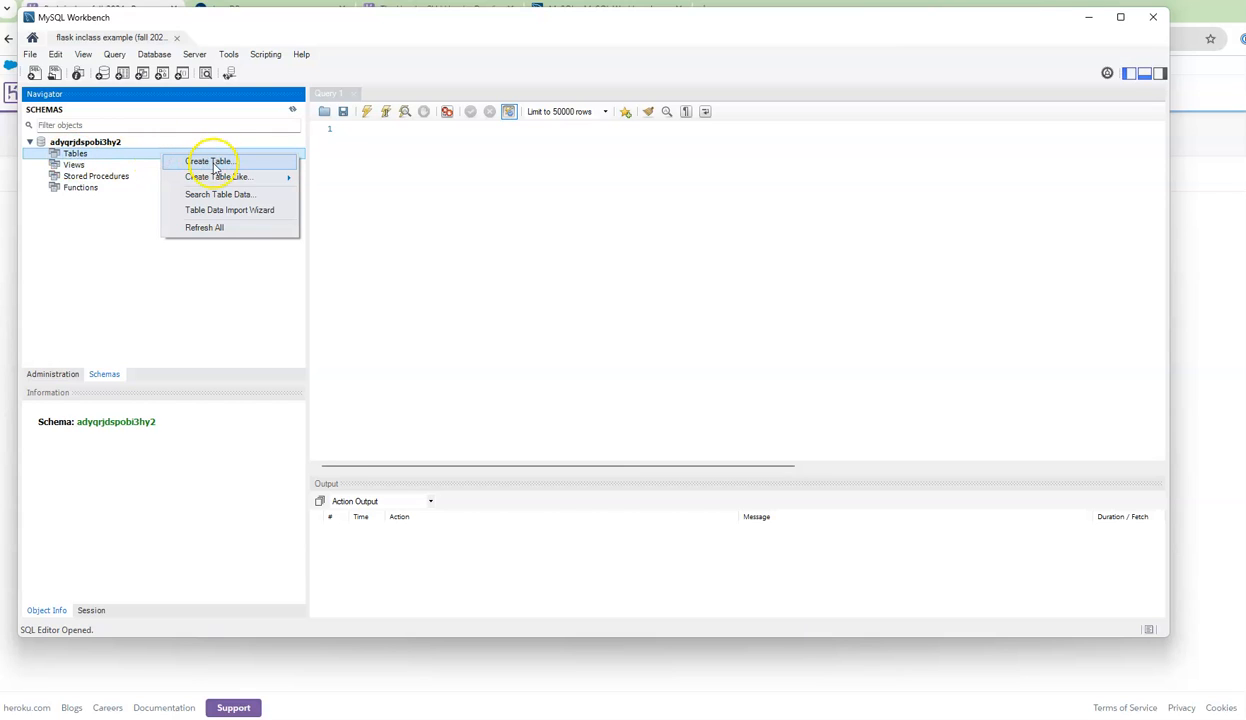
{"action": "left_click", "coordinate": [208, 160]}
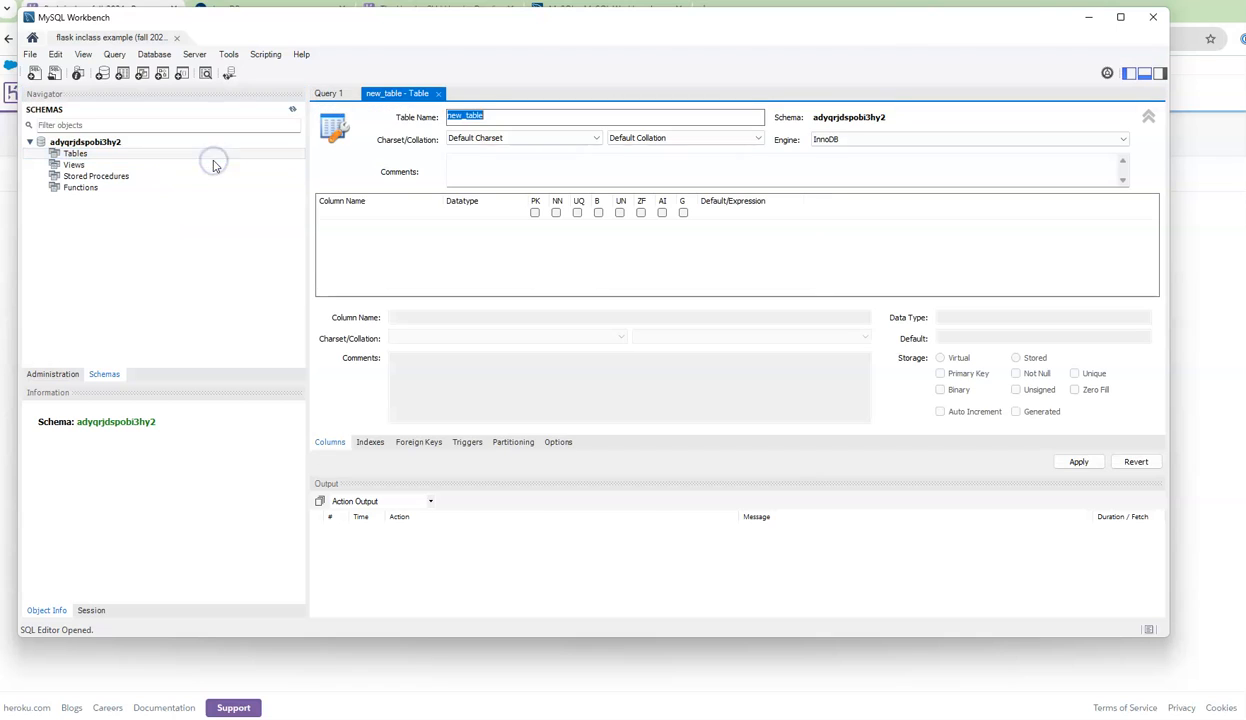
{"action": "type", "text": "basic"}
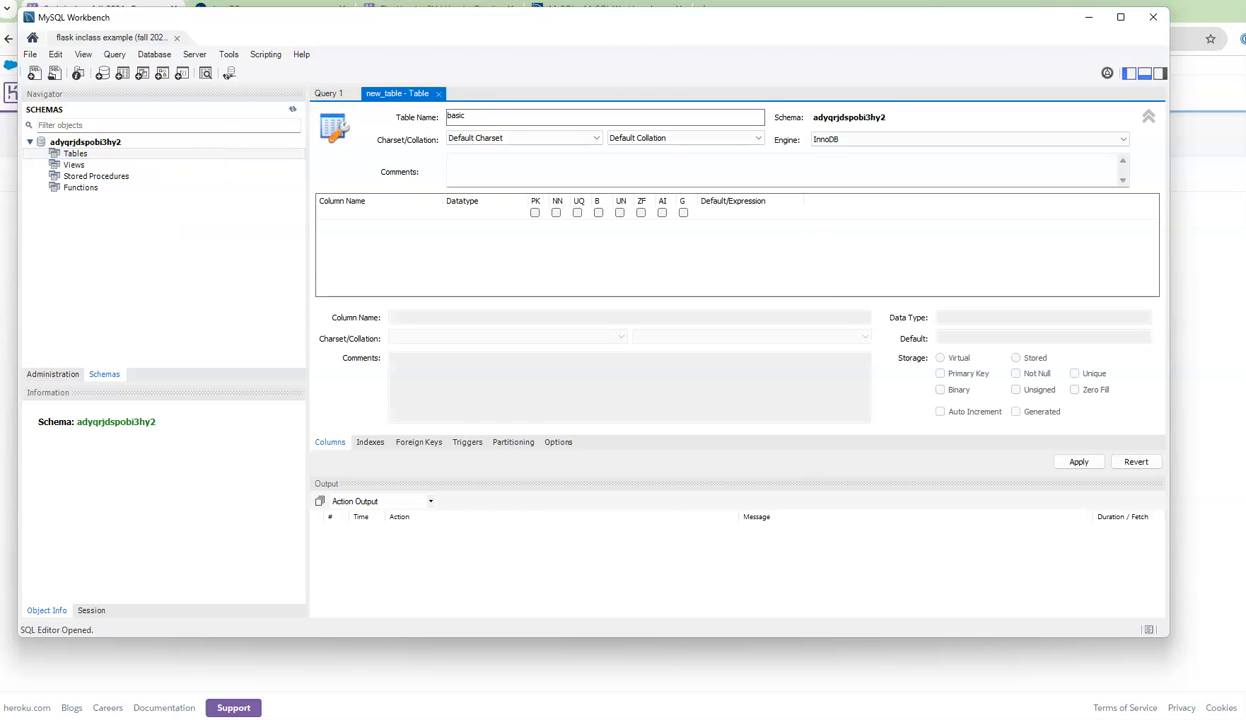
{"action": "mouse_move", "coordinate": [316, 244]}
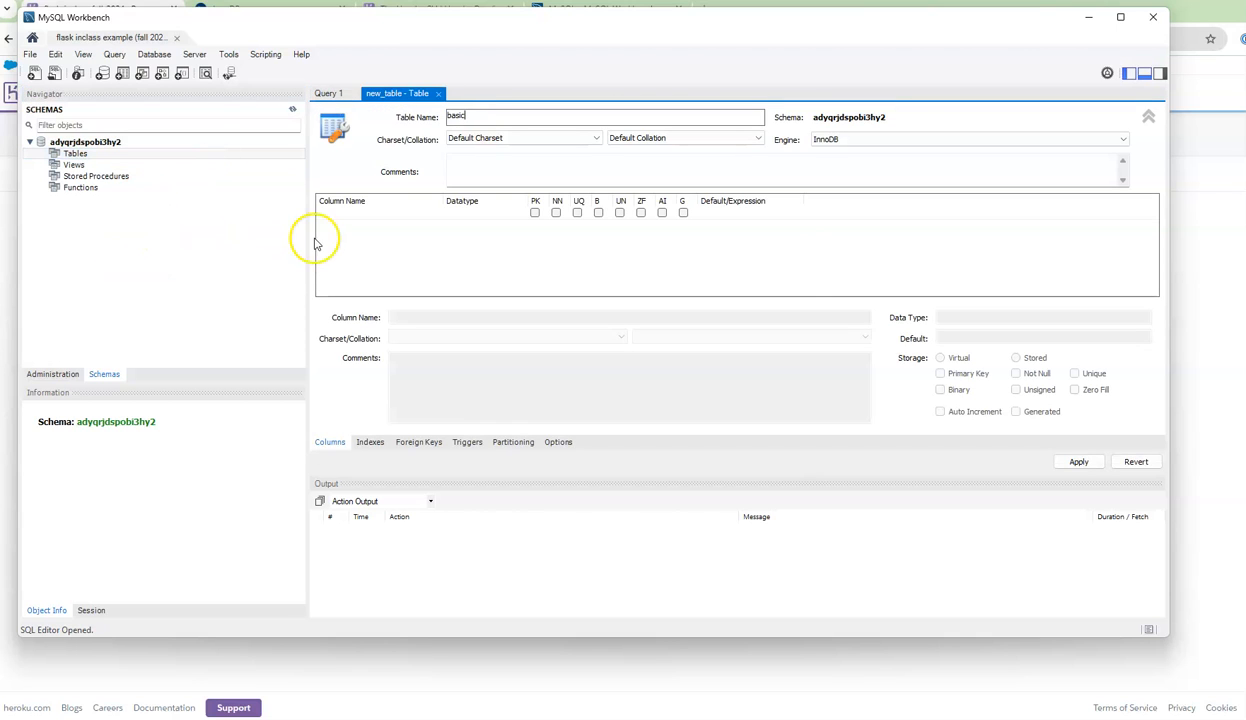
Add columns basic_id, first_name and last_name and apply the table to the database
{"action": "left_click", "coordinate": [380, 212]}
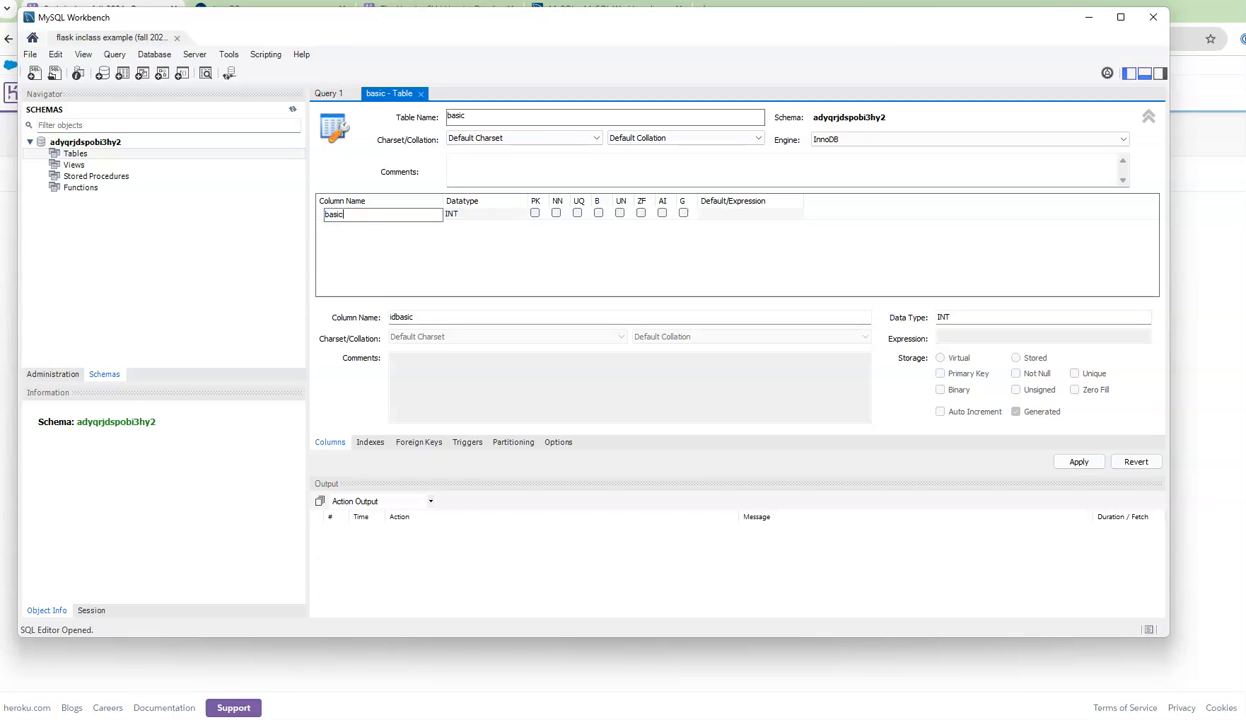
{"action": "type", "text": "_id"}
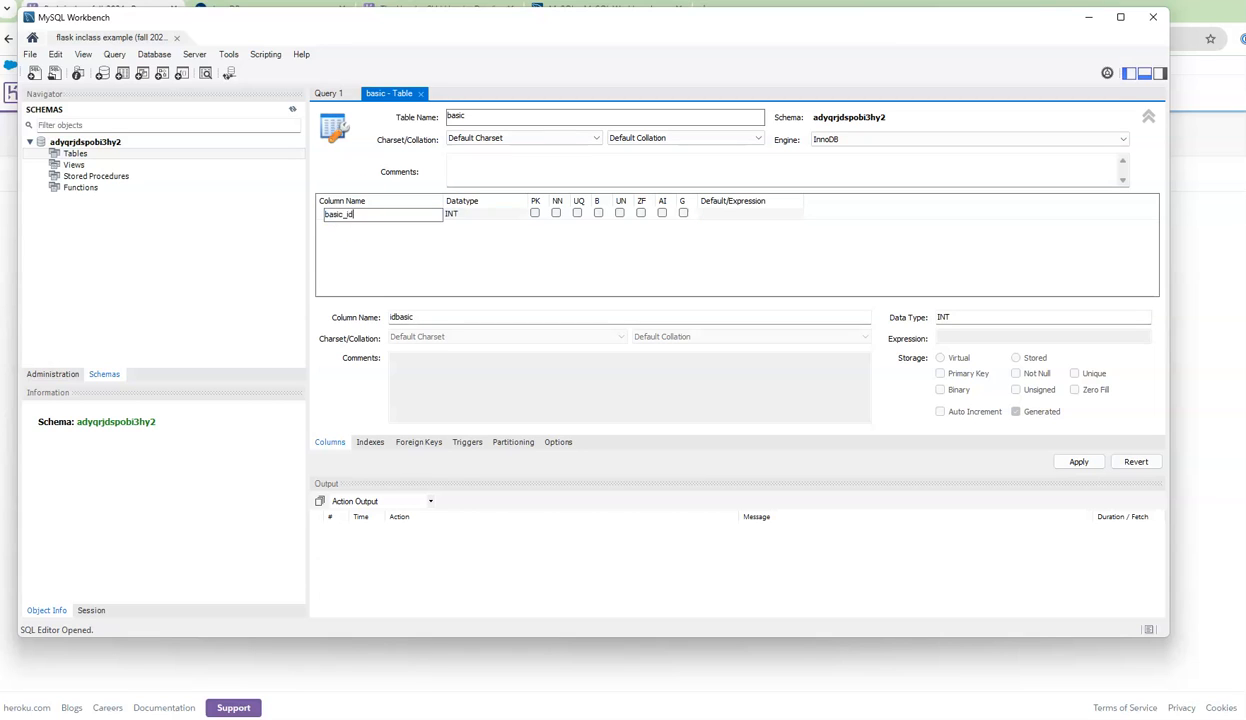
{"action": "left_click", "coordinate": [536, 212]}
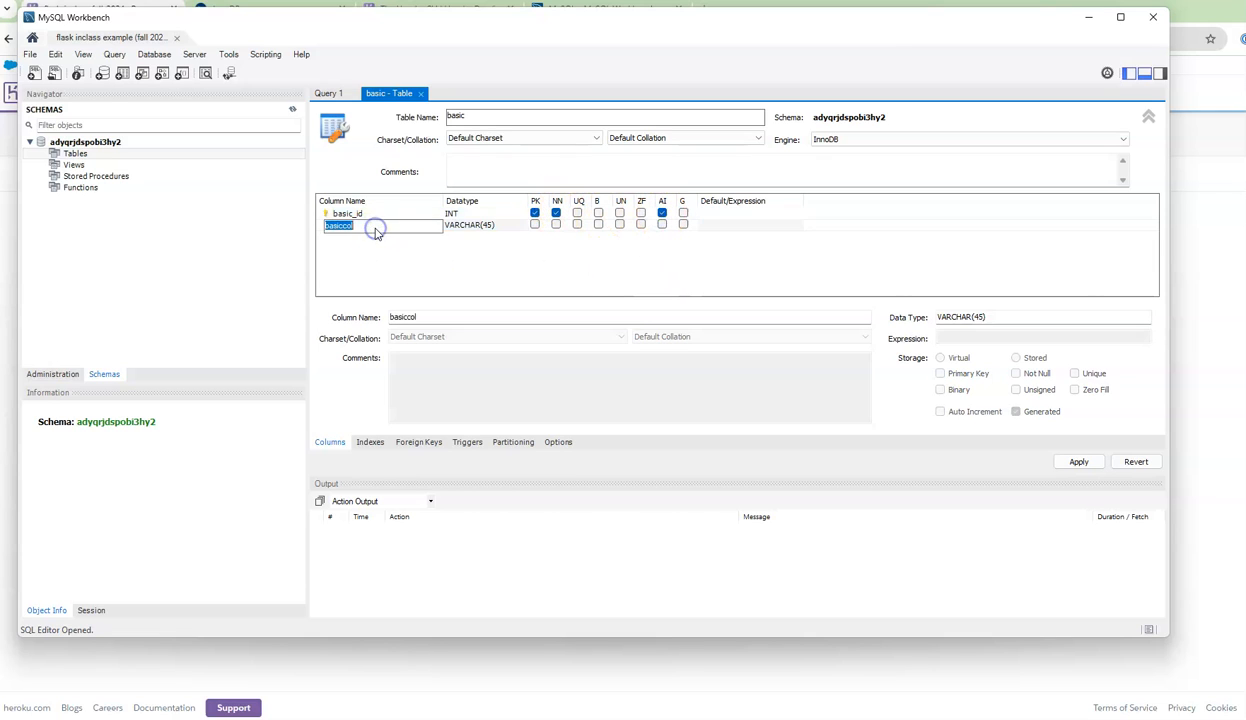
{"action": "type", "text": "first_na"}
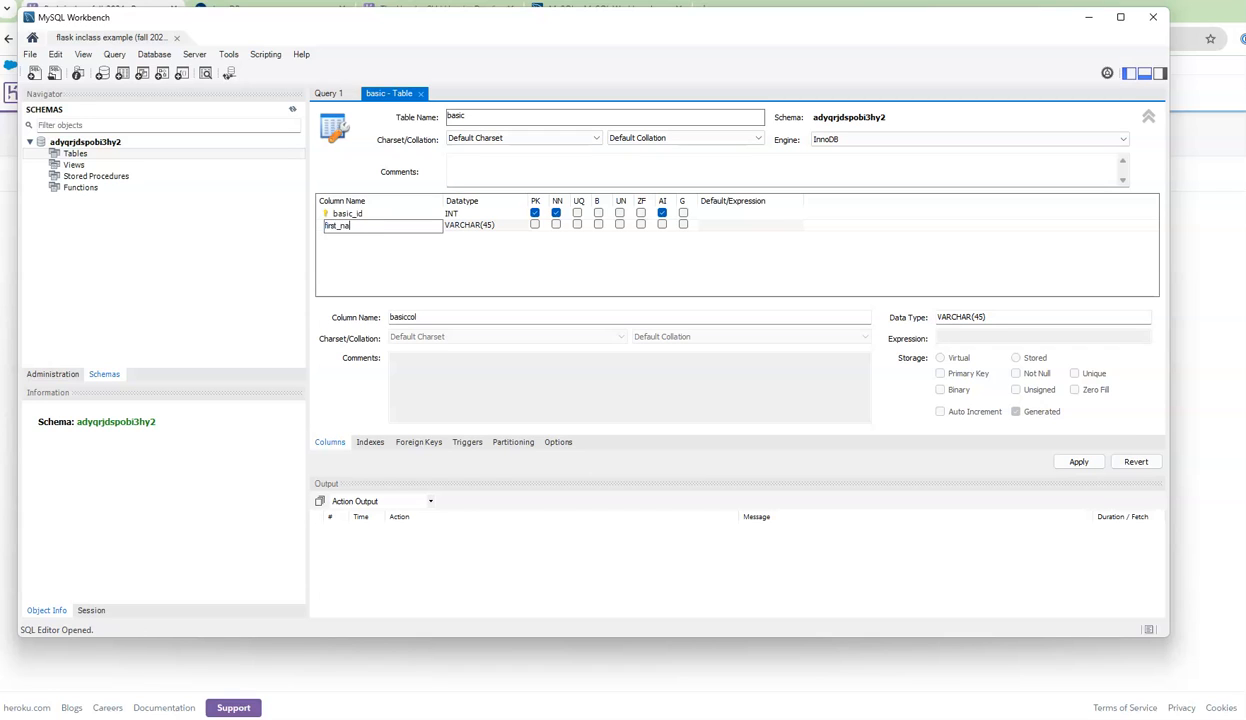
{"action": "left_click", "coordinate": [378, 236]}
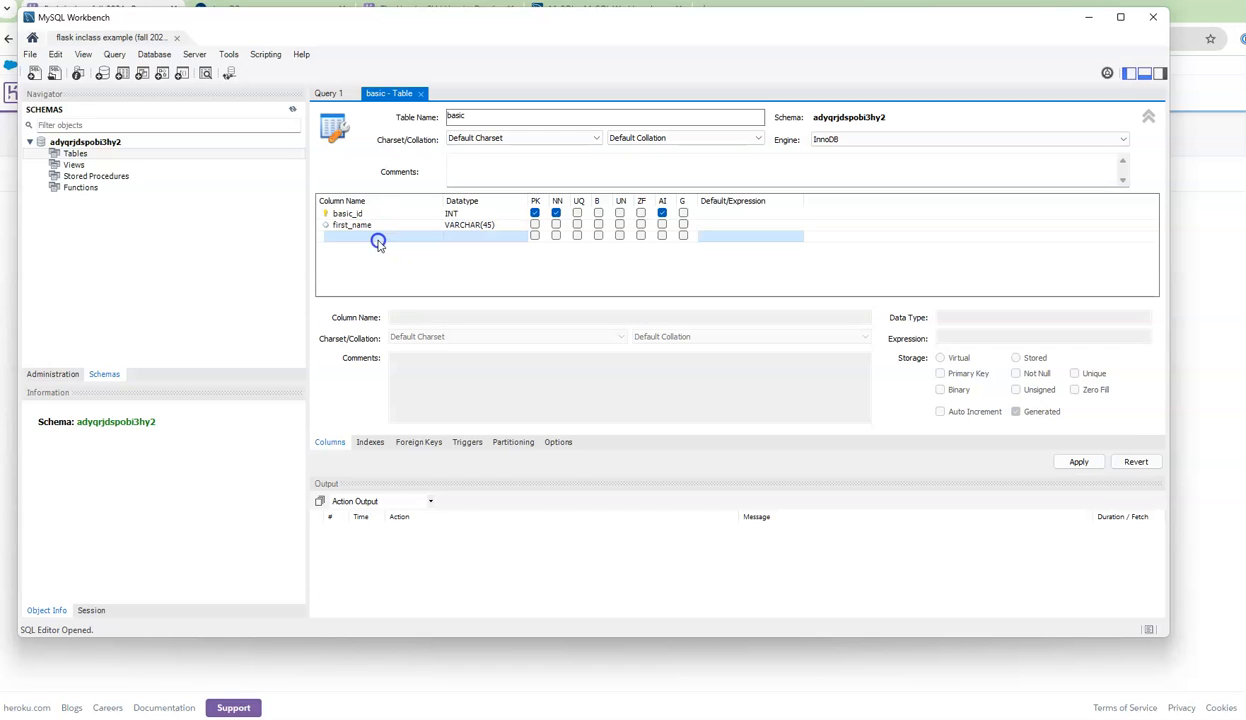
{"action": "type", "text": "last_name"}
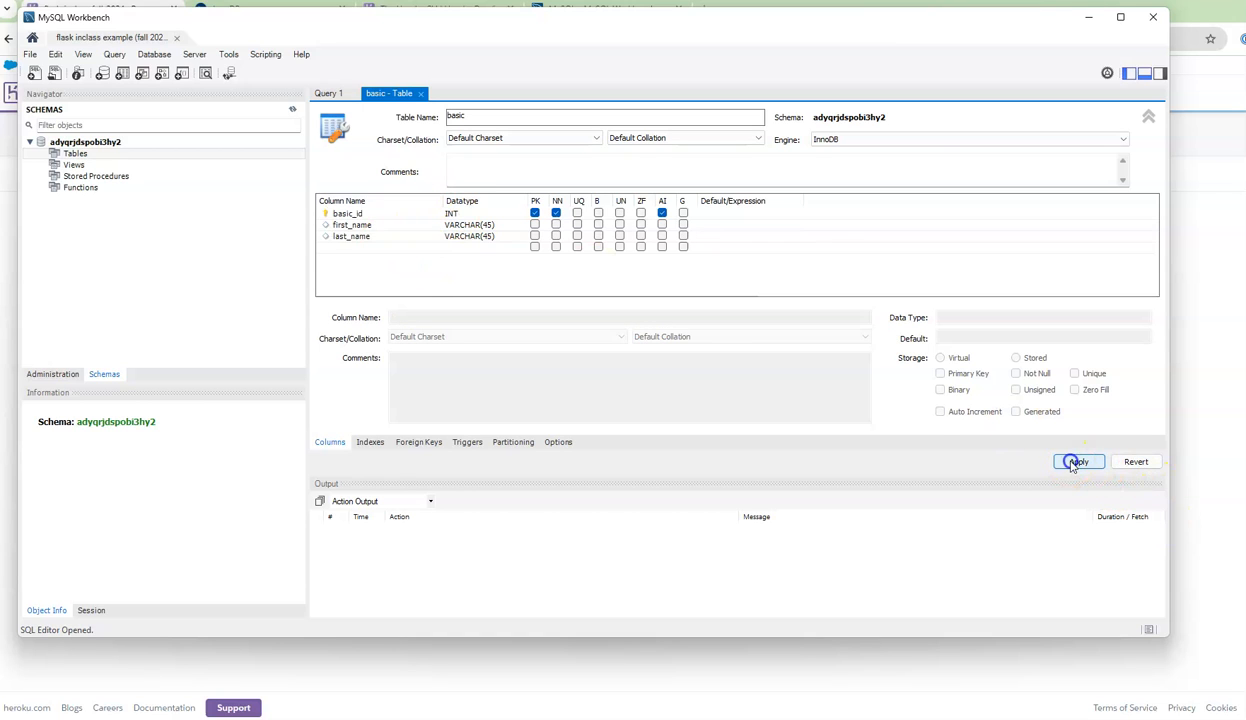
{"action": "left_click", "coordinate": [1078, 460]}
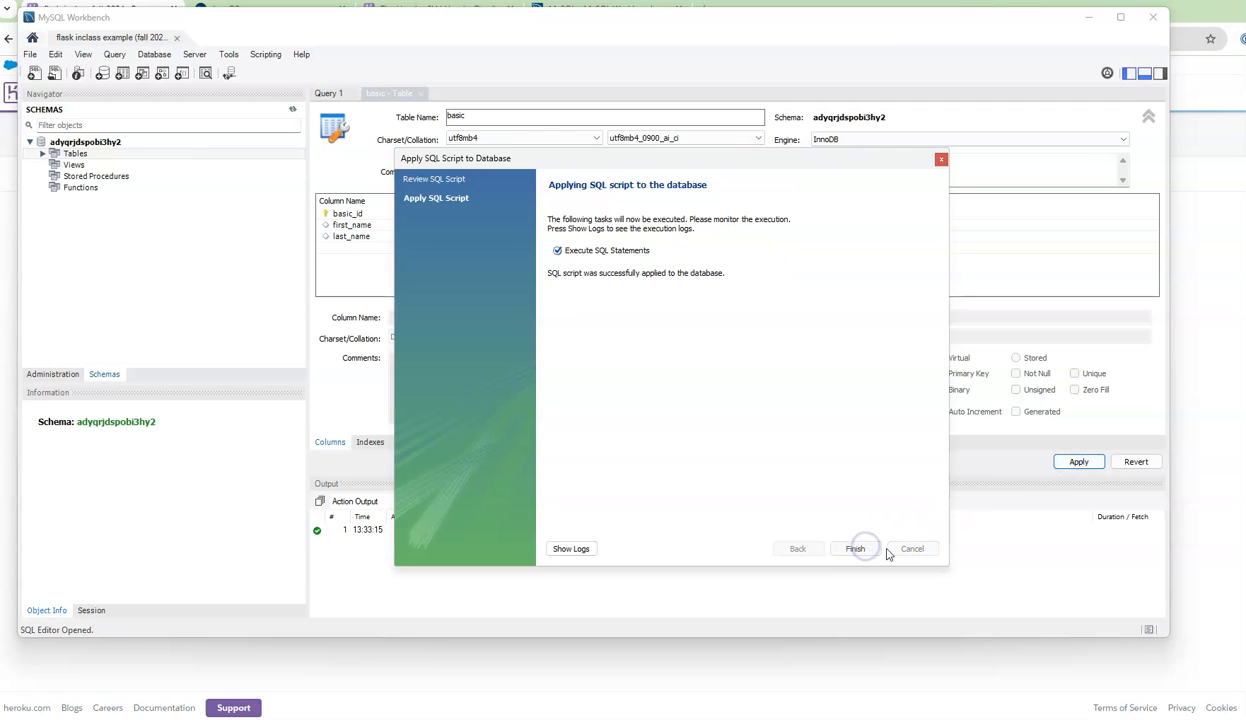
Finish the wizard and reopen the basic table's design editor from the Tables list
{"action": "left_click", "coordinate": [854, 548]}
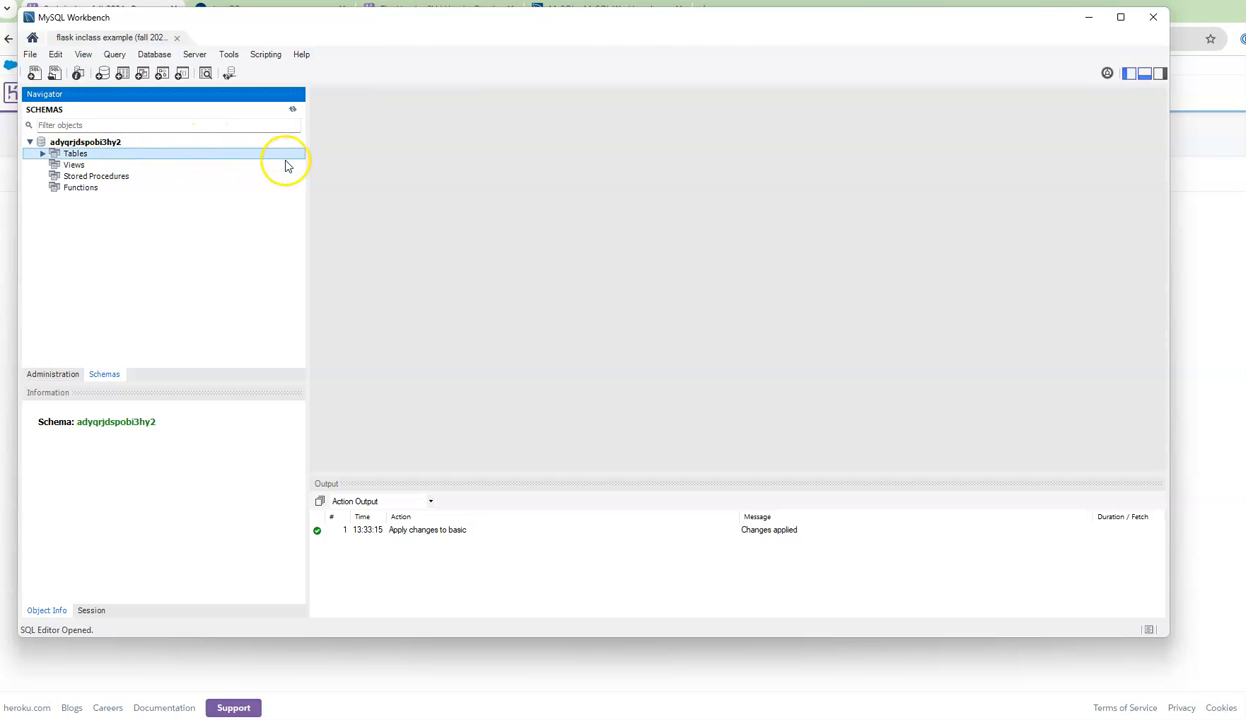
{"action": "left_click", "coordinate": [42, 152]}
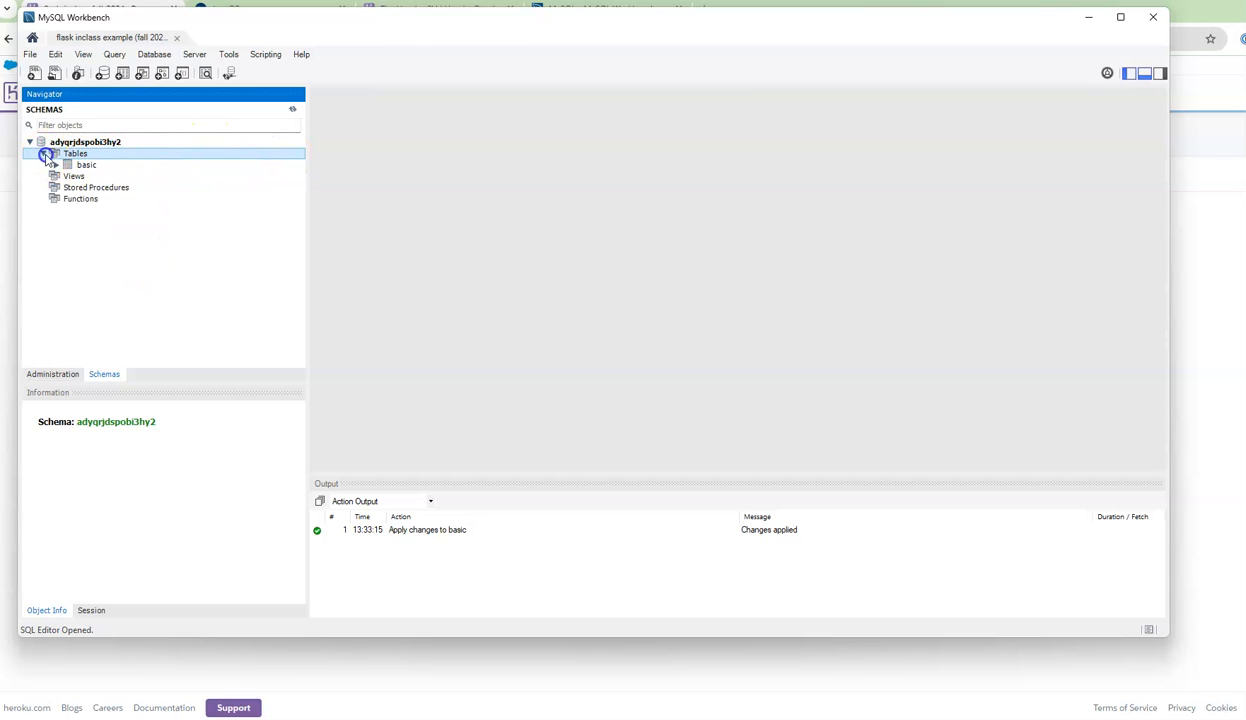
{"action": "left_click", "coordinate": [86, 164]}
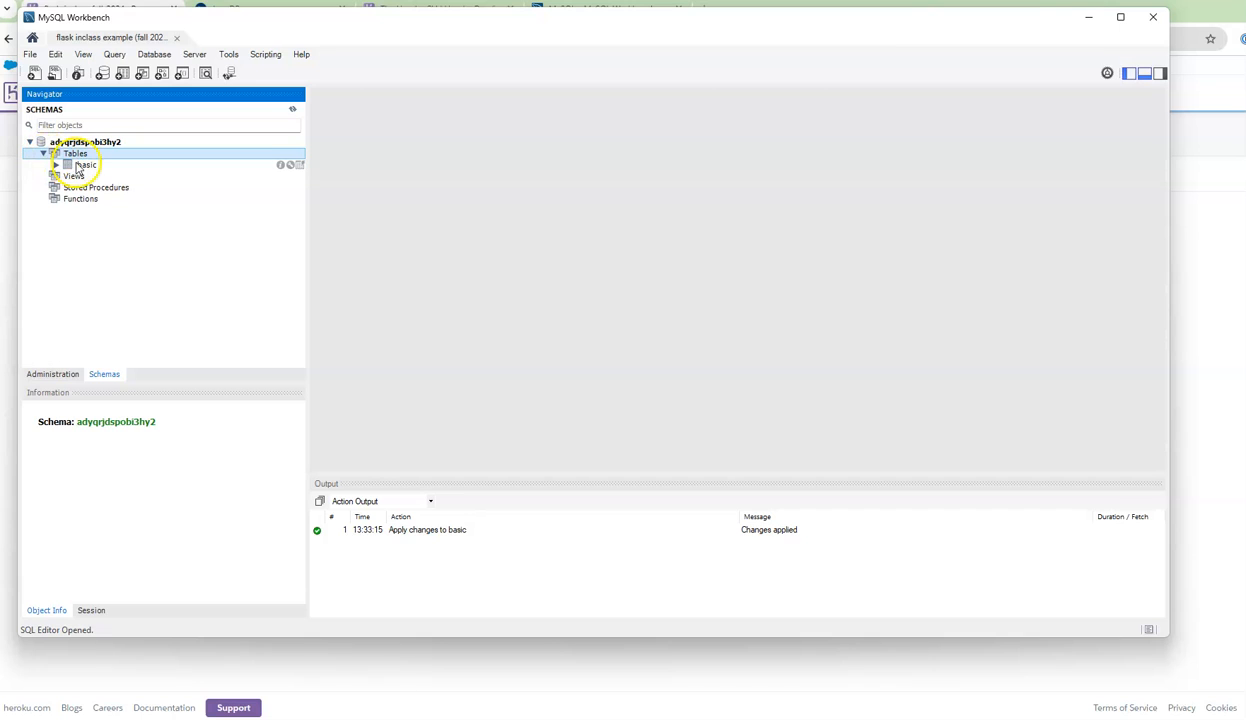
{"action": "mouse_move", "coordinate": [244, 172]}
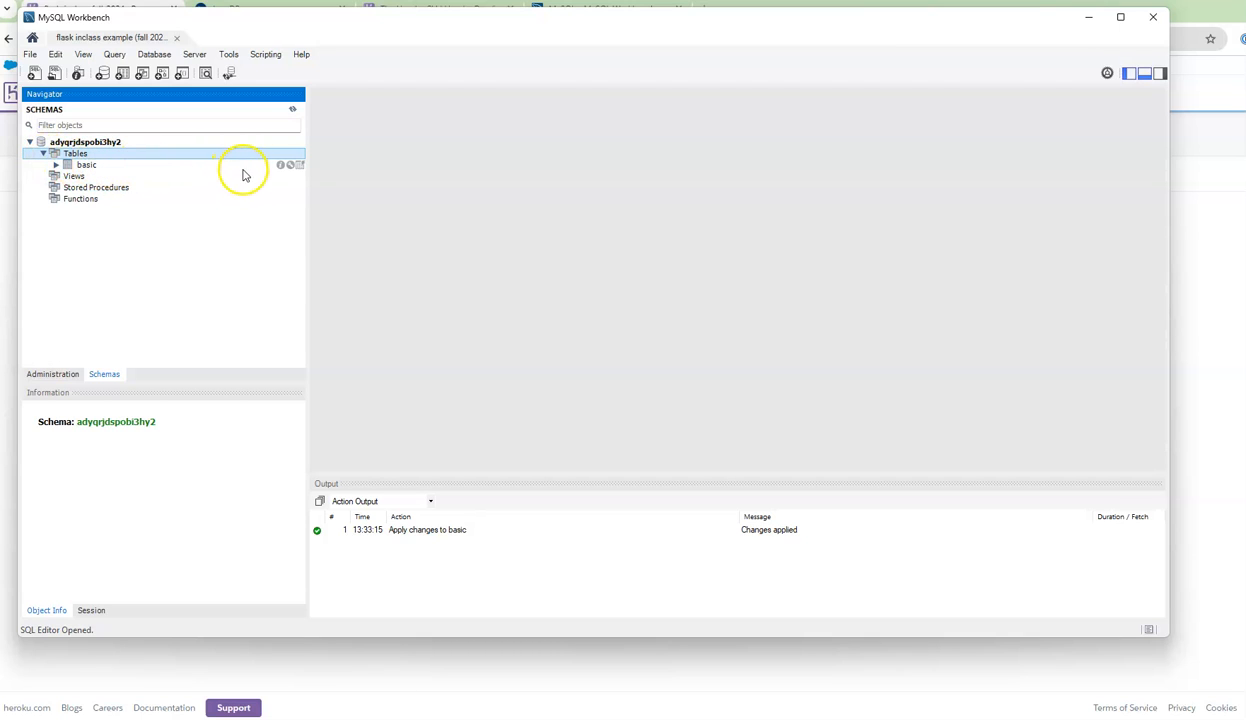
{"action": "mouse_move", "coordinate": [292, 164]}
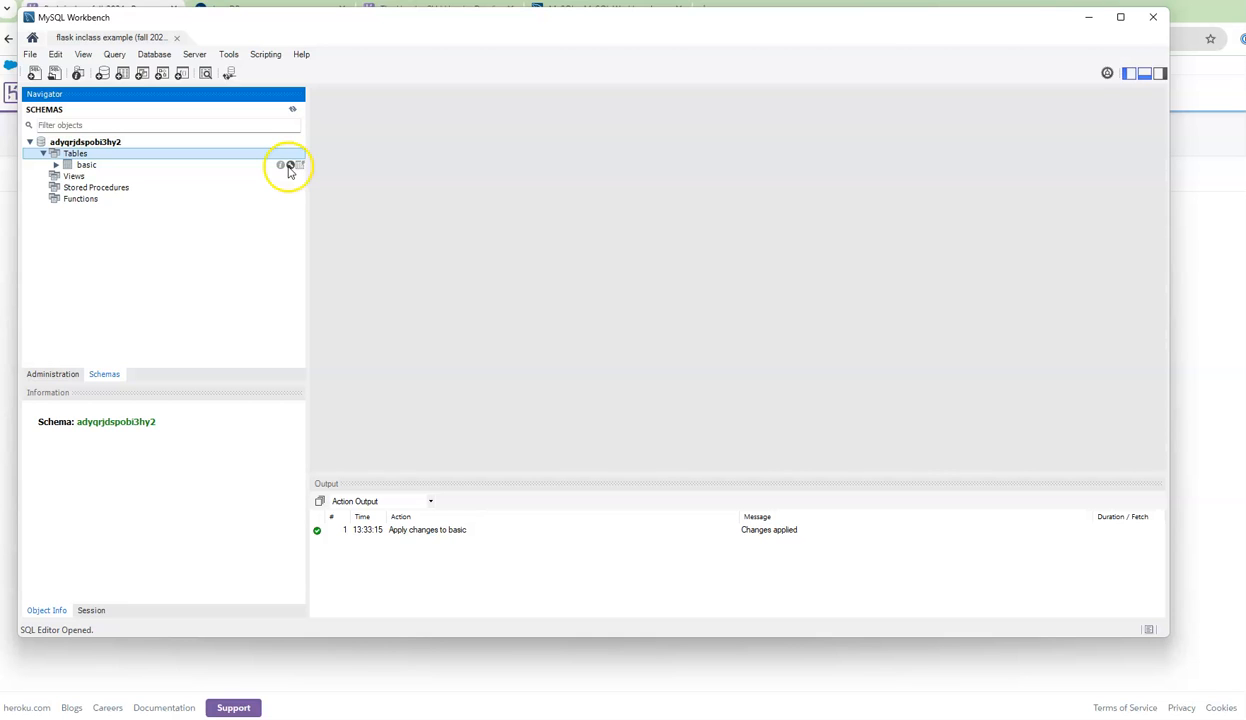
{"action": "left_click", "coordinate": [290, 164]}
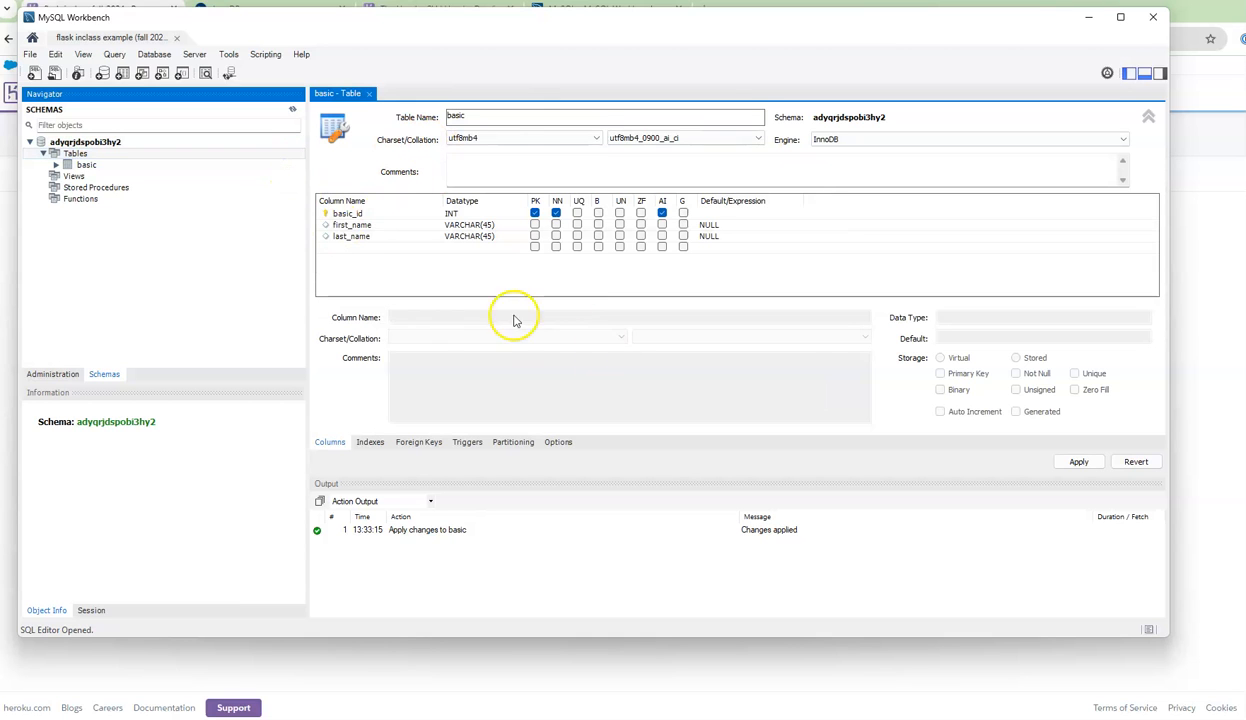
{"action": "left_click", "coordinate": [368, 94]}
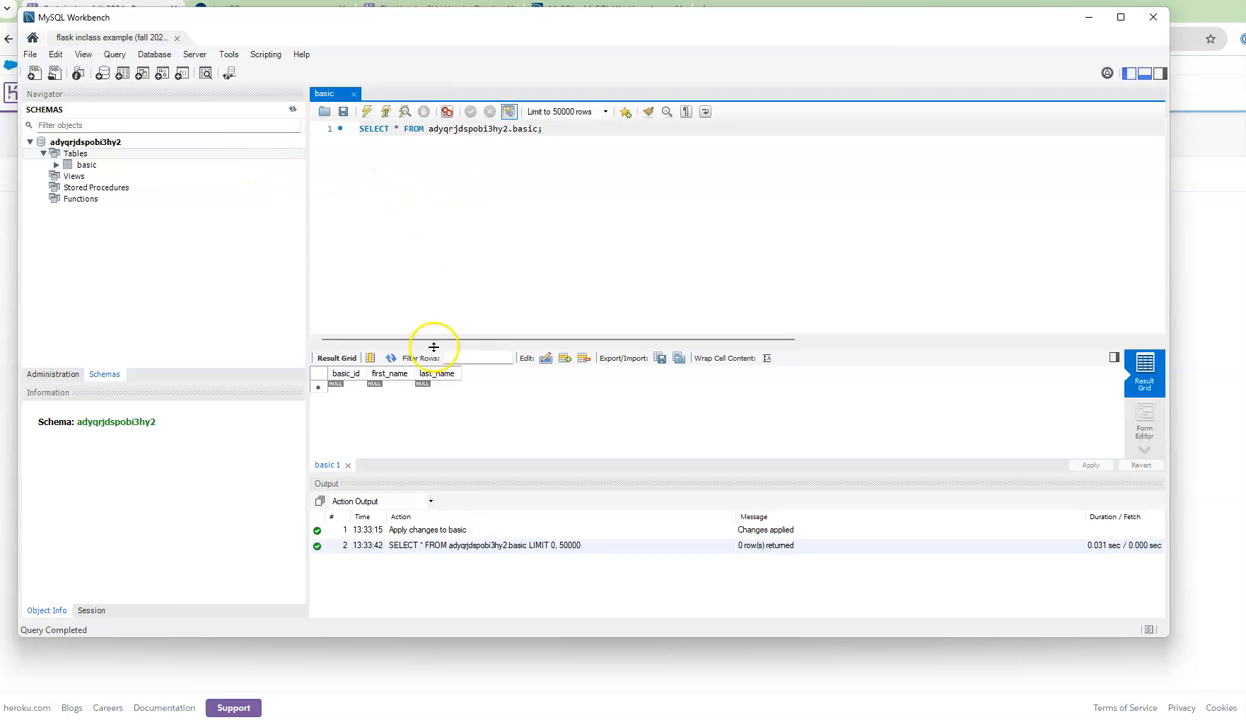
{"action": "left_click", "coordinate": [384, 386]}
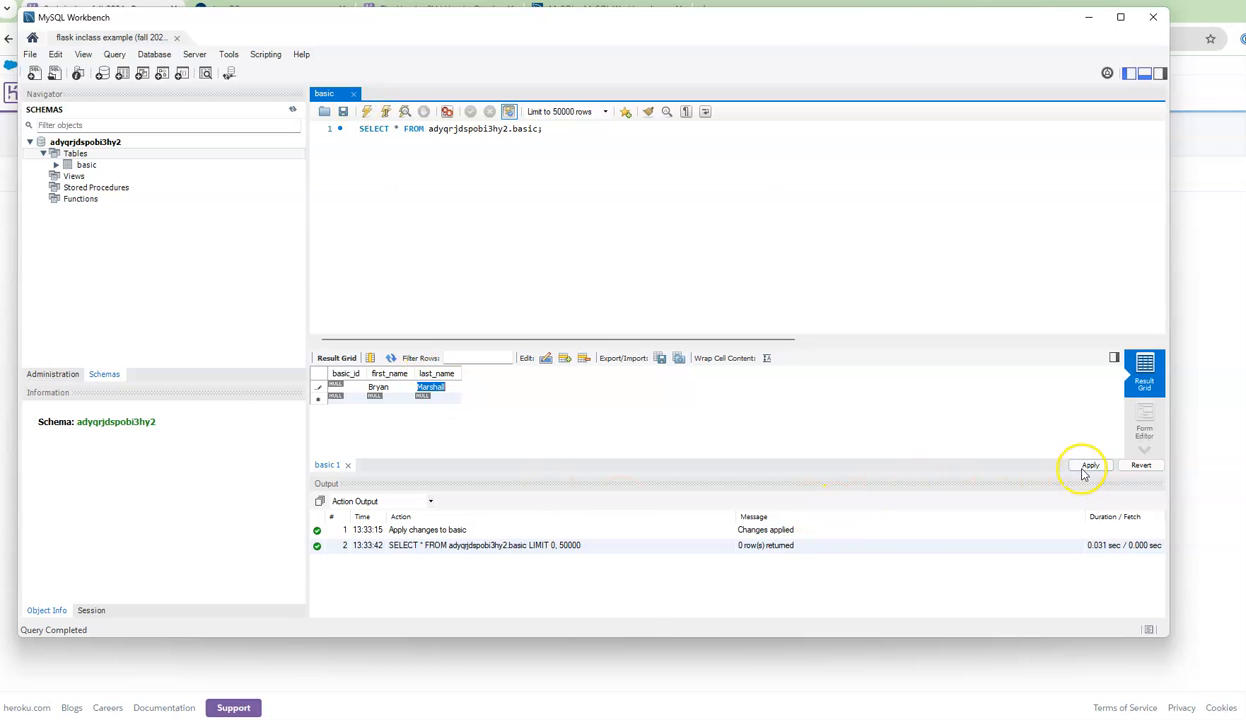
Apply the generated insert statement and close the wizard
{"action": "left_click", "coordinate": [1088, 464]}
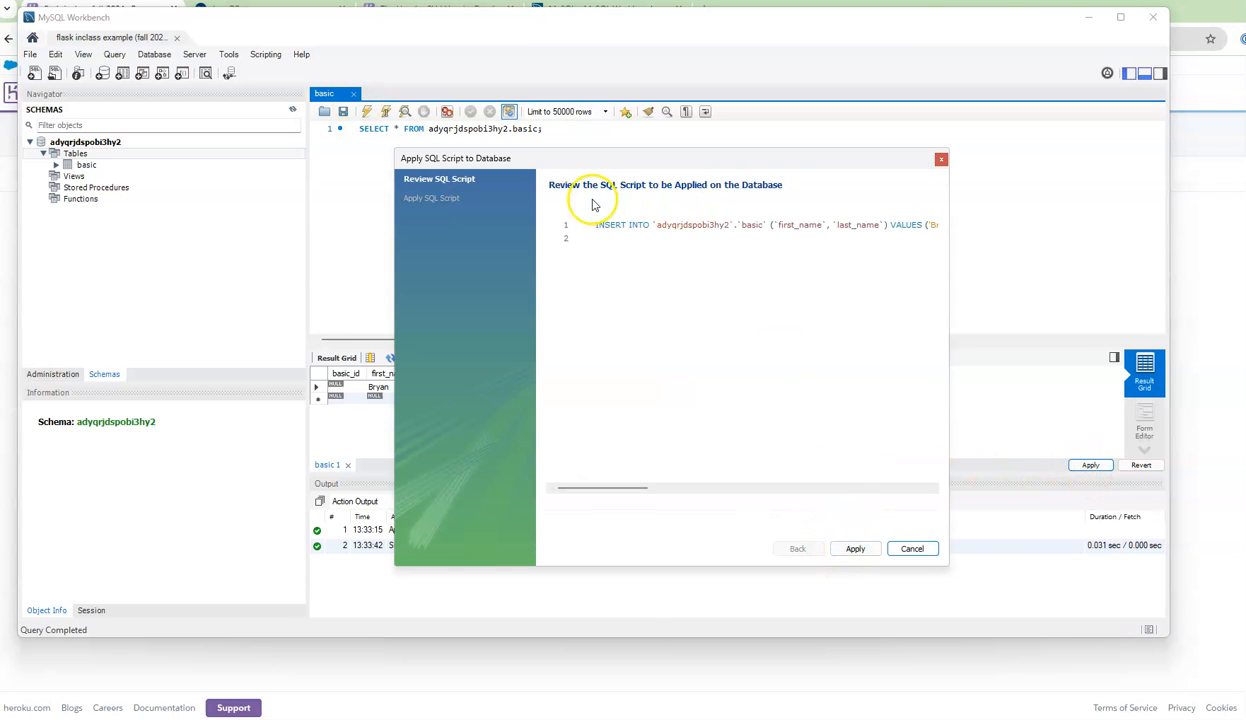
{"action": "left_click", "coordinate": [854, 548]}
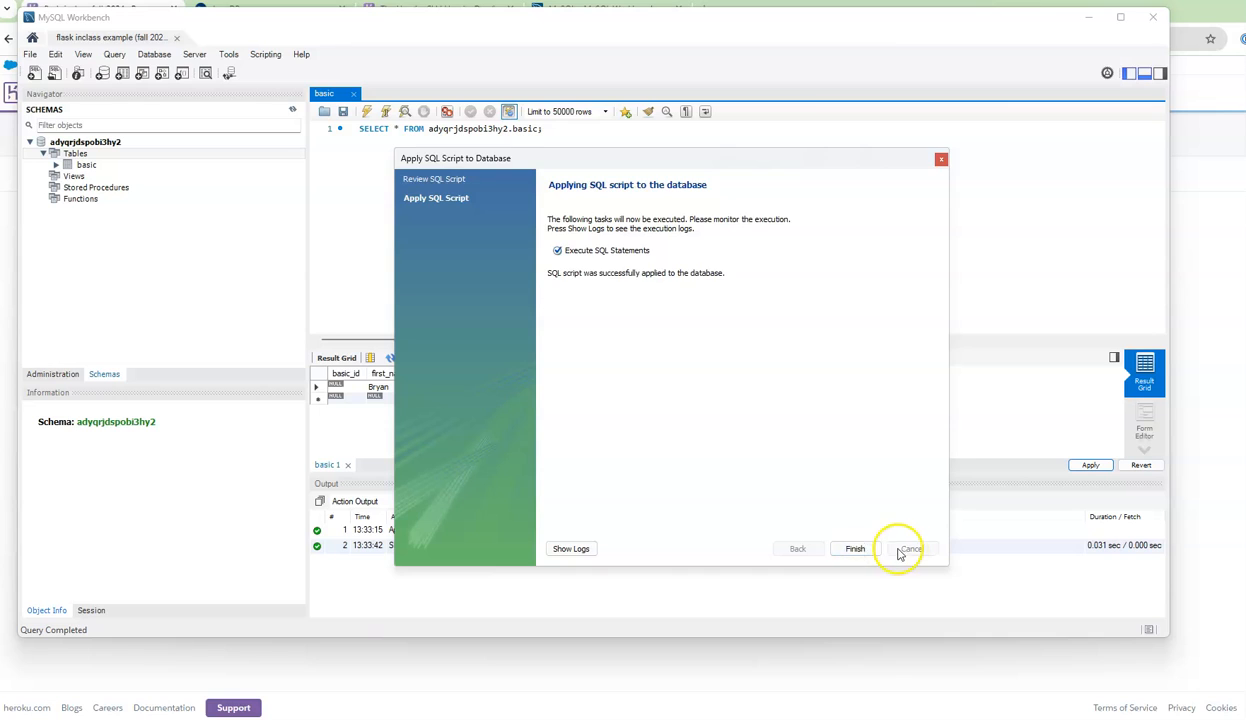
{"action": "left_click", "coordinate": [854, 548]}
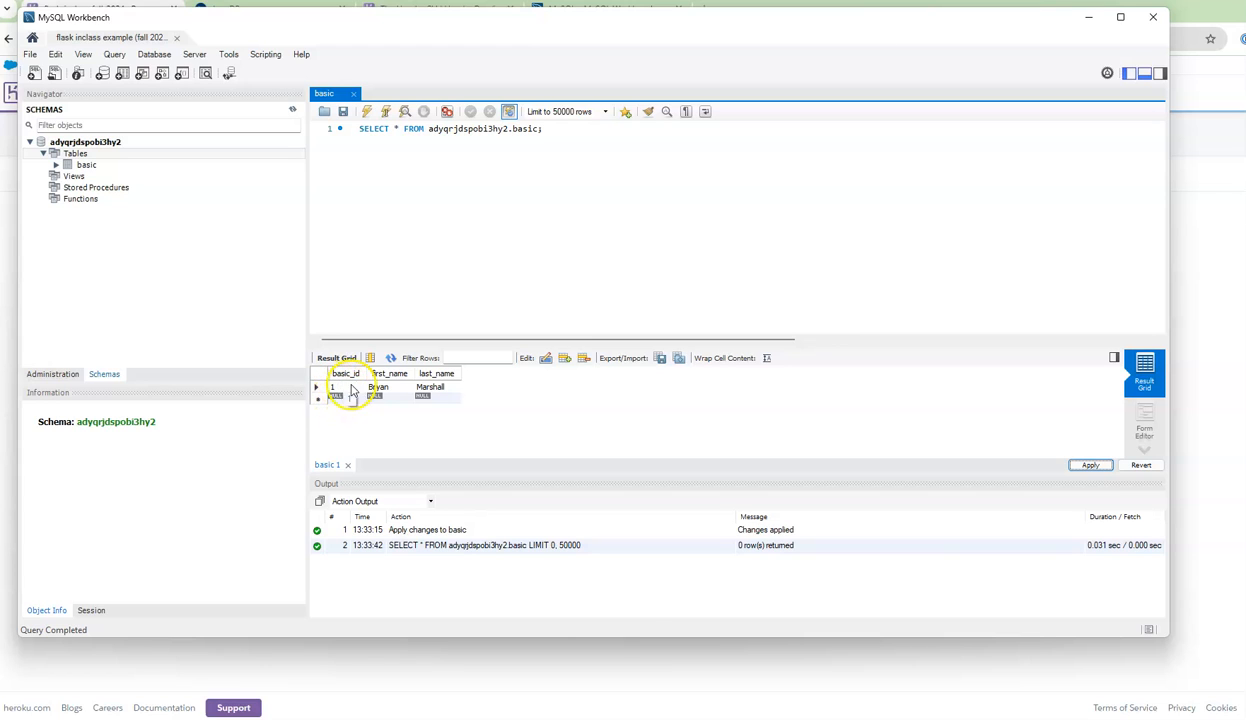
{"action": "mouse_move", "coordinate": [208, 192]}
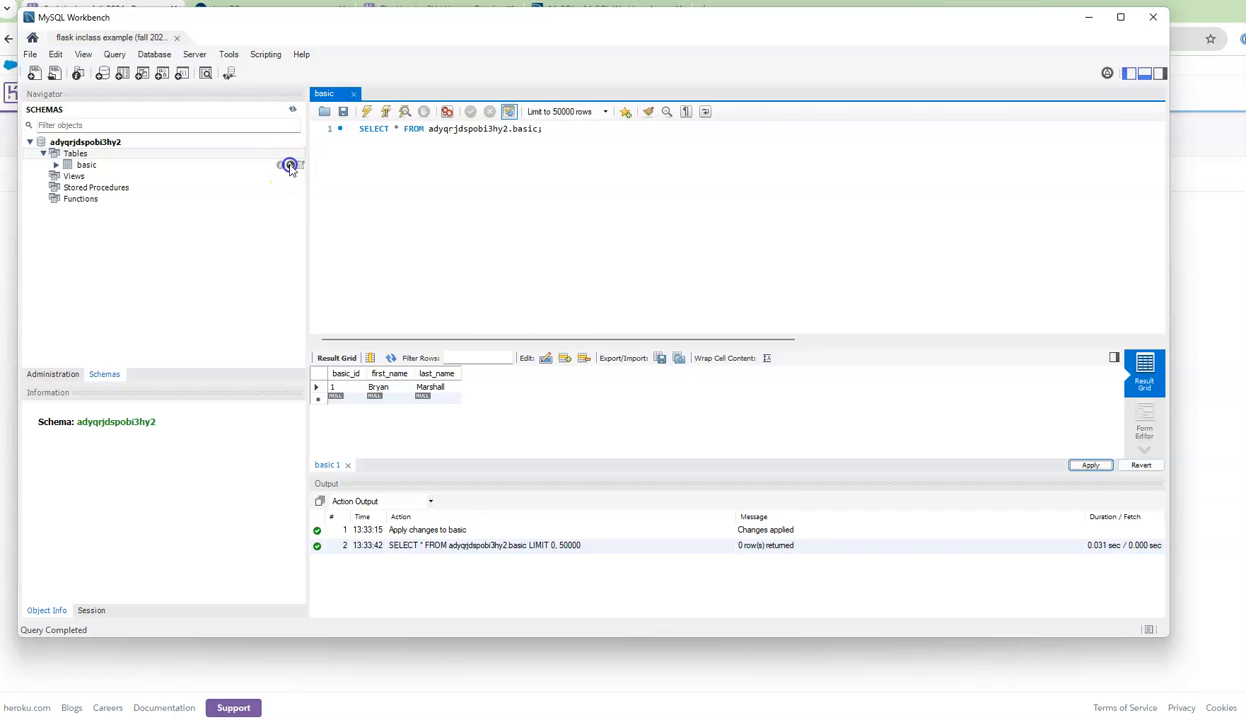
{"action": "left_click", "coordinate": [290, 168]}
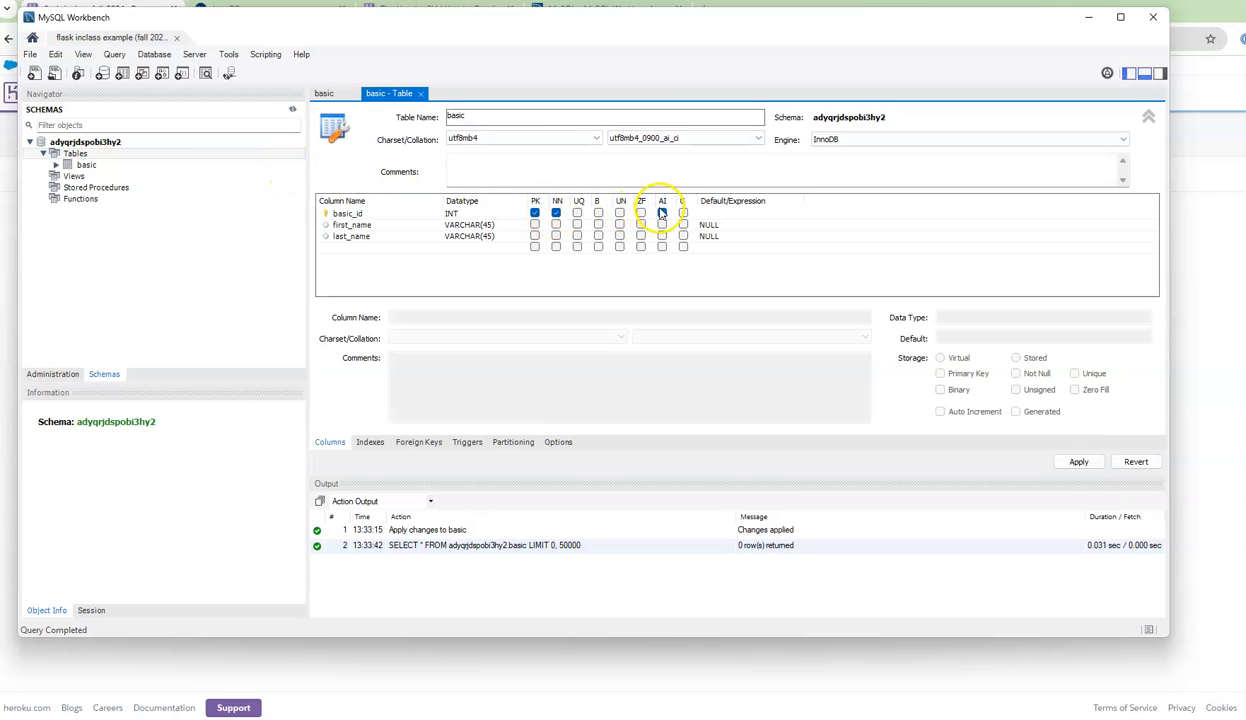
{"action": "left_click", "coordinate": [324, 94]}
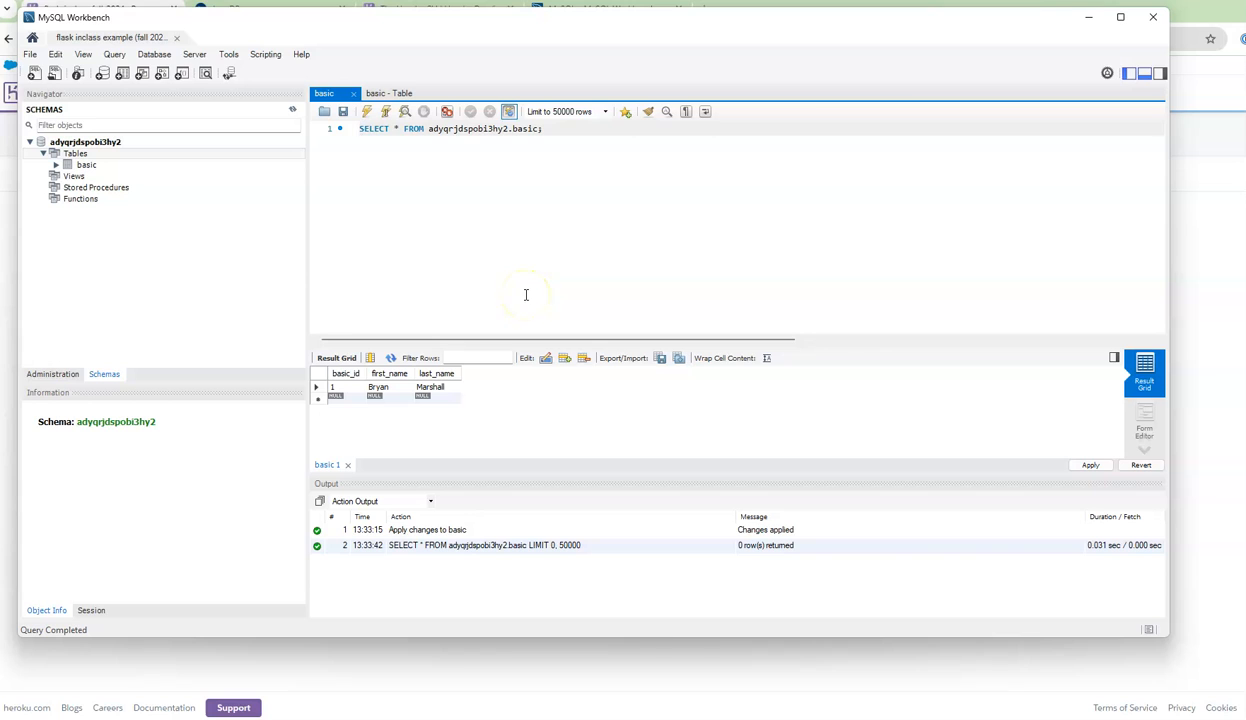
{"action": "mouse_move", "coordinate": [384, 460]}
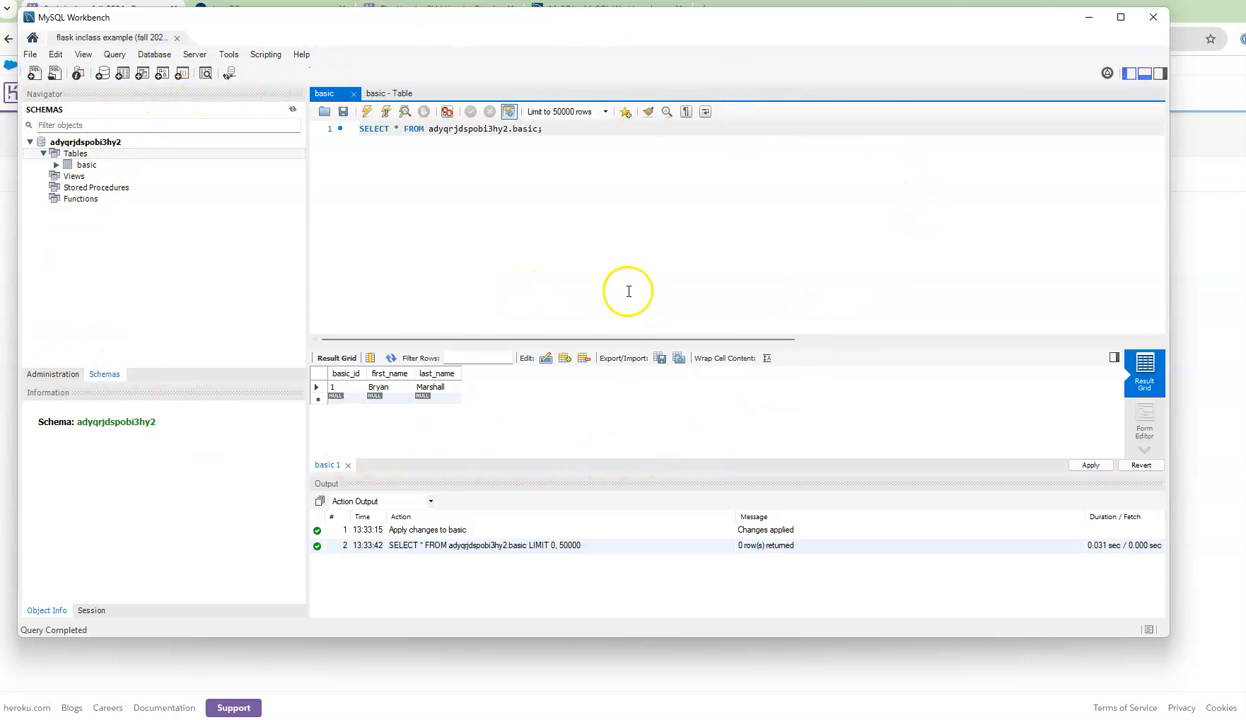
{"action": "mouse_move", "coordinate": [514, 268]}
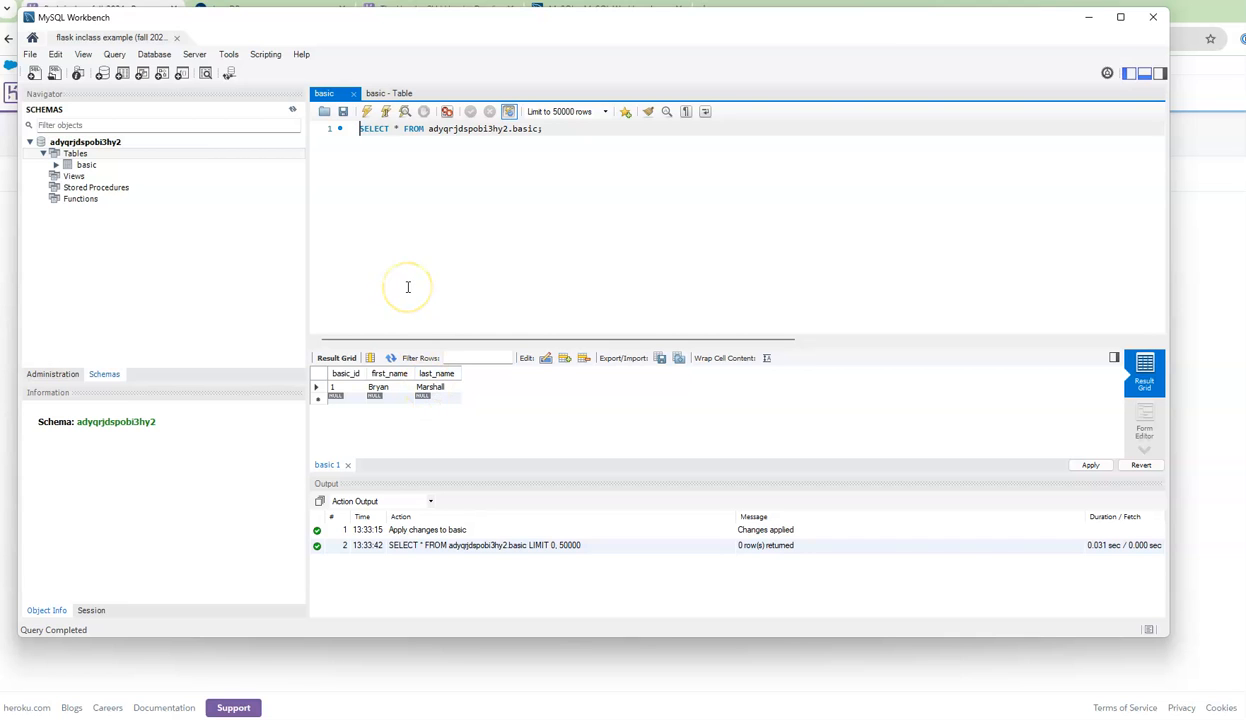
{"action": "mouse_move", "coordinate": [964, 124]}
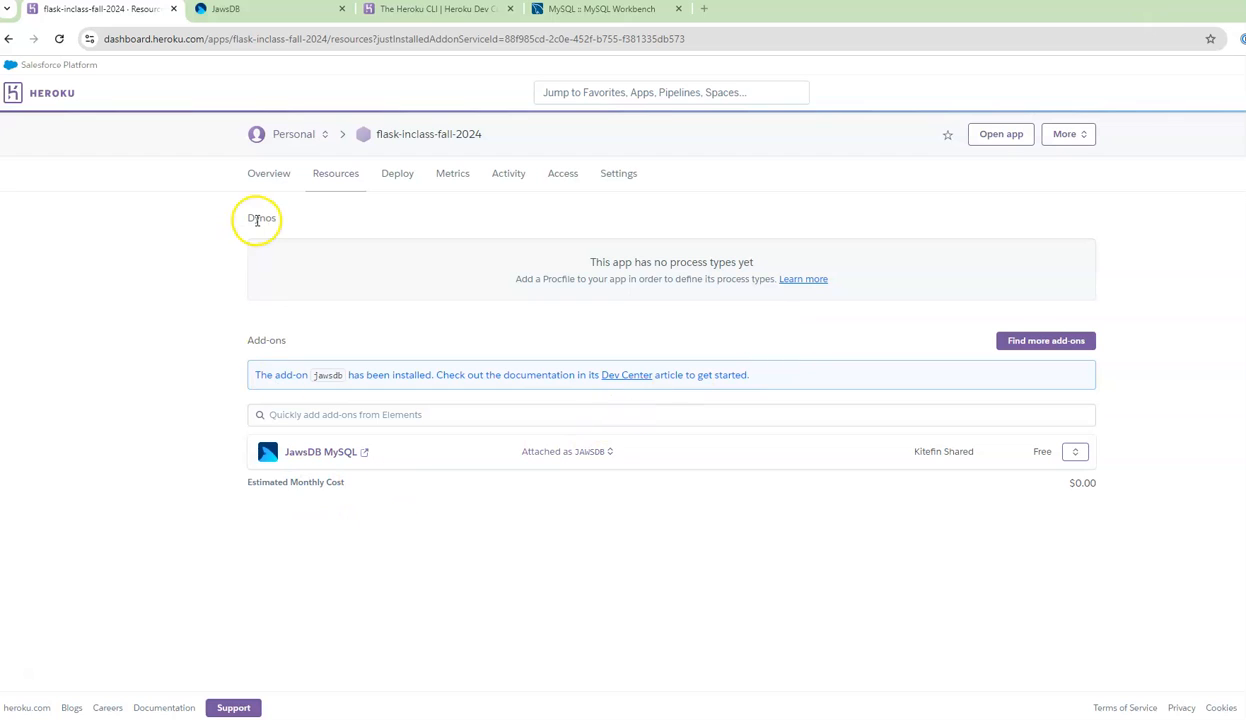
{"action": "mouse_move", "coordinate": [570, 480]}
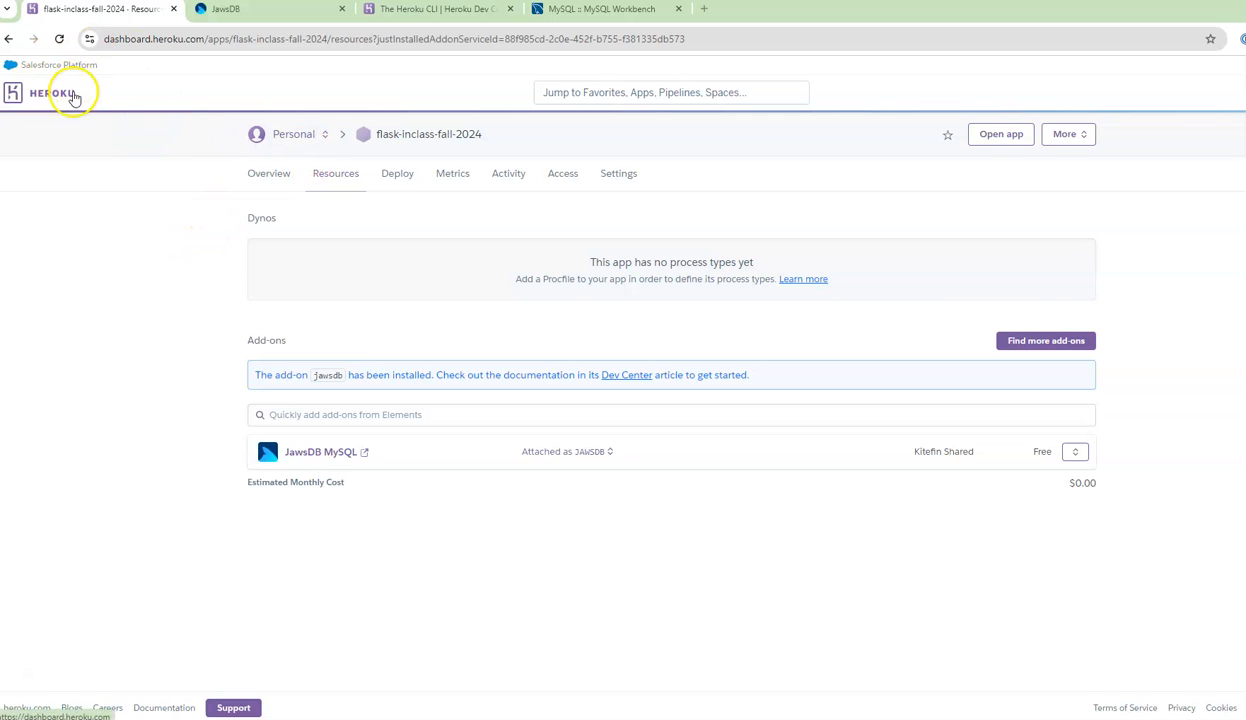
Show the flask-inclass-fall-2024 overview with its JawsDB MySQL add-on and latest activity
{"action": "left_click", "coordinate": [268, 172]}
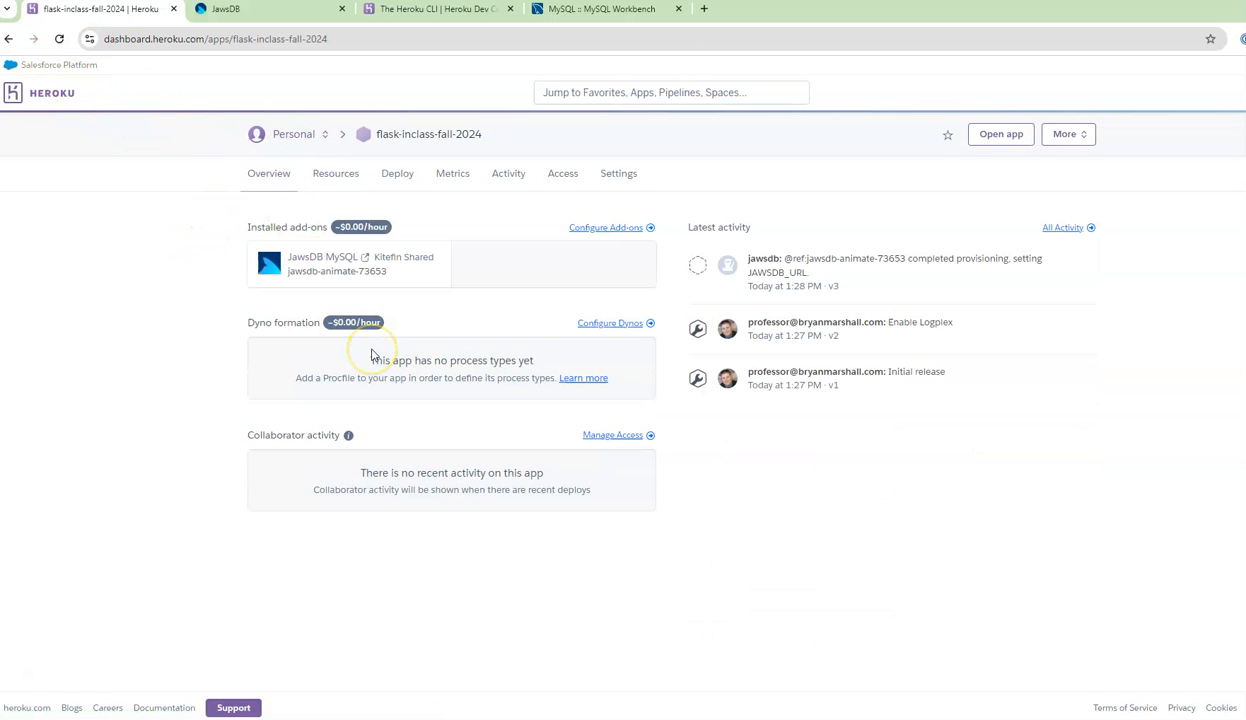
{"action": "mouse_move", "coordinate": [376, 164]}
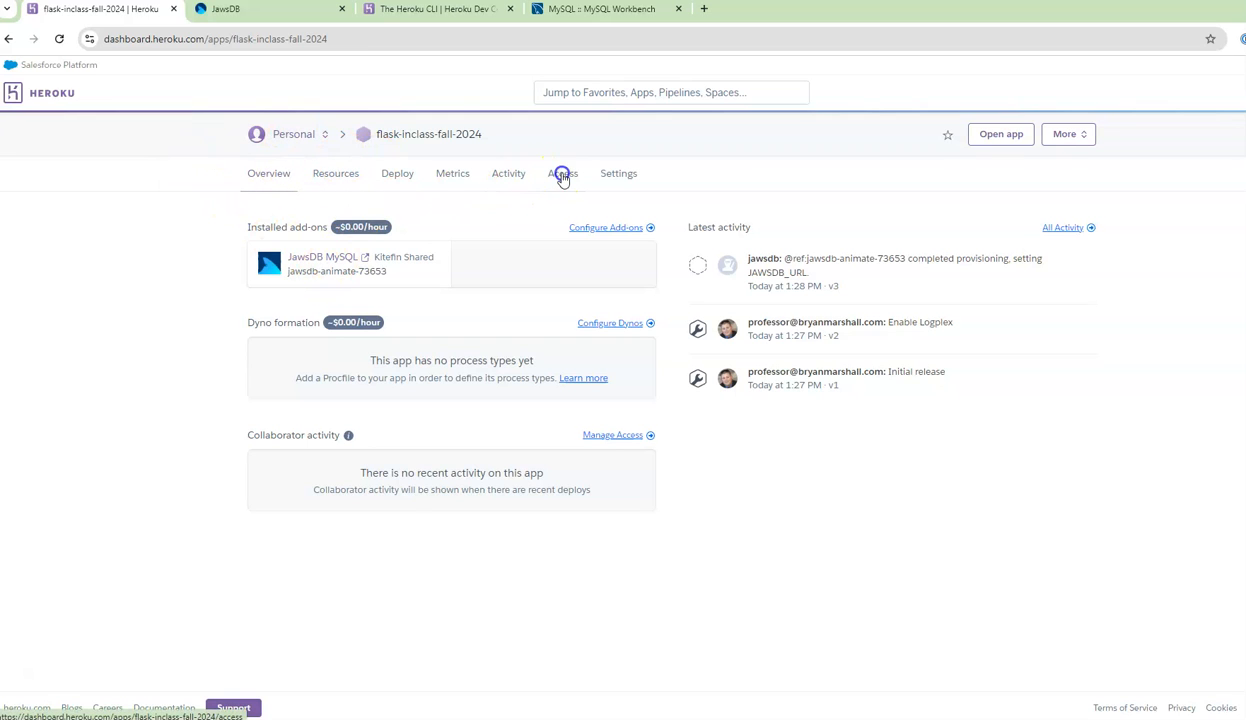
Review the app's Access page with its single owner, then return to the personal apps list
{"action": "left_click", "coordinate": [562, 172]}
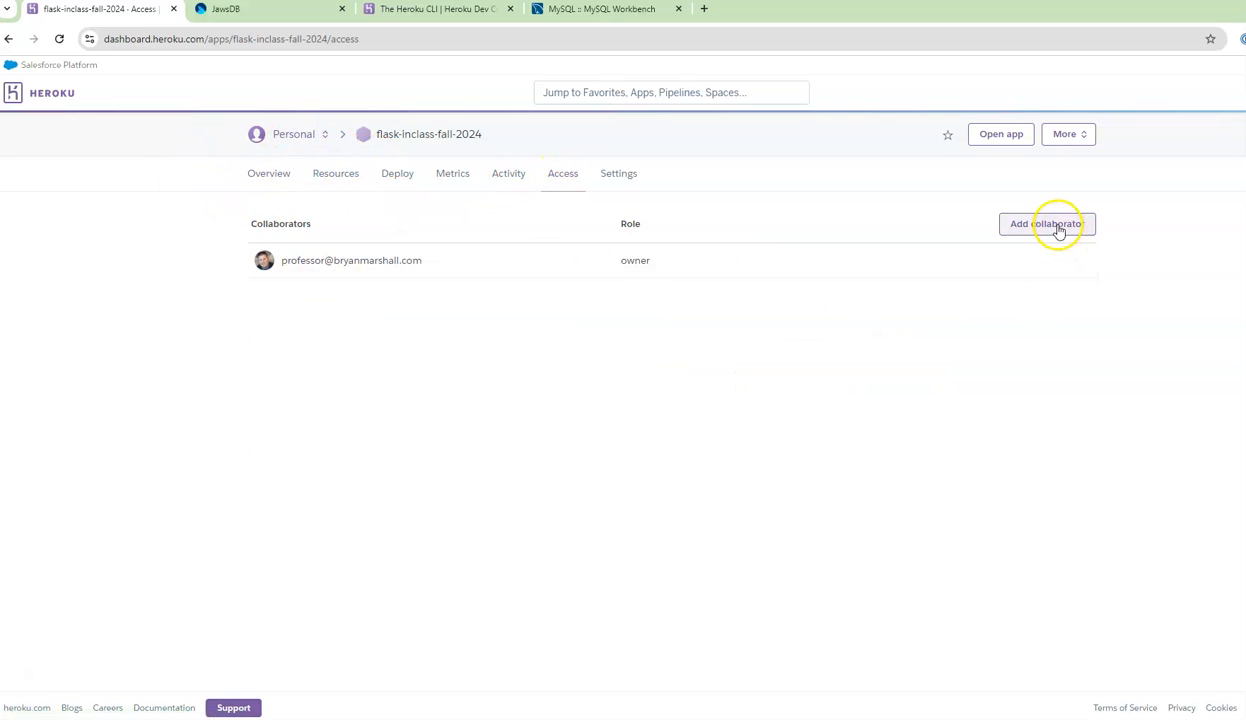
{"action": "left_click", "coordinate": [1046, 224]}
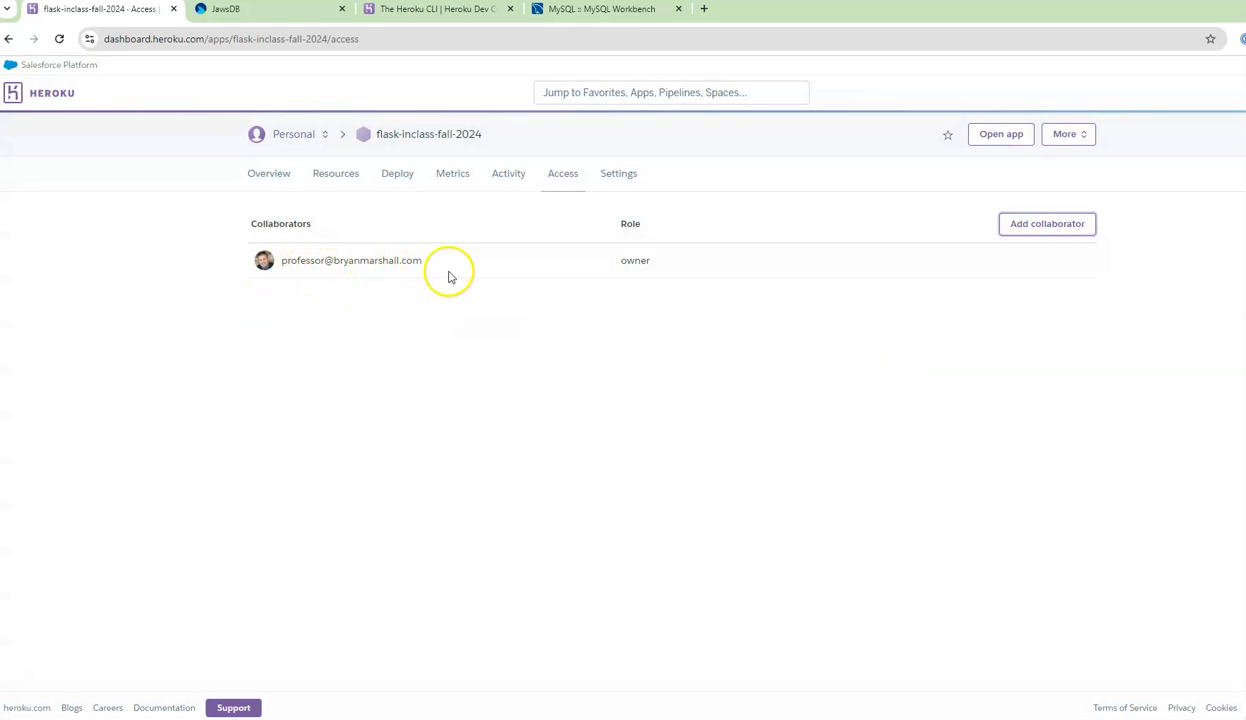
{"action": "mouse_move", "coordinate": [484, 276]}
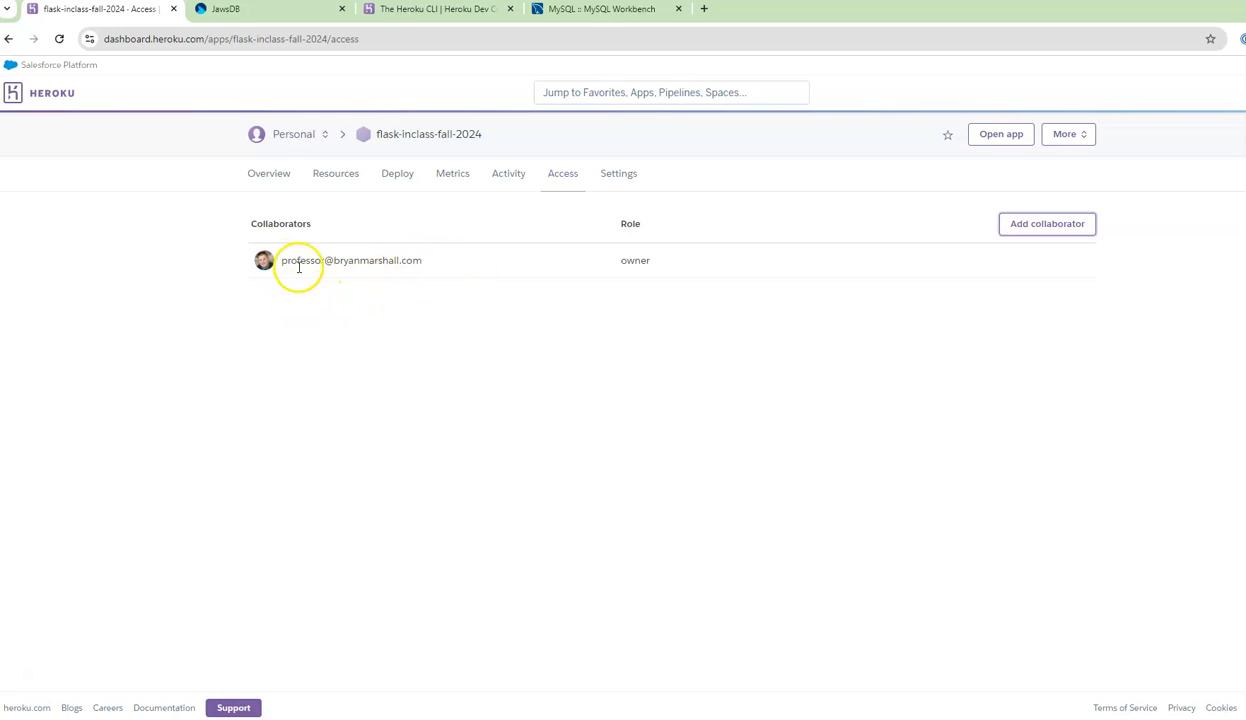
{"action": "mouse_move", "coordinate": [326, 240]}
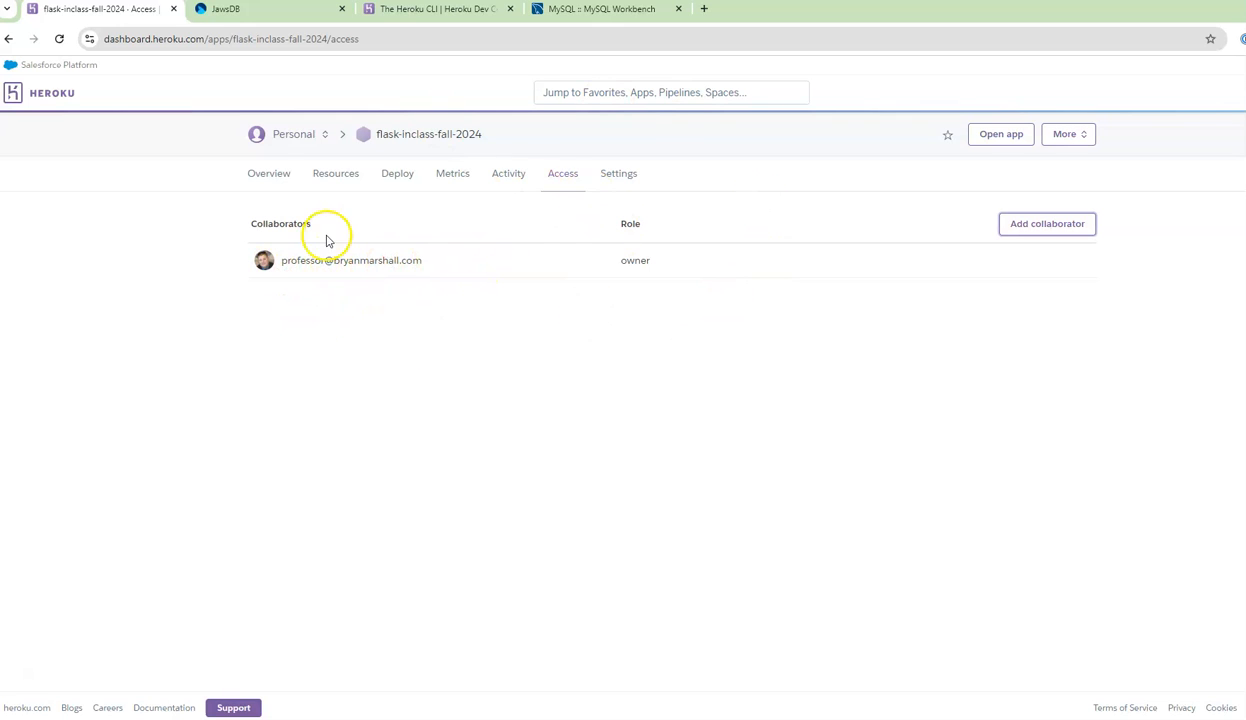
{"action": "mouse_move", "coordinate": [1100, 252]}
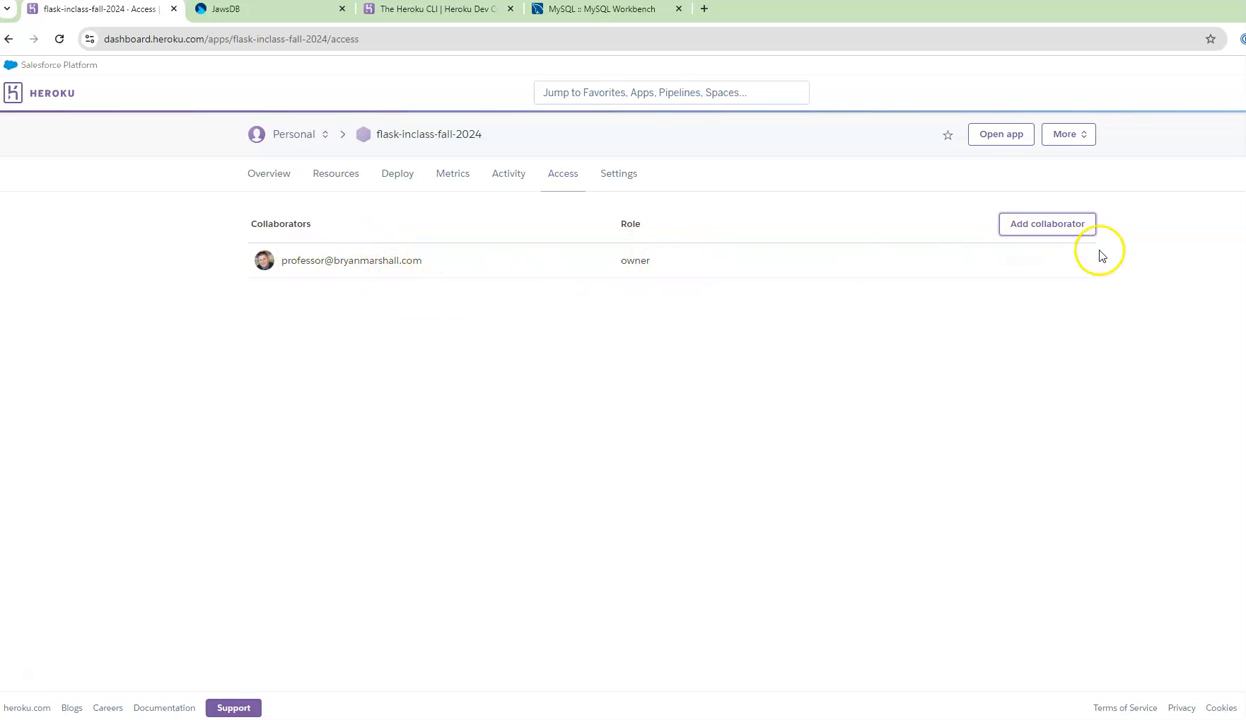
{"action": "mouse_move", "coordinate": [276, 134]}
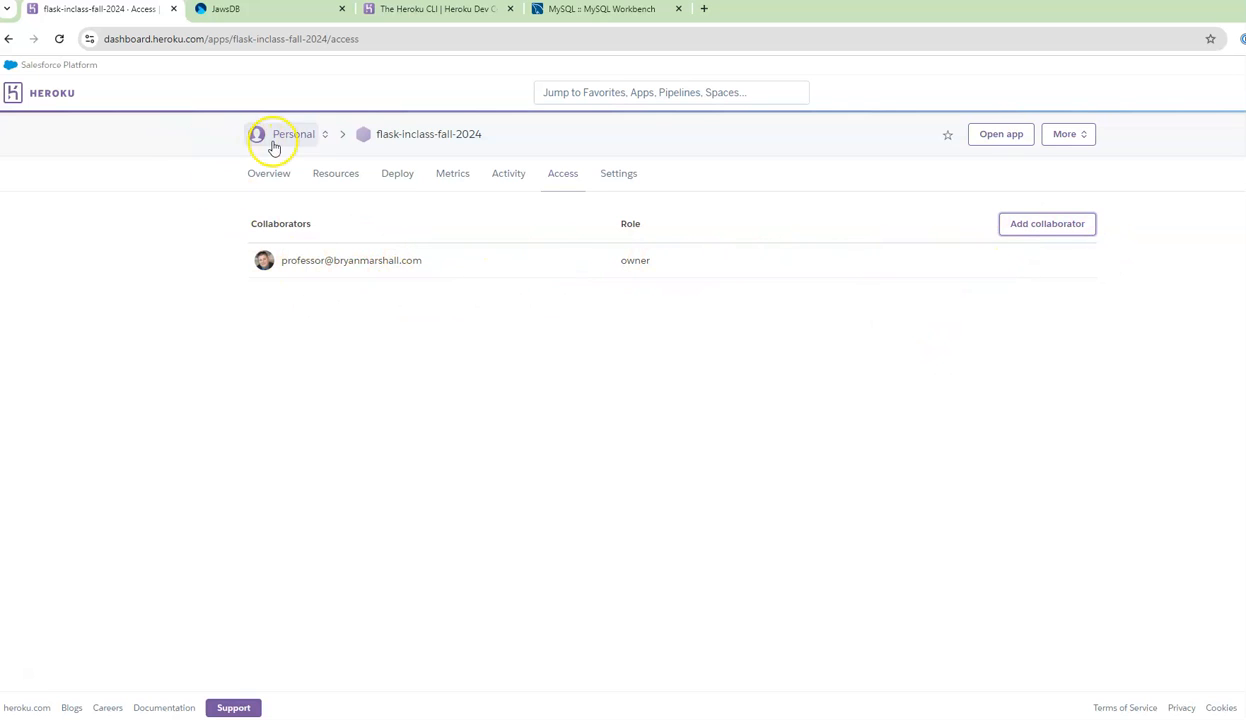
{"action": "left_click", "coordinate": [292, 134]}
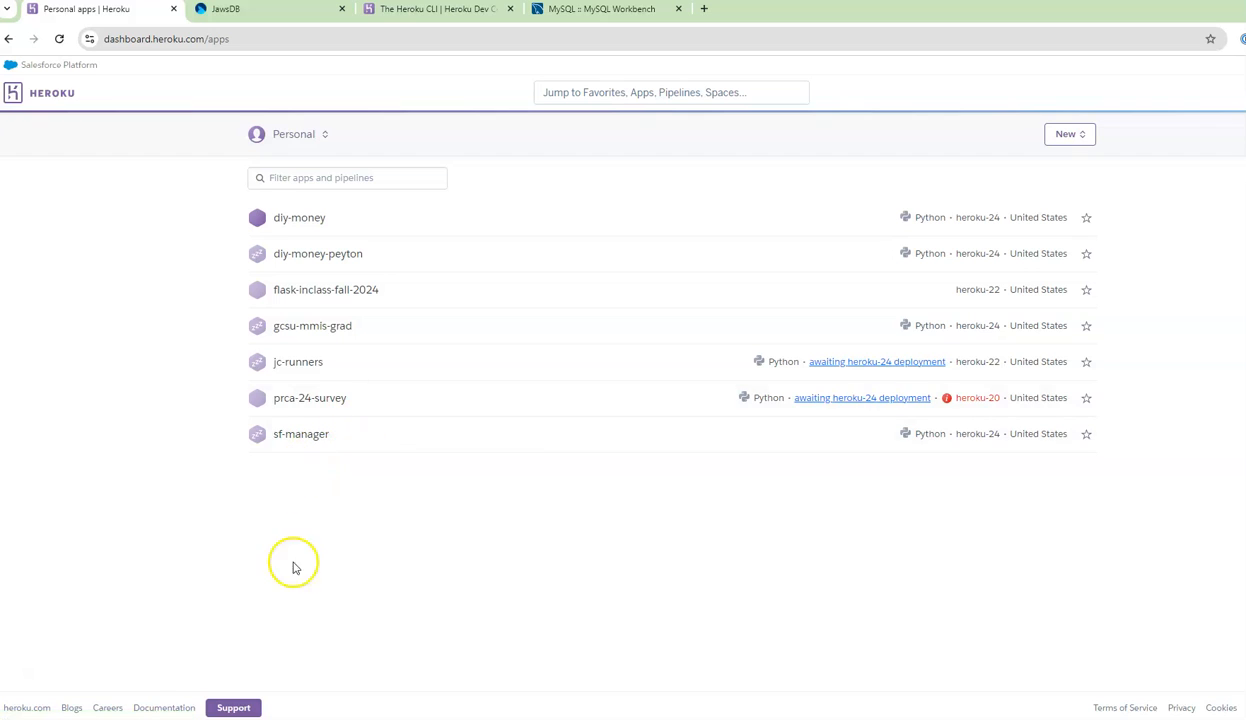
{"action": "mouse_move", "coordinate": [284, 578]}
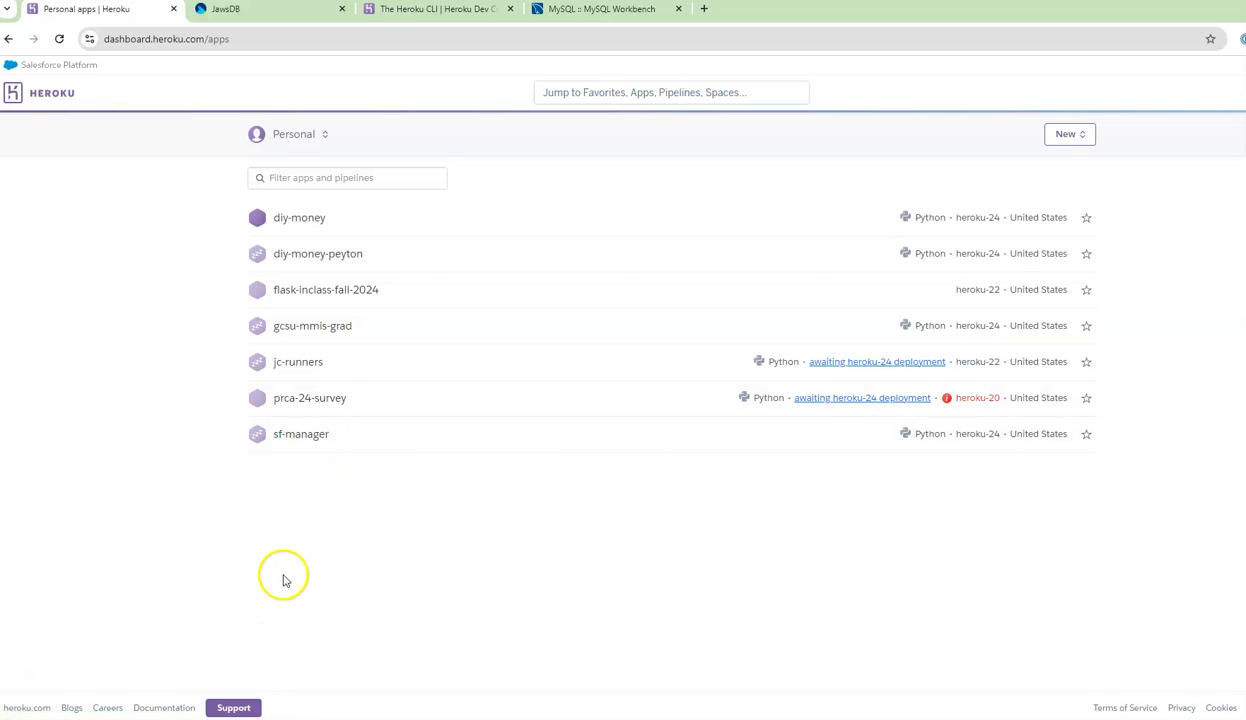
{"action": "mouse_move", "coordinate": [352, 156]}
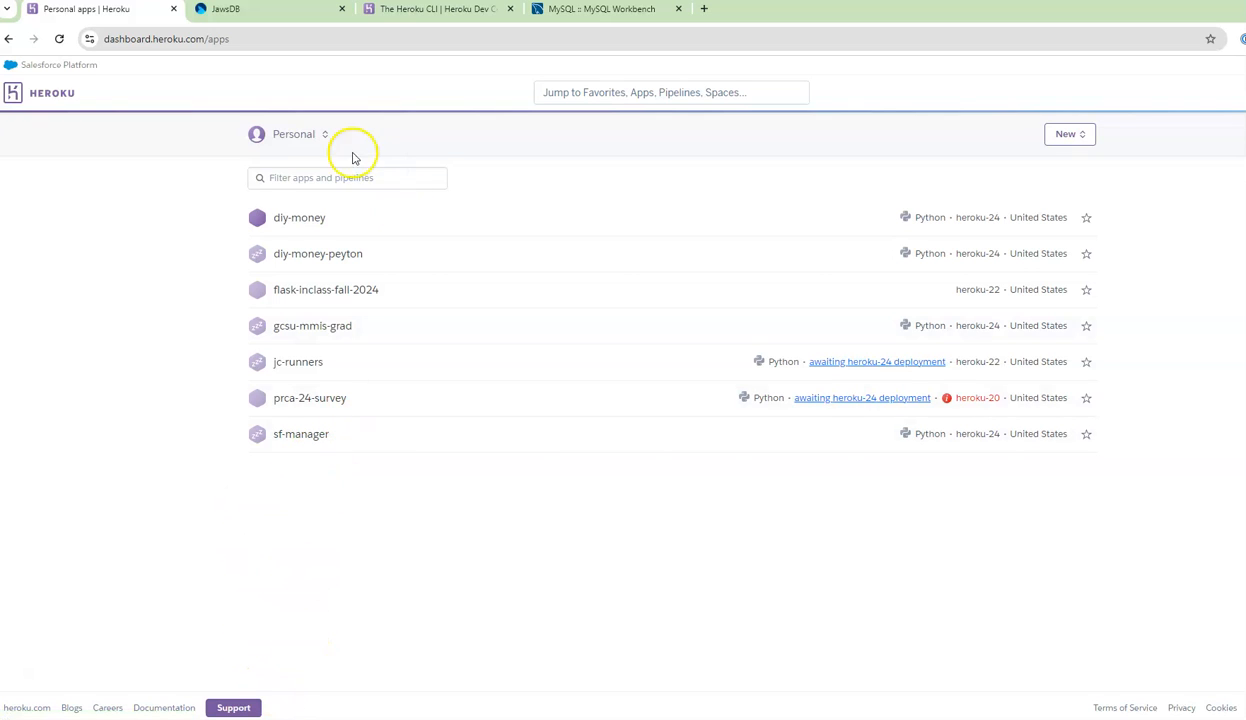
{"action": "left_click", "coordinate": [292, 132]}
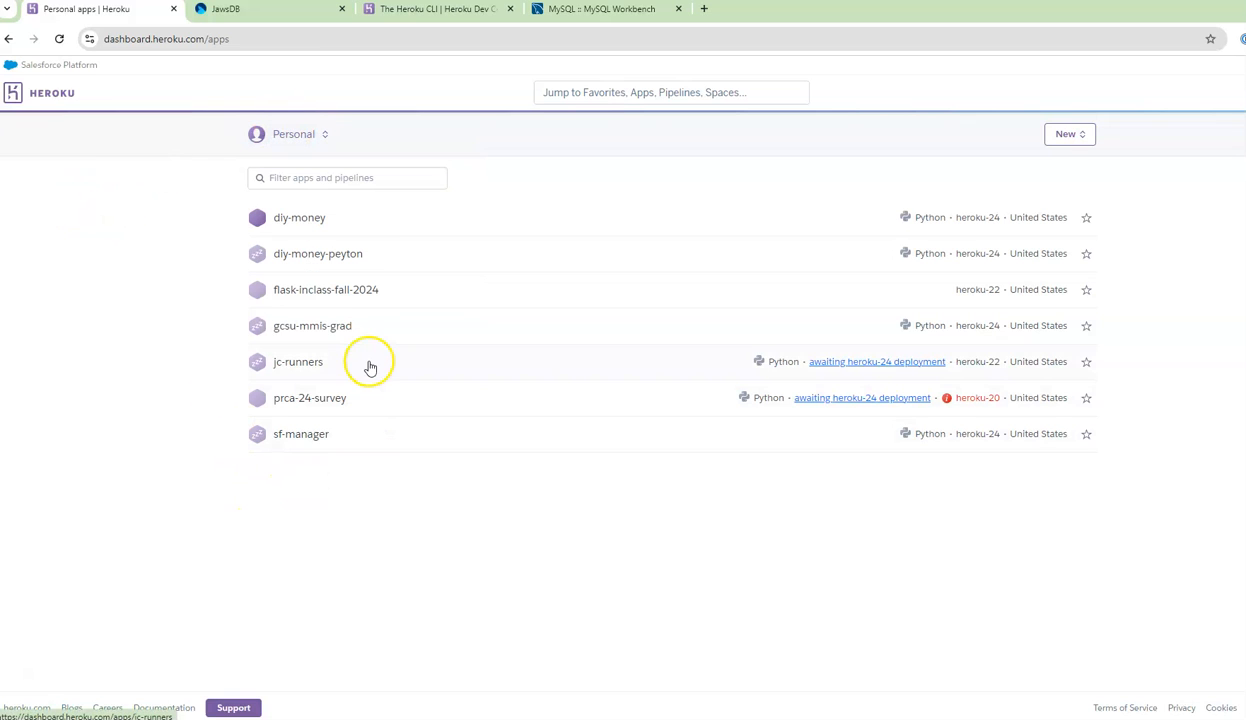
{"action": "mouse_move", "coordinate": [294, 394]}
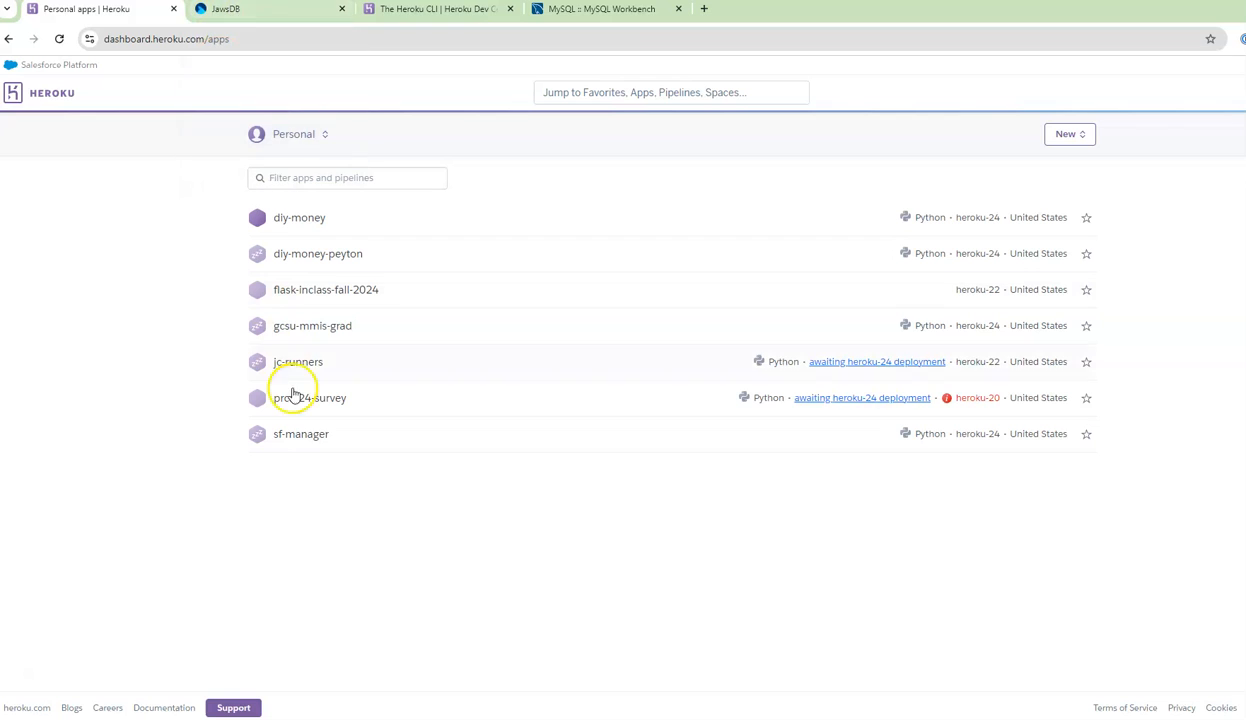
{"action": "mouse_move", "coordinate": [406, 482]}
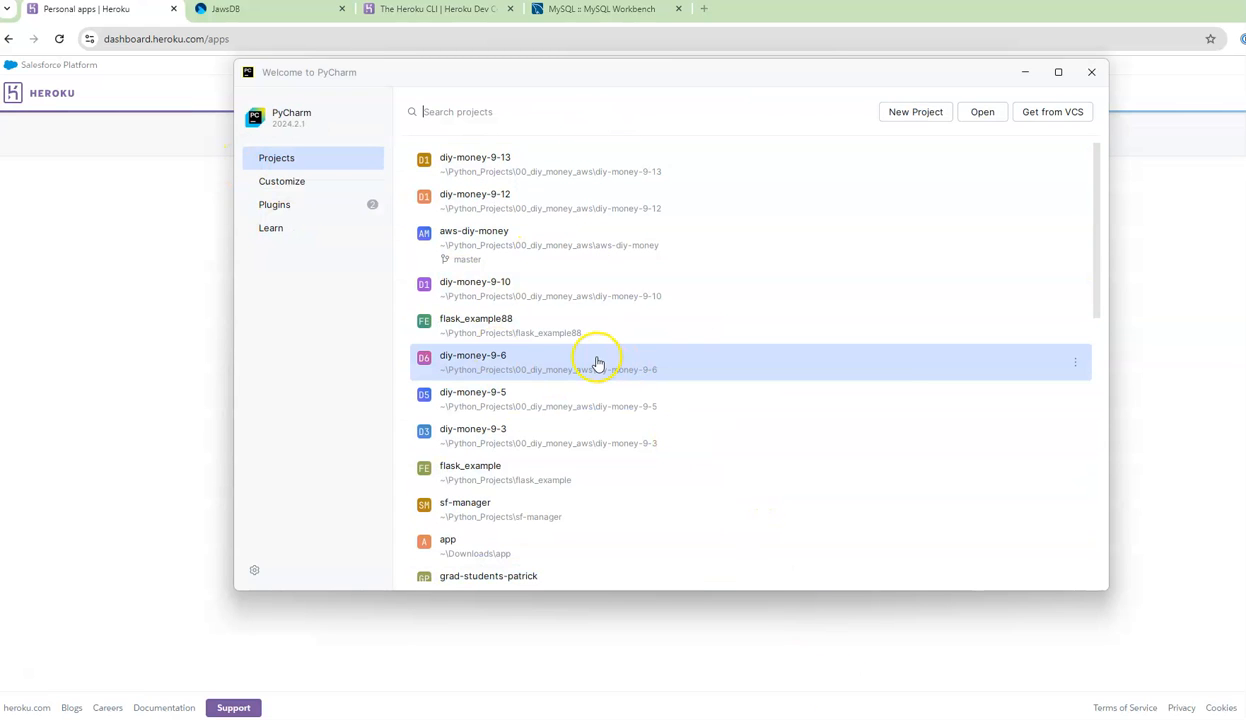
{"action": "mouse_move", "coordinate": [810, 436]}
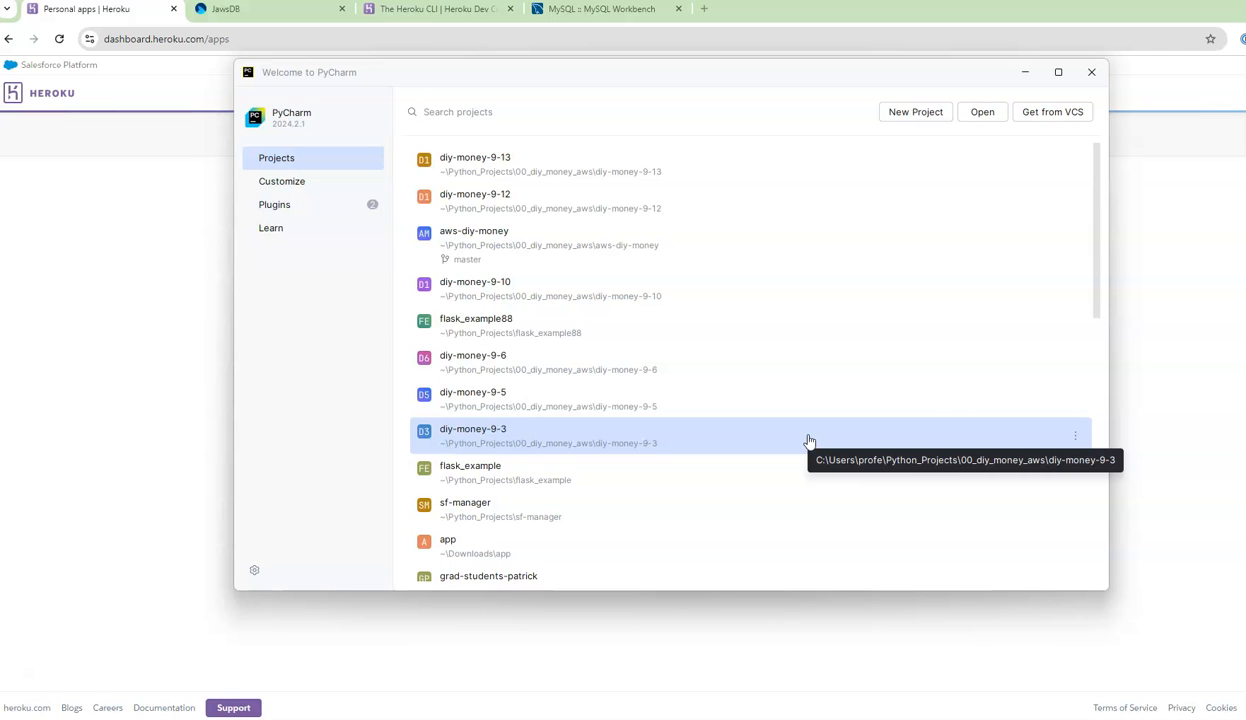
{"action": "mouse_move", "coordinate": [716, 112]}
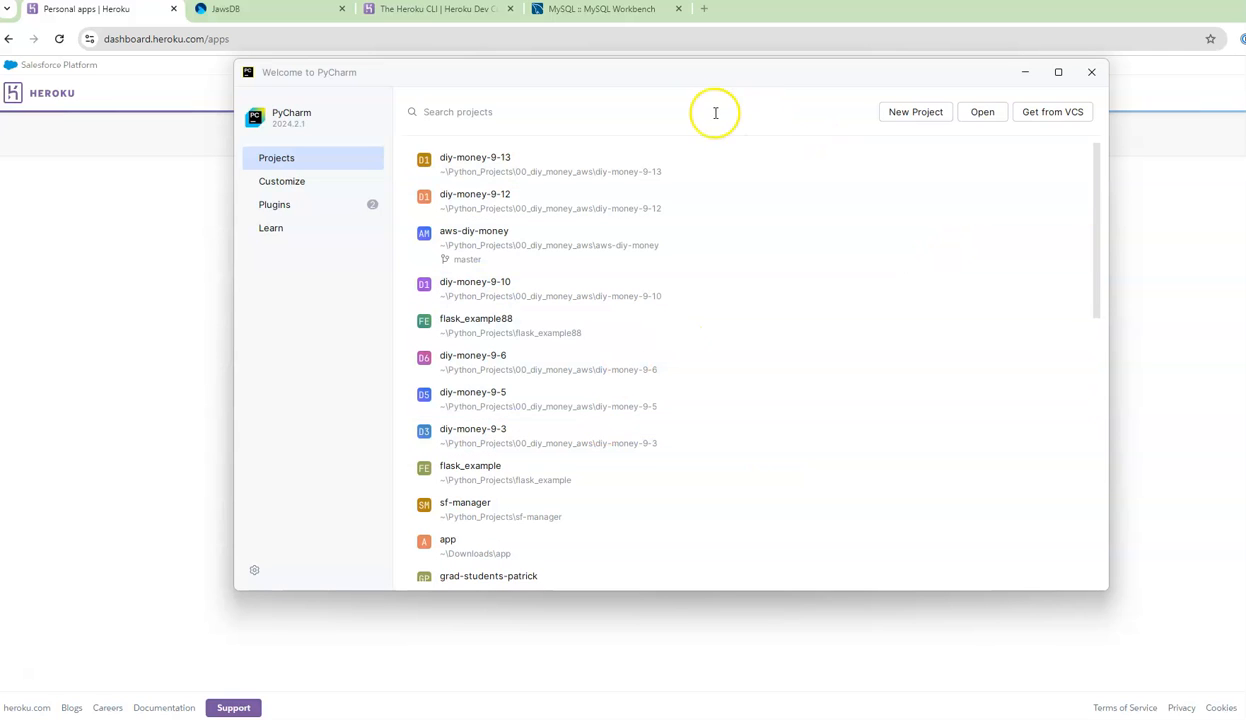
Create a new pure Python project named heroku_example
{"action": "left_click", "coordinate": [914, 112]}
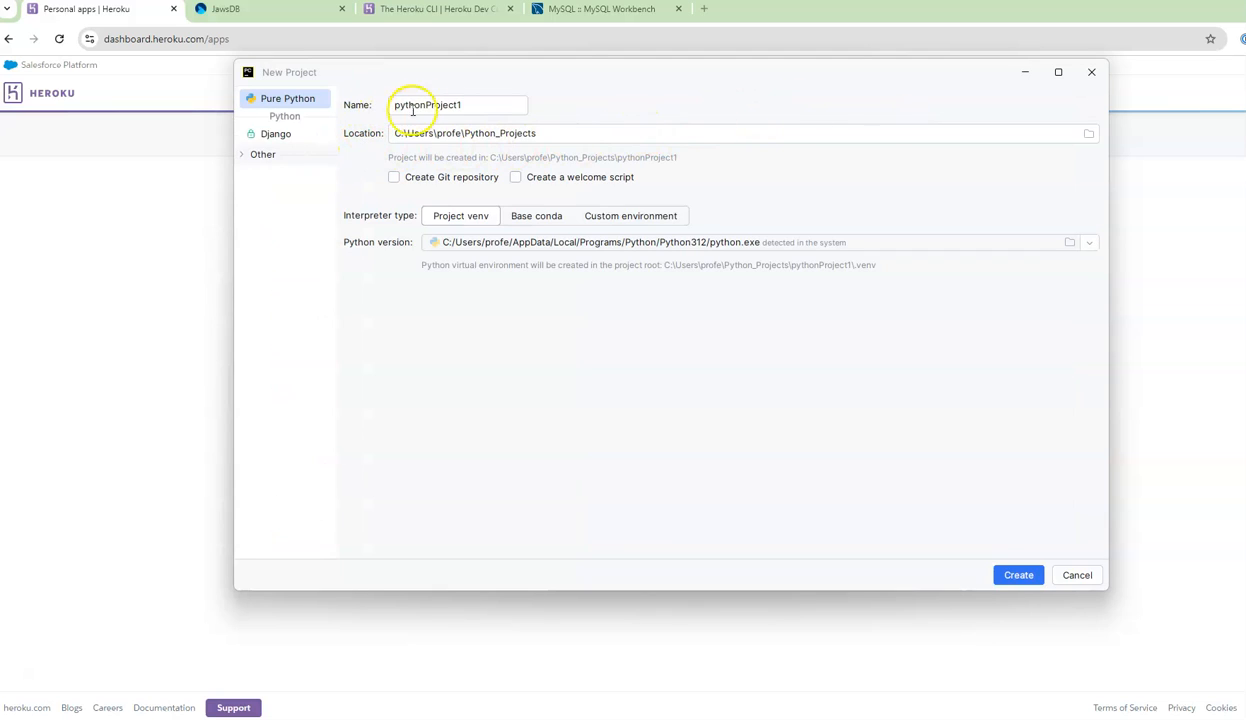
{"action": "type", "text": "heroku"}
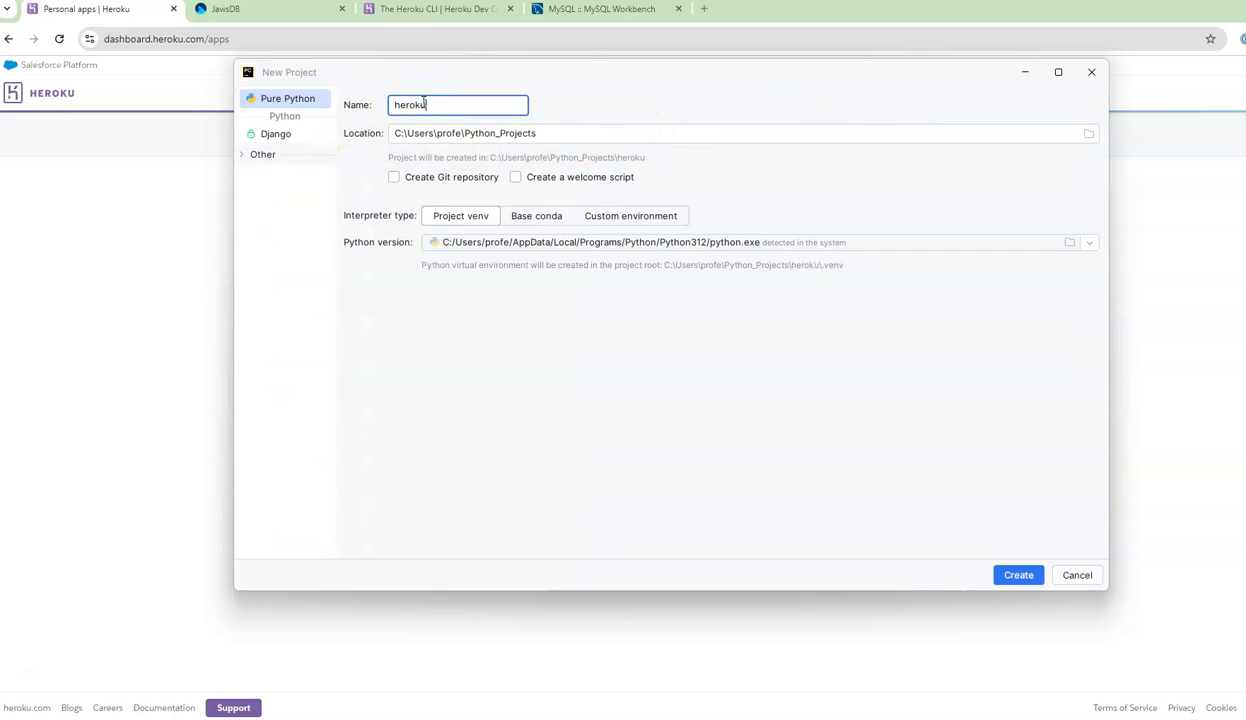
{"action": "type", "text": "_example"}
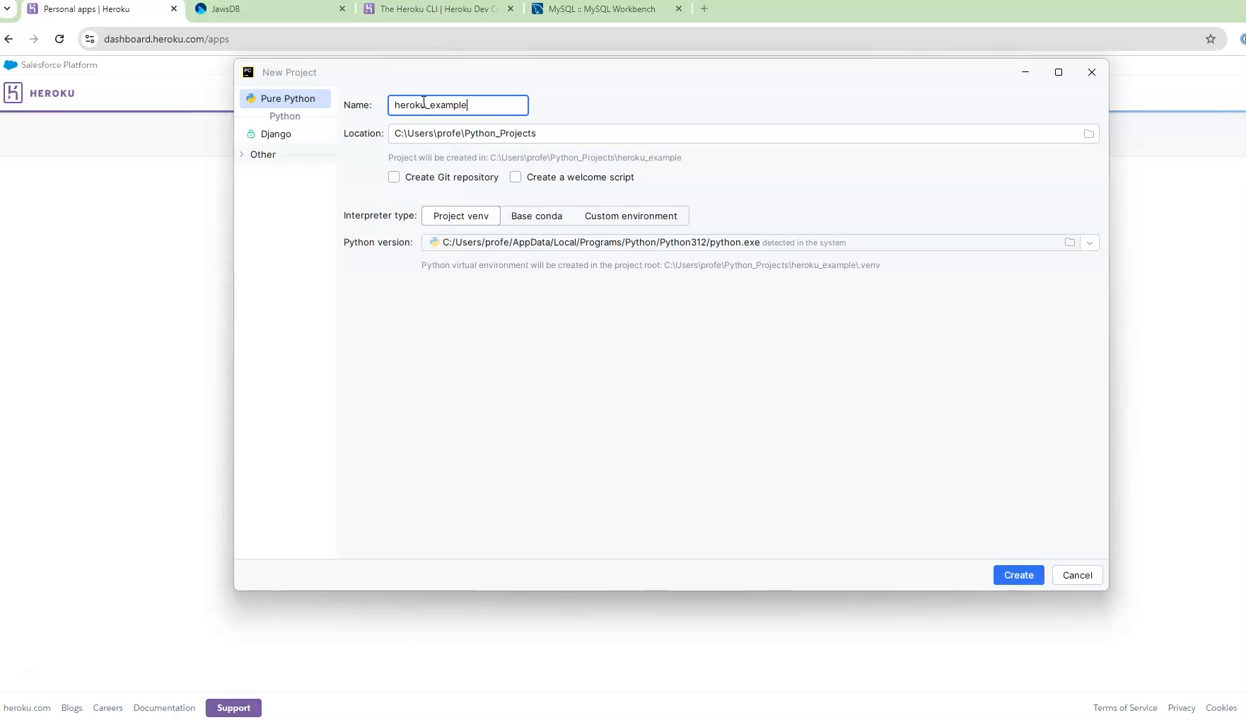
{"action": "mouse_move", "coordinate": [508, 164]}
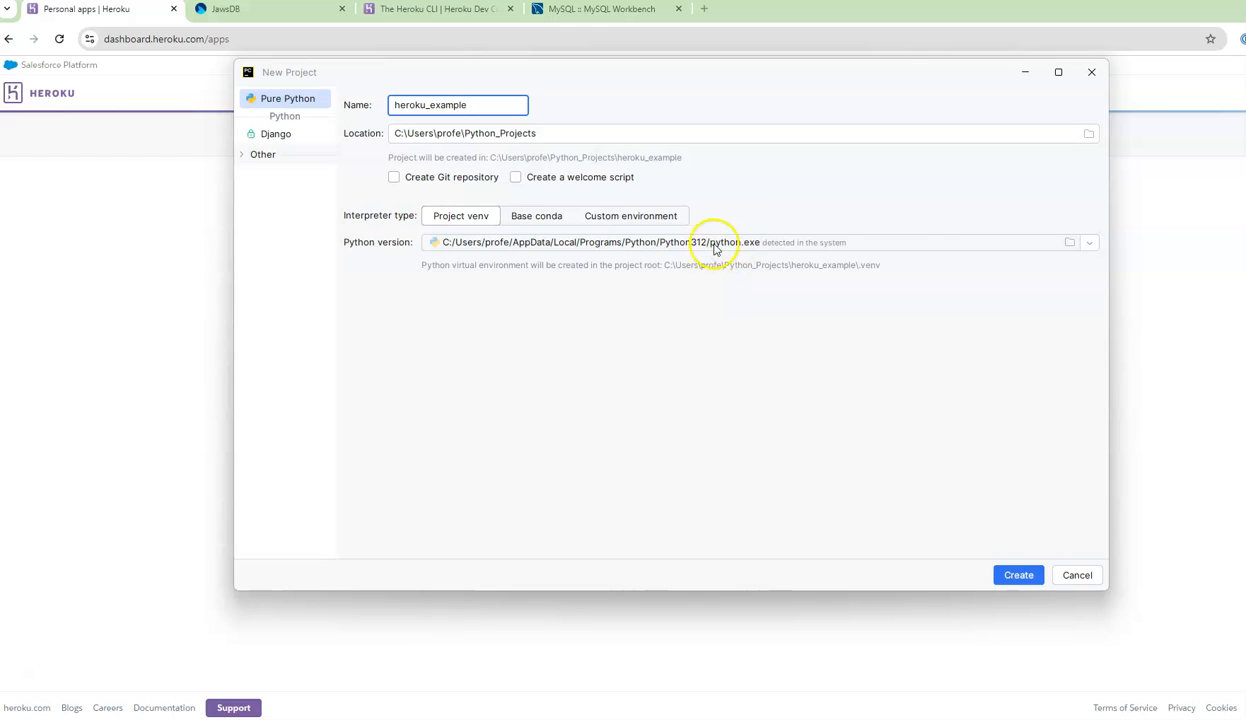
{"action": "left_click", "coordinate": [1016, 574]}
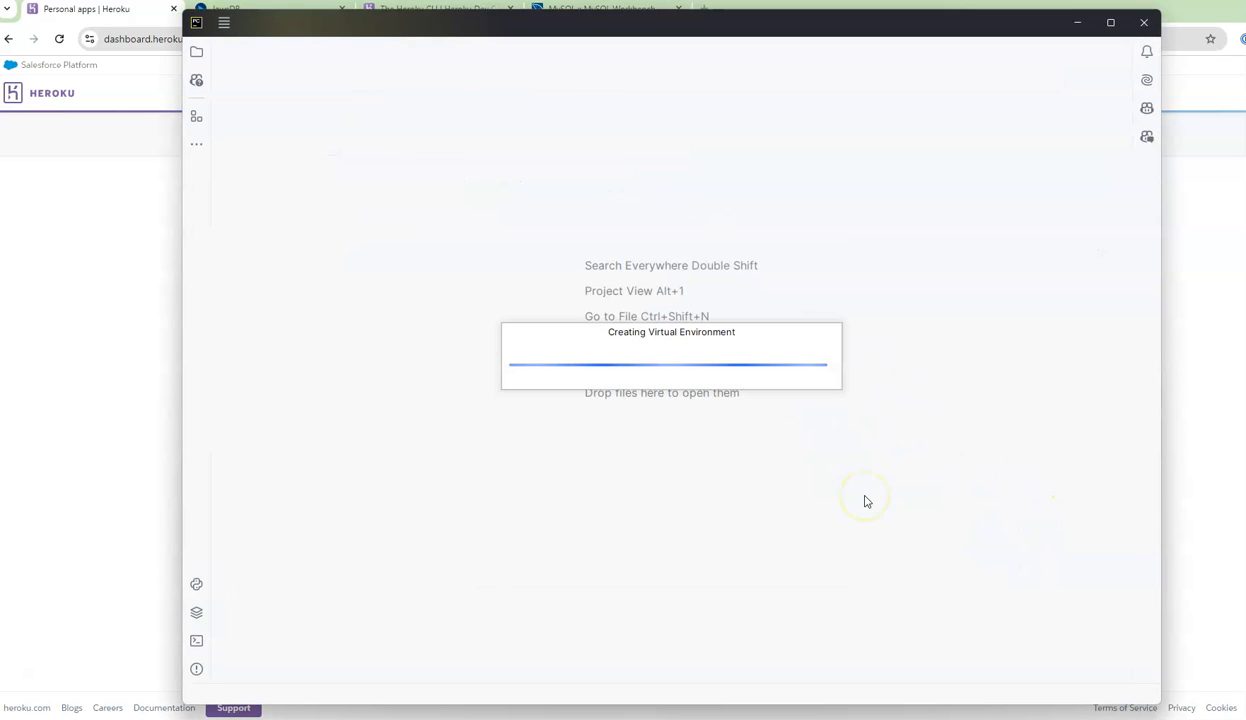
{"action": "mouse_move", "coordinate": [738, 414]}
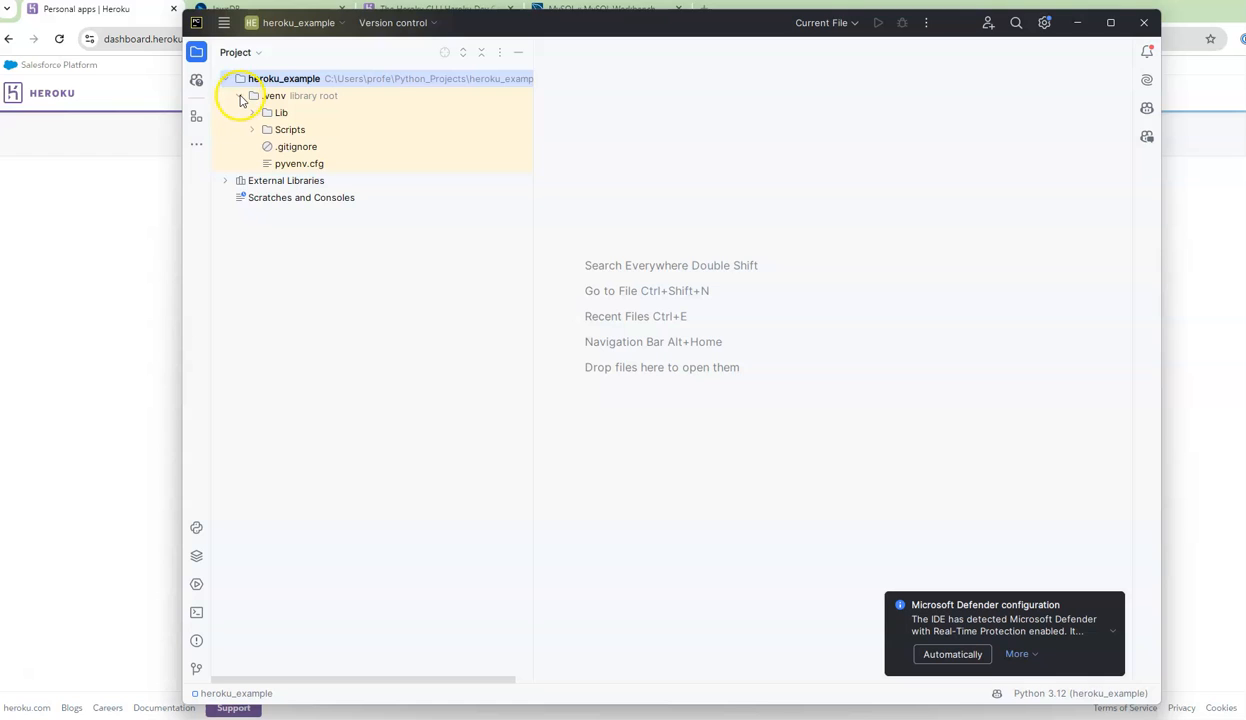
Collapse the .venv folder in the project tree and dismiss the Microsoft Defender notice
{"action": "left_click", "coordinate": [240, 96]}
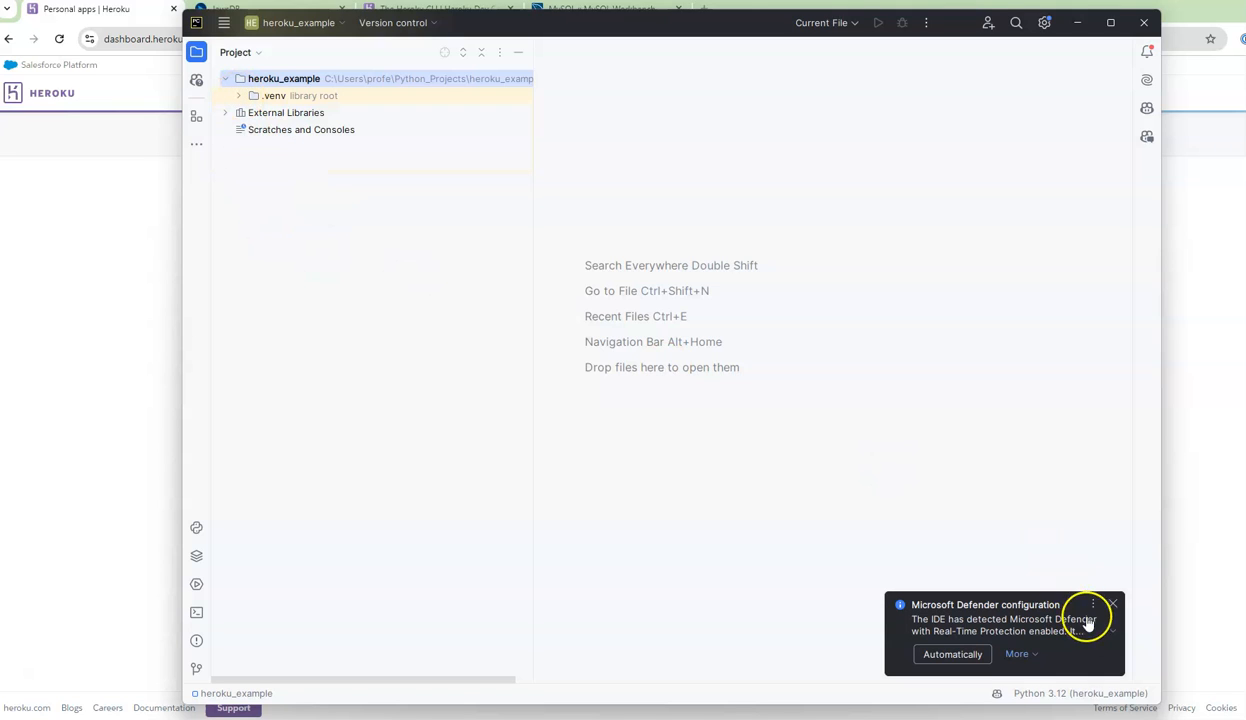
{"action": "left_click", "coordinate": [1112, 604]}
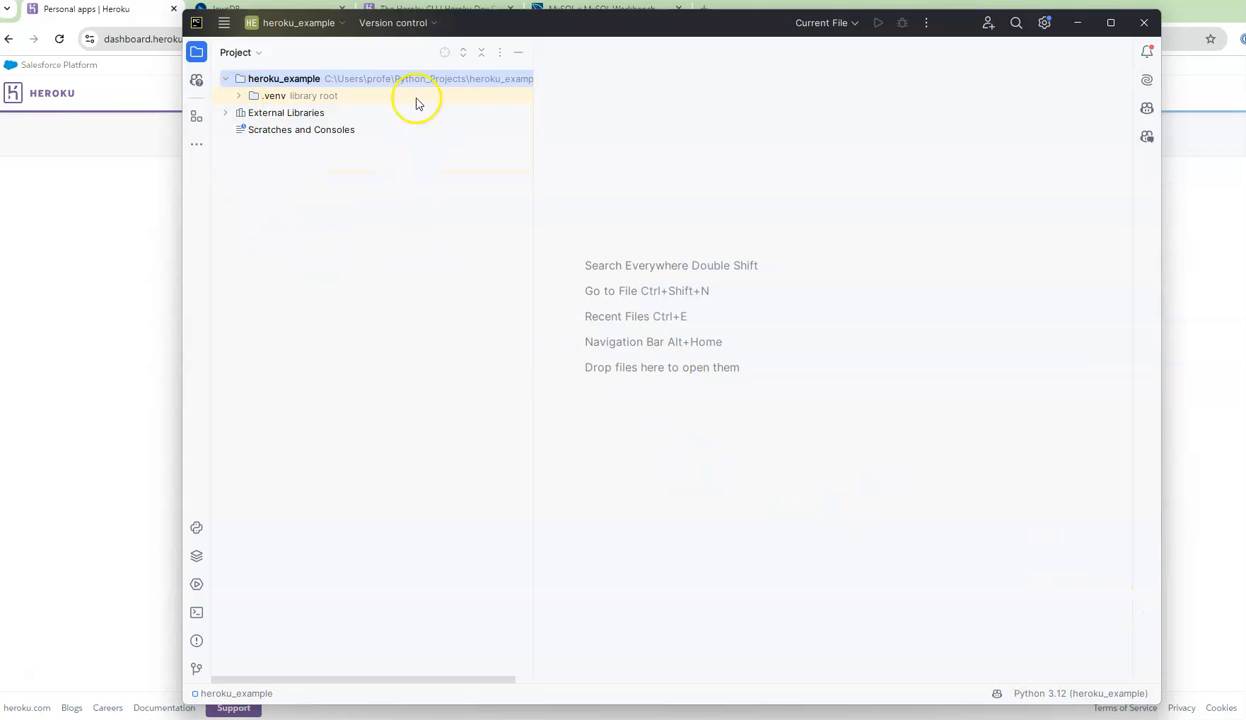
{"action": "mouse_move", "coordinate": [420, 480]}
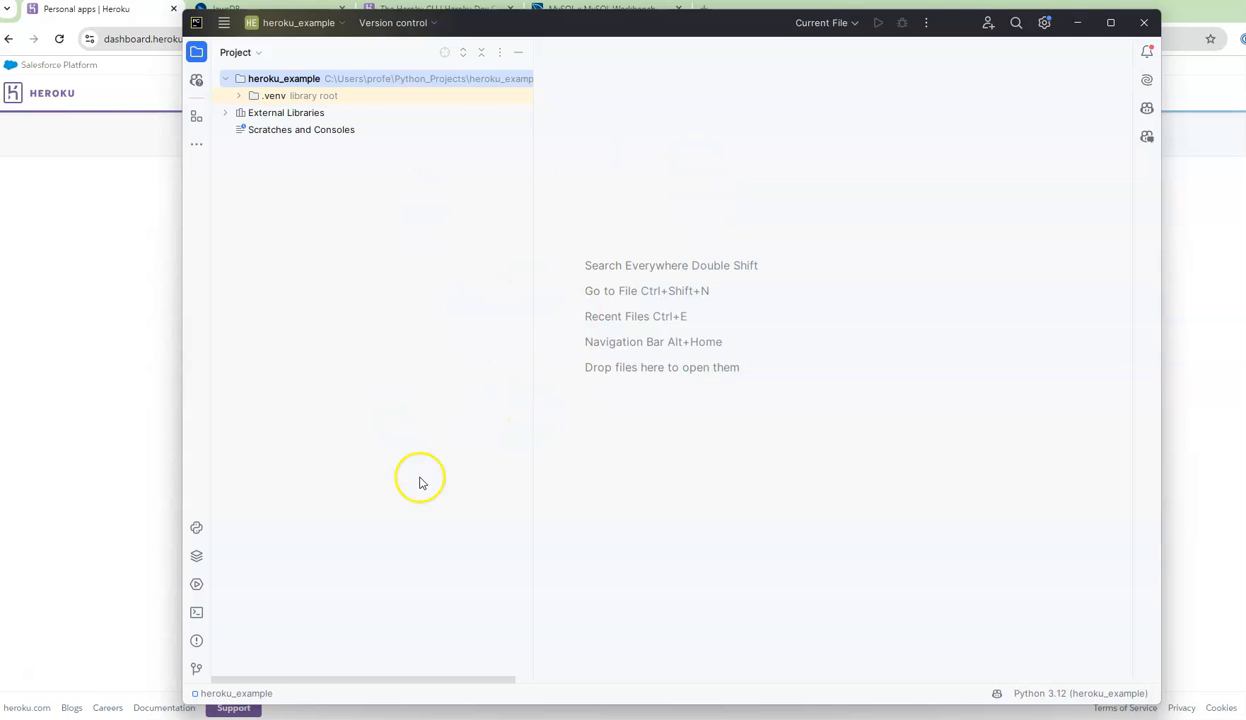
{"action": "mouse_move", "coordinate": [378, 564]}
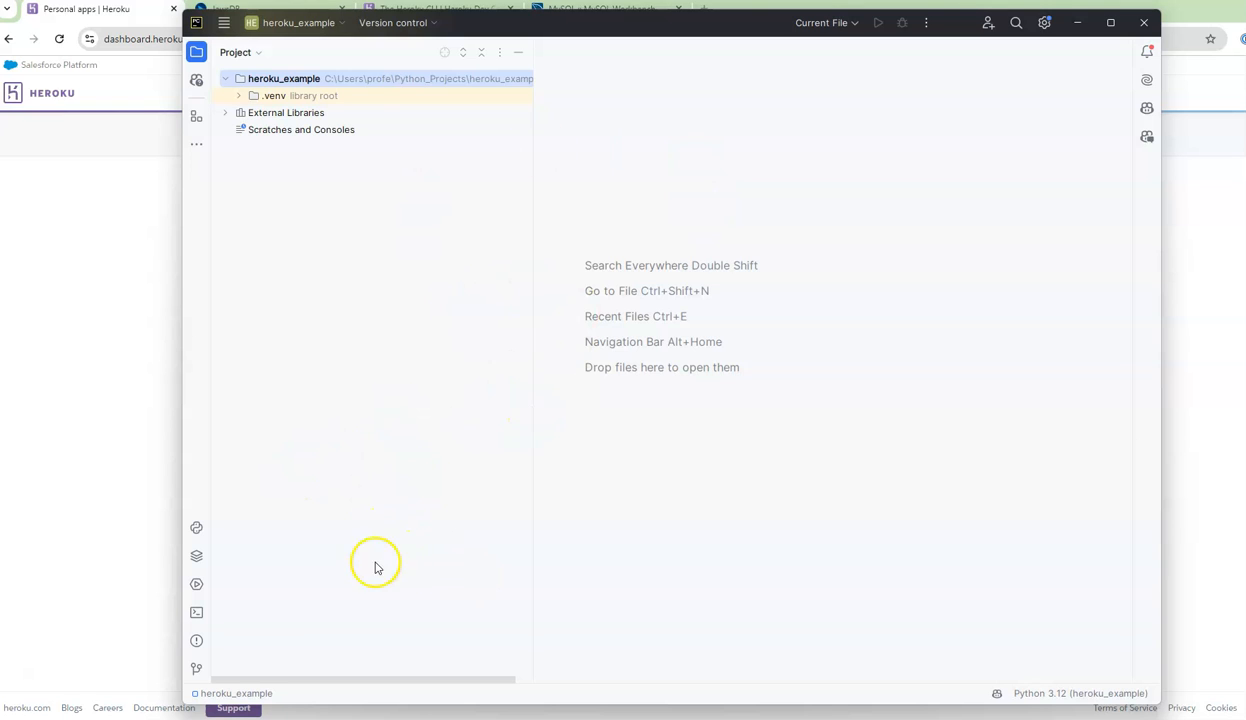
{"action": "mouse_move", "coordinate": [336, 636]}
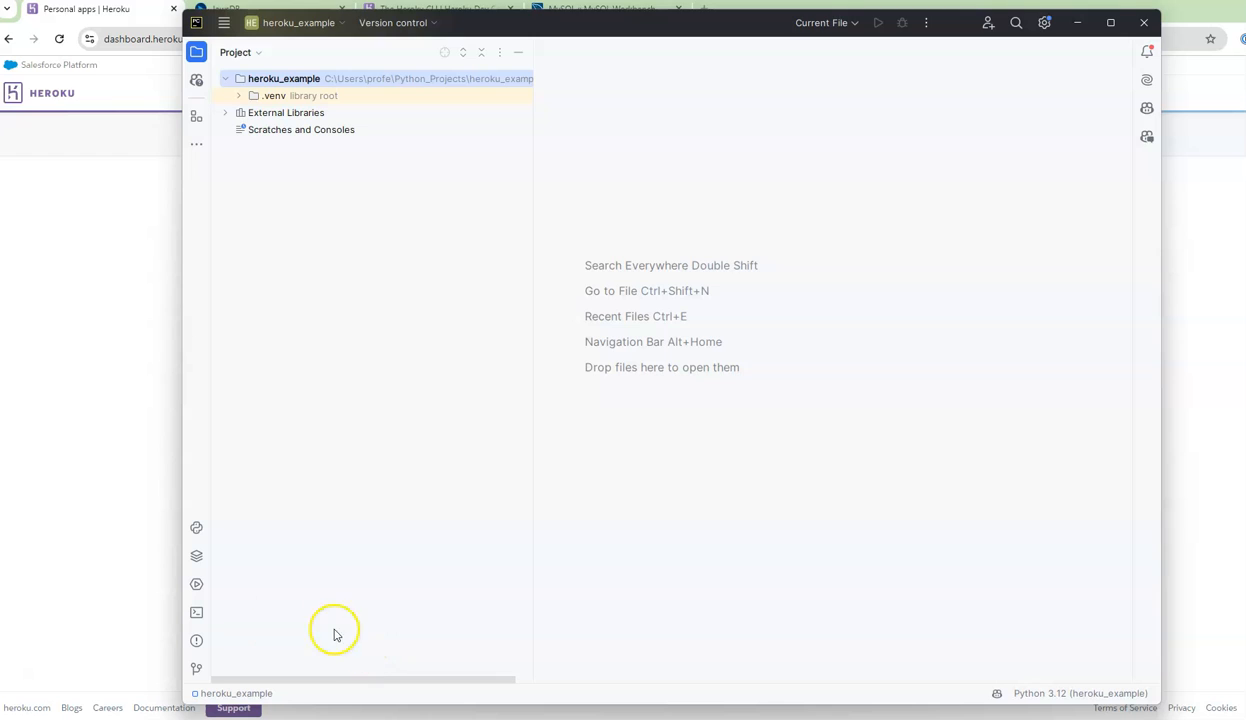
Run heroku login in the project terminal and authorize the Heroku CLI in the browser
{"action": "left_click", "coordinate": [196, 612]}
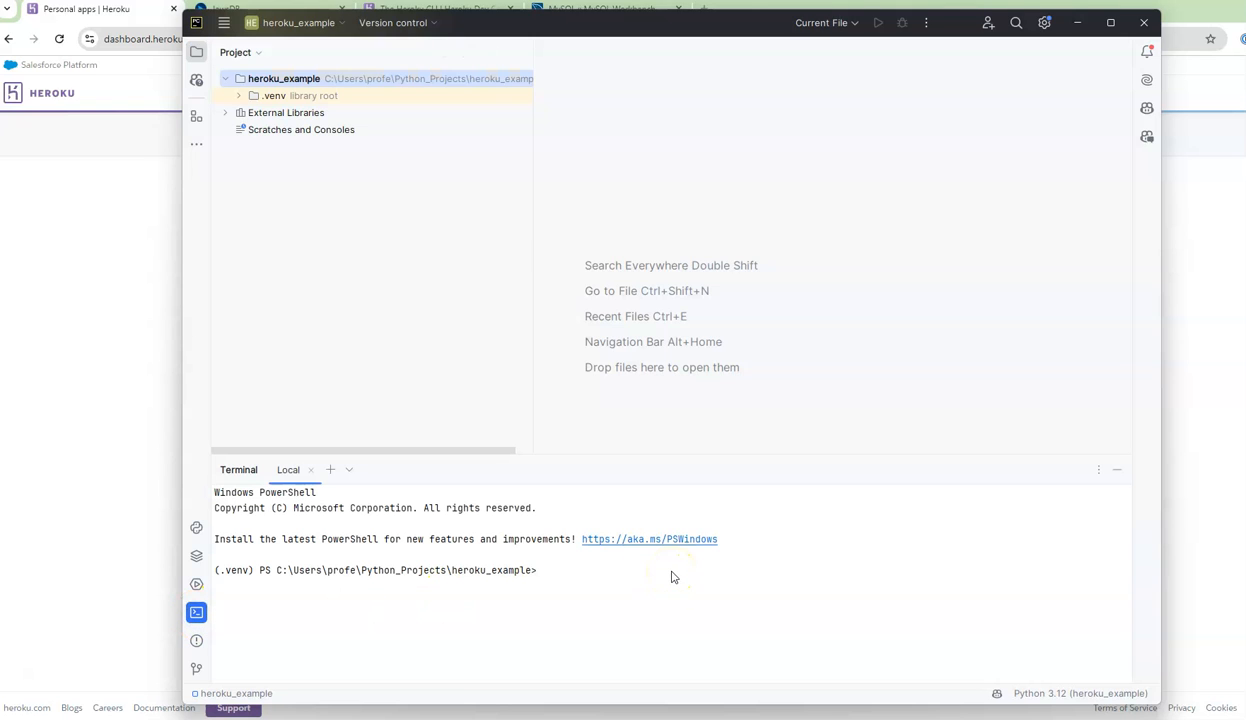
{"action": "type", "text": "heroku login"}
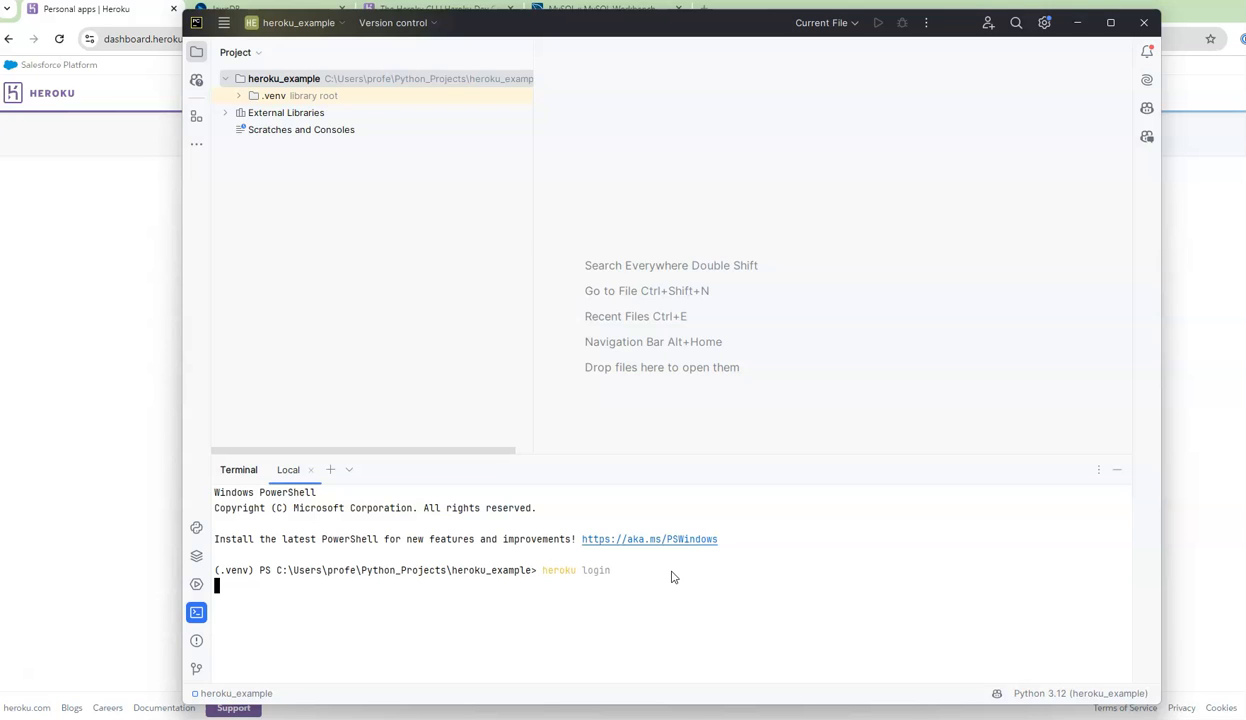
{"action": "mouse_move", "coordinate": [700, 576]}
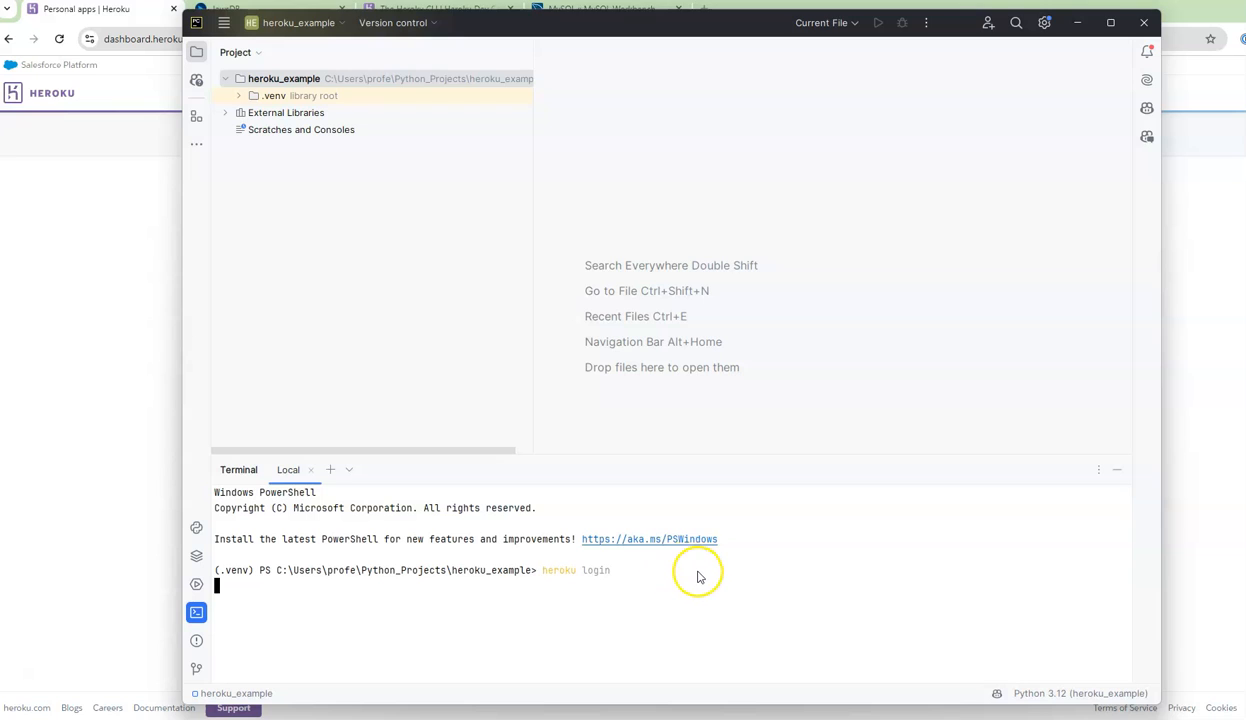
{"action": "mouse_move", "coordinate": [344, 592]}
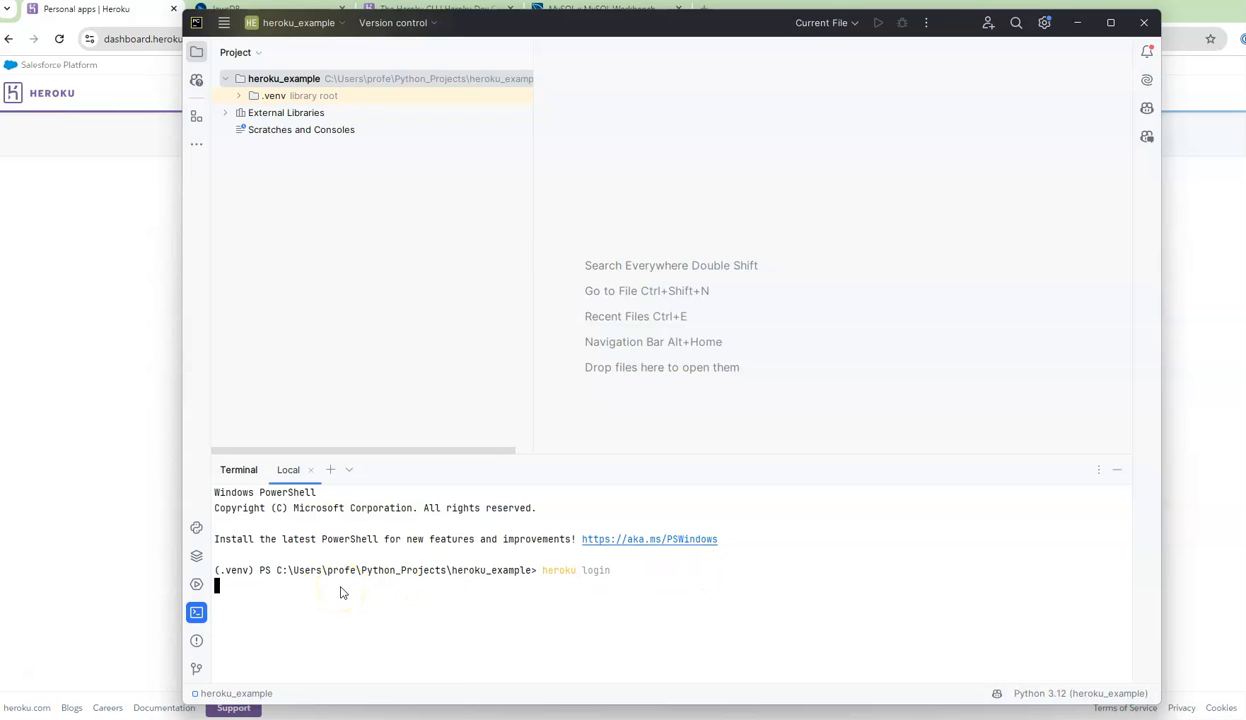
{"action": "mouse_move", "coordinate": [548, 592]}
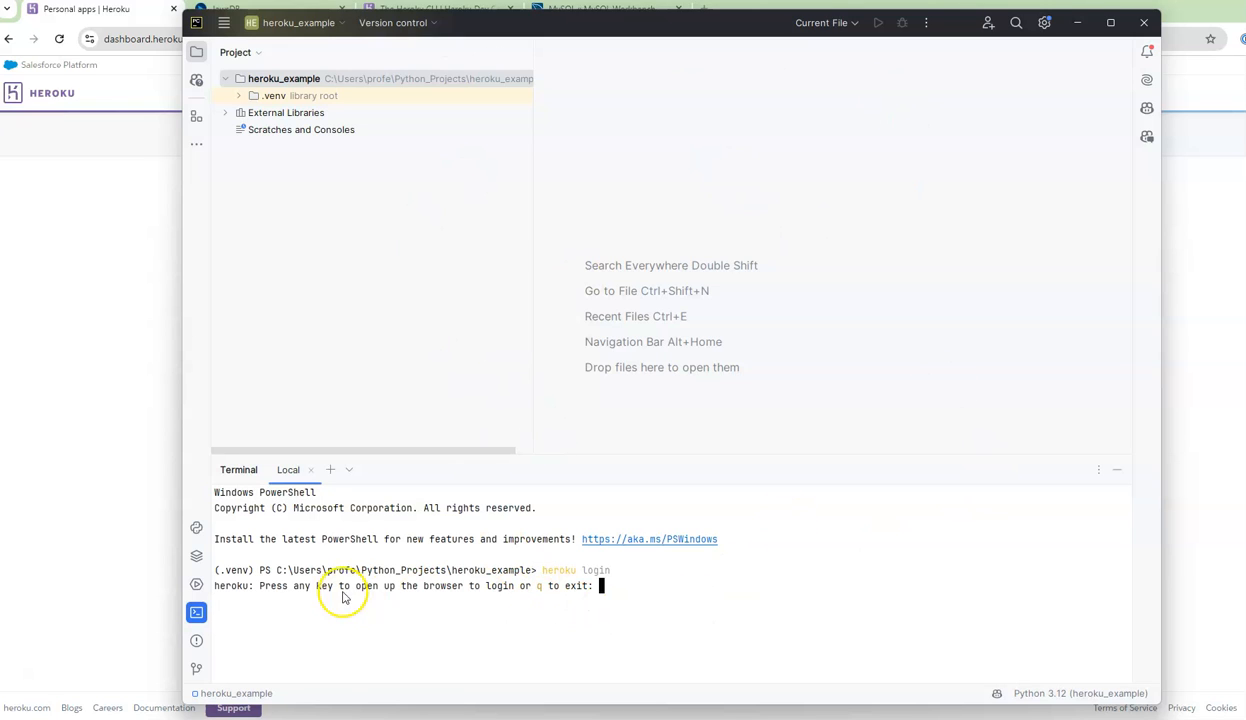
{"action": "mouse_move", "coordinate": [592, 608]}
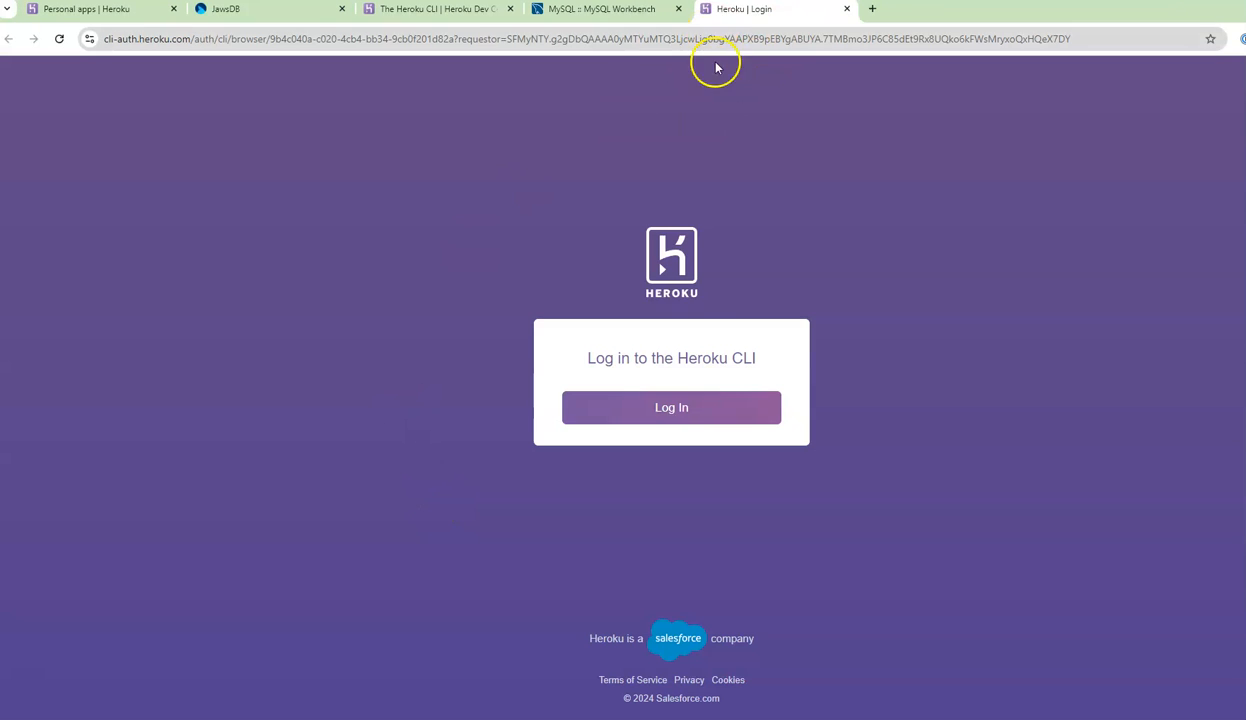
{"action": "left_click", "coordinate": [672, 408]}
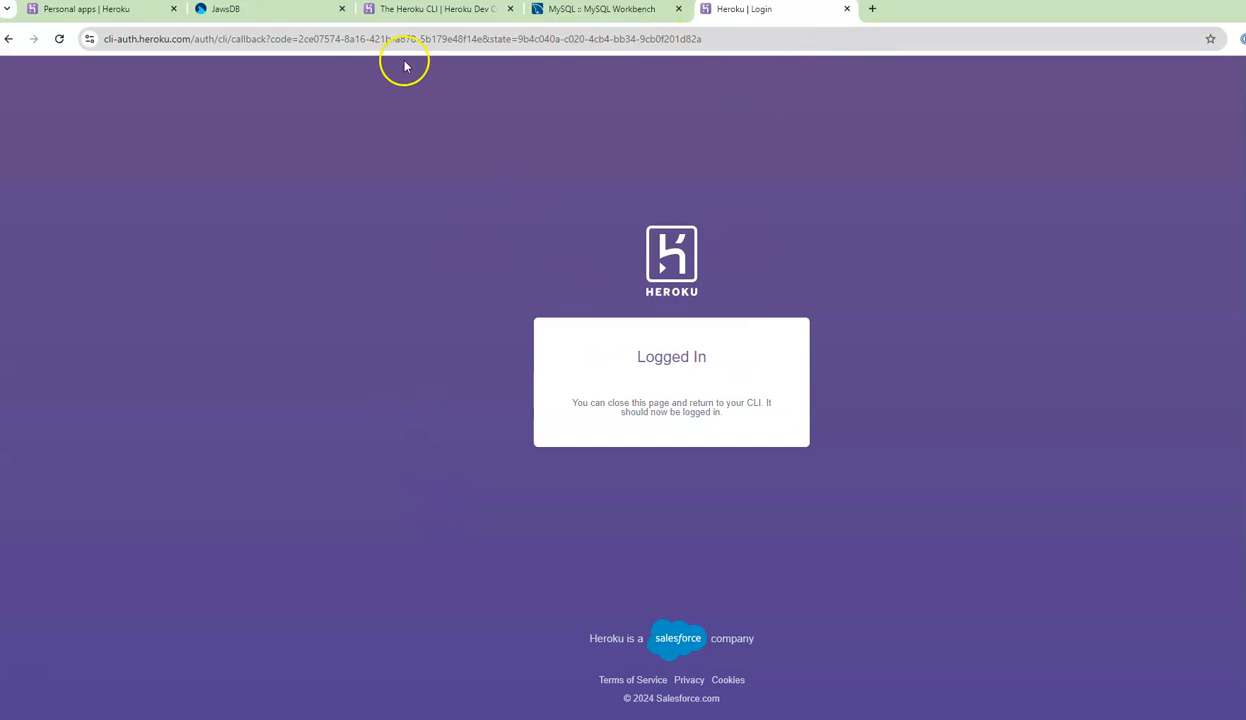
{"action": "mouse_move", "coordinate": [924, 18]}
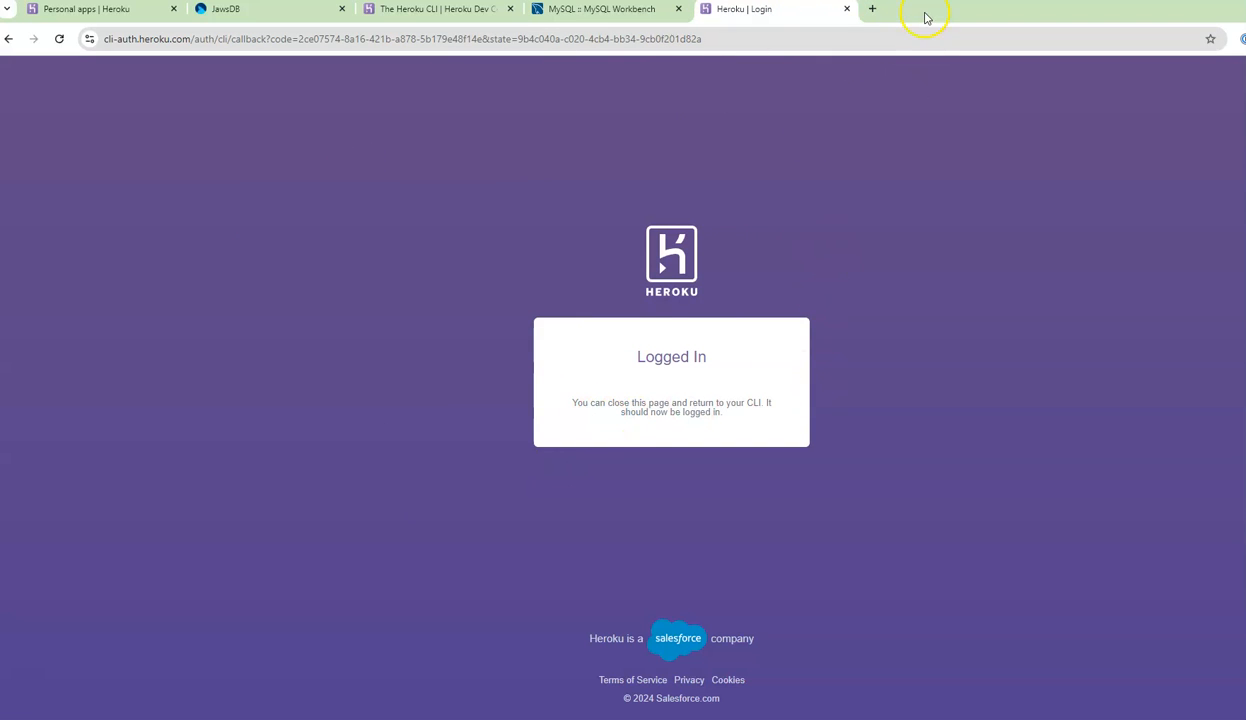
{"action": "left_click", "coordinate": [846, 8]}
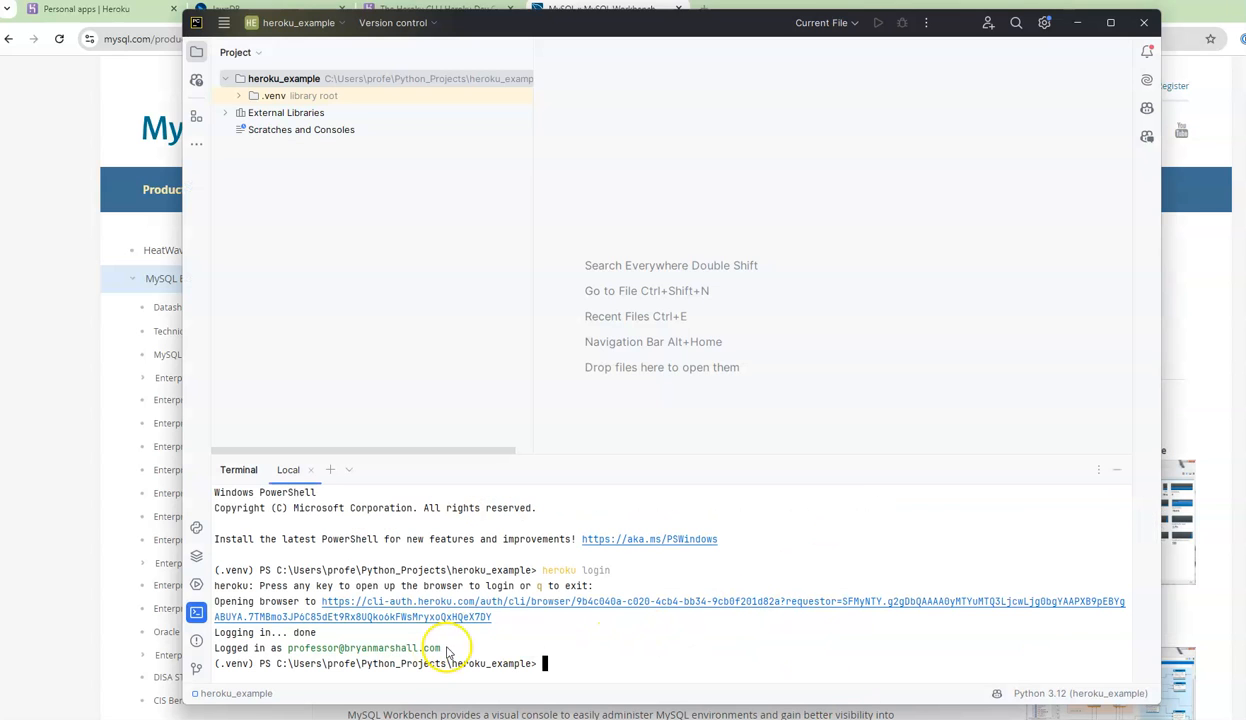
{"action": "mouse_move", "coordinate": [508, 638]}
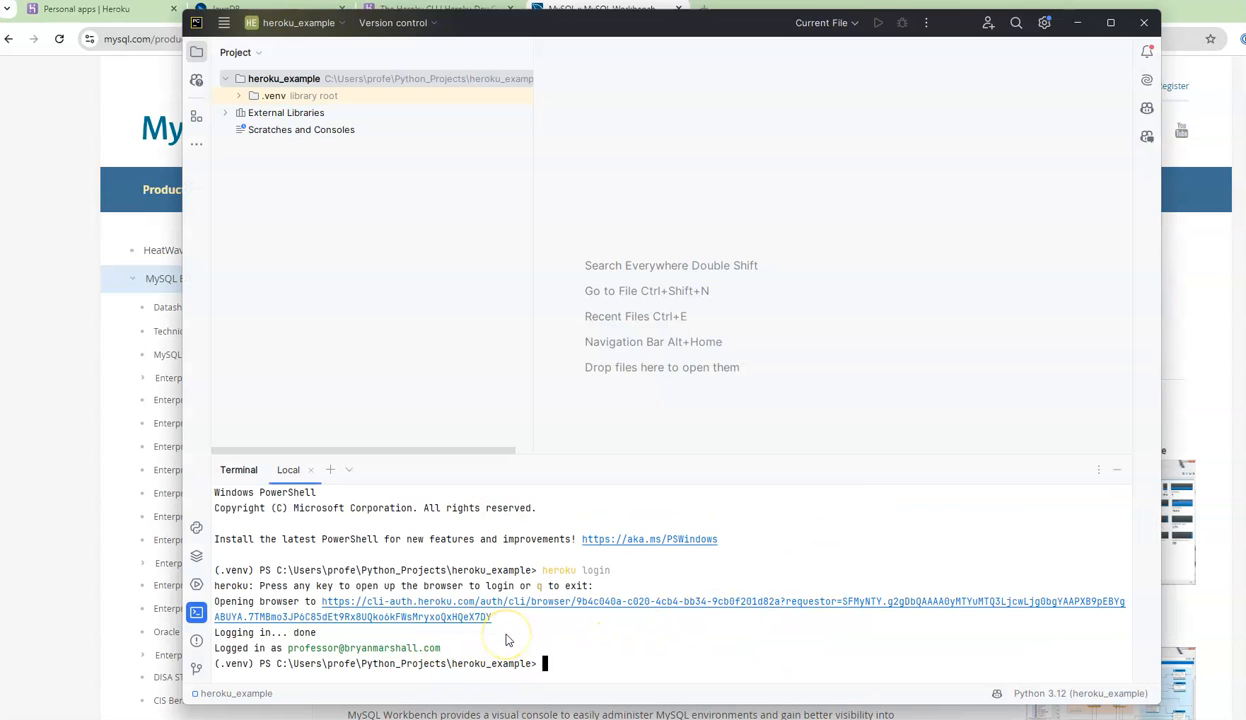
{"action": "mouse_move", "coordinate": [304, 128]}
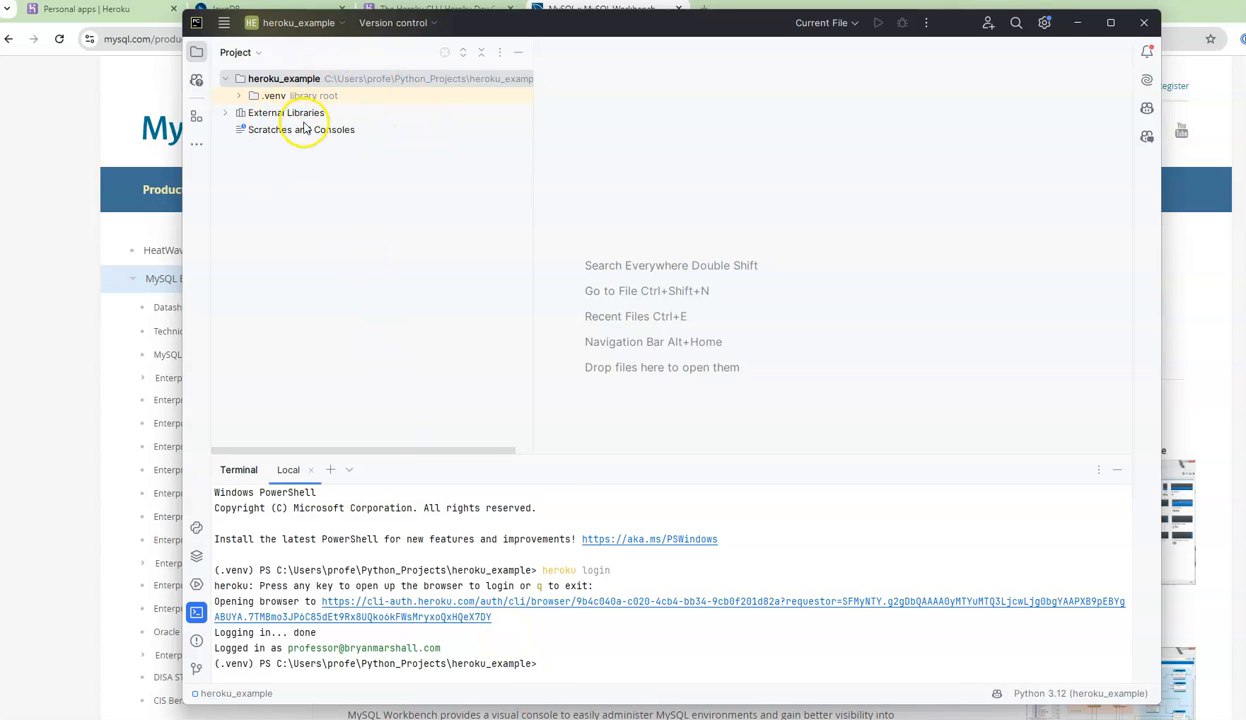
{"action": "mouse_move", "coordinate": [268, 218]}
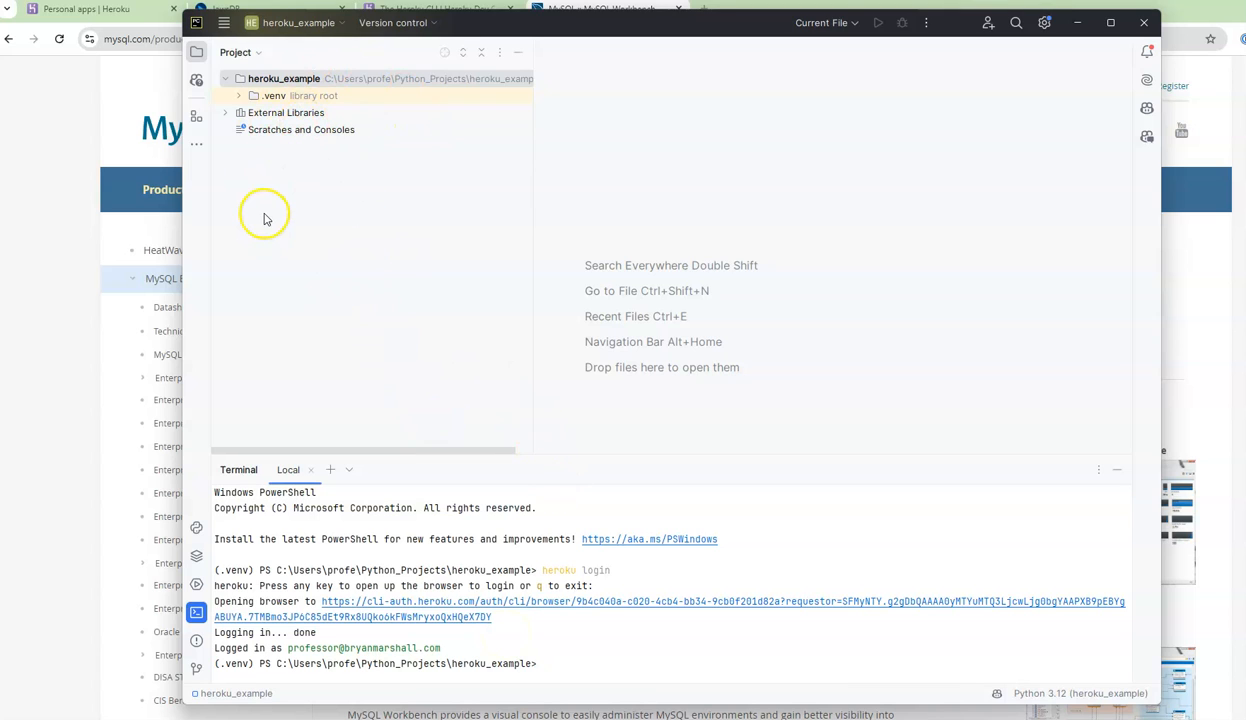
{"action": "mouse_move", "coordinate": [572, 538]}
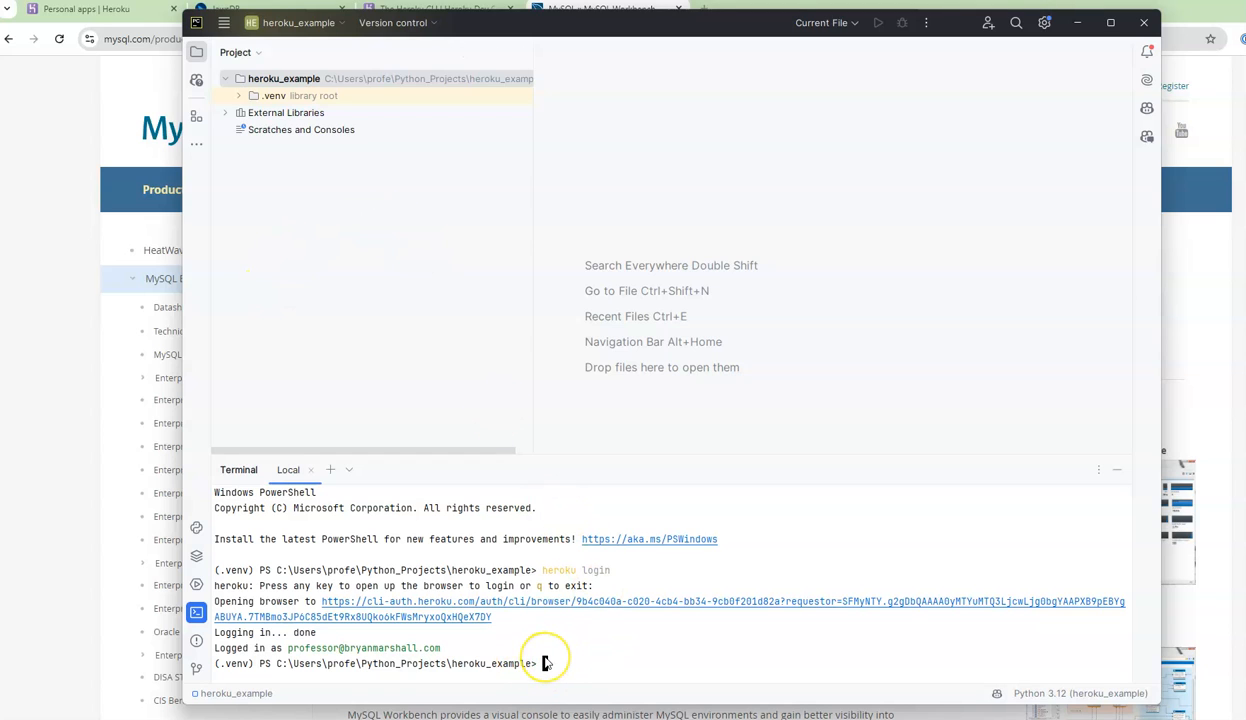
{"action": "mouse_move", "coordinate": [544, 664]}
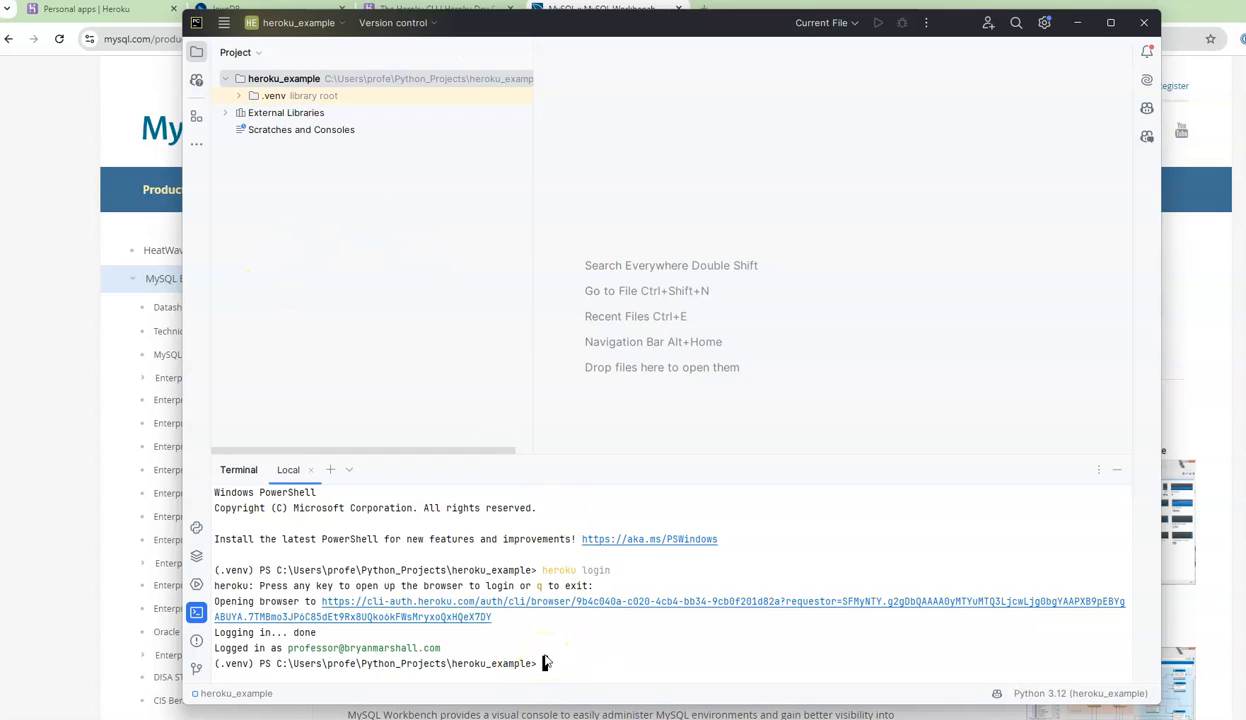
{"action": "mouse_move", "coordinate": [668, 60]}
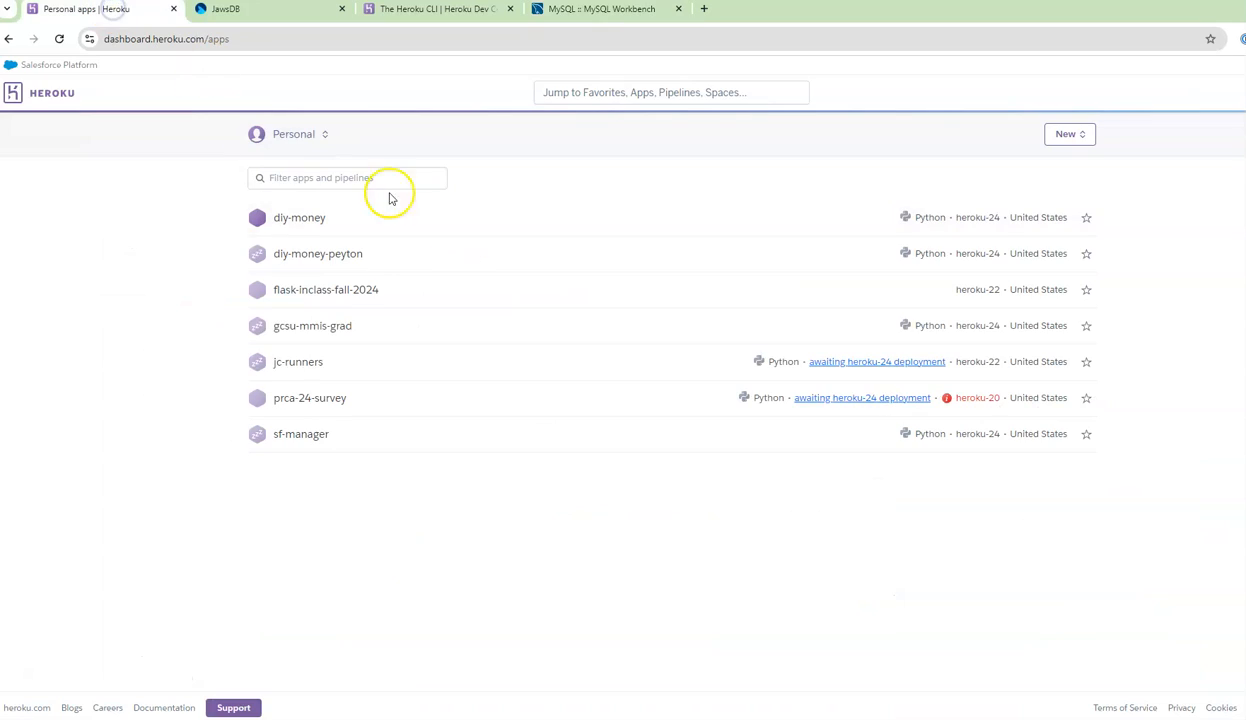
Go through the Deploy page's heroku login, cd my-project, git:remote and git init commands
{"action": "left_click", "coordinate": [324, 288]}
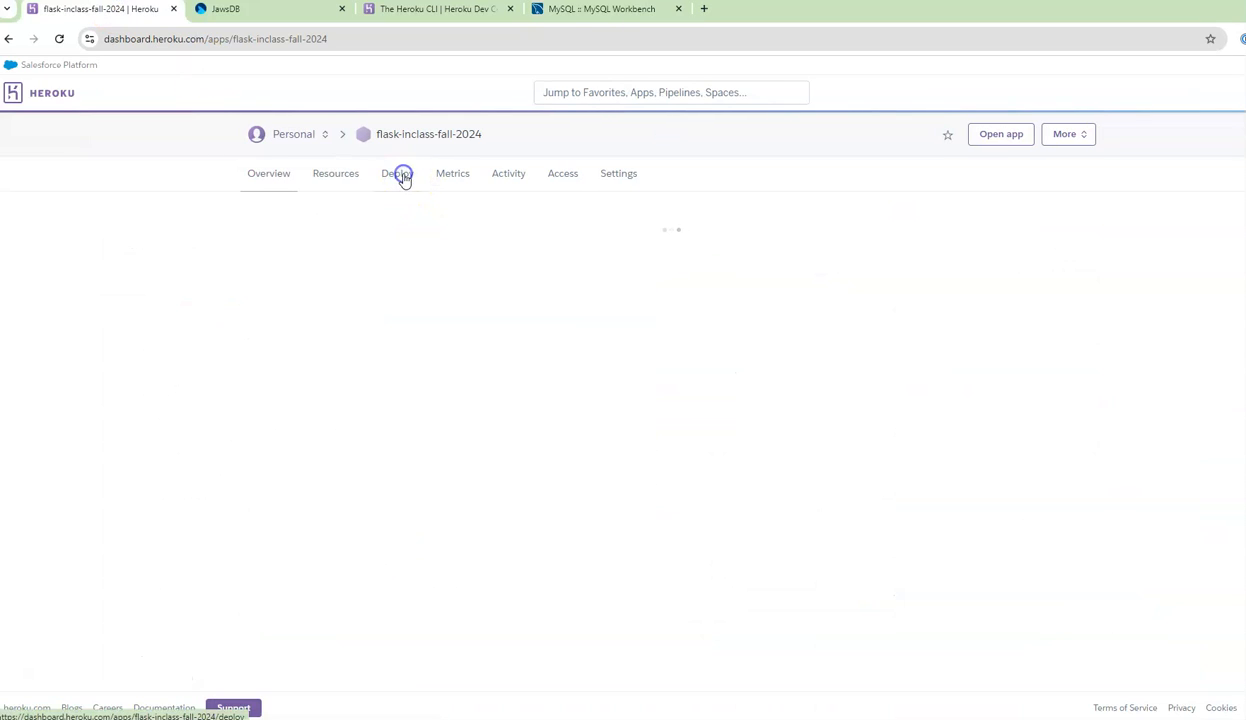
{"action": "left_click", "coordinate": [396, 172]}
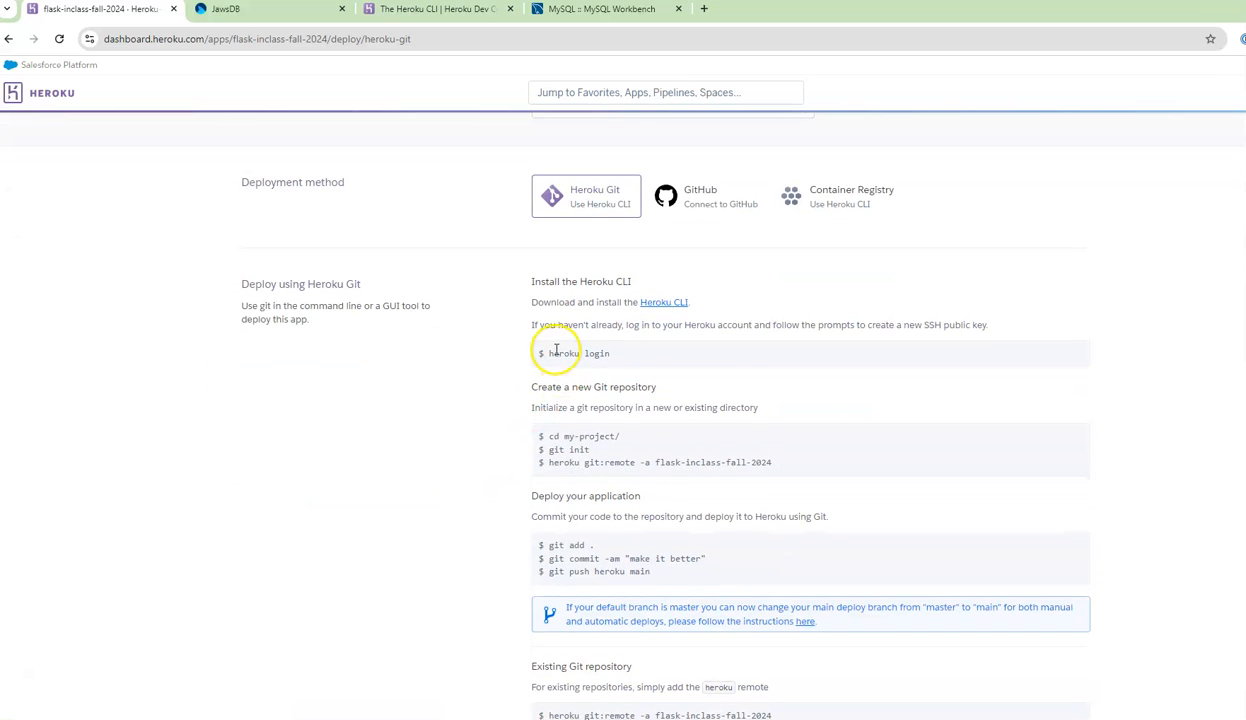
{"action": "double_click", "coordinate": [578, 352]}
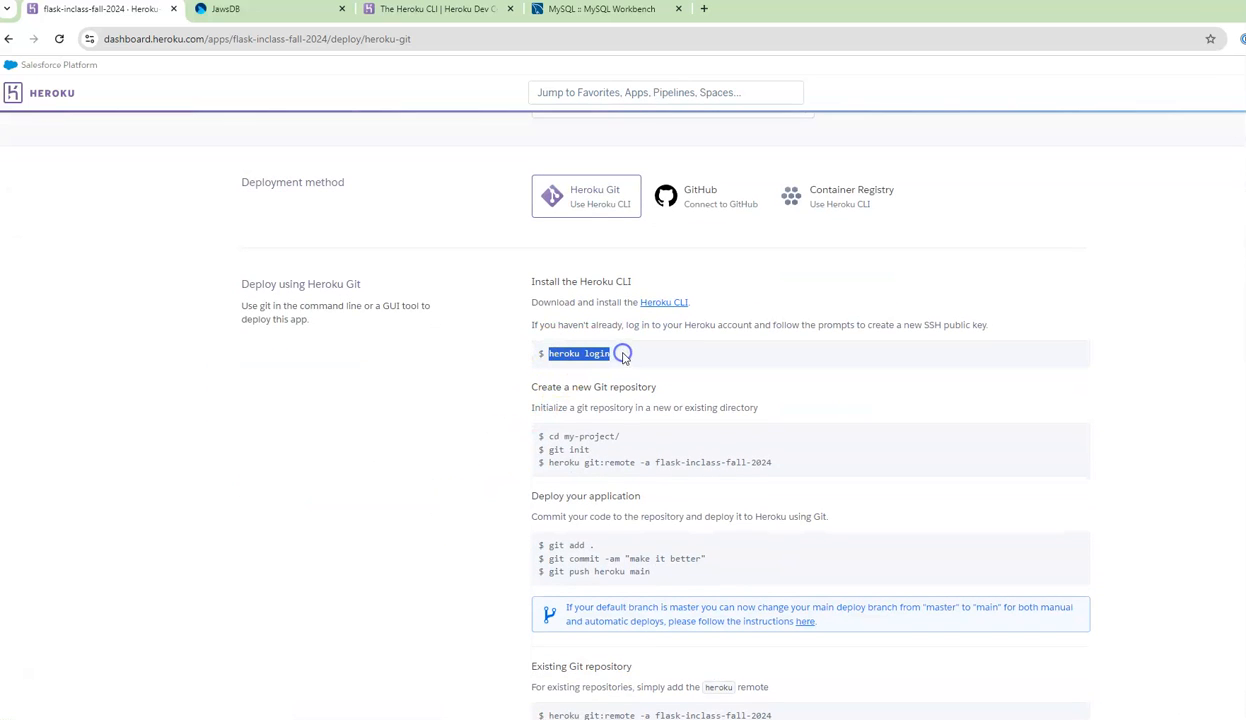
{"action": "scroll", "scroll_direction": "down", "scroll_amount": 3}
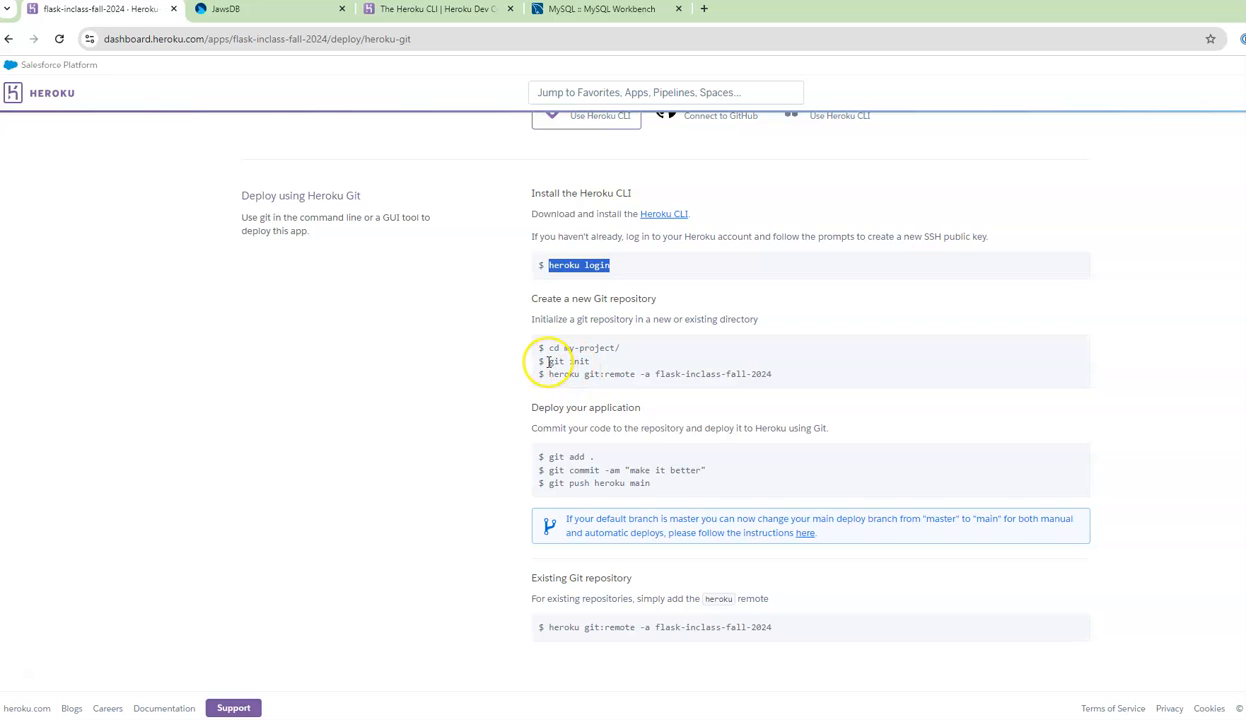
{"action": "double_click", "coordinate": [584, 348]}
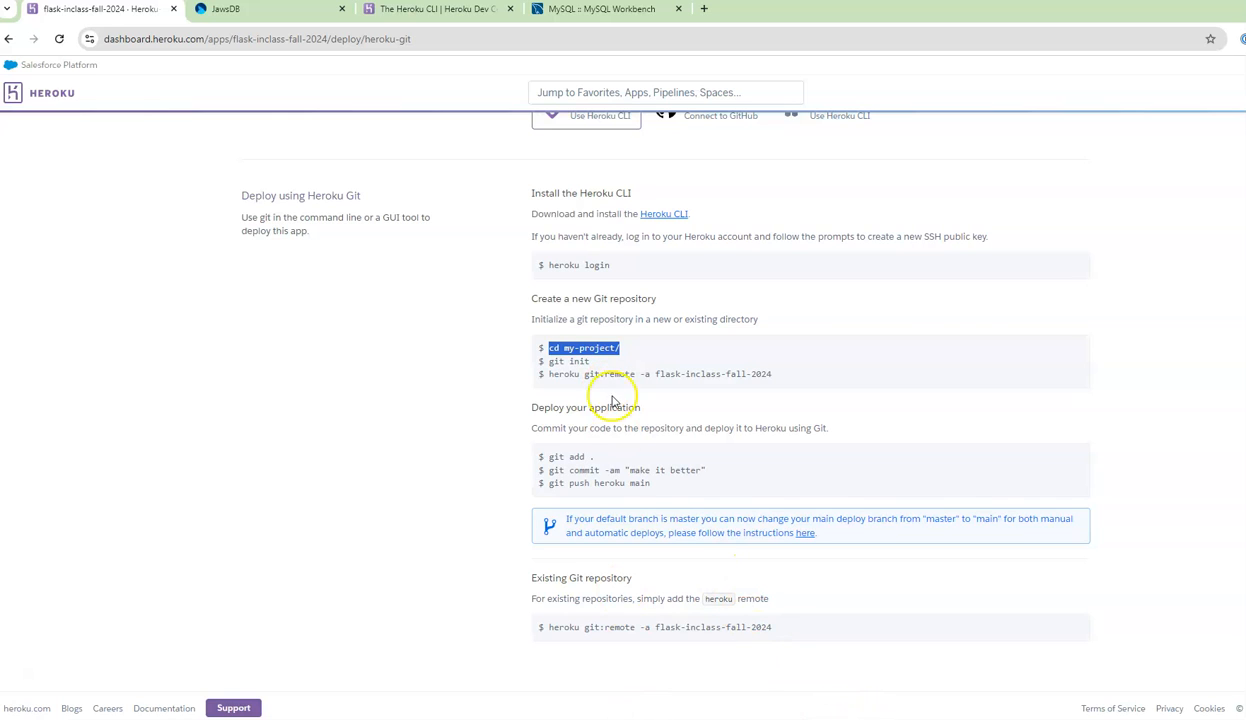
{"action": "double_click", "coordinate": [560, 360]}
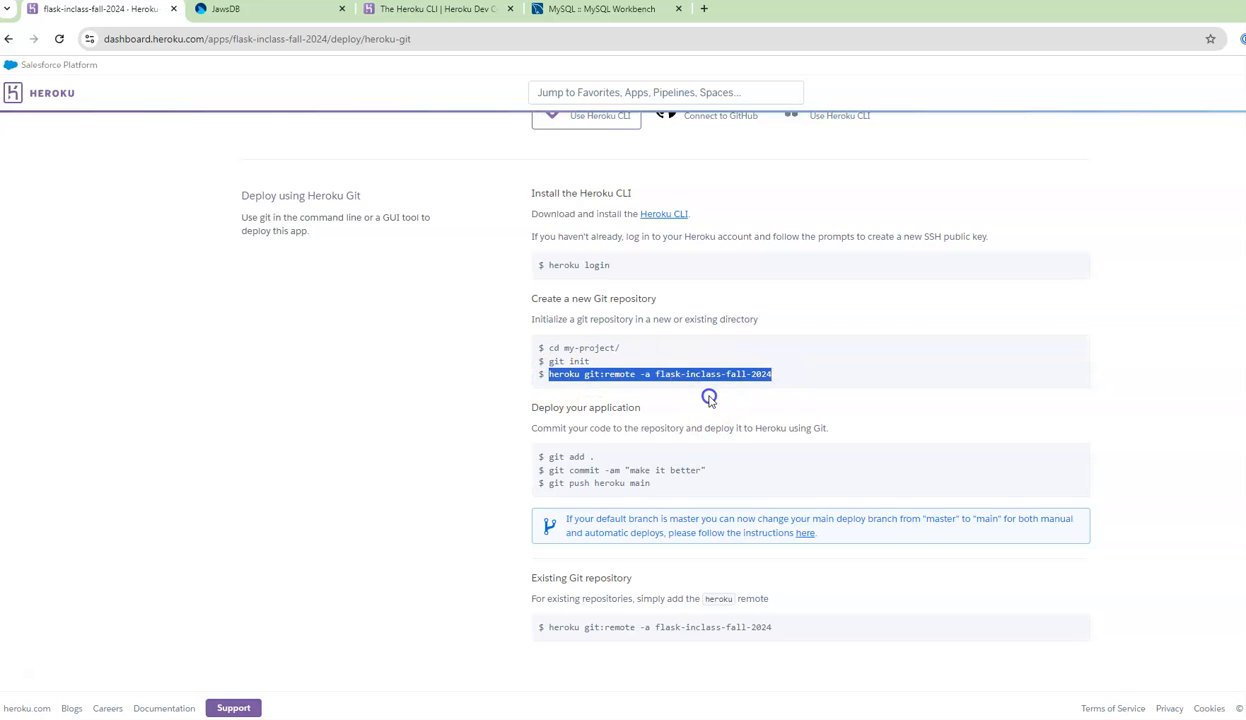
{"action": "double_click", "coordinate": [568, 360]}
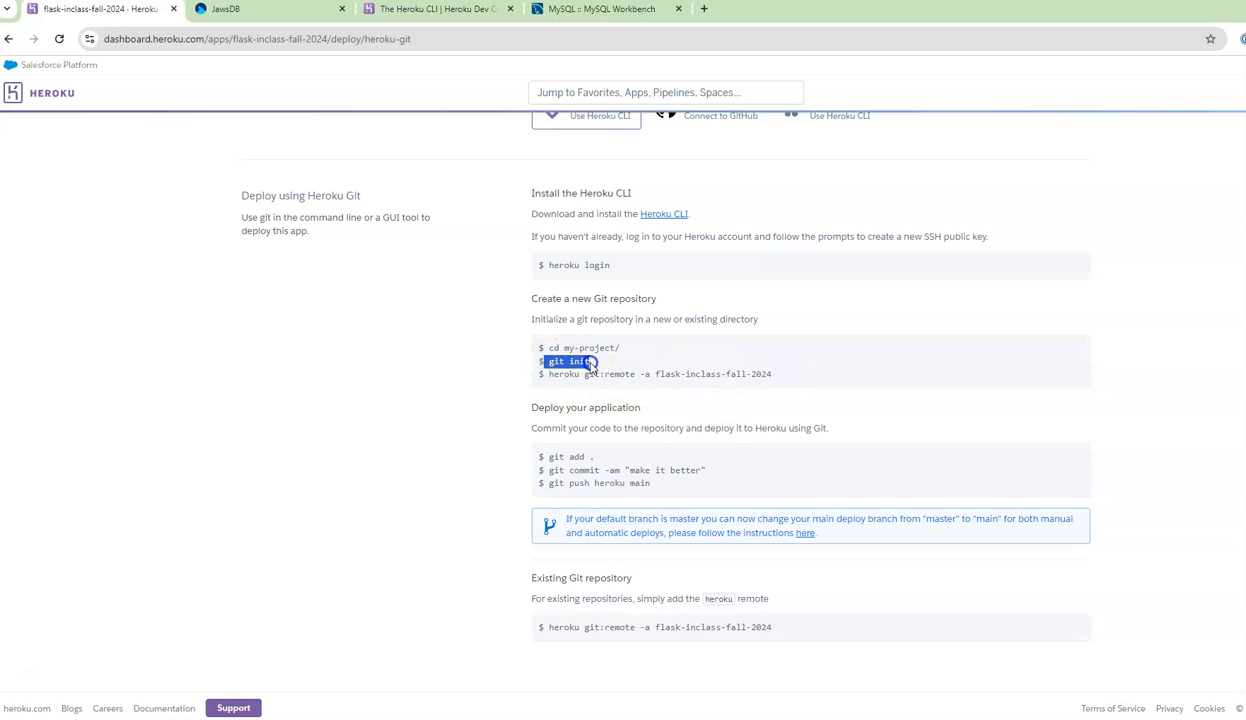
{"action": "mouse_move", "coordinate": [590, 364]}
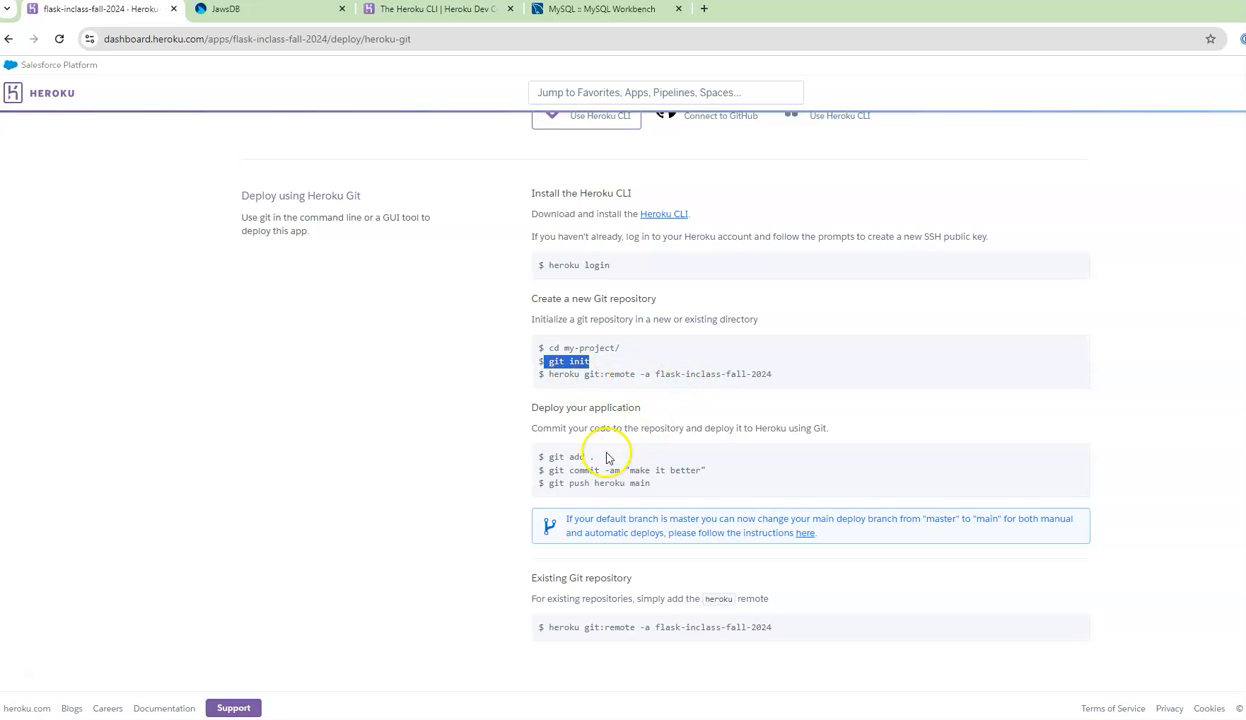
{"action": "mouse_move", "coordinate": [610, 486]}
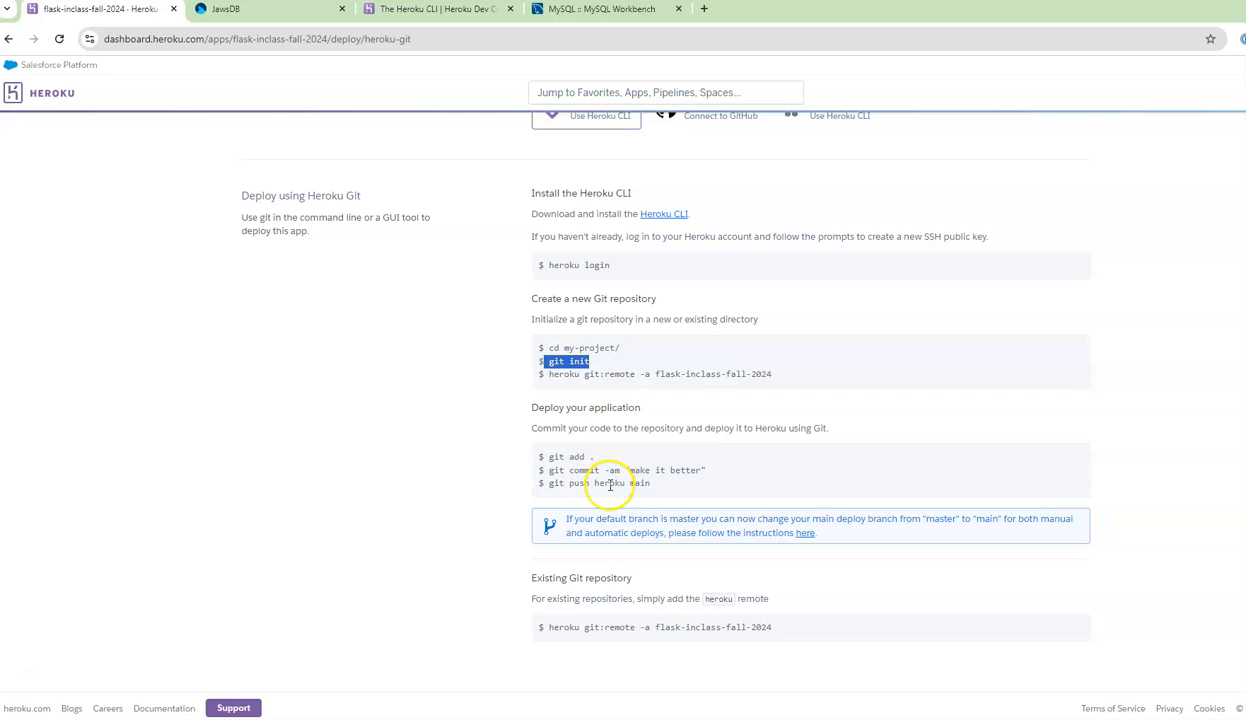
{"action": "mouse_move", "coordinate": [624, 518]}
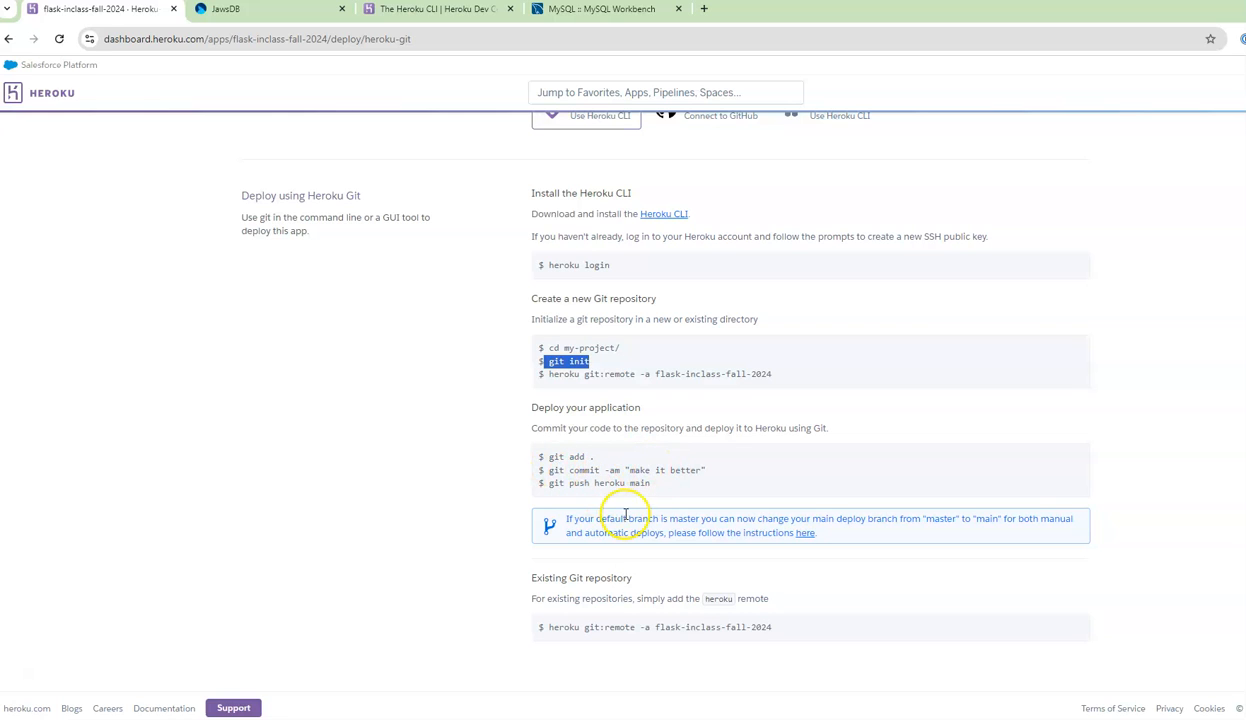
{"action": "mouse_move", "coordinate": [608, 462]}
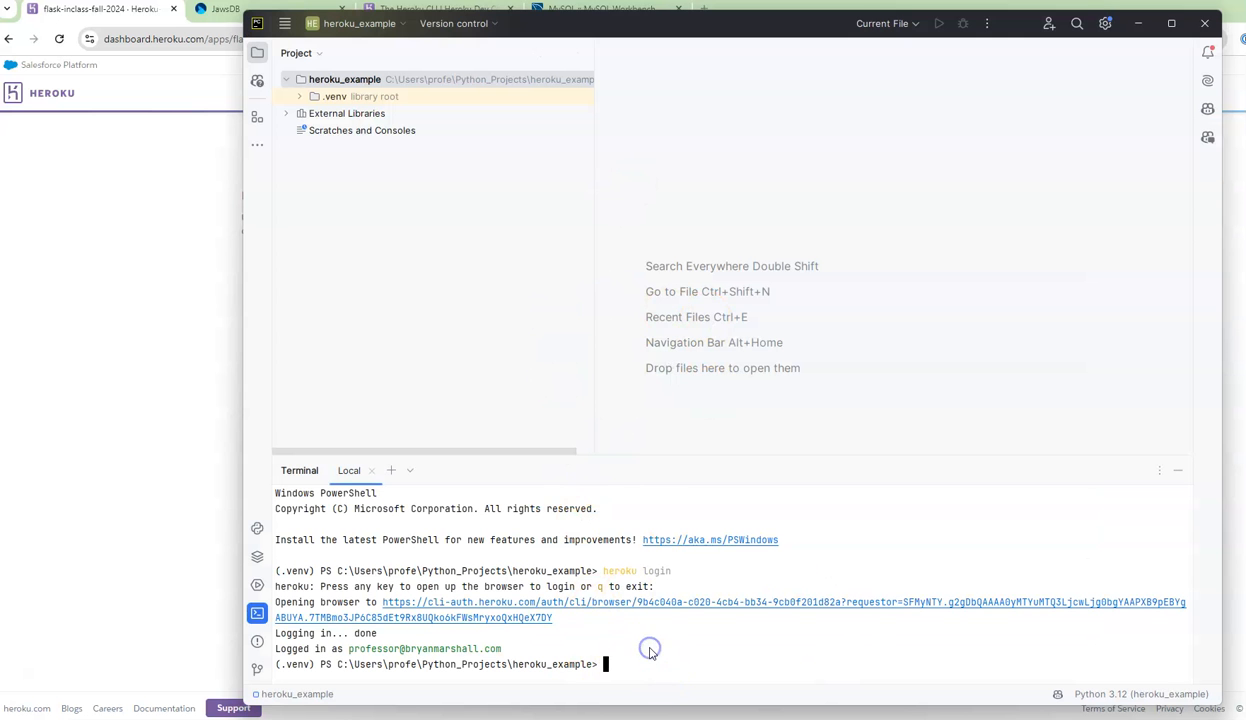
Run git init in the terminal after a mistyped init git command is rejected
{"action": "type", "text": "init"}
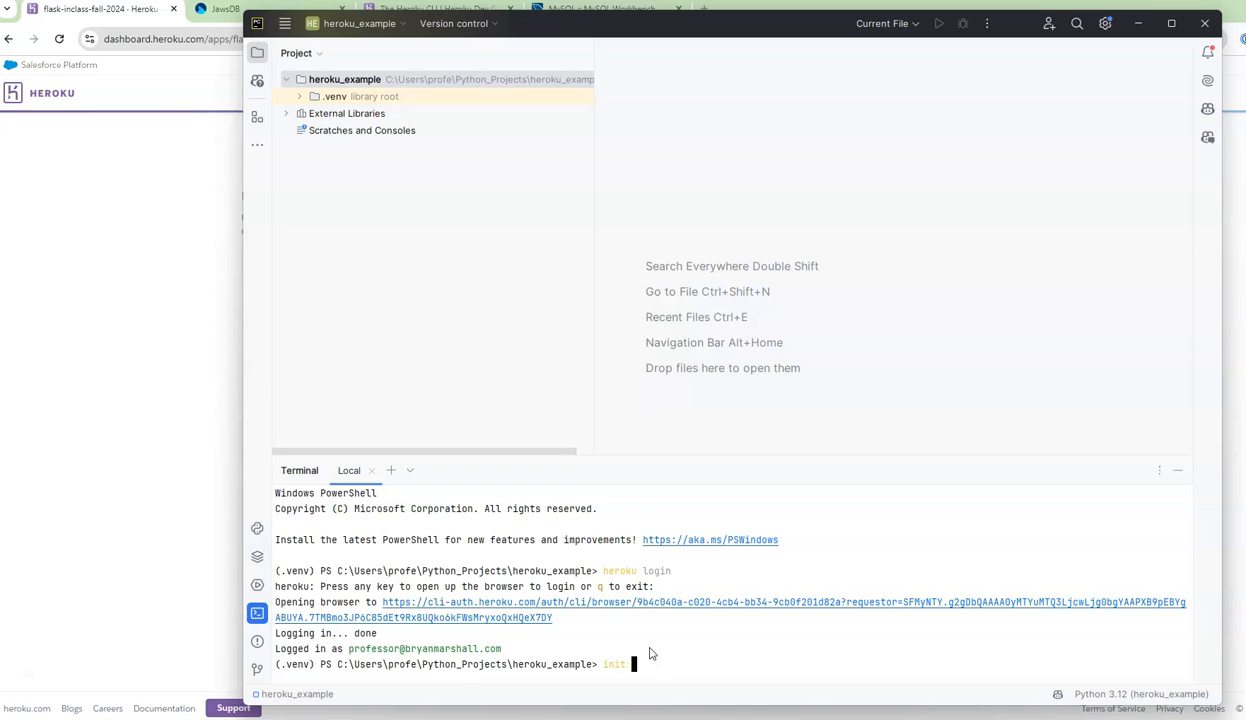
{"action": "key", "text": "Return"}
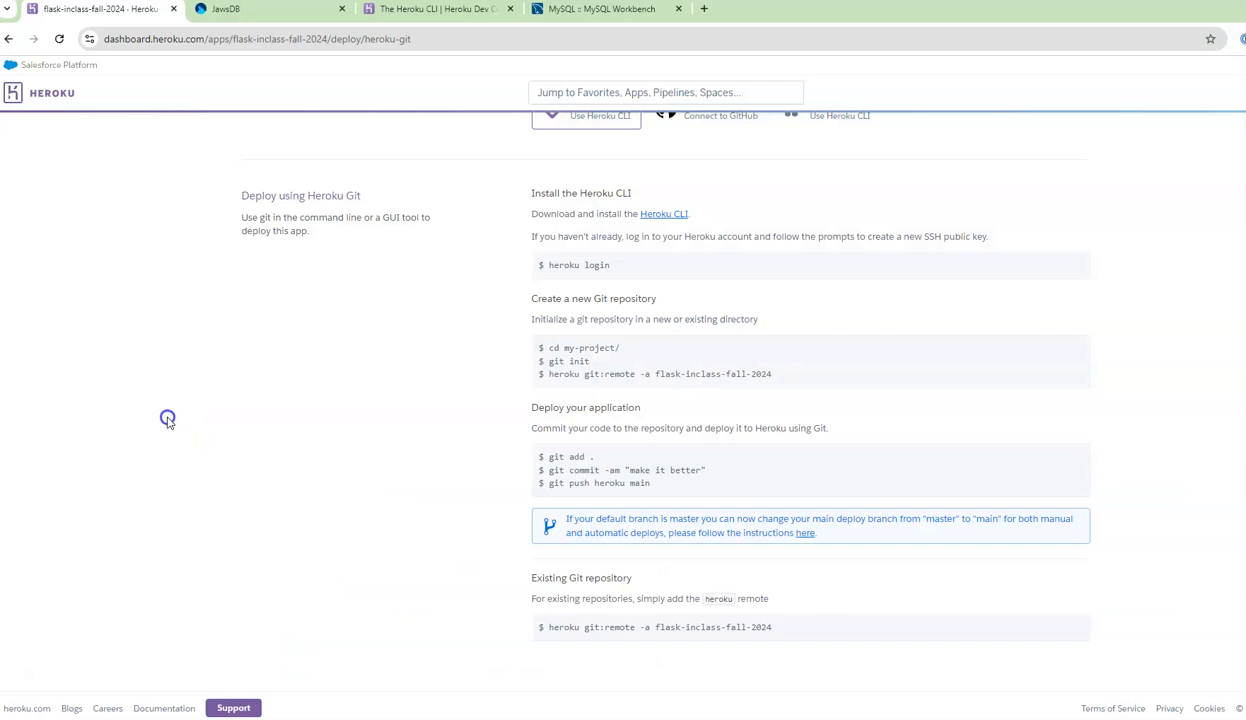
{"action": "double_click", "coordinate": [568, 360]}
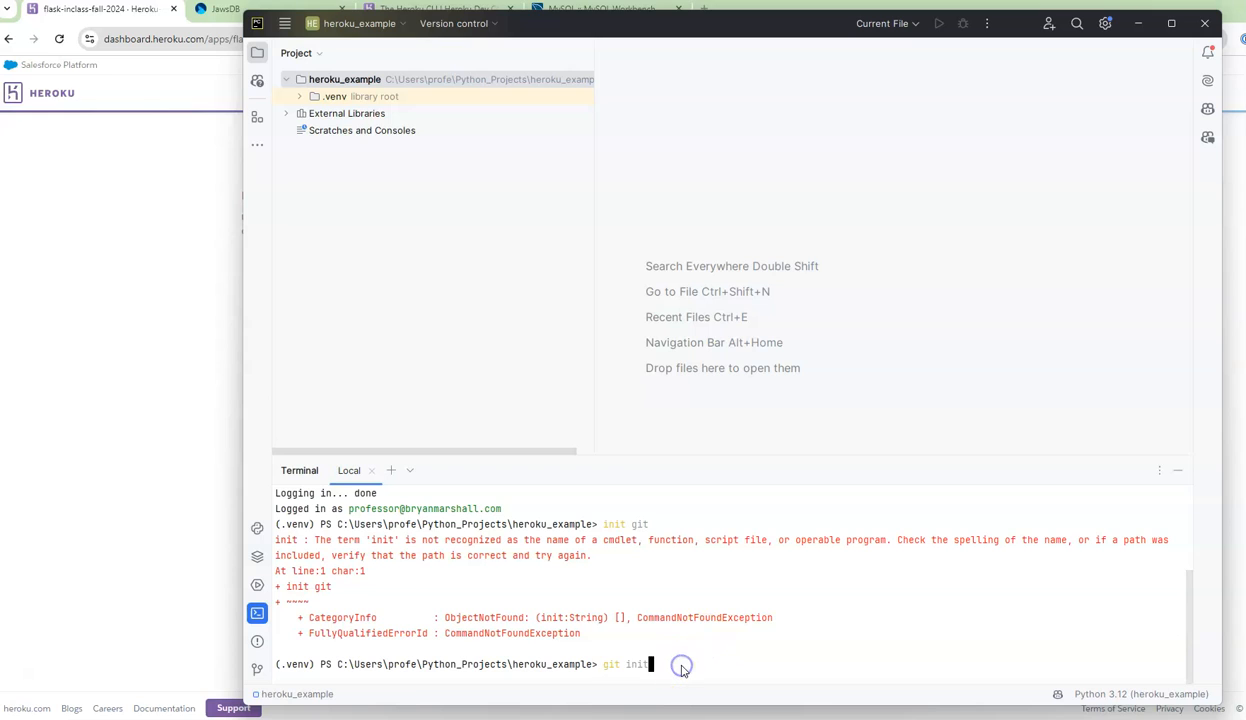
{"action": "key", "text": "Return"}
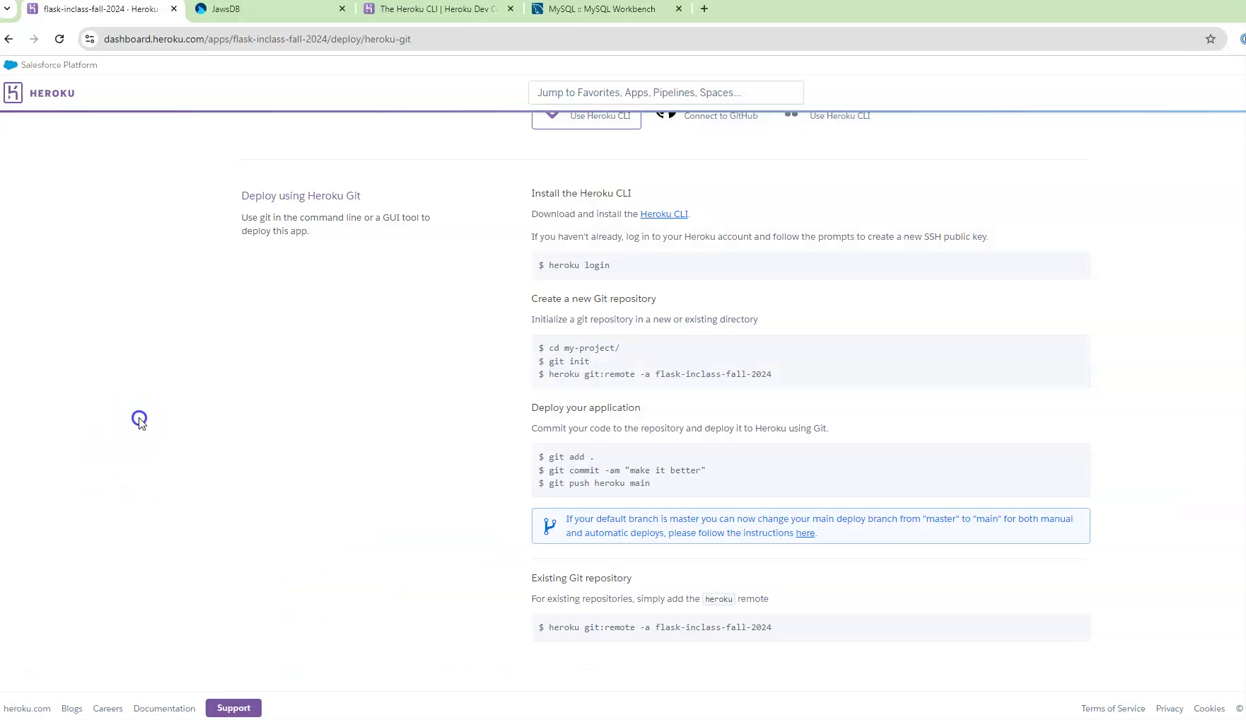
{"action": "mouse_move", "coordinate": [552, 370]}
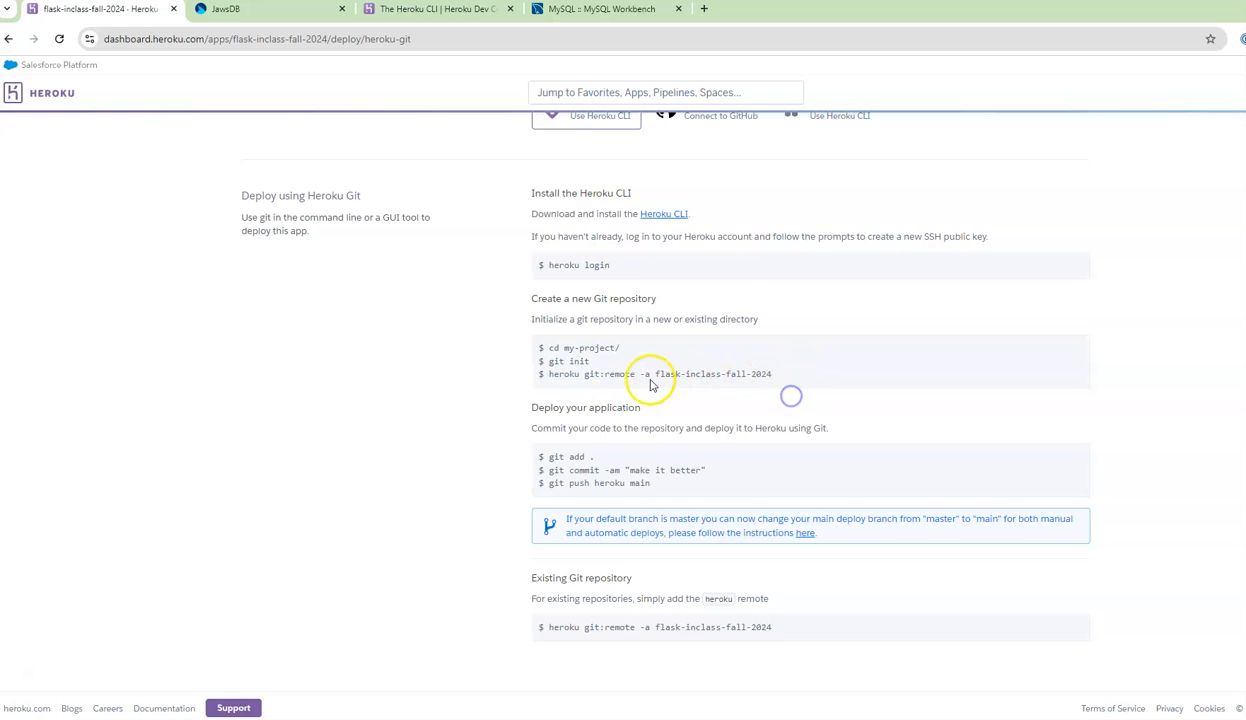
{"action": "mouse_move", "coordinate": [628, 374]}
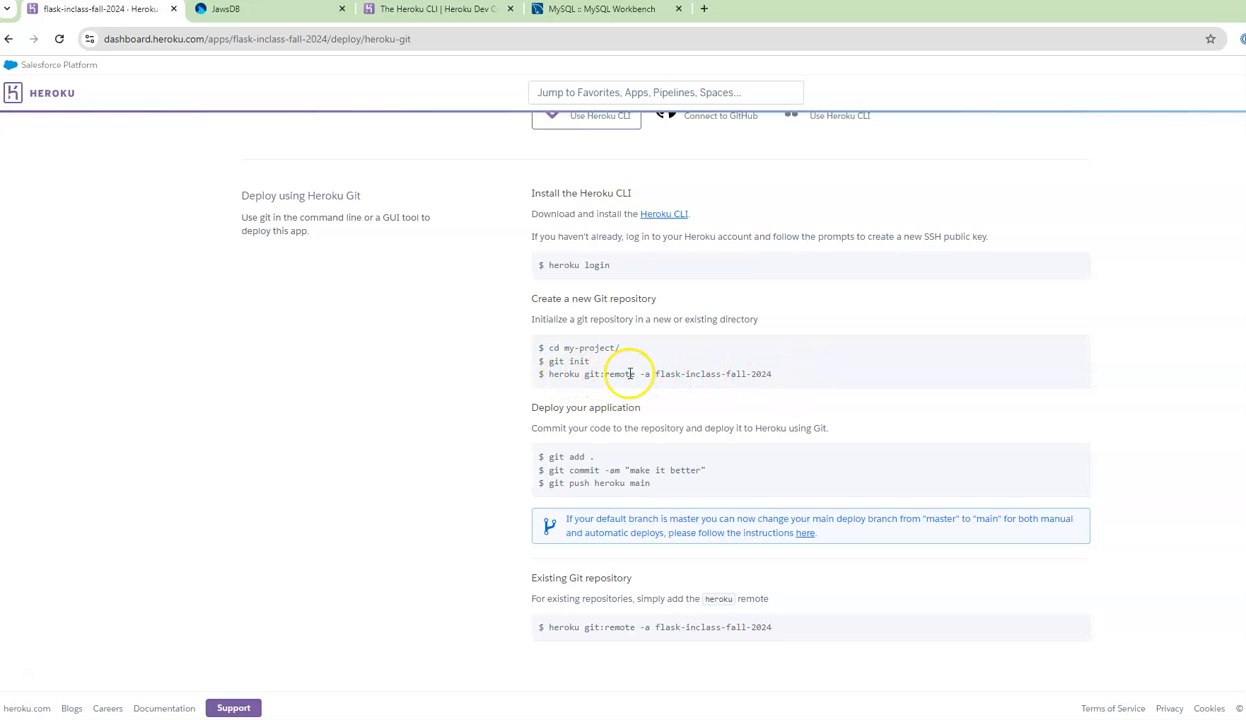
{"action": "mouse_move", "coordinate": [660, 378]}
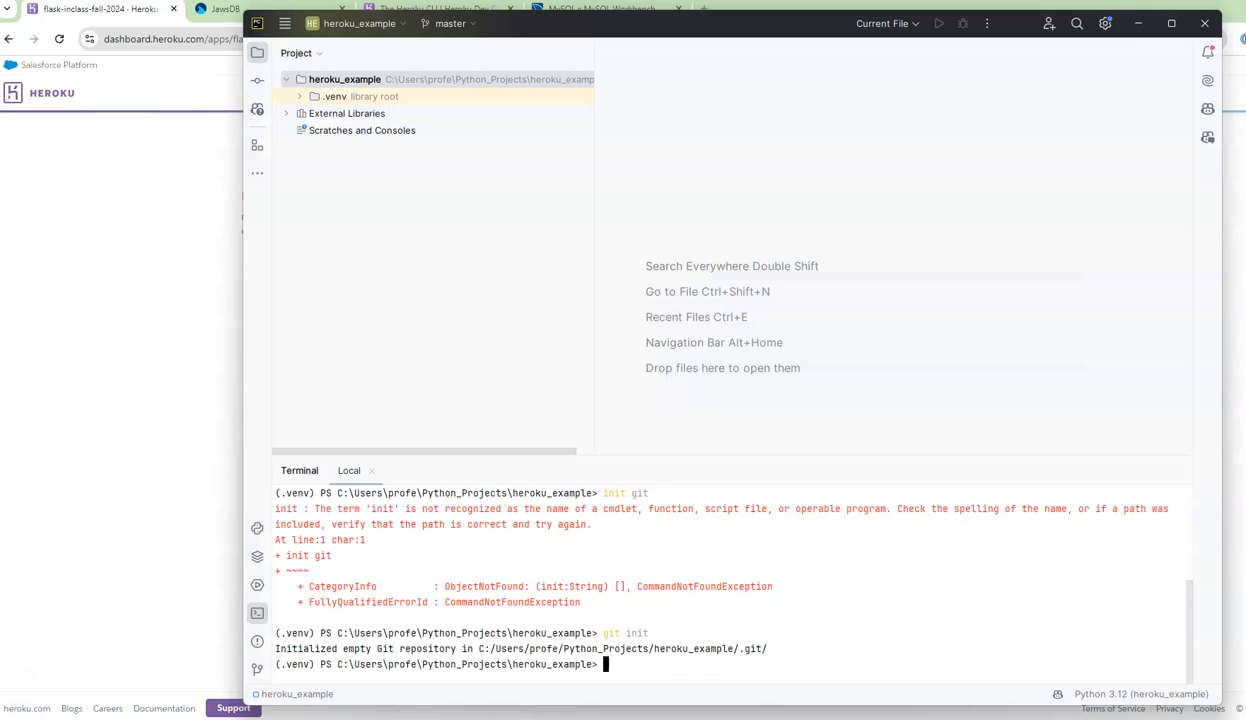
Set the heroku remote to flask-inclass-fall-2024, then git add . and commit "make it better"
{"action": "type", "text": "heroku git:remote -a flask-inclass-fall-2024"}
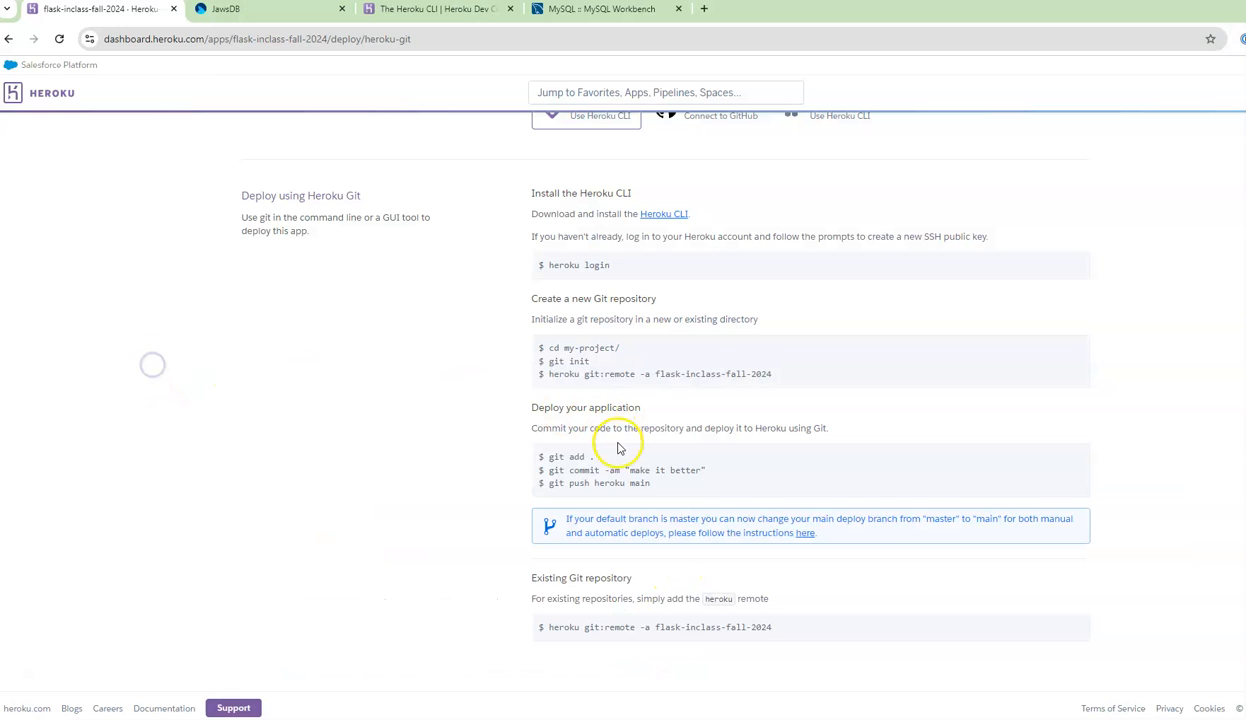
{"action": "double_click", "coordinate": [568, 456]}
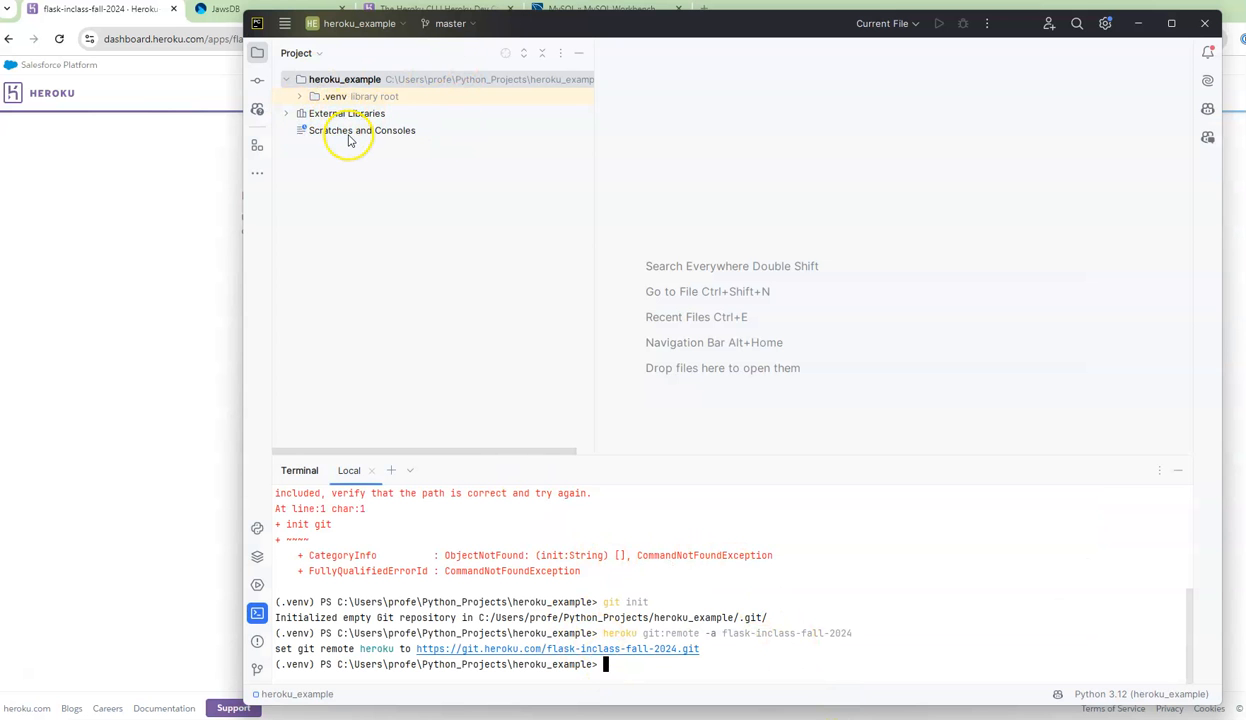
{"action": "mouse_move", "coordinate": [624, 664]}
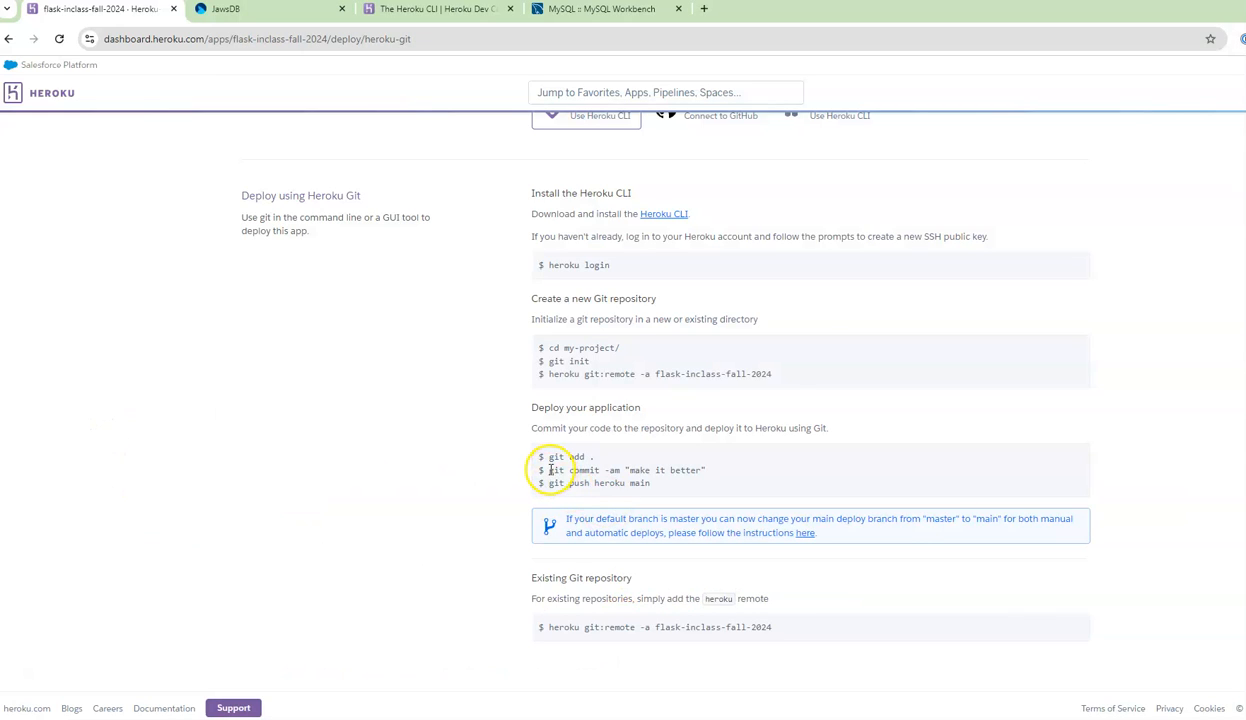
{"action": "double_click", "coordinate": [624, 470]}
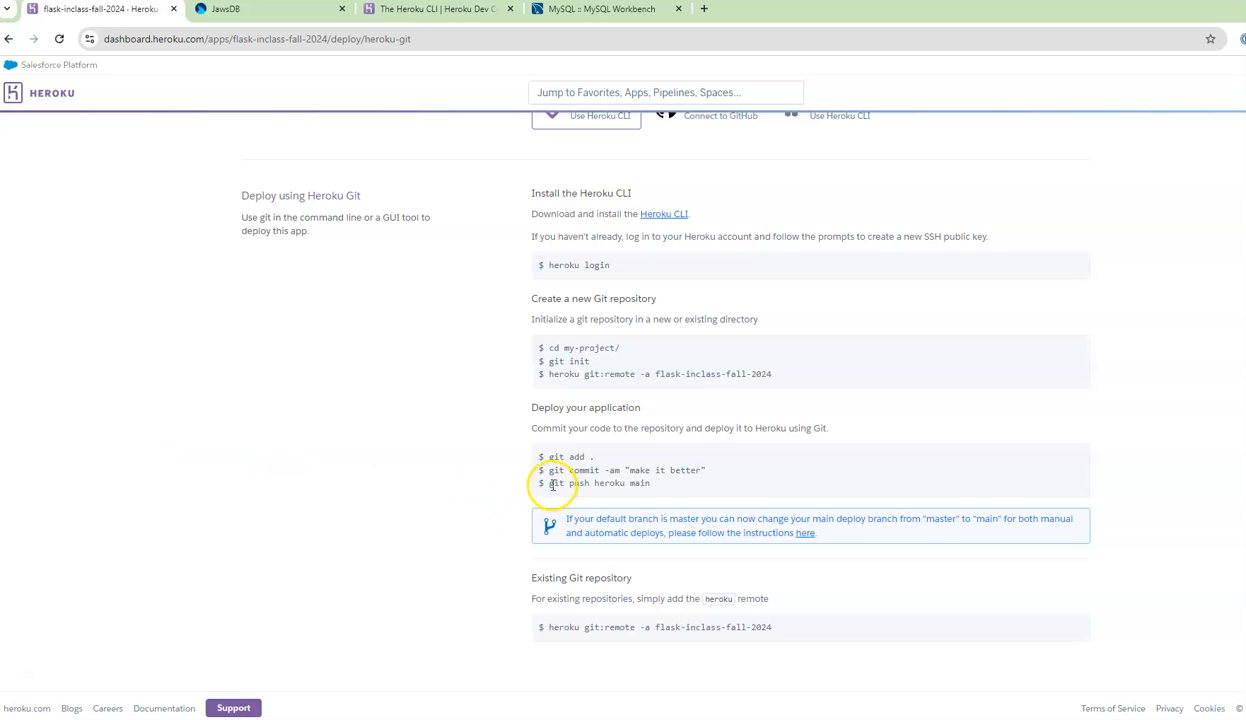
{"action": "double_click", "coordinate": [596, 482]}
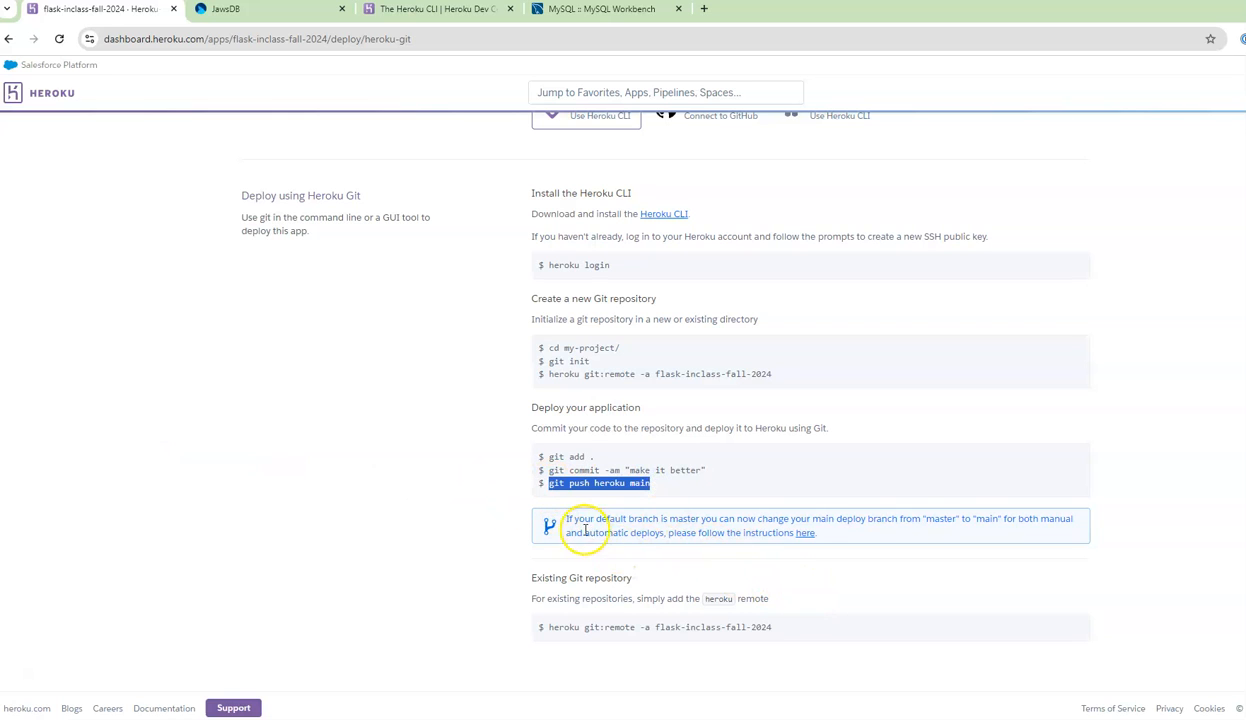
{"action": "mouse_move", "coordinate": [838, 520]}
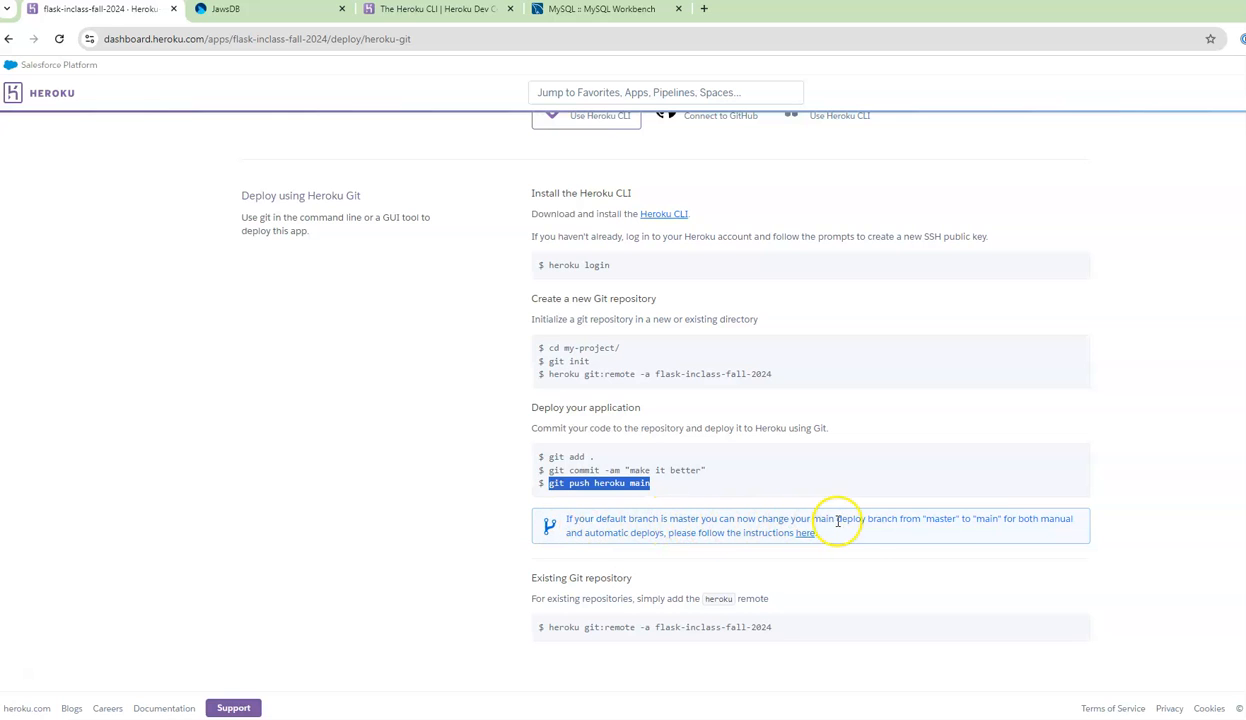
{"action": "mouse_move", "coordinate": [1052, 520]}
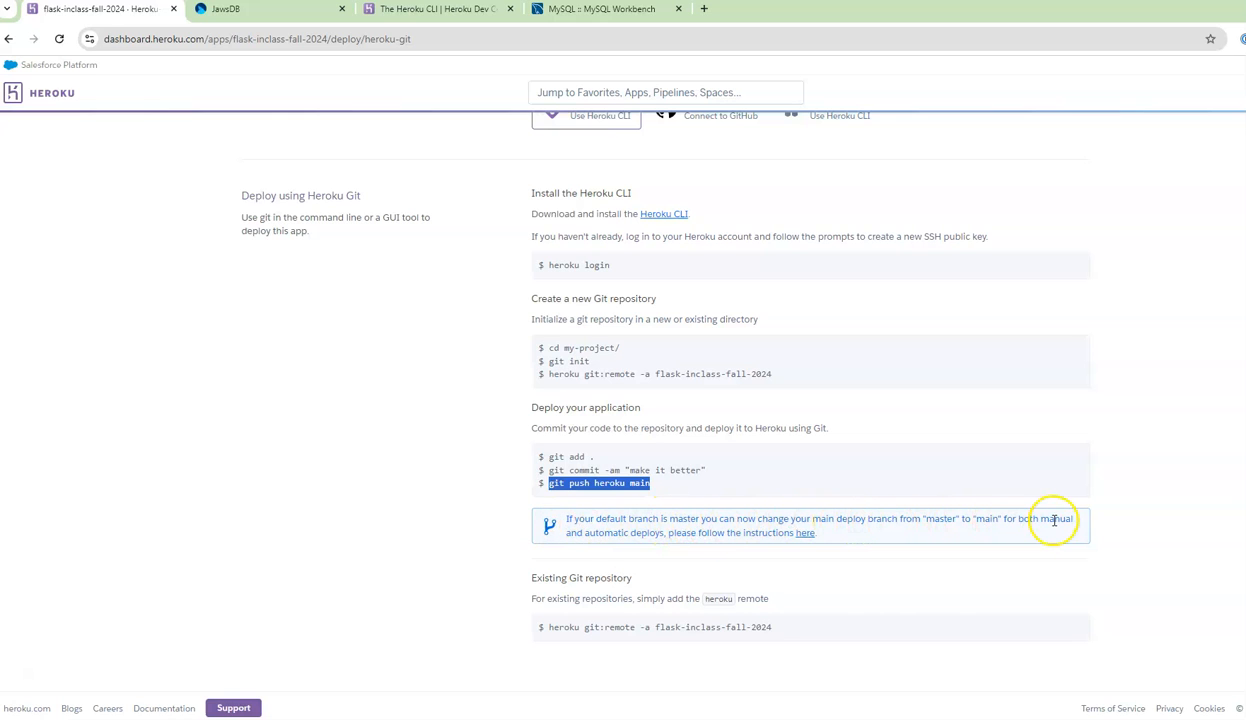
{"action": "mouse_move", "coordinate": [784, 536]}
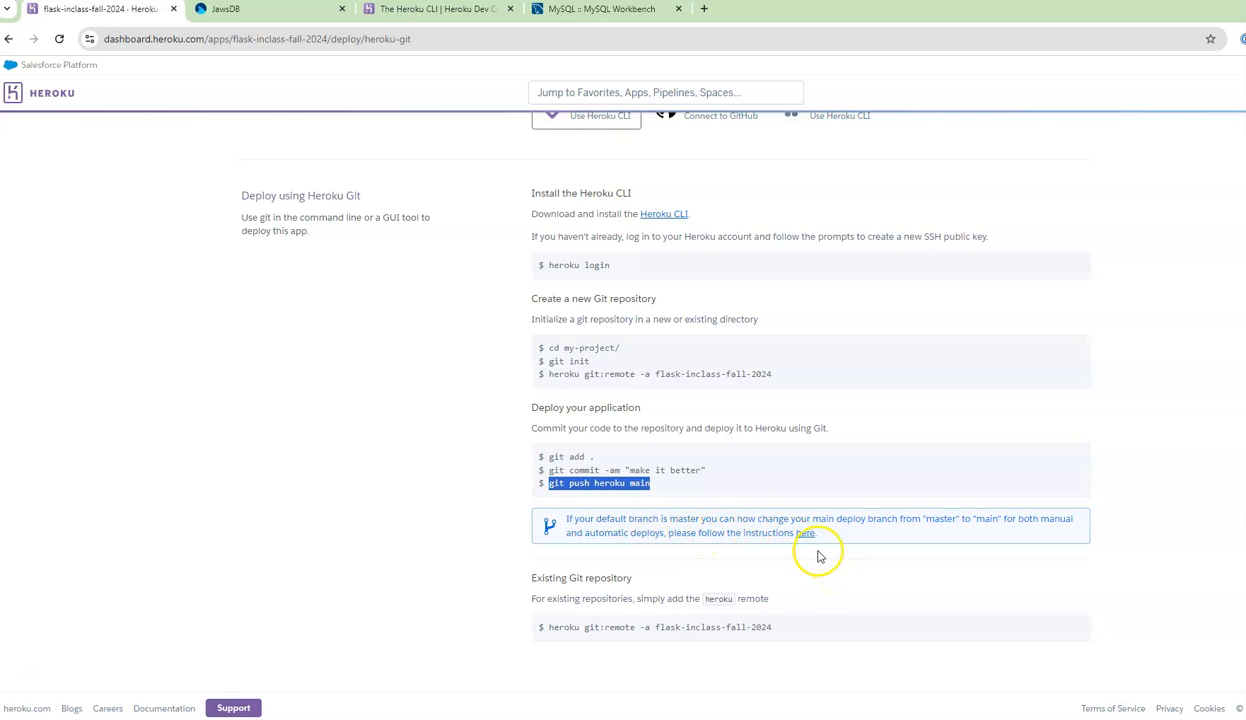
{"action": "mouse_move", "coordinate": [608, 498]}
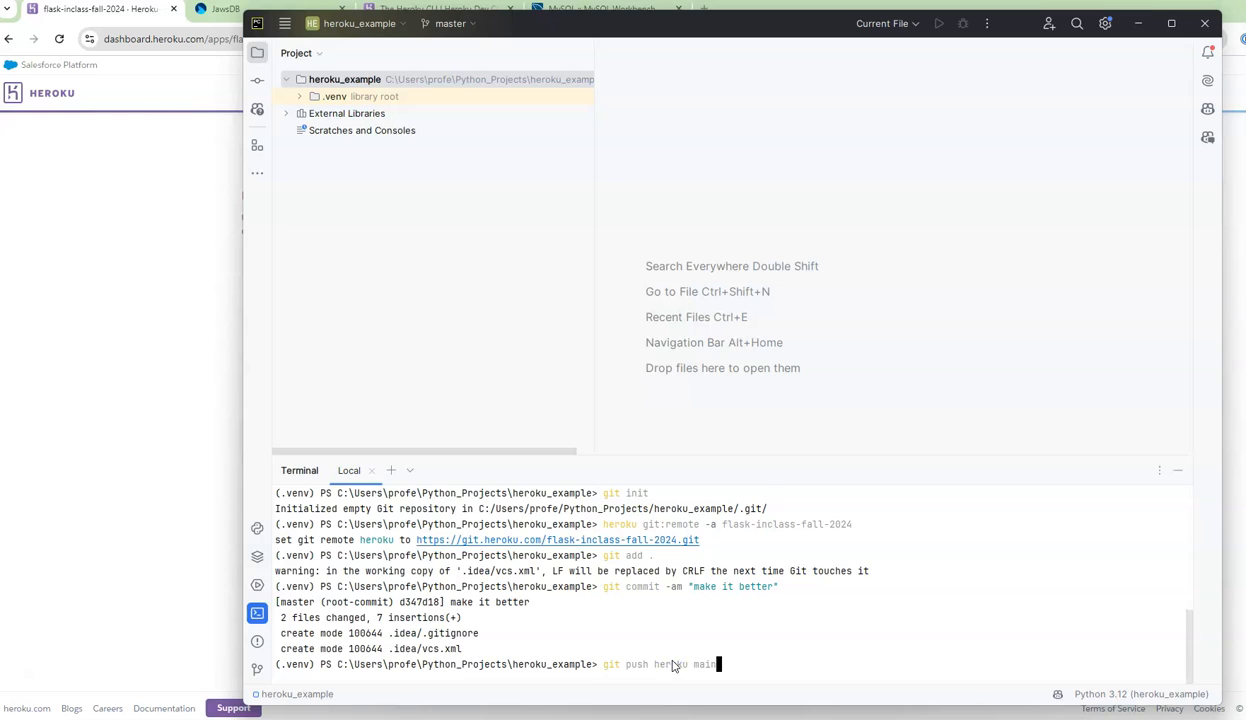
Run git push heroku master and read the rejection for no detected buildpack
{"action": "key", "text": "Return"}
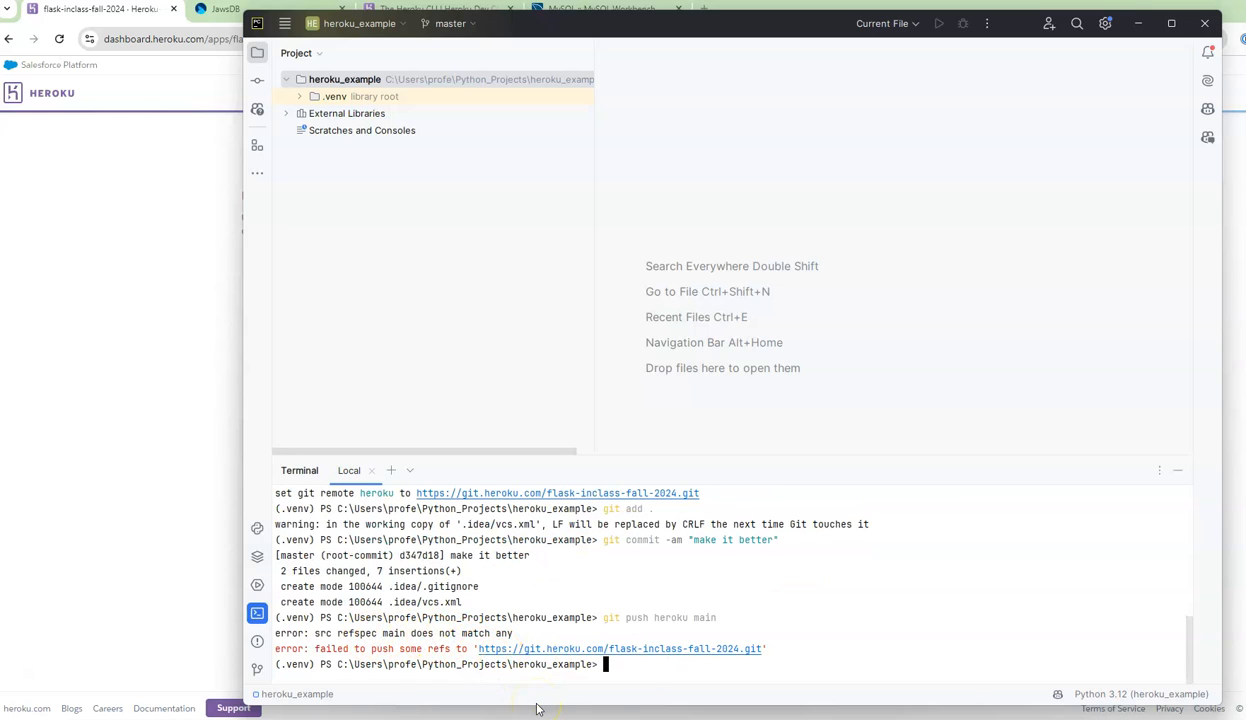
{"action": "type", "text": "git push heroku ma"}
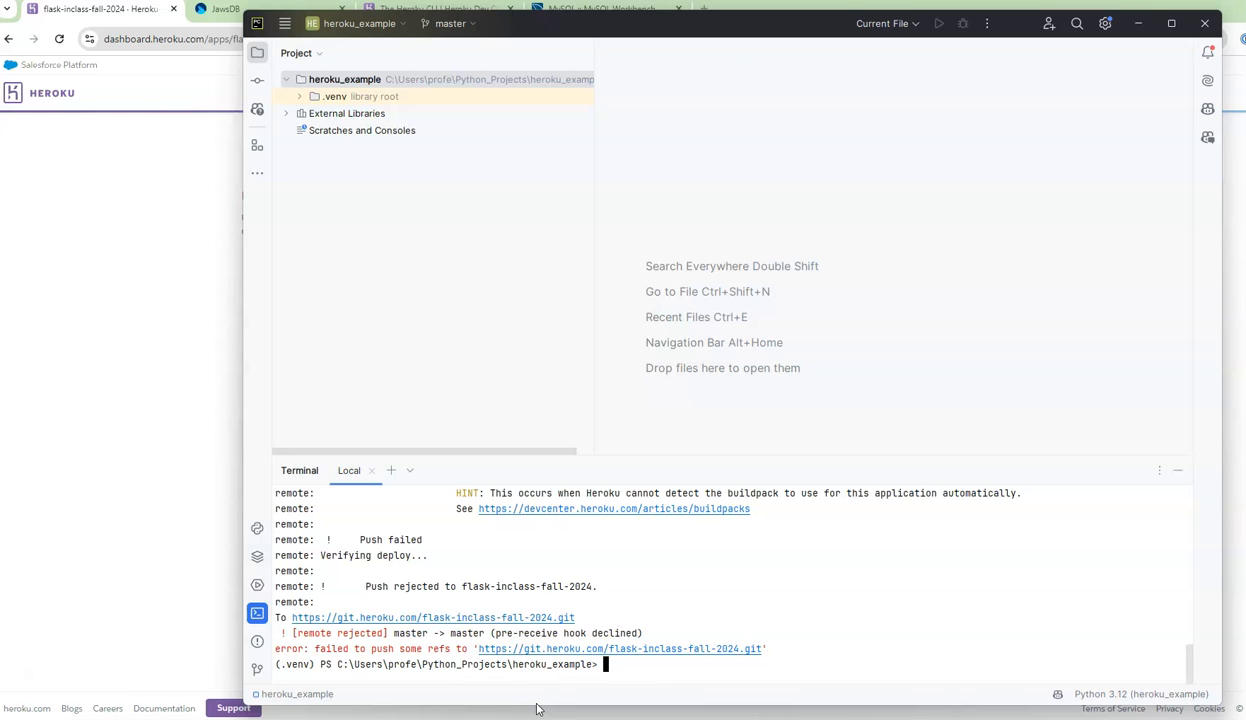
{"action": "mouse_move", "coordinate": [668, 612]}
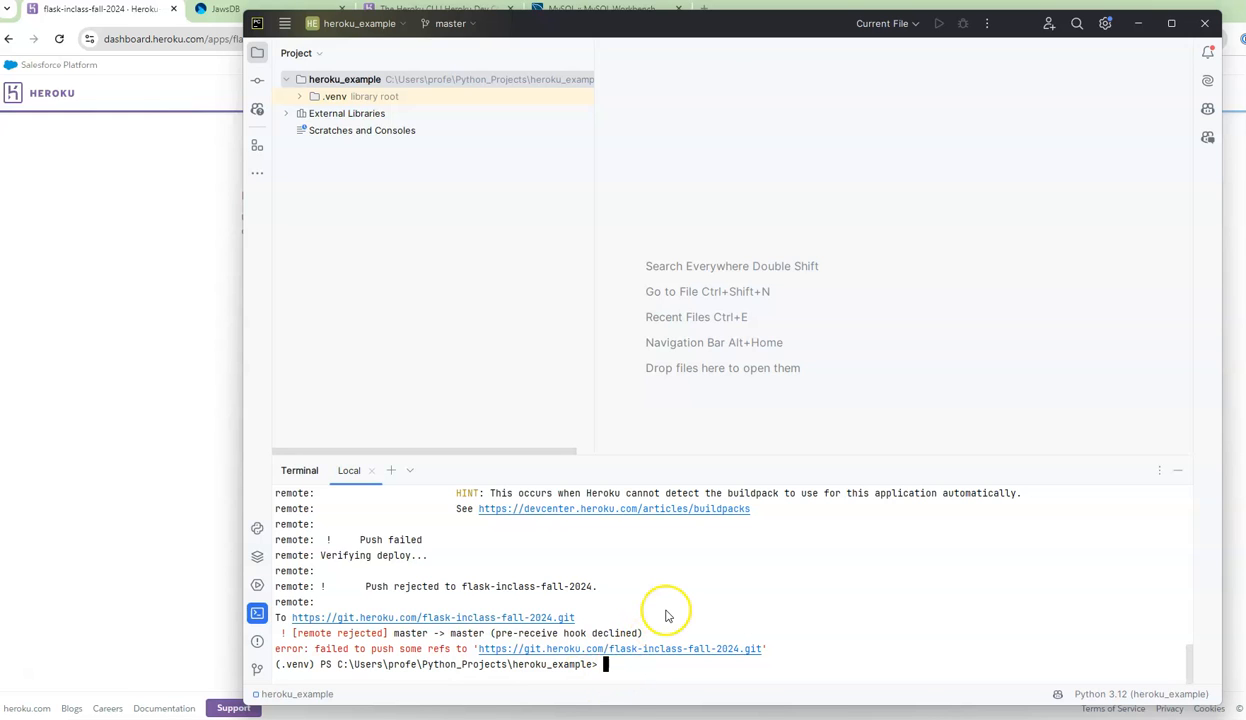
{"action": "mouse_move", "coordinate": [668, 616]}
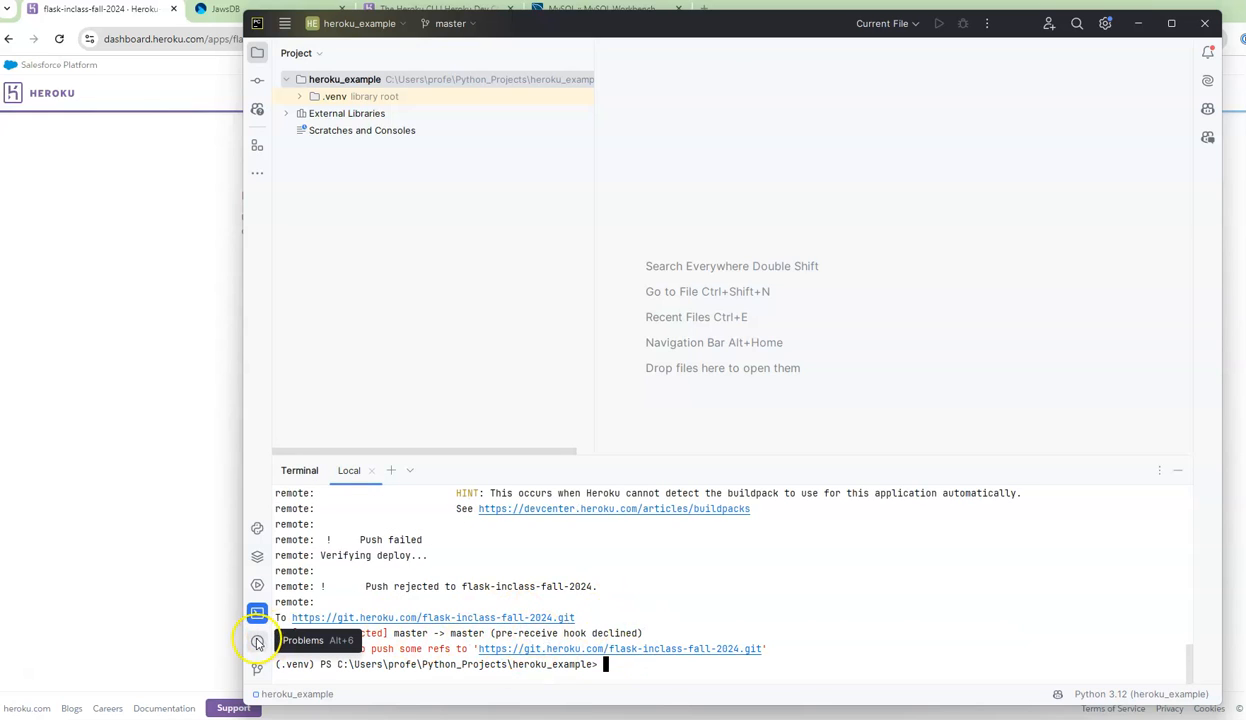
{"action": "mouse_move", "coordinate": [490, 560]}
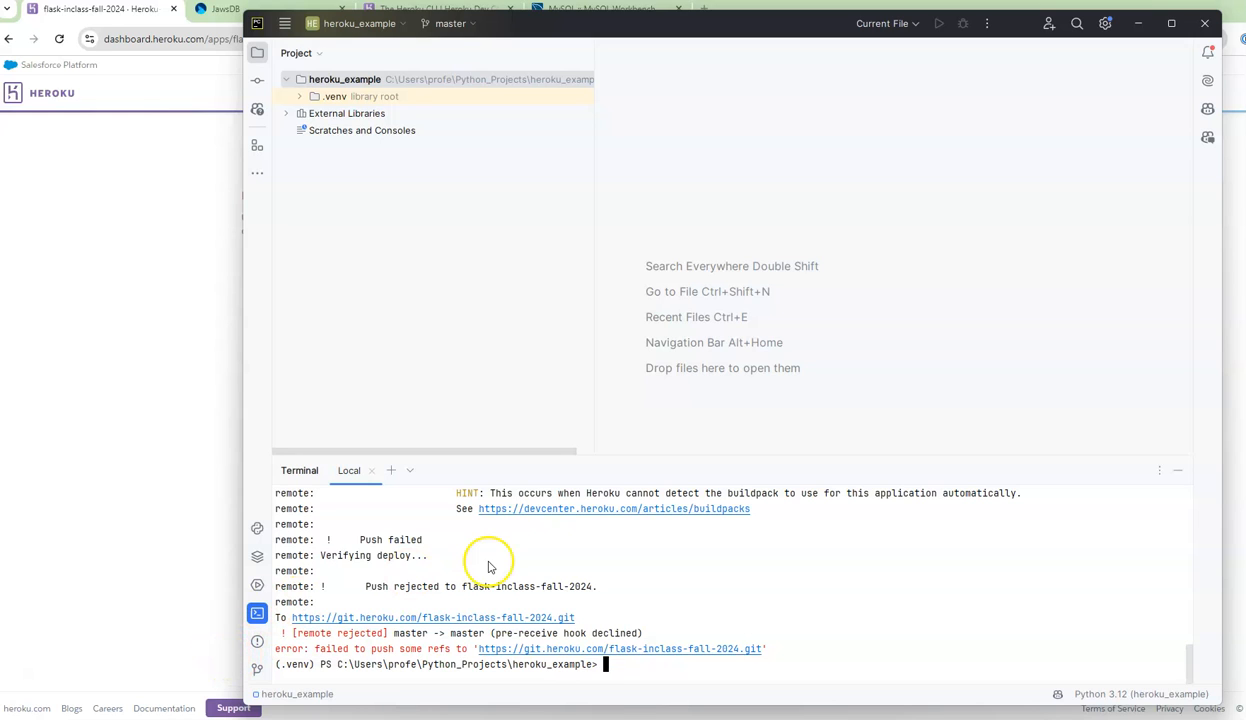
{"action": "mouse_move", "coordinate": [332, 678]}
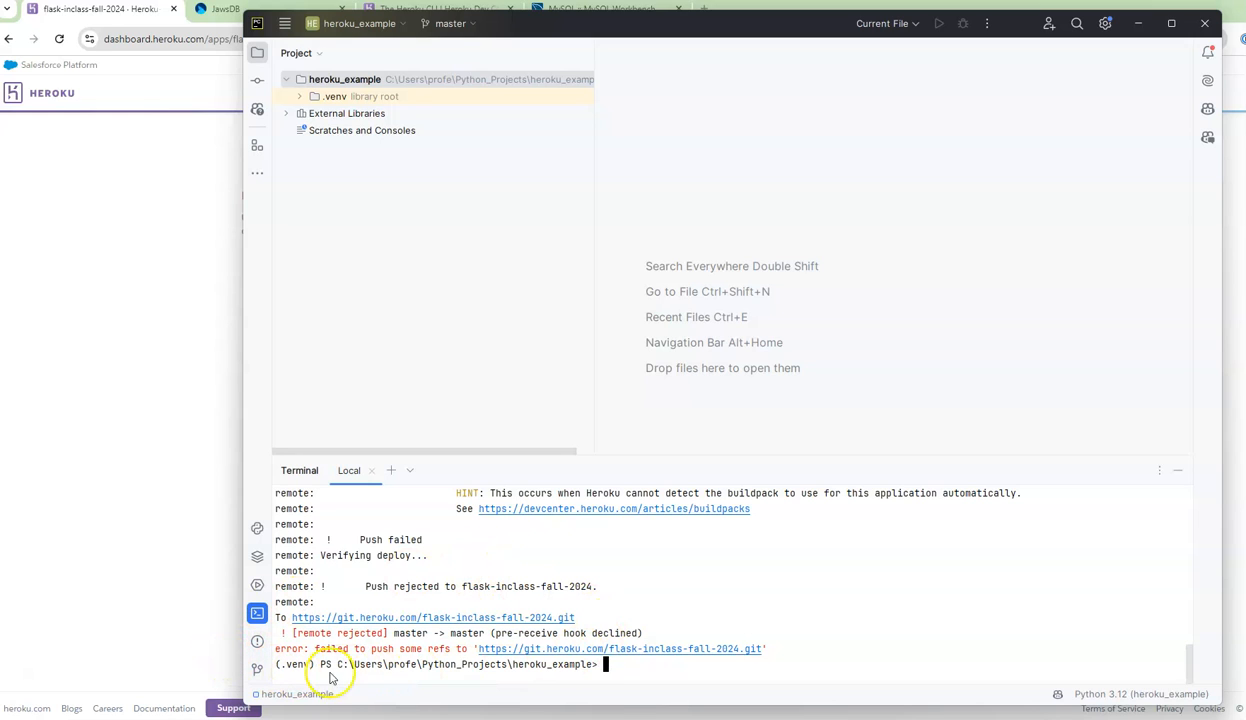
{"action": "mouse_move", "coordinate": [604, 586]}
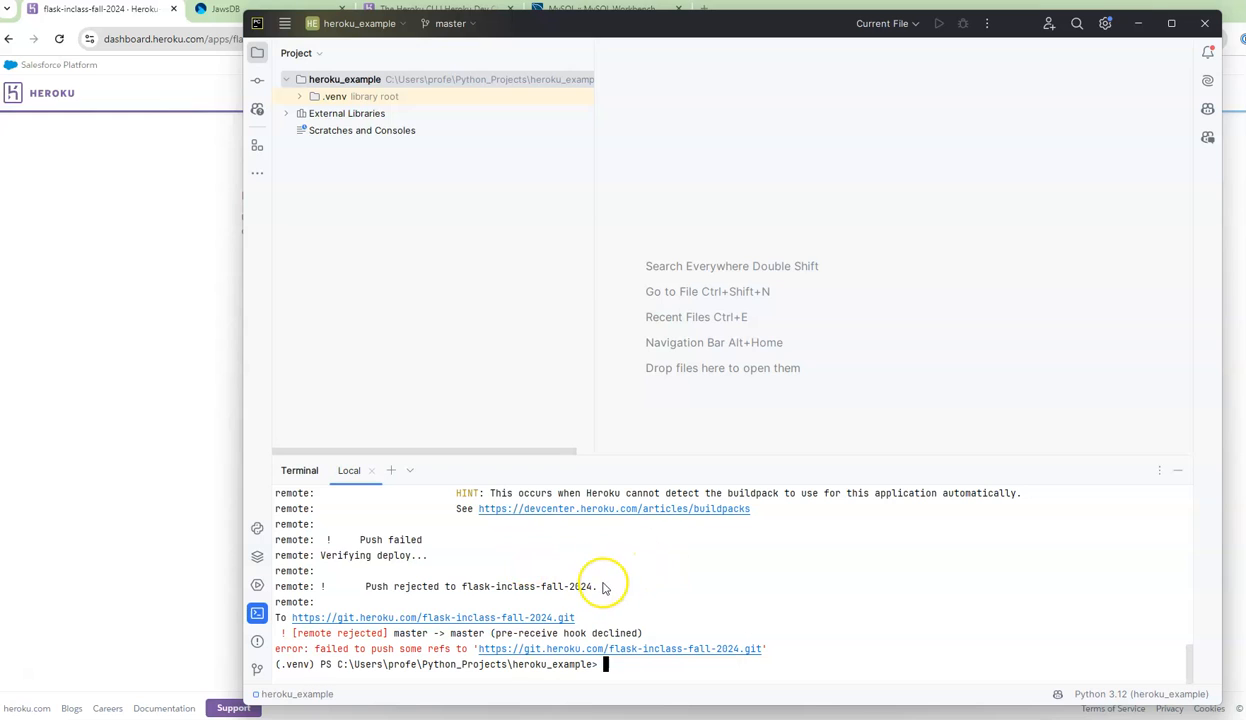
{"action": "mouse_move", "coordinate": [352, 560]}
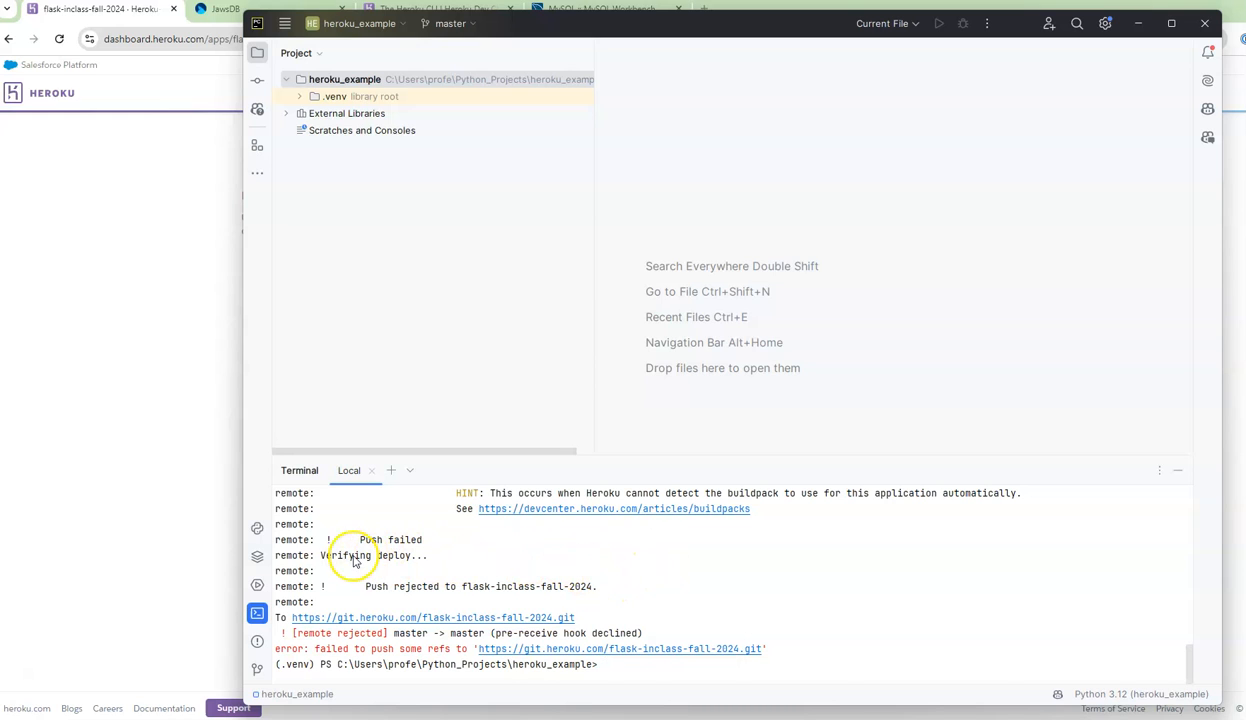
{"action": "scroll", "scroll_direction": "up", "scroll_amount": 3}
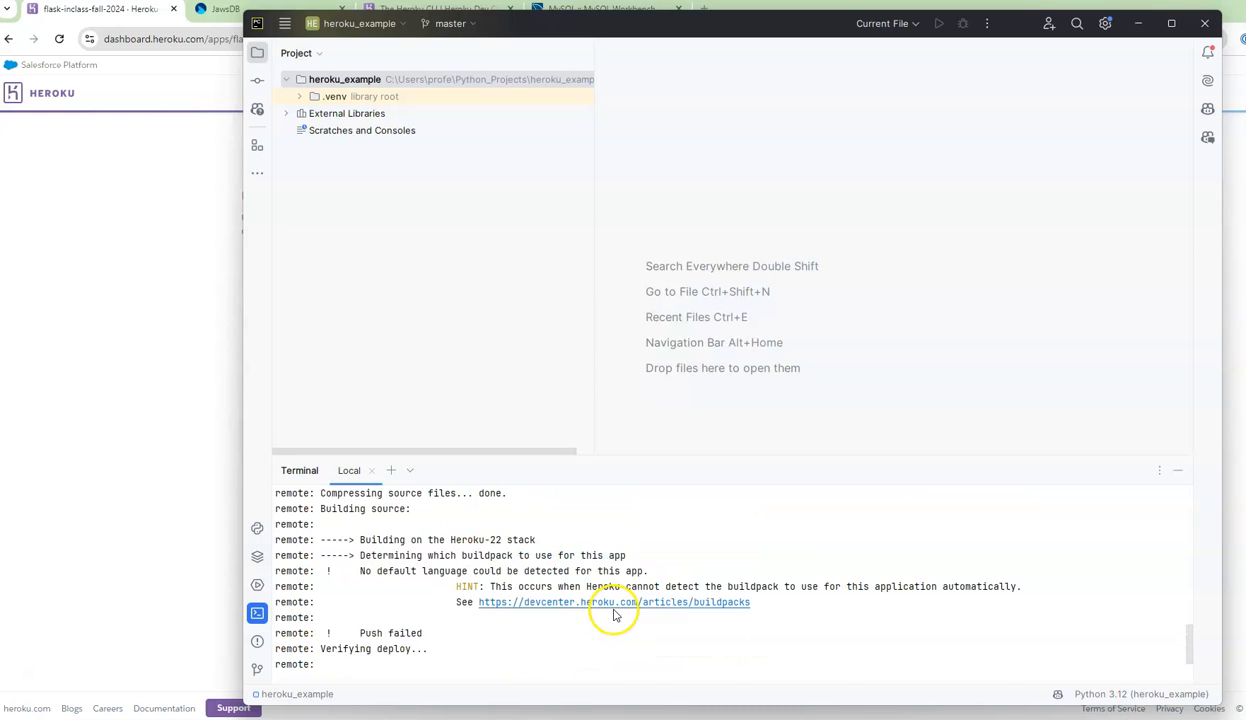
{"action": "mouse_move", "coordinate": [100, 418]}
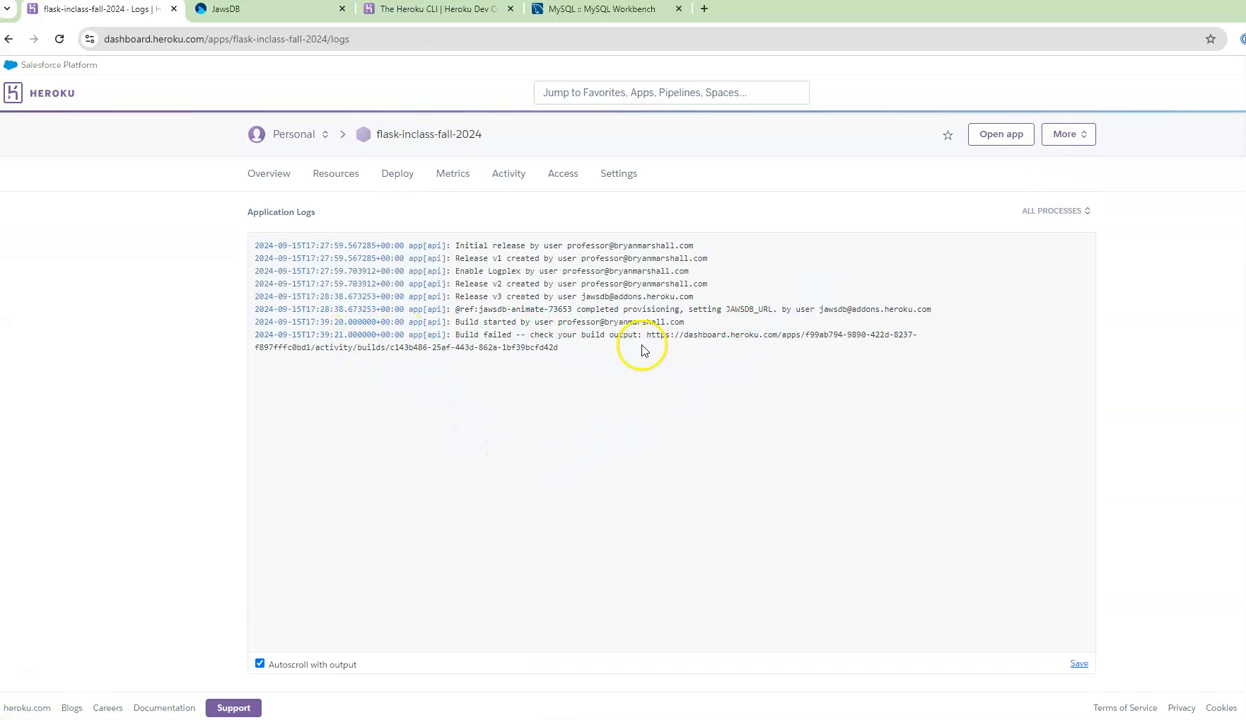
{"action": "mouse_move", "coordinate": [488, 368]}
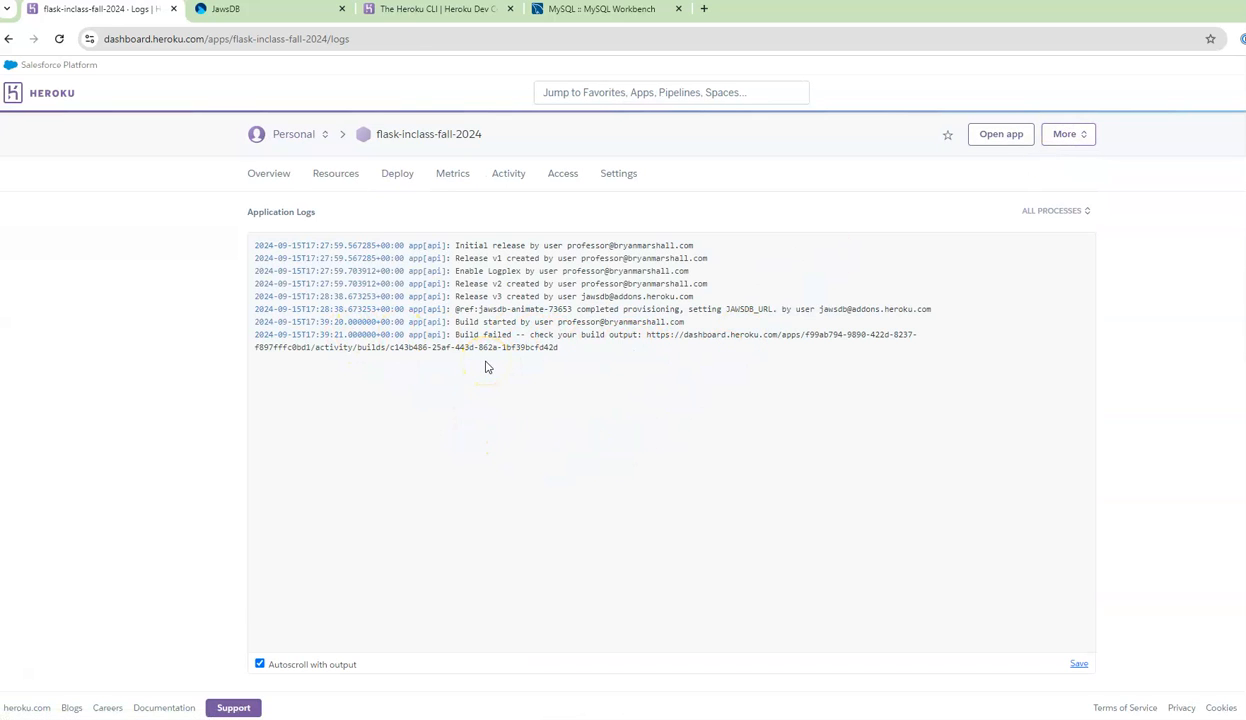
Return to the app overview where latest activity reports the build failed
{"action": "left_click", "coordinate": [268, 172]}
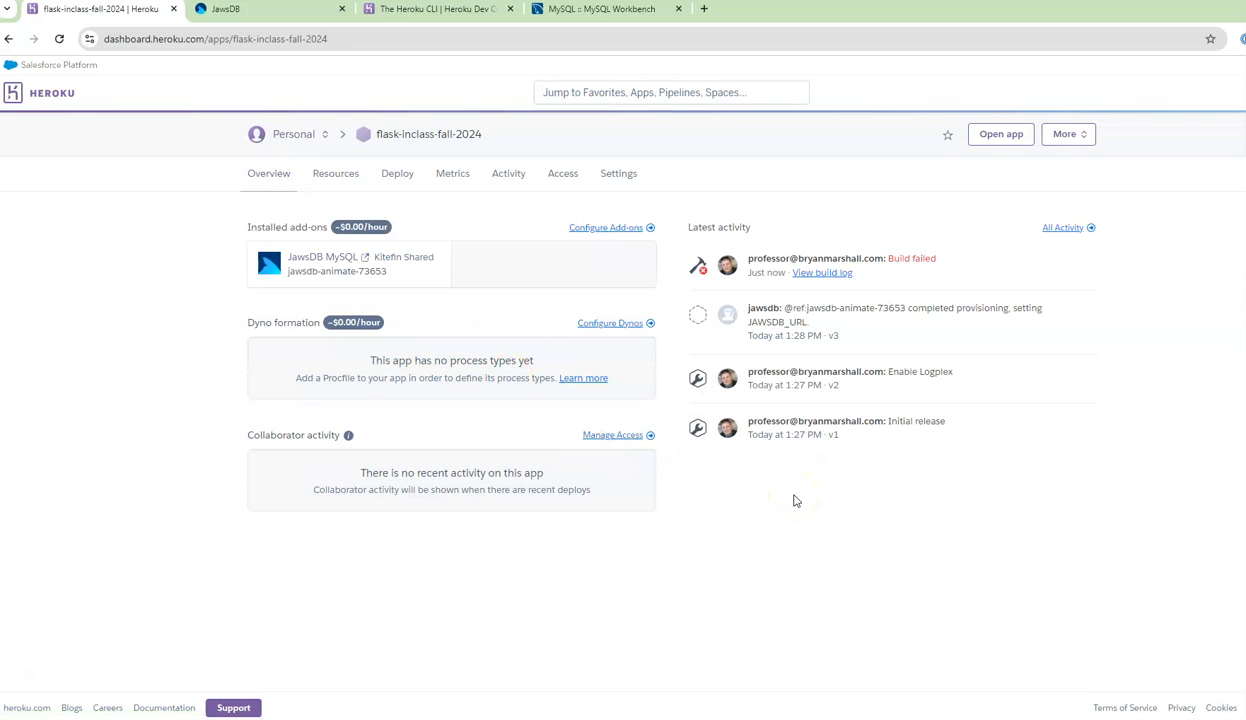
{"action": "mouse_move", "coordinate": [520, 252]}
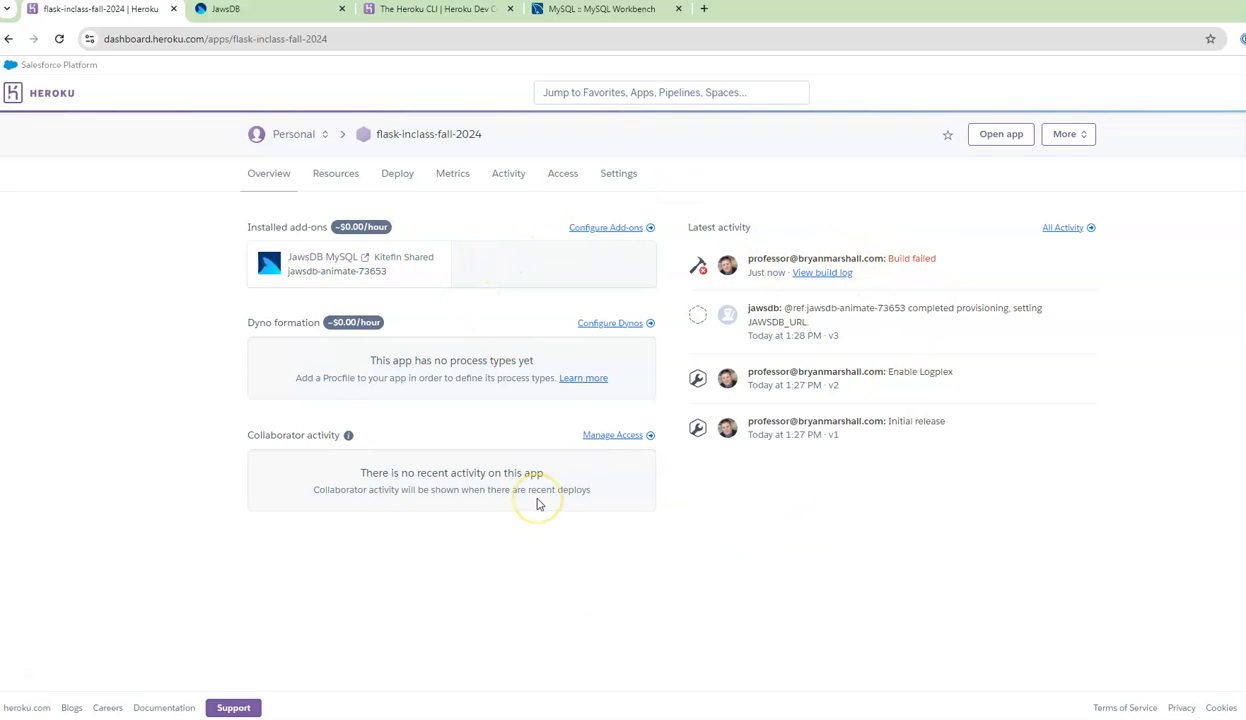
{"action": "mouse_move", "coordinate": [896, 362]}
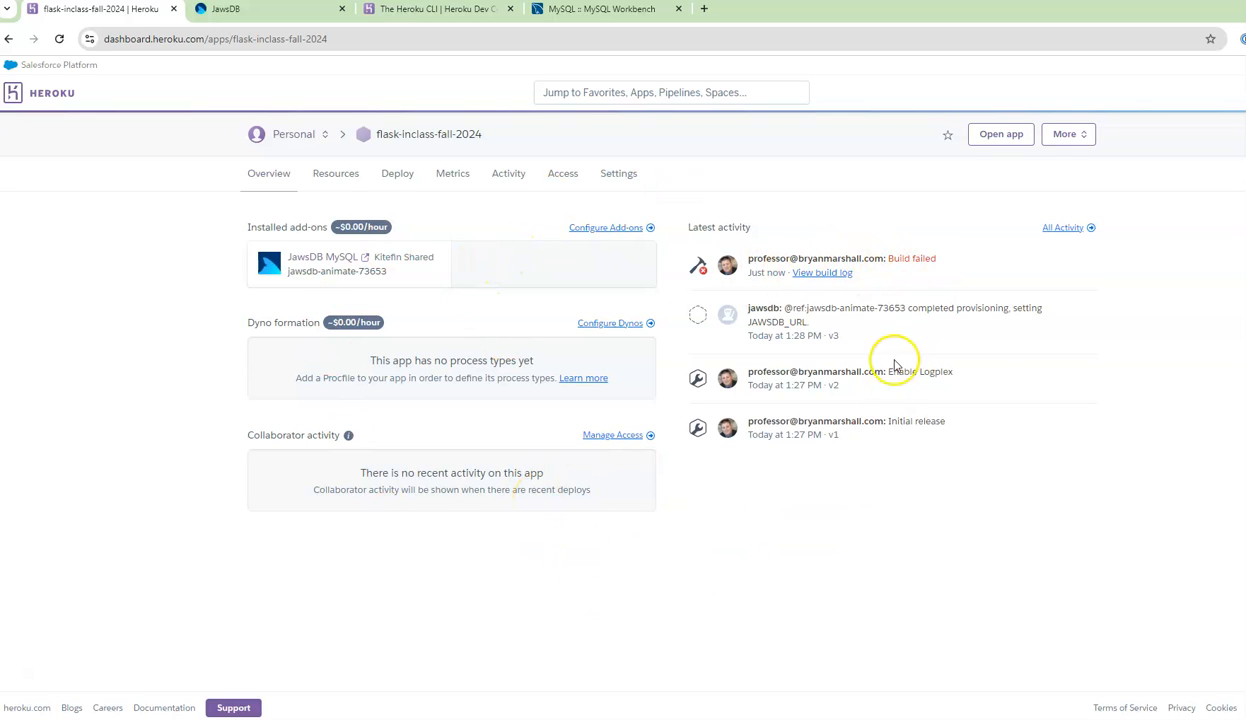
{"action": "mouse_move", "coordinate": [602, 424]}
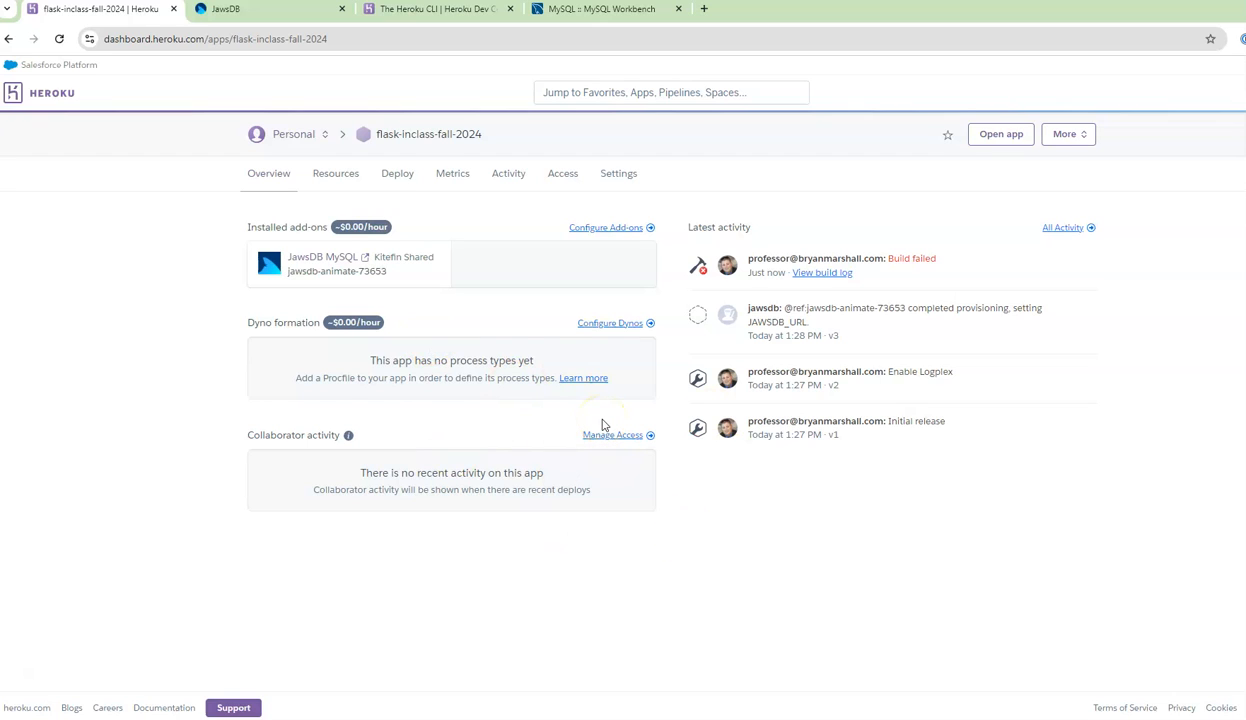
{"action": "mouse_move", "coordinate": [738, 550]}
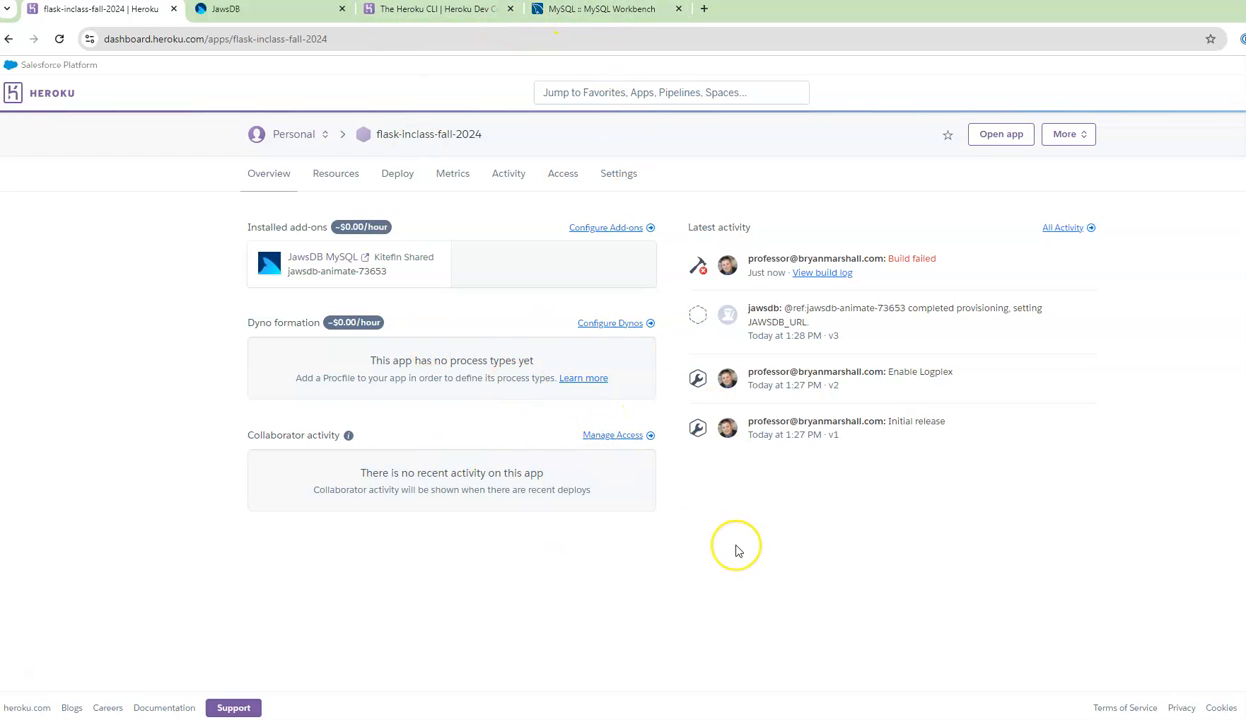
{"action": "mouse_move", "coordinate": [738, 550]}
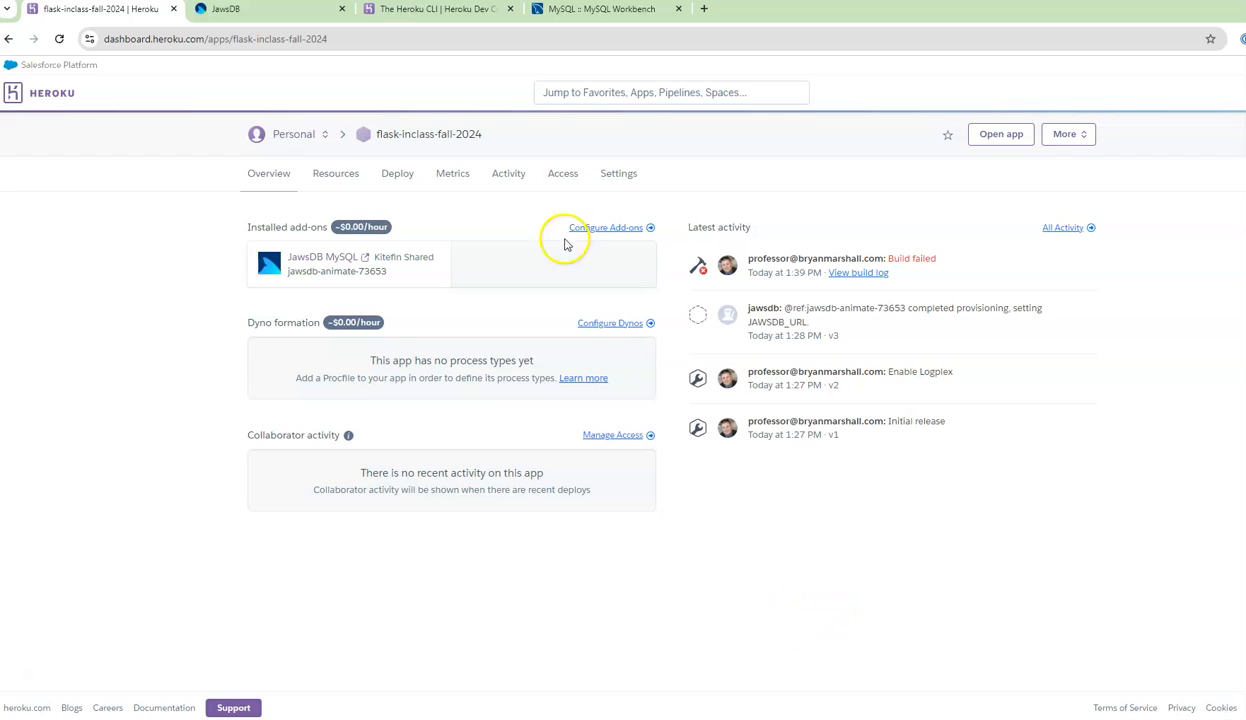
{"action": "mouse_move", "coordinate": [564, 242]}
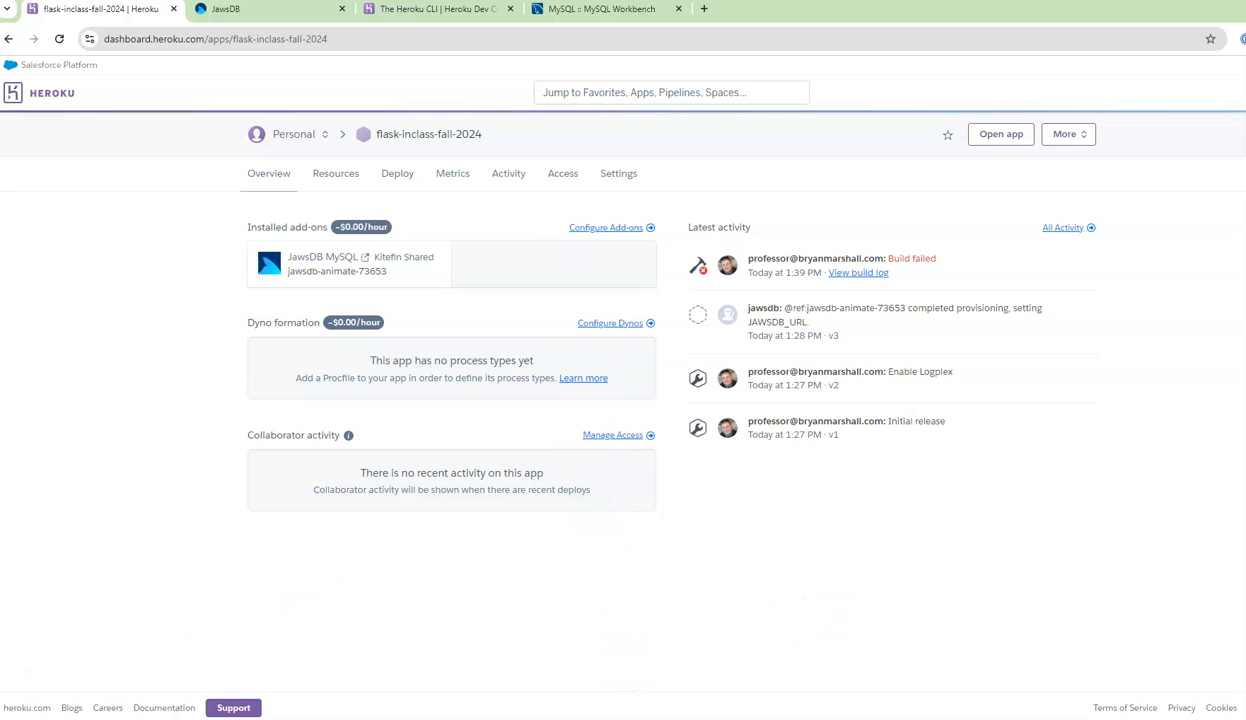